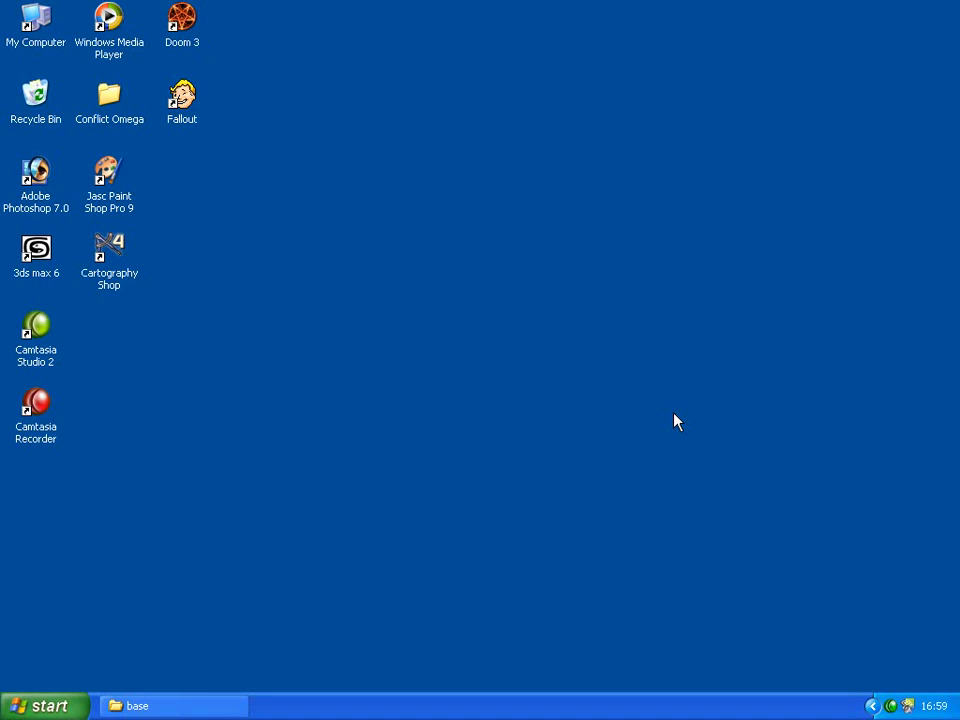
pyautogui.moveTo(595, 425)
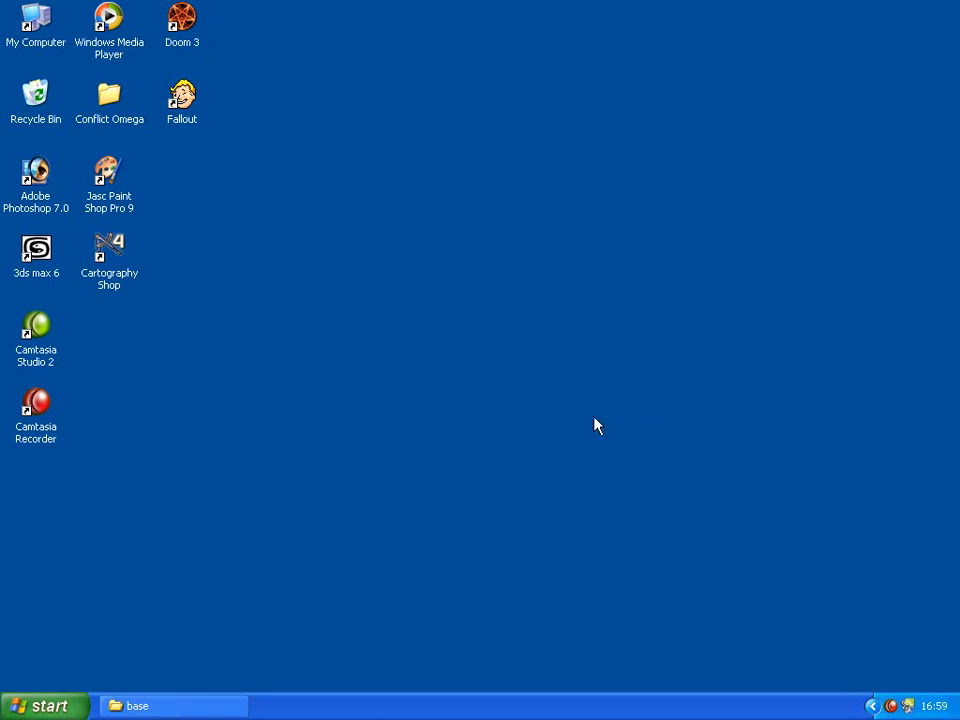
pyautogui.moveTo(180, 28)
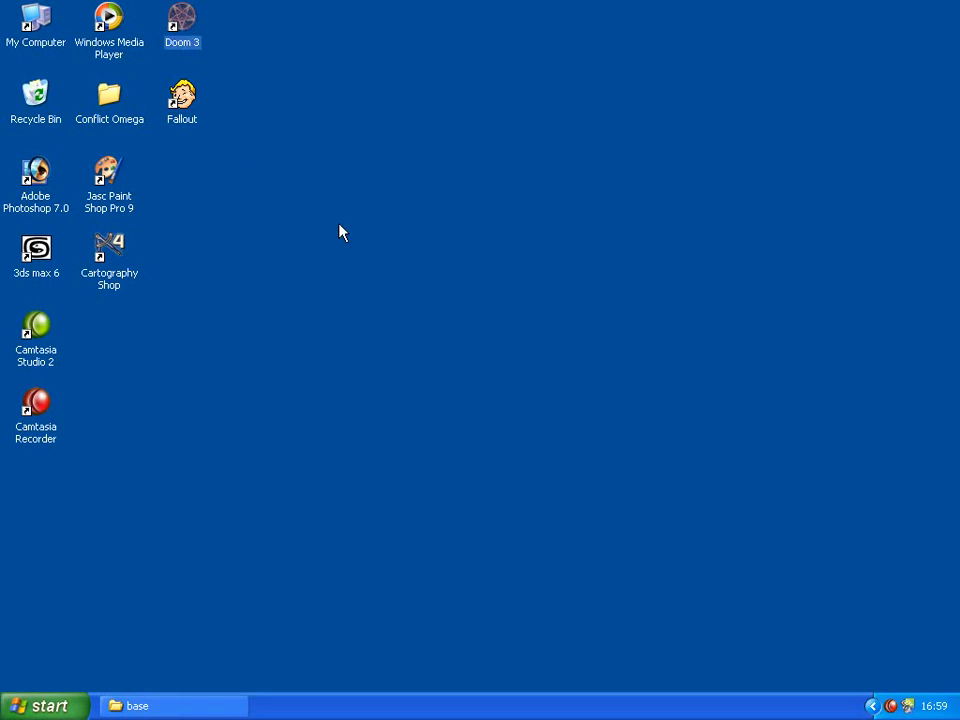
# Launch Doom 3 and load Test Mod from the Mods menu
pyautogui.doubleClick(182, 22)
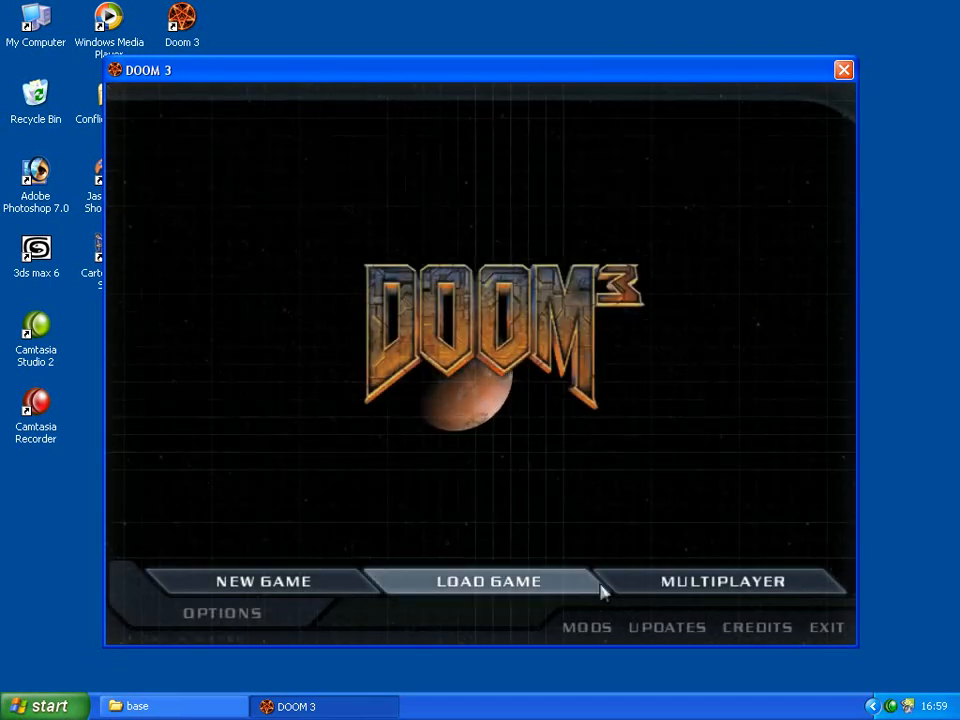
pyautogui.click(587, 627)
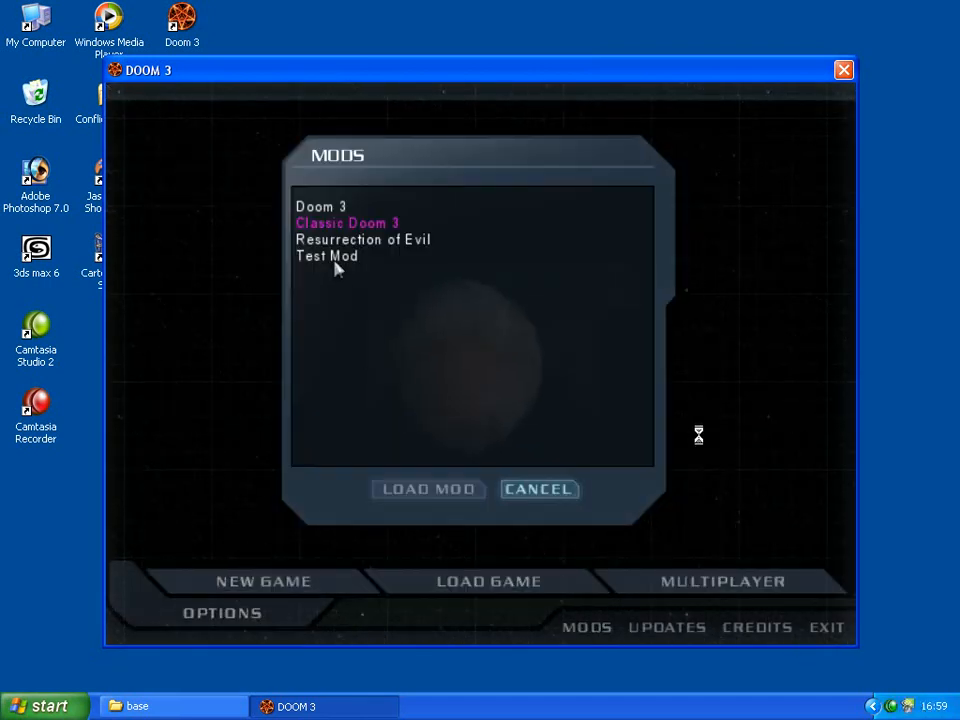
pyautogui.click(326, 255)
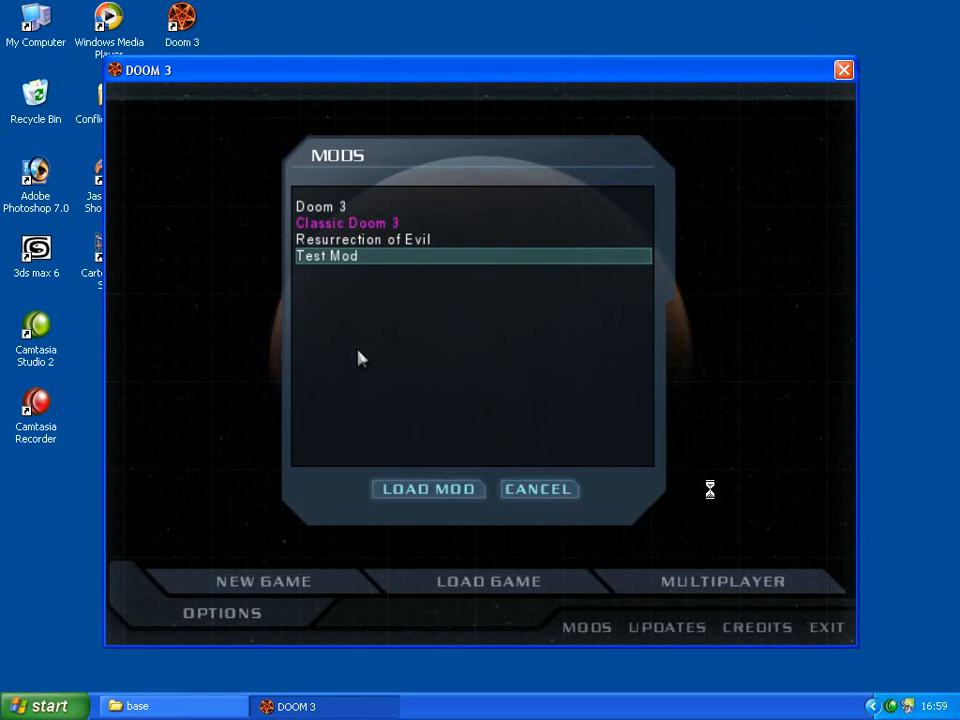
pyautogui.moveTo(420, 453)
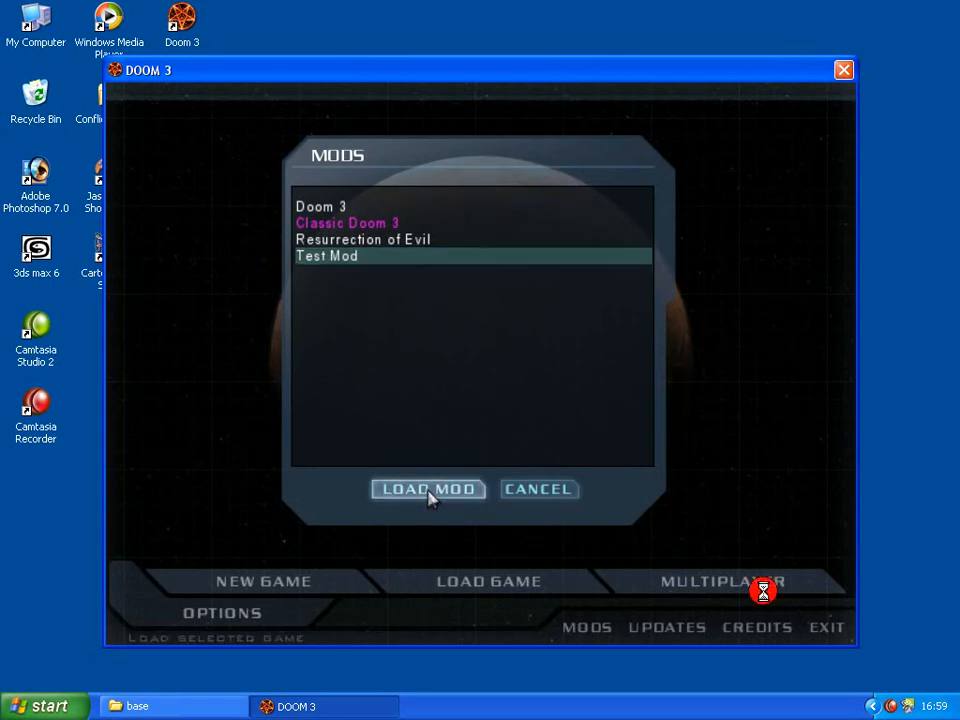
pyautogui.click(428, 489)
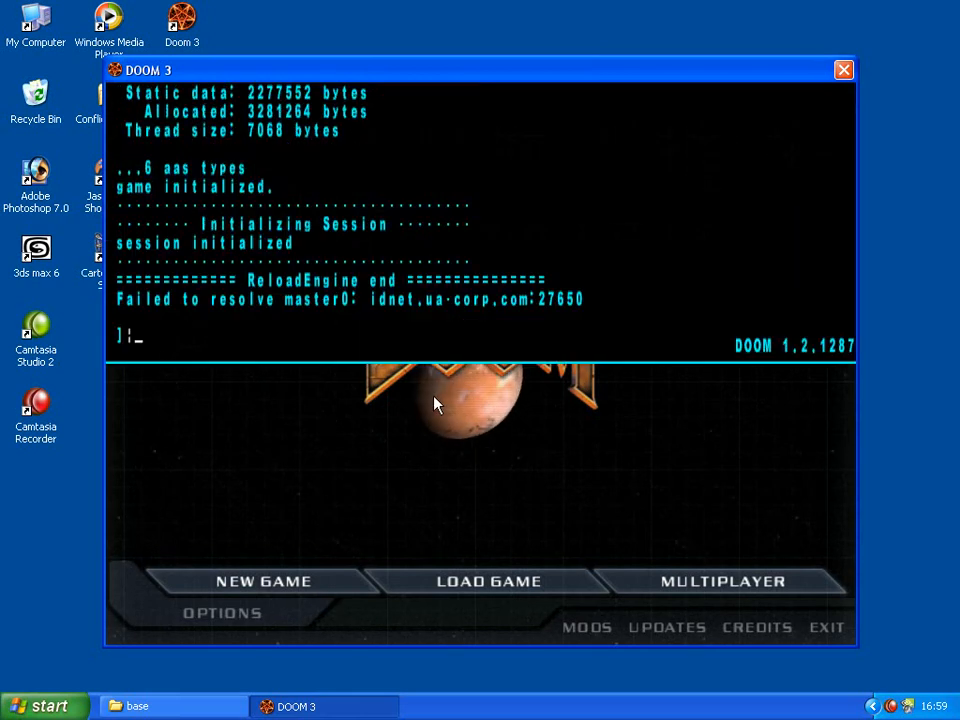
# Open DOOMEdit and place two item_pda entities at different spots in the pdatest room
pyautogui.write('edit')
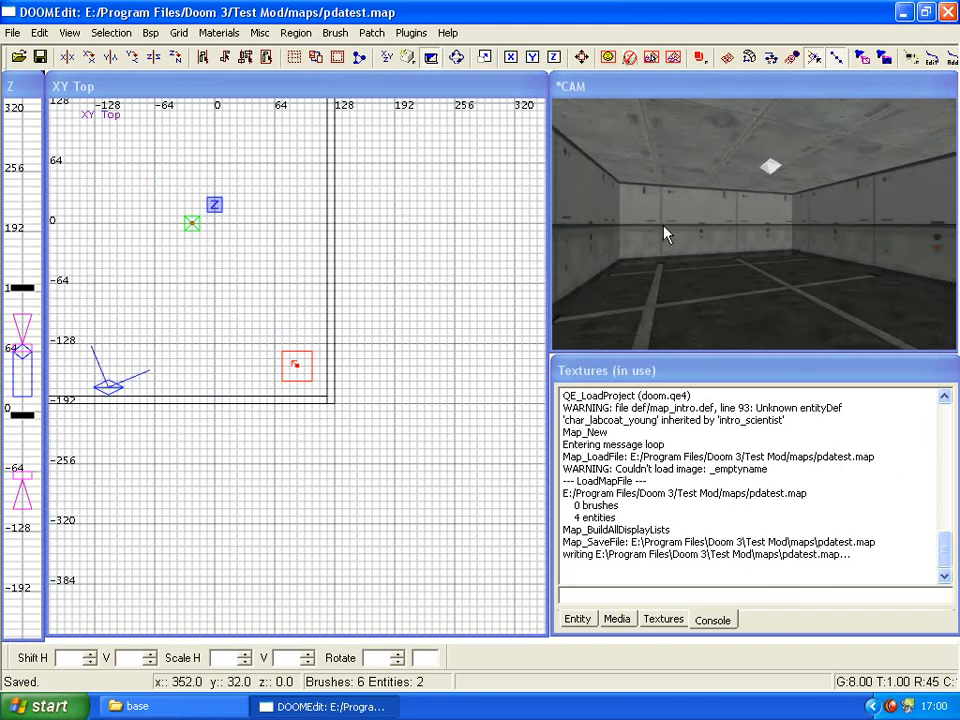
pyautogui.moveTo(215, 205); pyautogui.dragTo(298, 288)
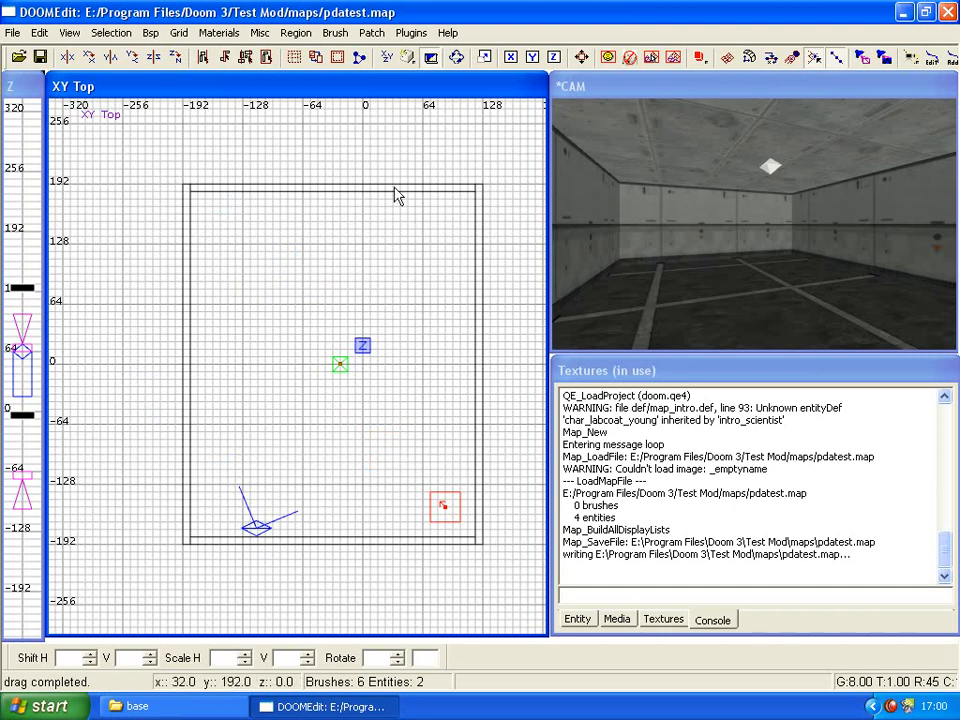
pyautogui.moveTo(497, 163)
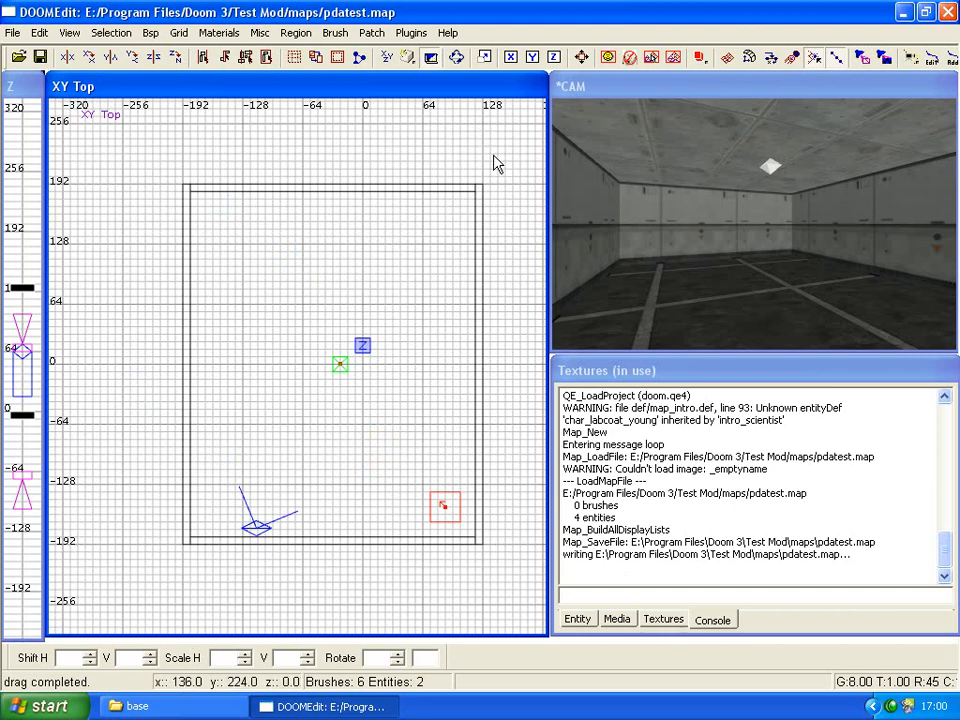
pyautogui.moveTo(388, 340)
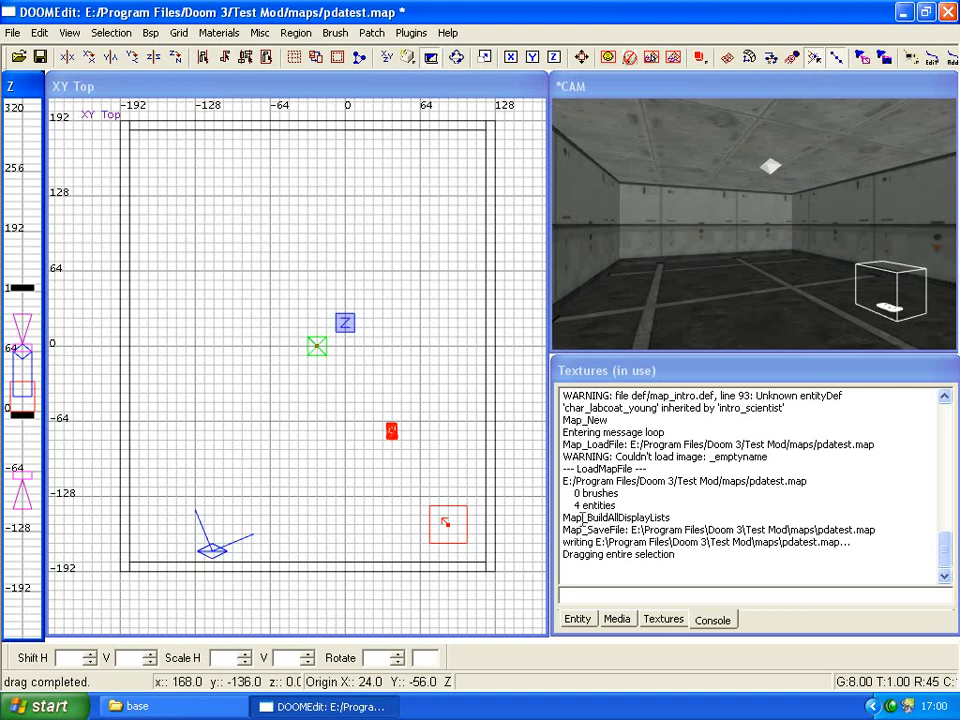
pyautogui.moveTo(450, 490)
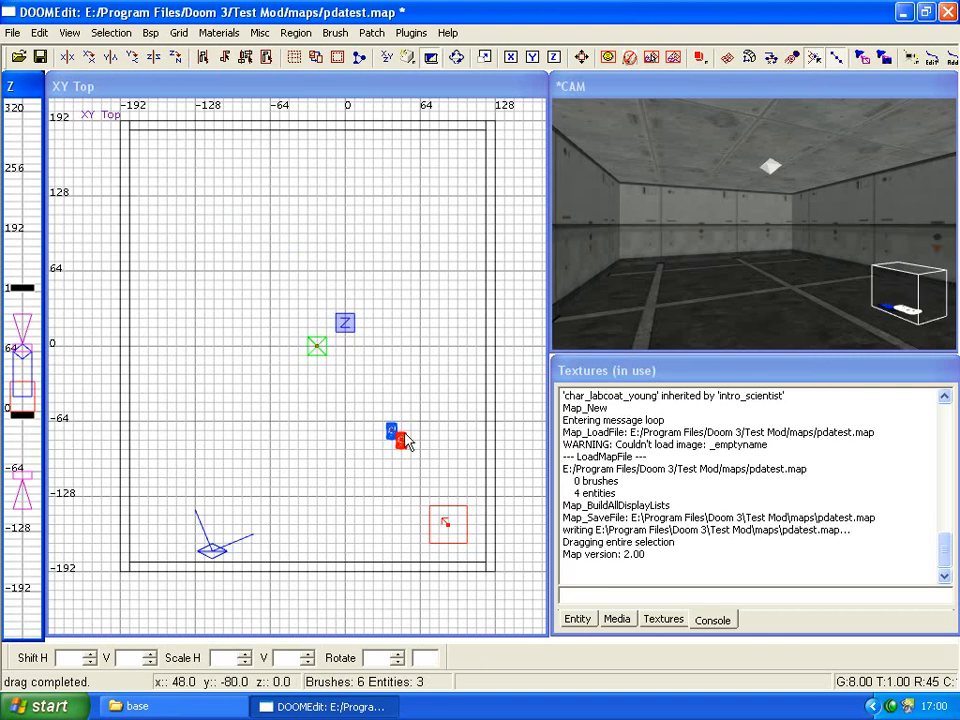
pyautogui.moveTo(393, 430); pyautogui.dragTo(279, 300)
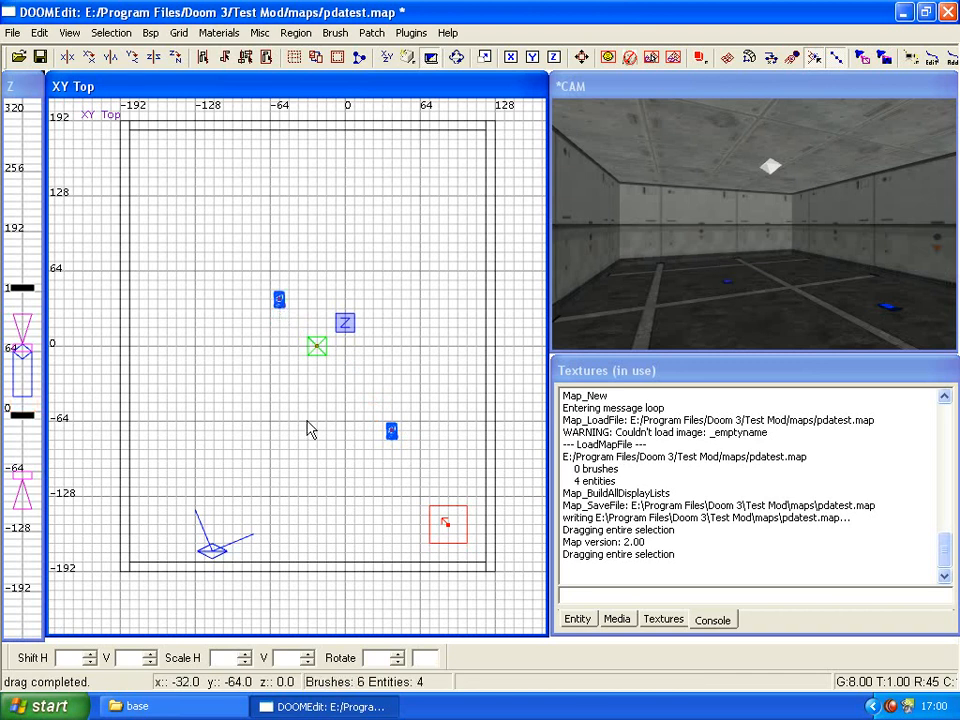
pyautogui.moveTo(395, 445)
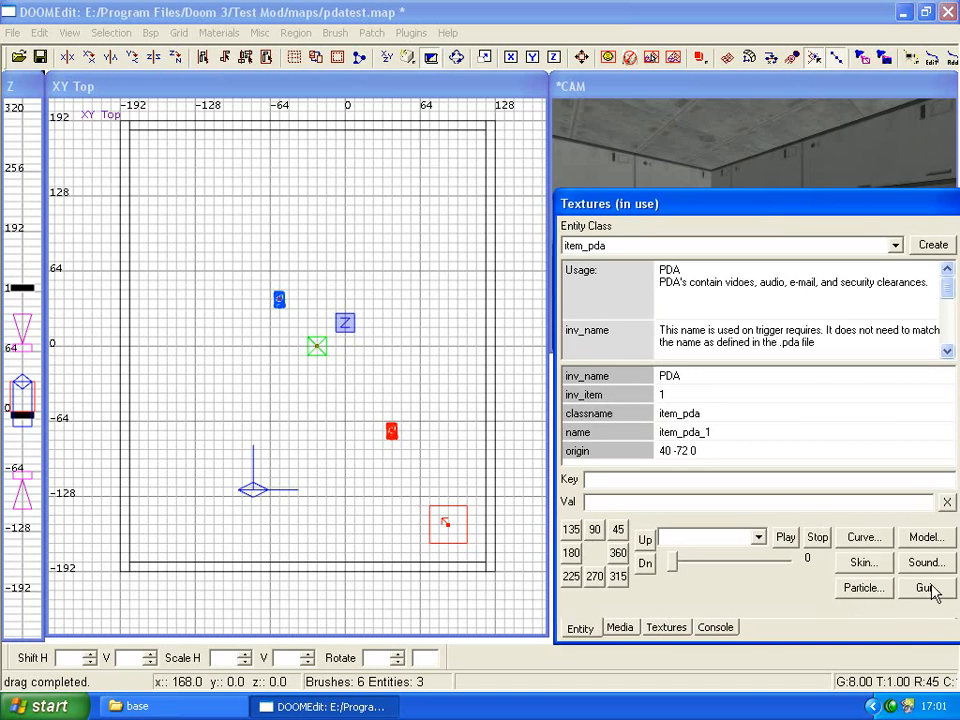
# Assign guis/pda/pda_world.gui to the first PDA via base > guis > pda
pyautogui.click(923, 588)
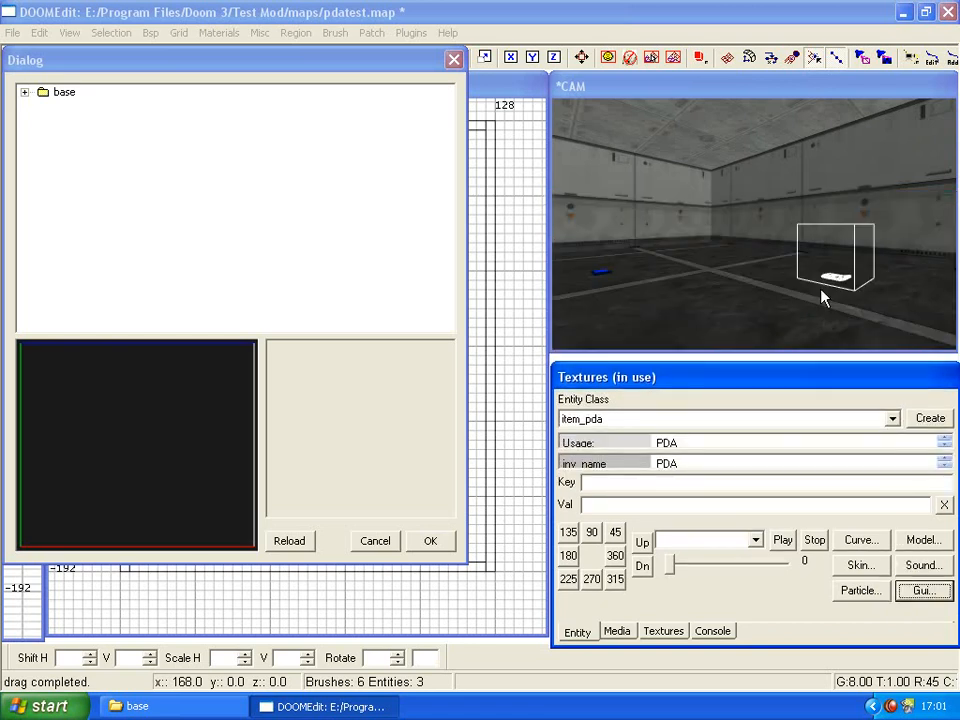
pyautogui.moveTo(230, 60); pyautogui.dragTo(245, 87)
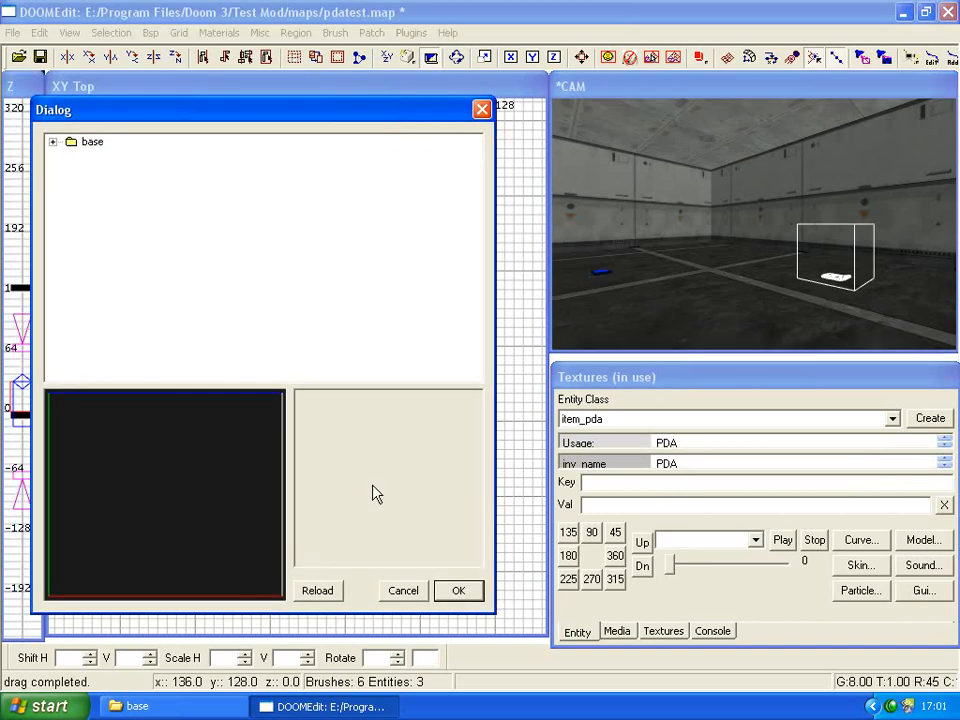
pyautogui.click(52, 141)
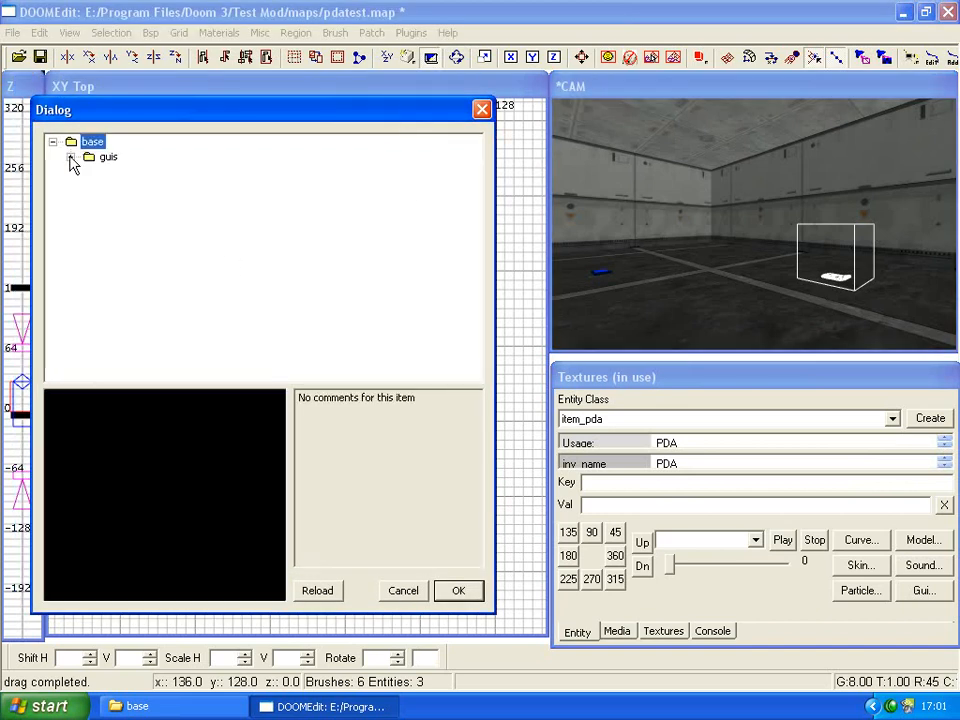
pyautogui.click(71, 157)
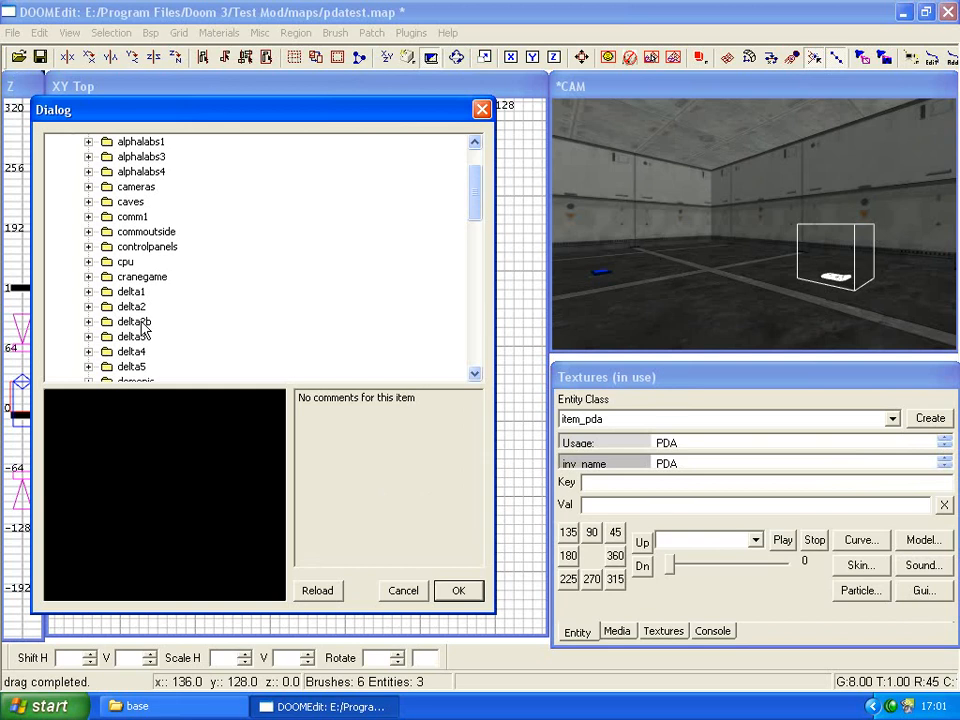
pyautogui.scroll(-3)
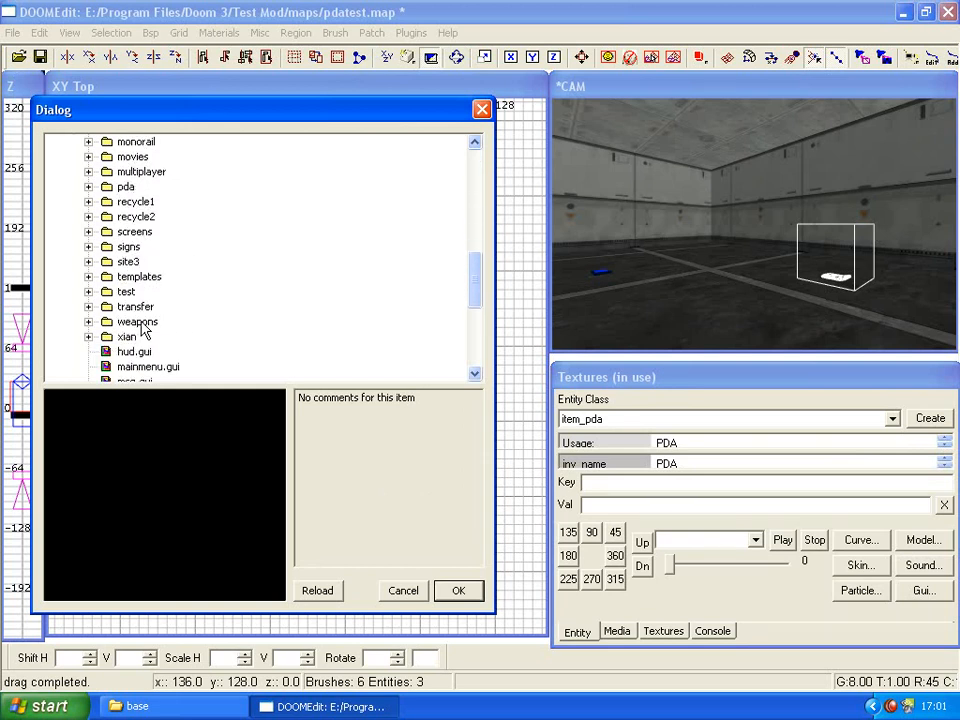
pyautogui.scroll(3)
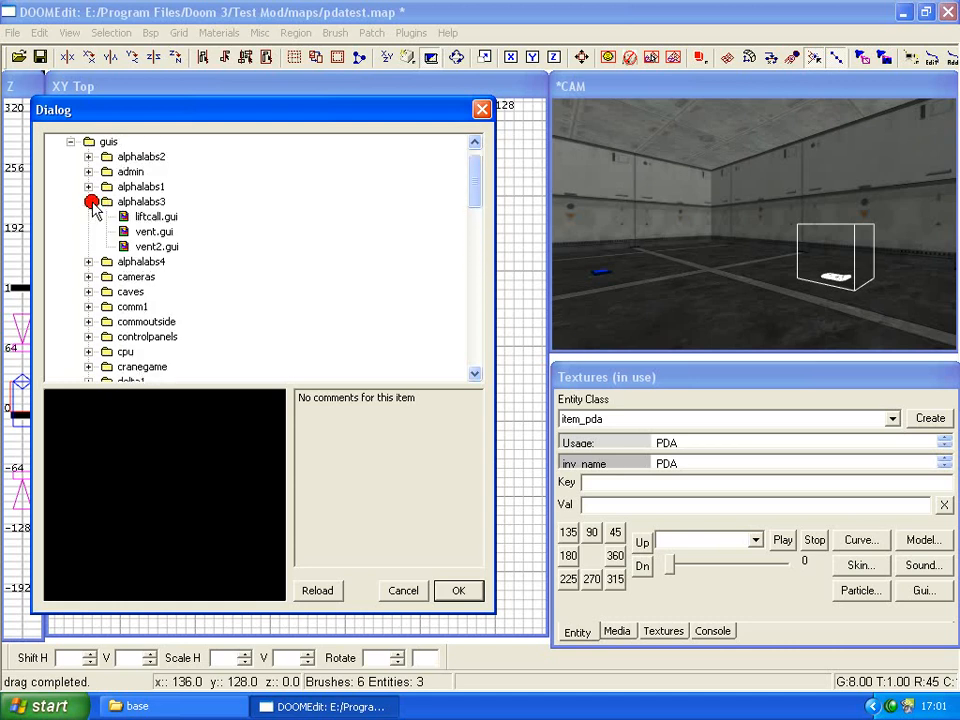
pyautogui.scroll(-3)
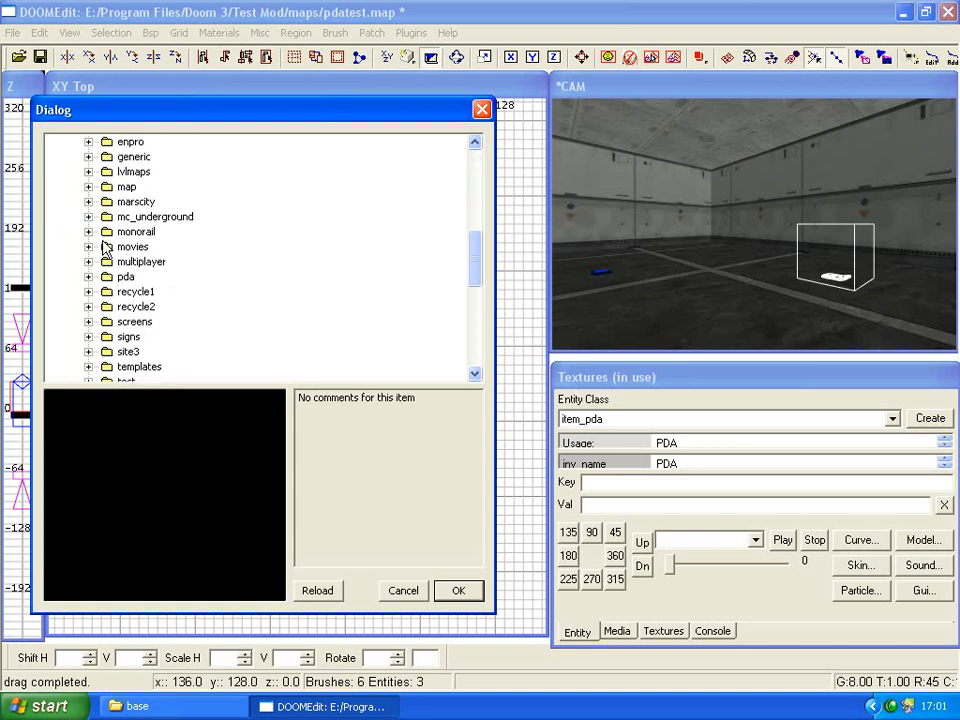
pyautogui.click(89, 276)
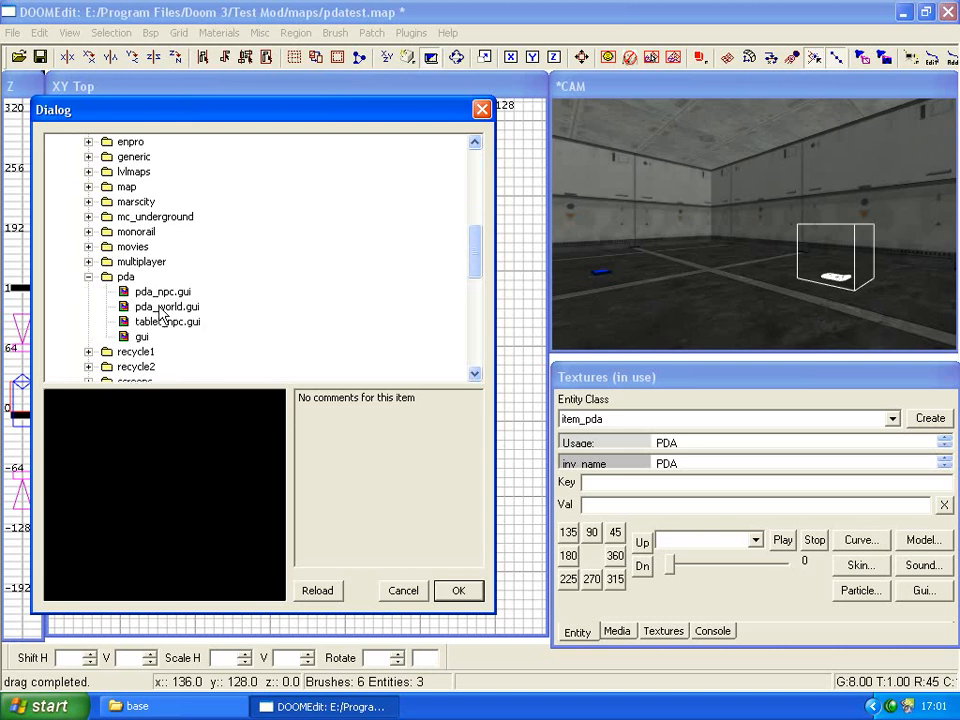
pyautogui.click(458, 590)
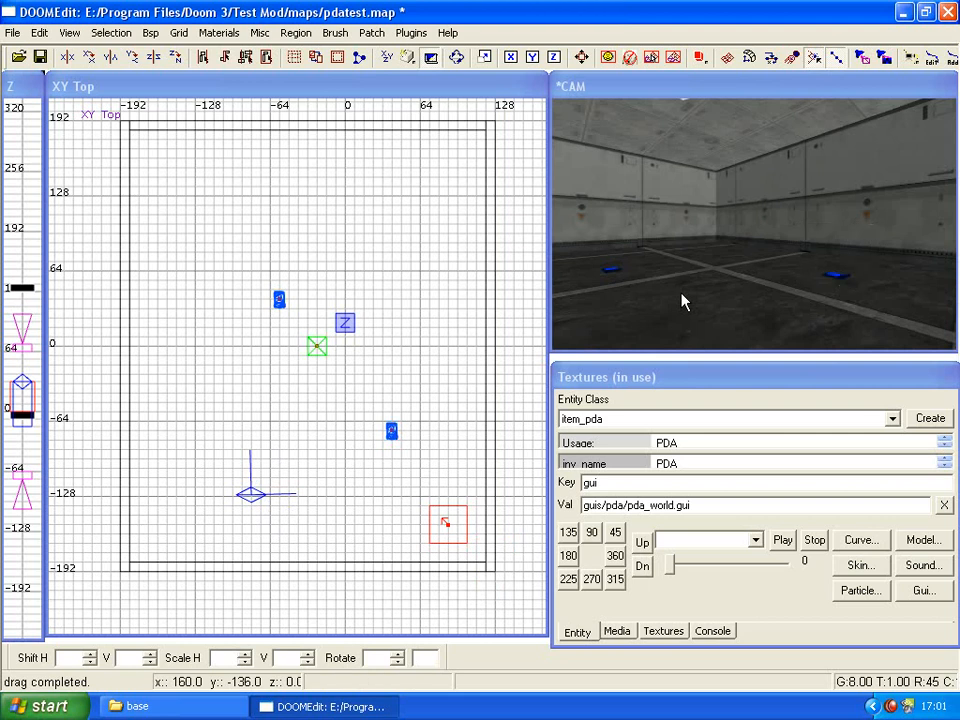
pyautogui.moveTo(610, 280)
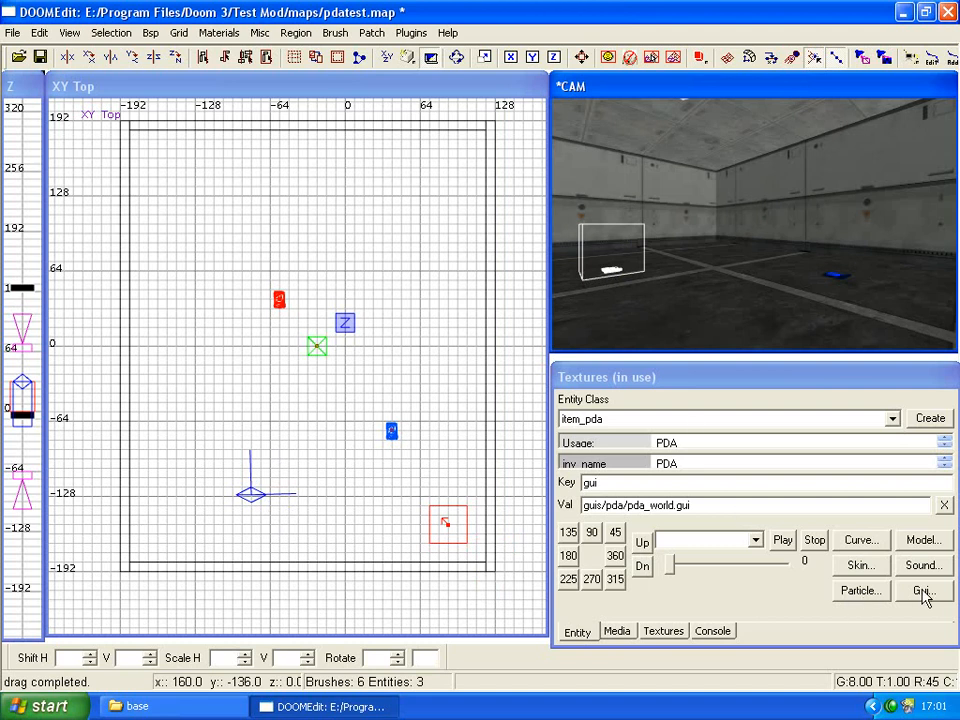
# Assign pda_world.gui to the second PDA as well
pyautogui.click(922, 590)
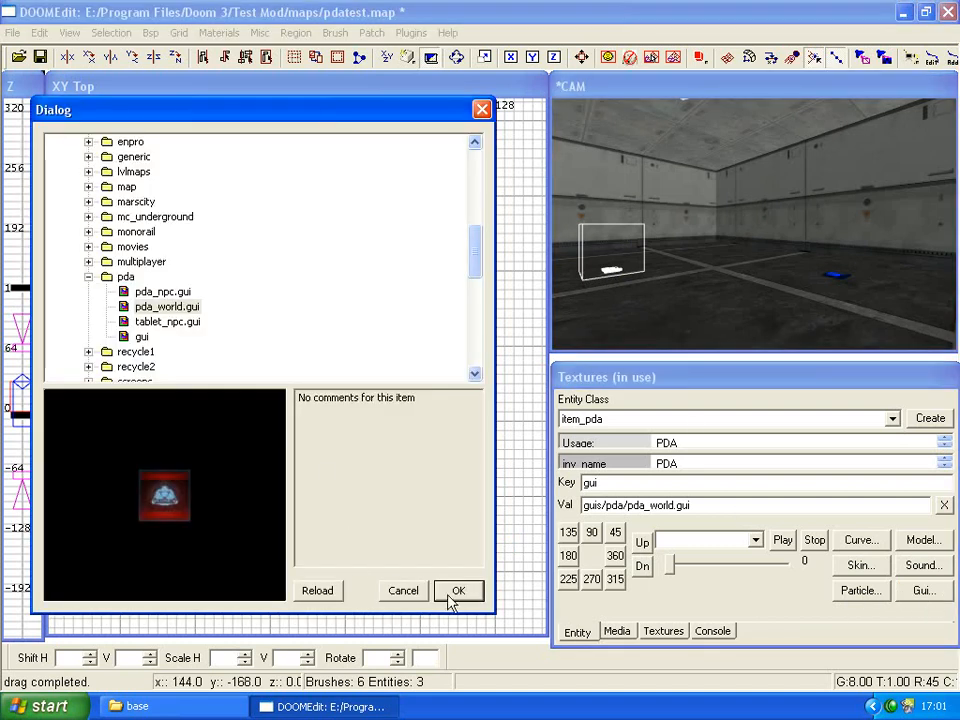
pyautogui.click(165, 306)
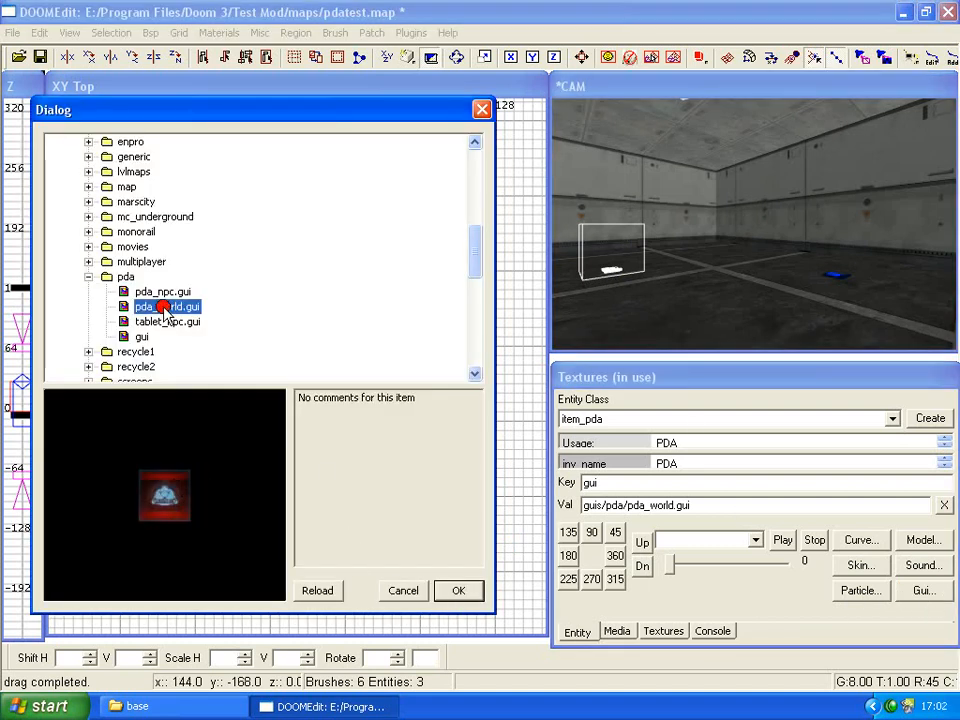
pyautogui.click(459, 590)
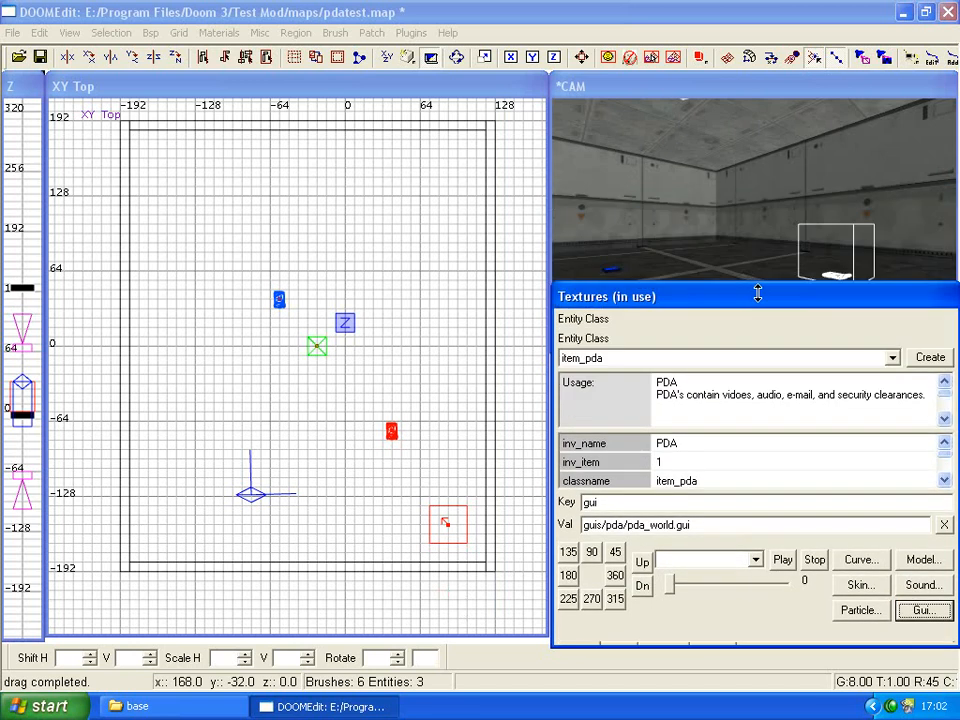
# Add key pda_name with value John_Maverick to the second PDA and save pdatest.map
pyautogui.moveTo(757, 293); pyautogui.dragTo(760, 131)
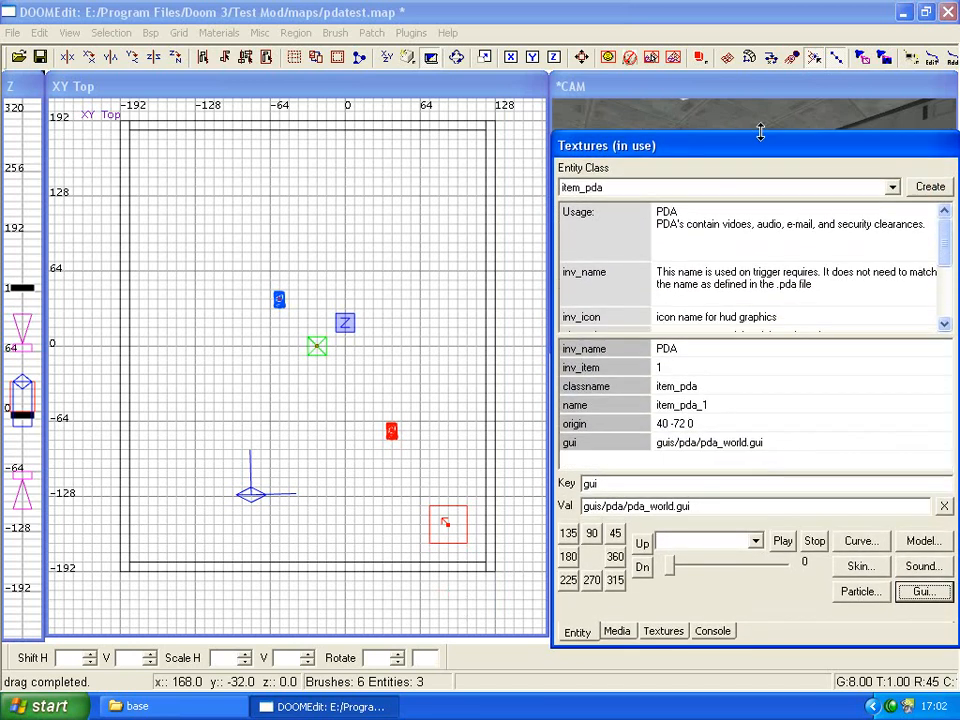
pyautogui.moveTo(760, 145); pyautogui.dragTo(727, 371)
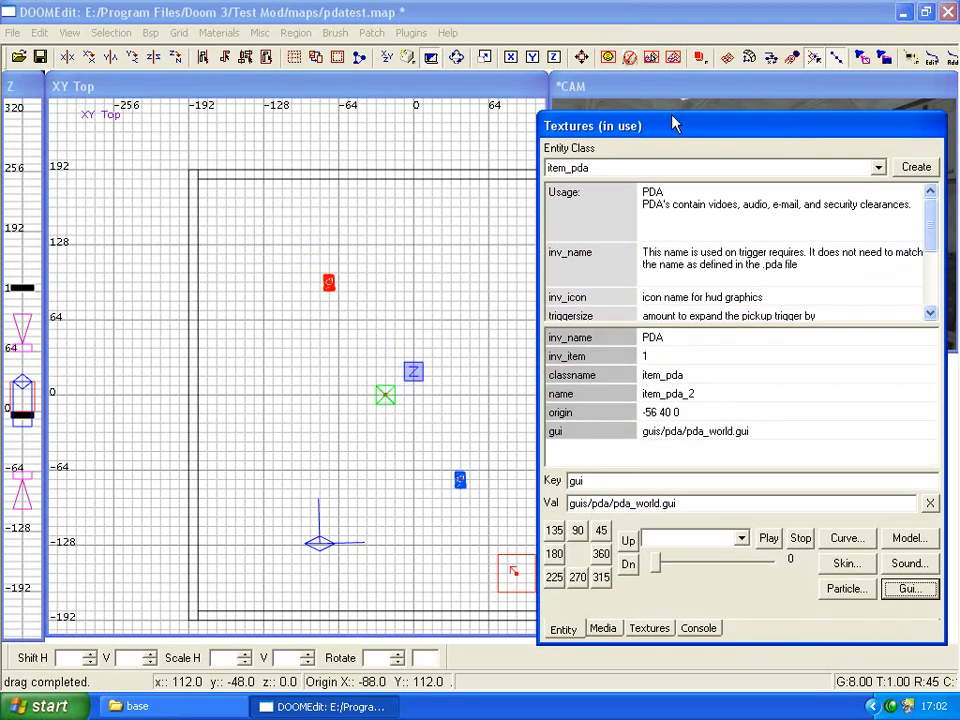
pyautogui.scroll(-3)
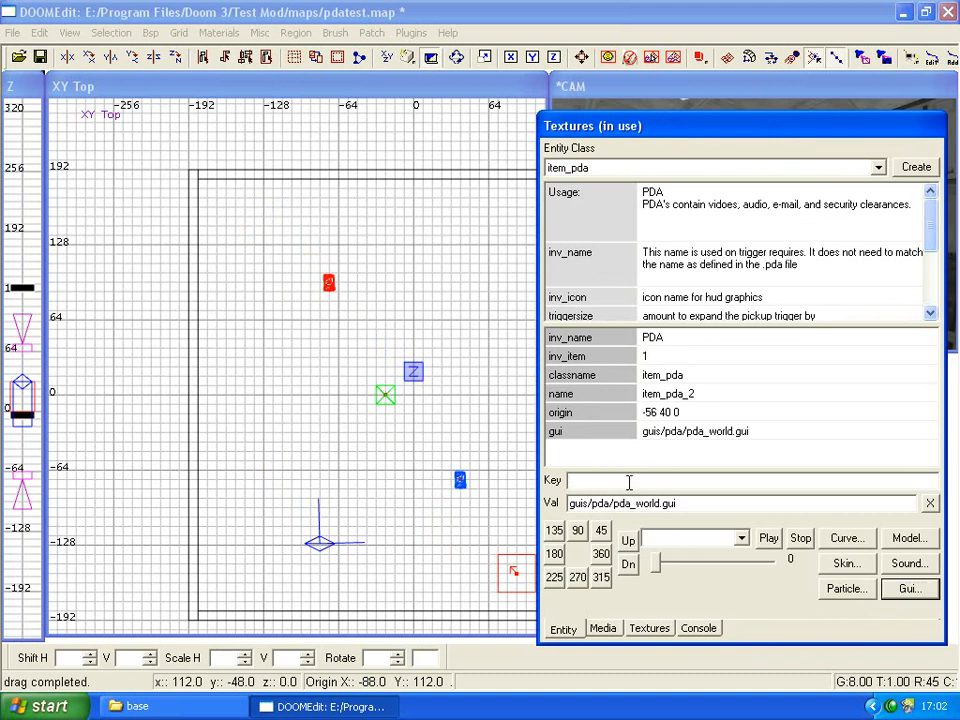
pyautogui.write('pda_')
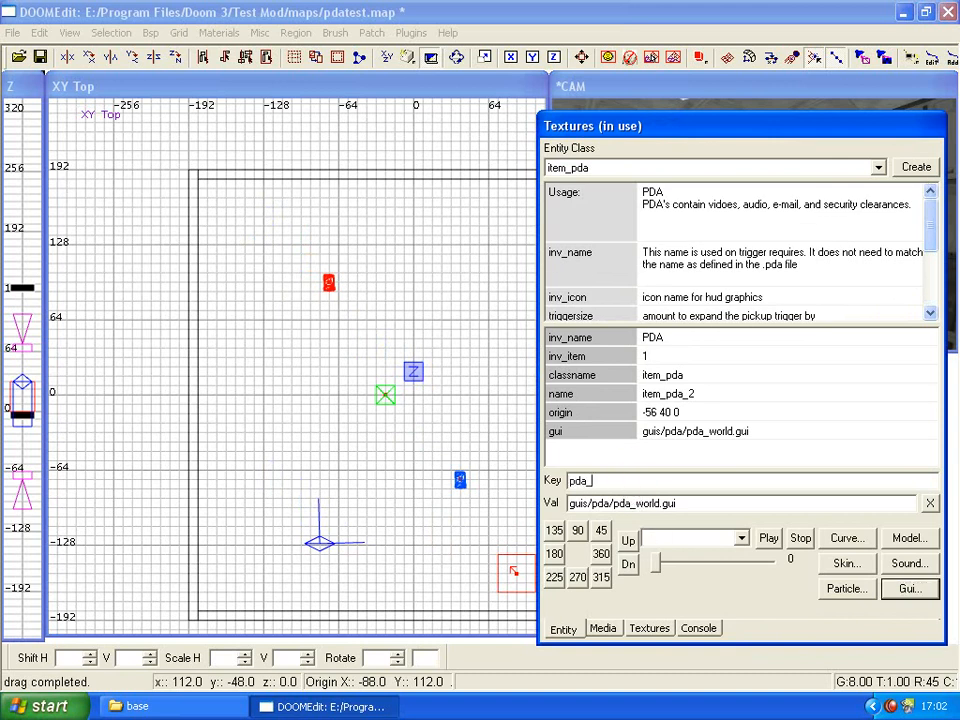
pyautogui.write('name')
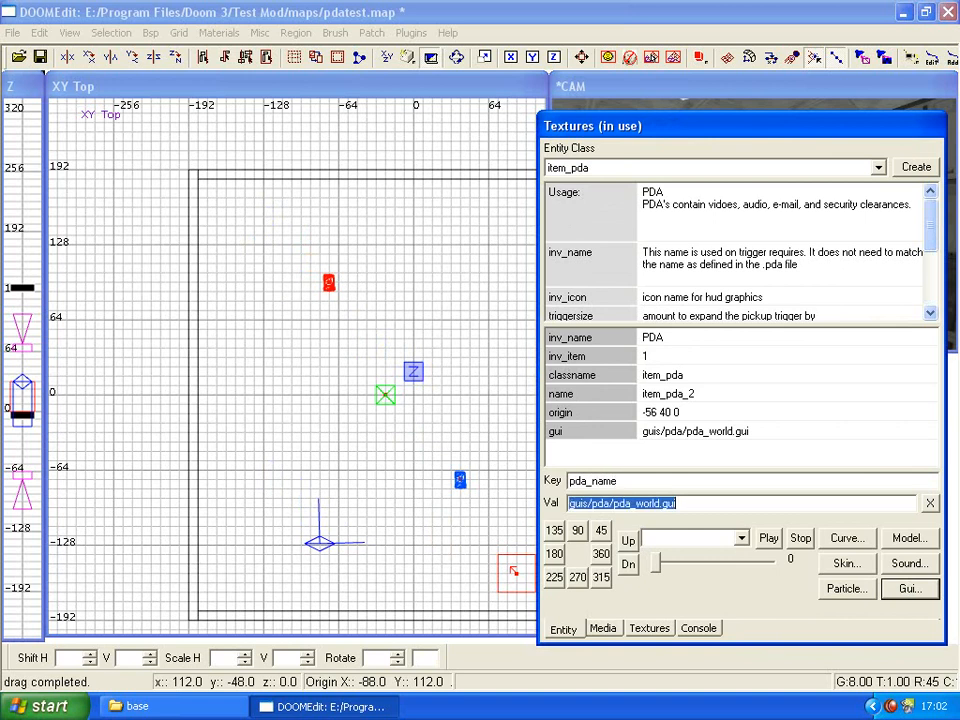
pyautogui.write('John')
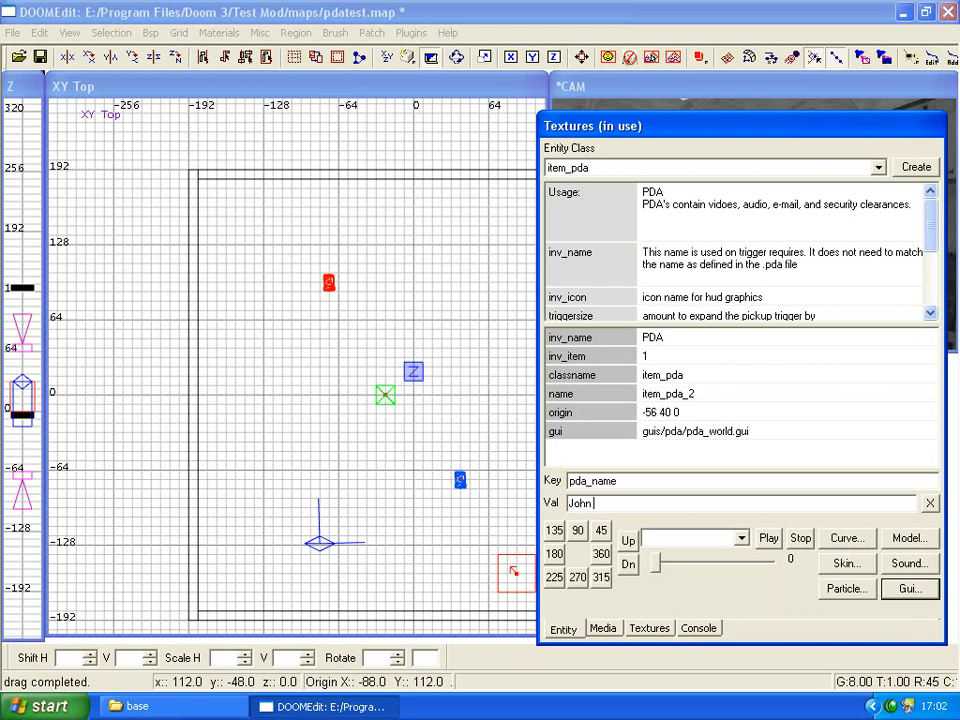
pyautogui.write('Maverick')
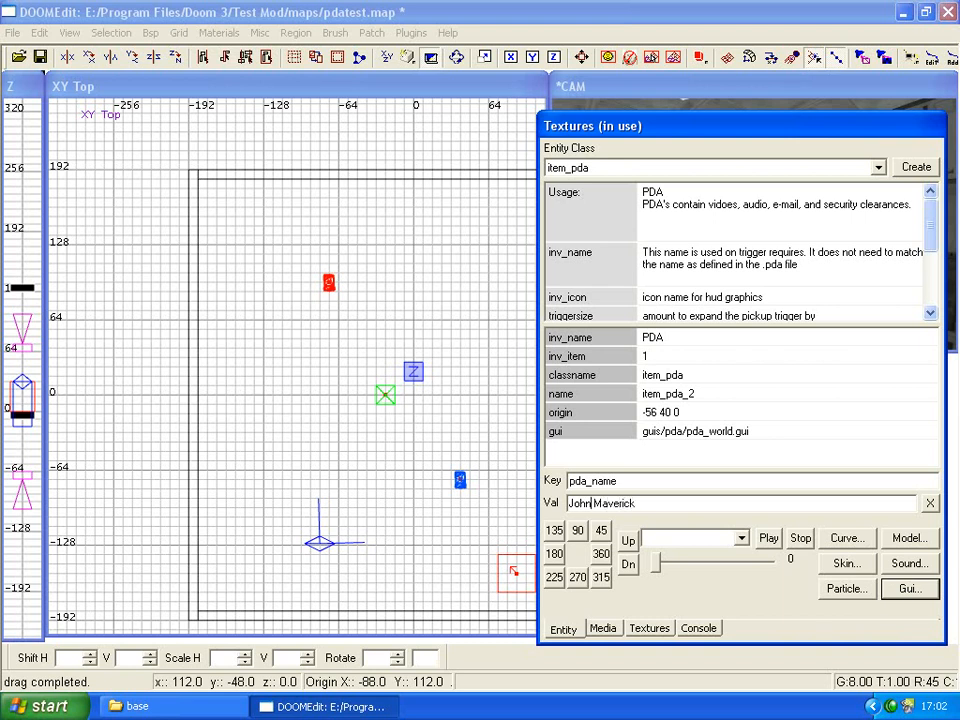
pyautogui.write('_')
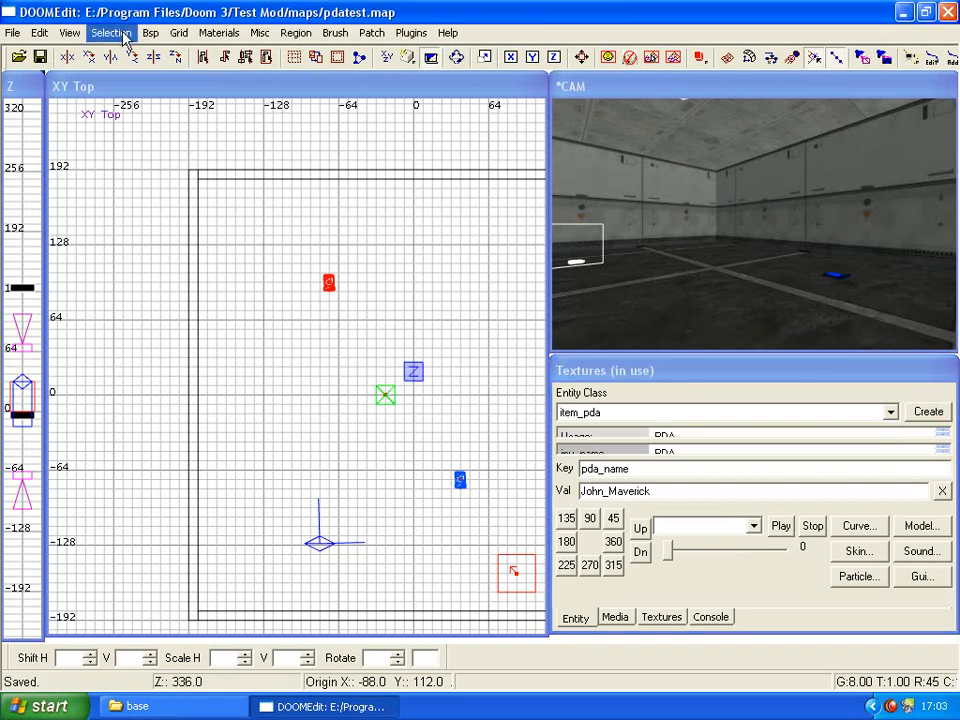
pyautogui.click(711, 616)
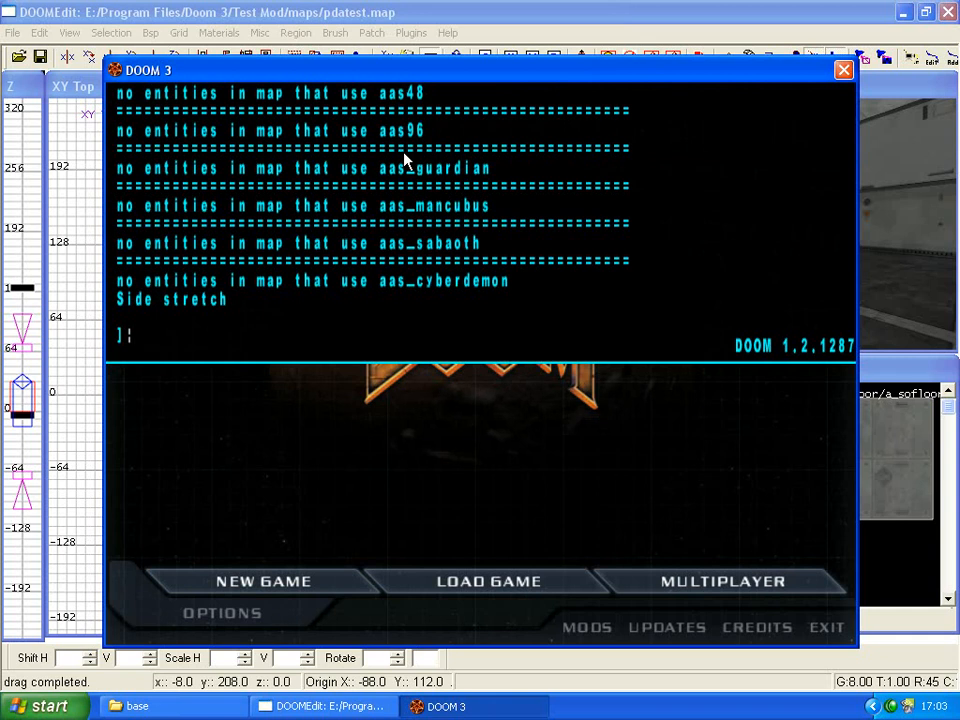
# Enter 'map pdatest' in the Doom 3 console to load the test map
pyautogui.write('pdates')
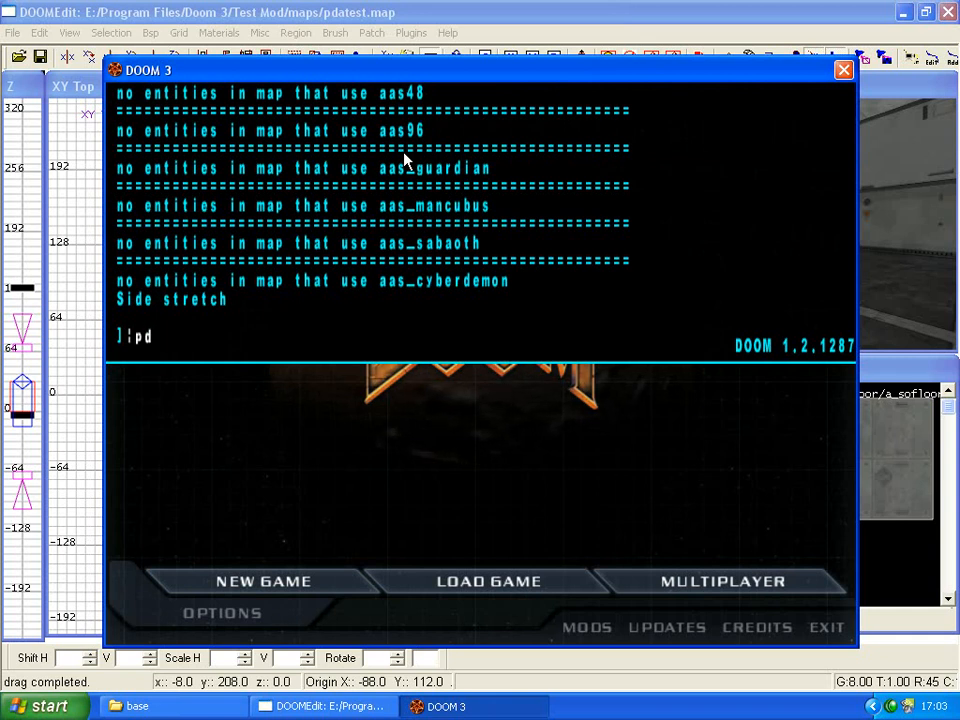
pyautogui.write('map')
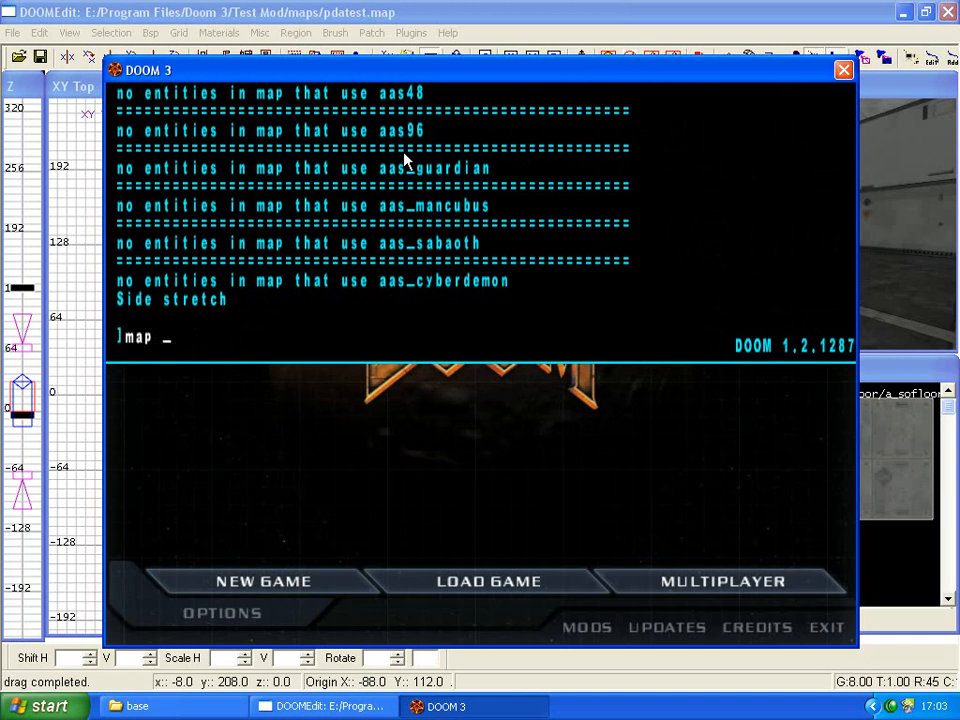
pyautogui.write('pdate')
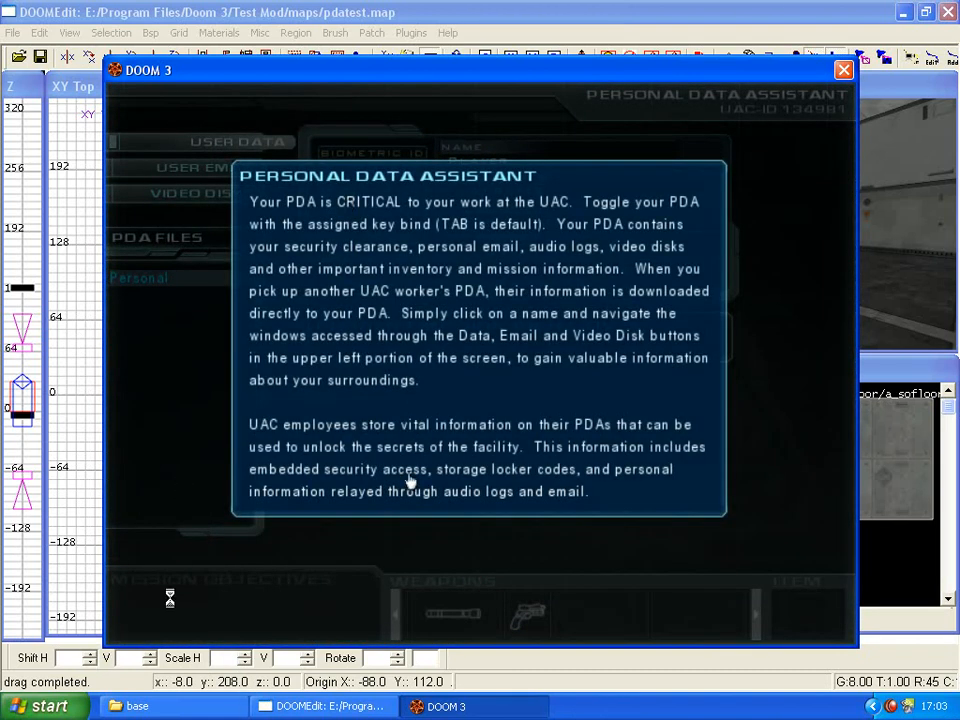
pyautogui.moveTo(201, 554)
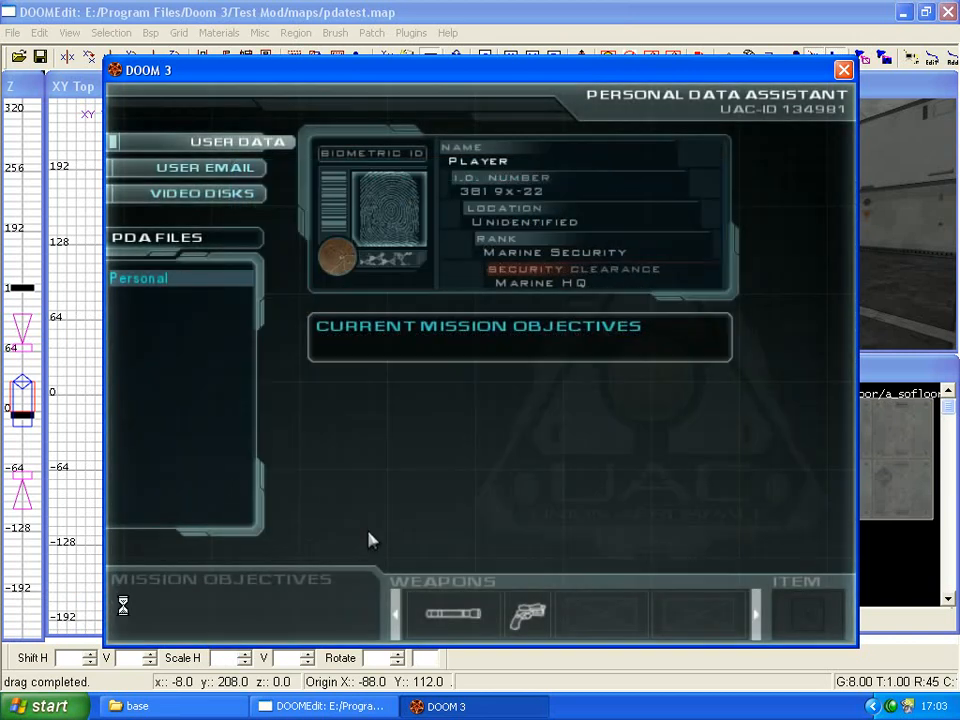
pyautogui.moveTo(443, 490)
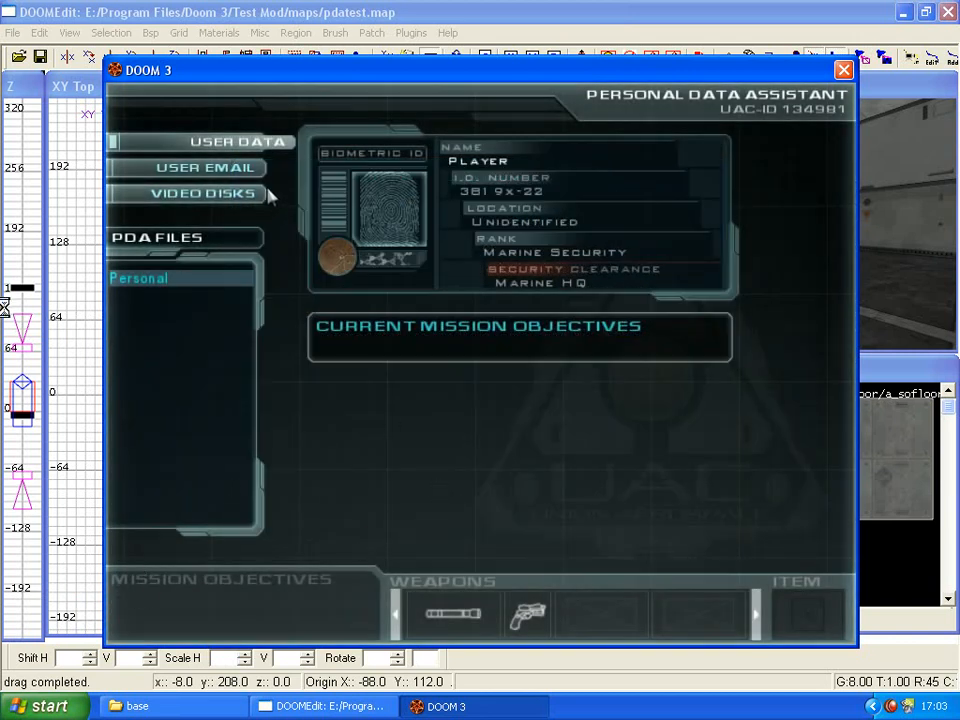
pyautogui.moveTo(460, 187)
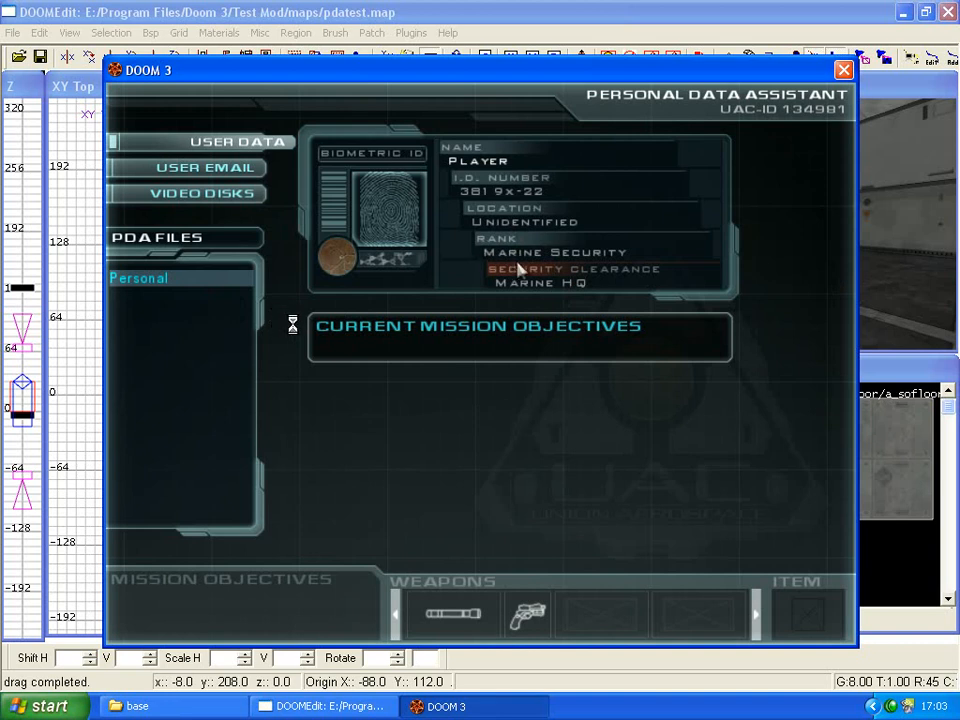
pyautogui.moveTo(655, 290)
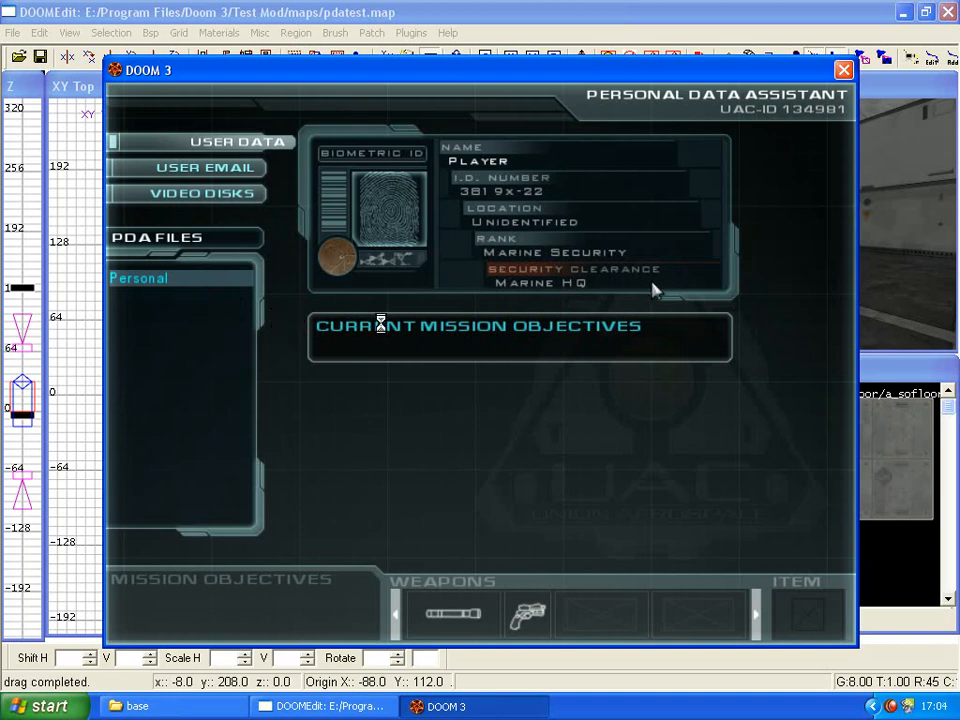
pyautogui.moveTo(505, 295)
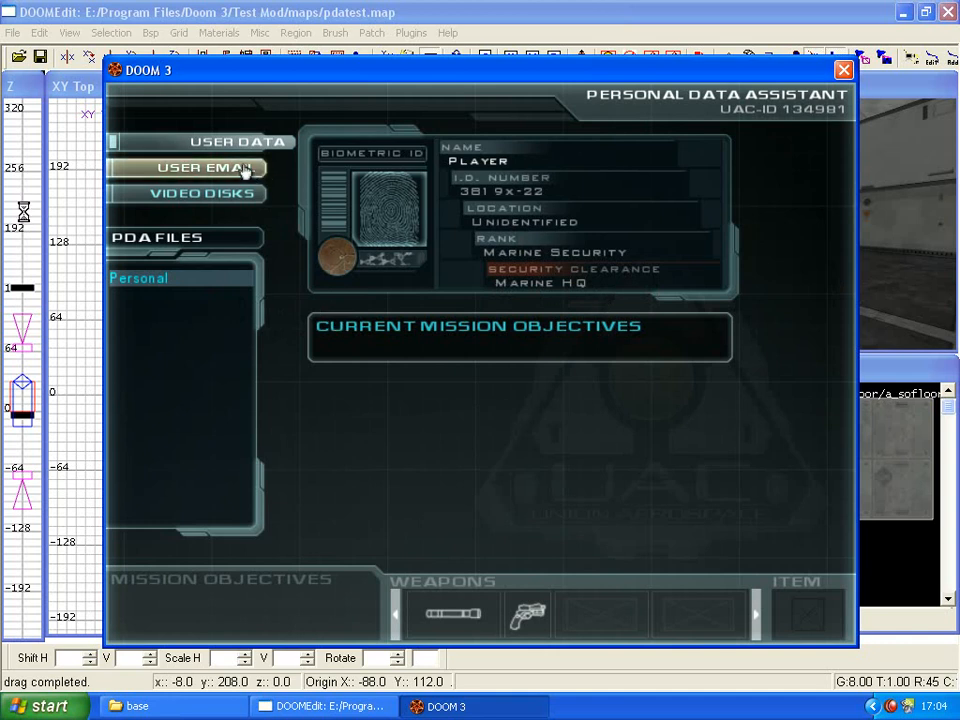
# Check the player's email inbox in the PDA, then view the new 'default pda' entry
pyautogui.click(188, 167)
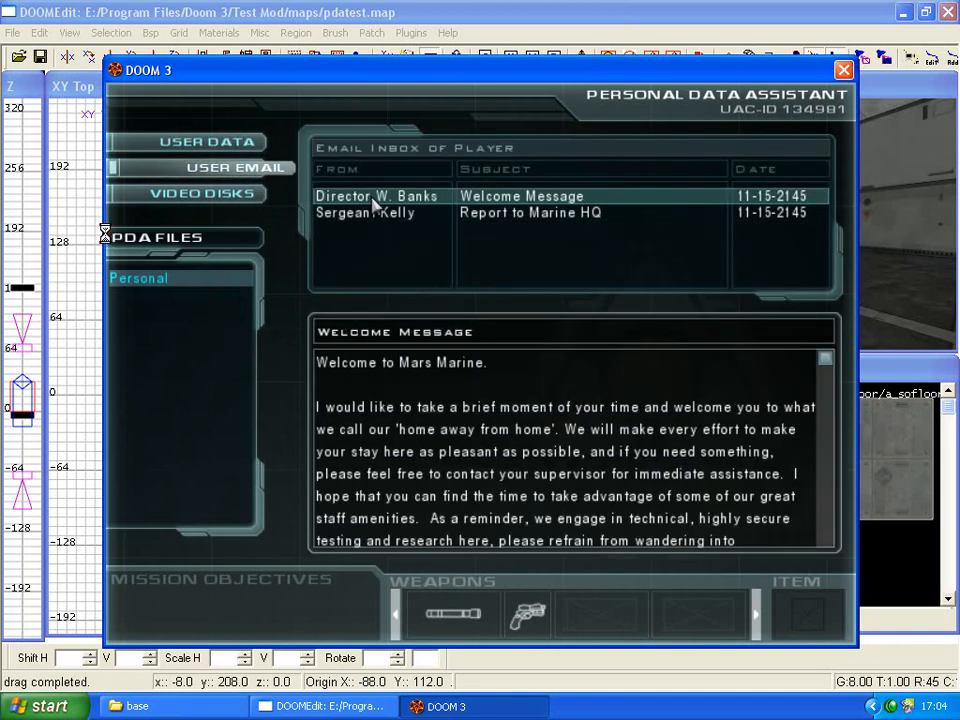
pyautogui.moveTo(203, 193)
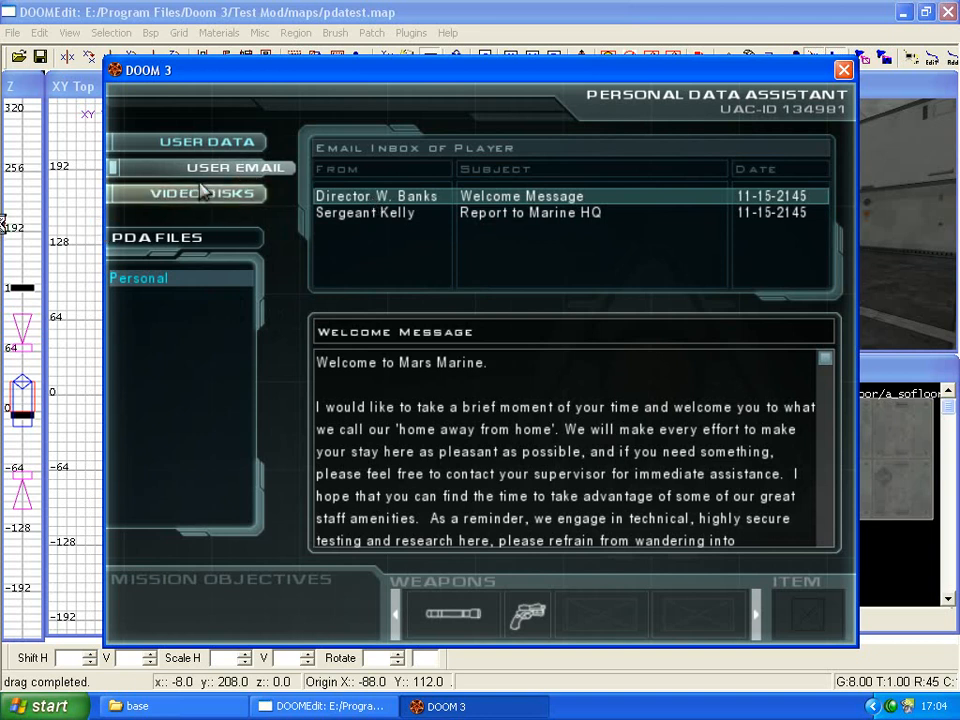
pyautogui.click(205, 193)
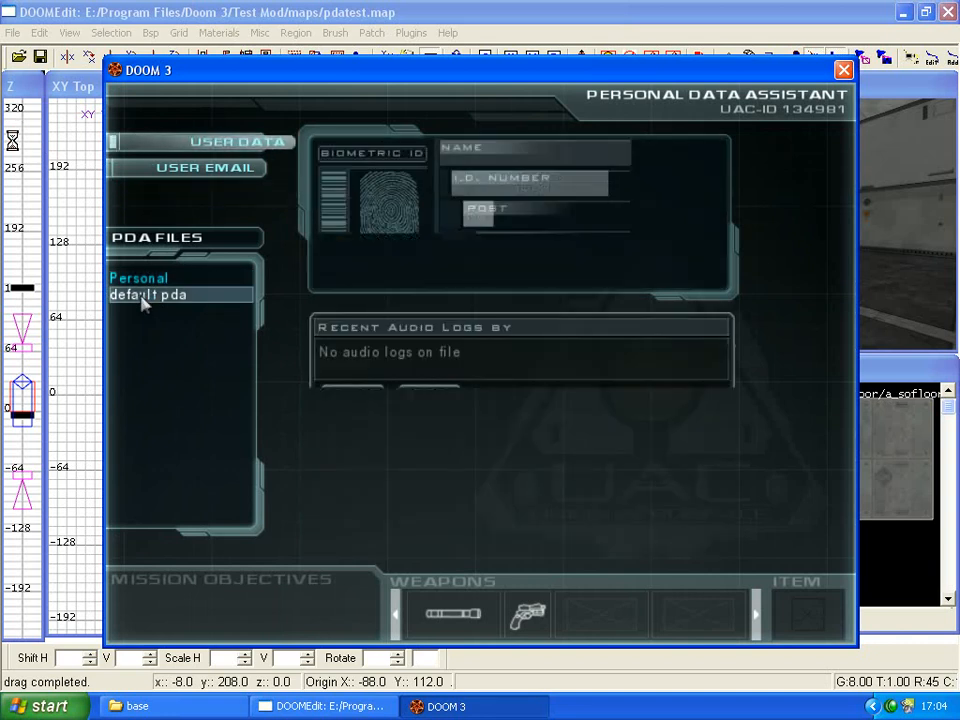
# View the default pda's data, then exit Doom 3 and confirm leaving
pyautogui.click(233, 167)
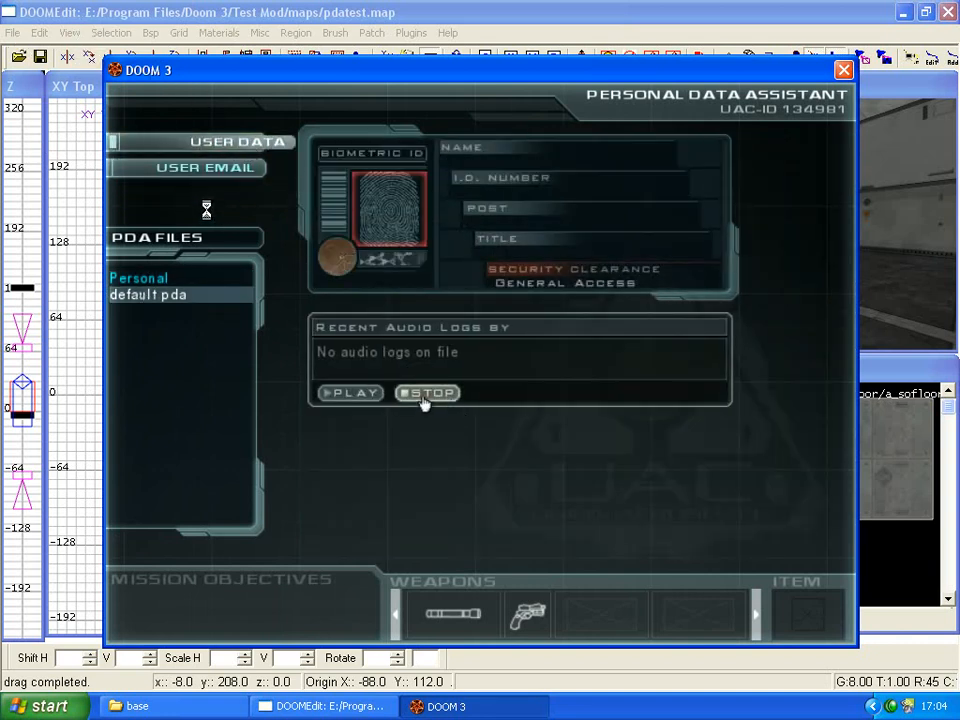
pyautogui.moveTo(455, 162)
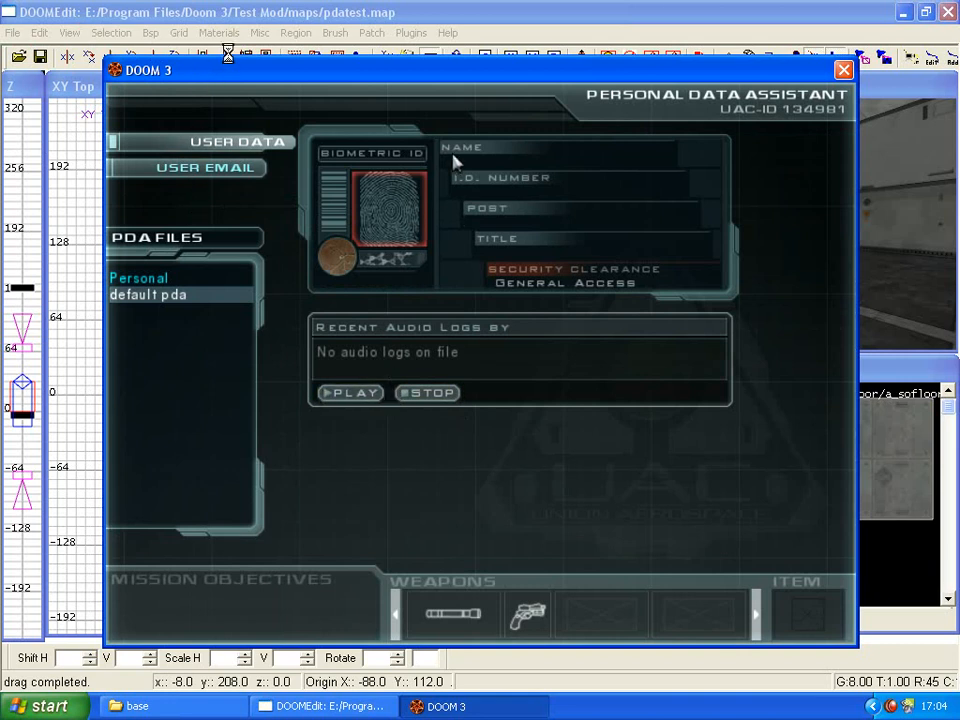
pyautogui.moveTo(577, 297)
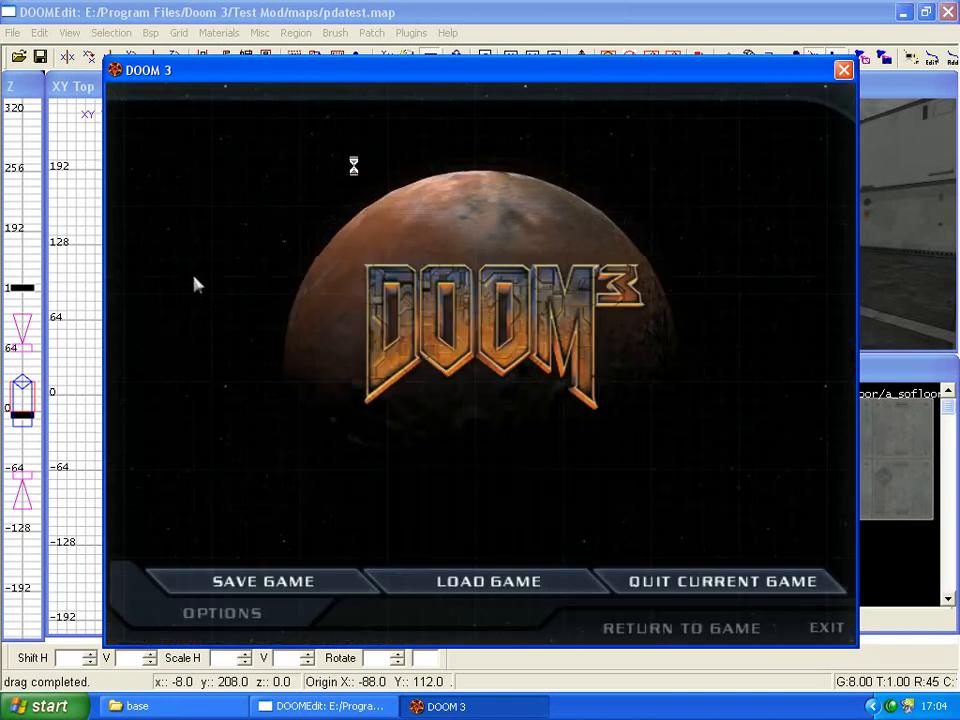
pyautogui.click(826, 627)
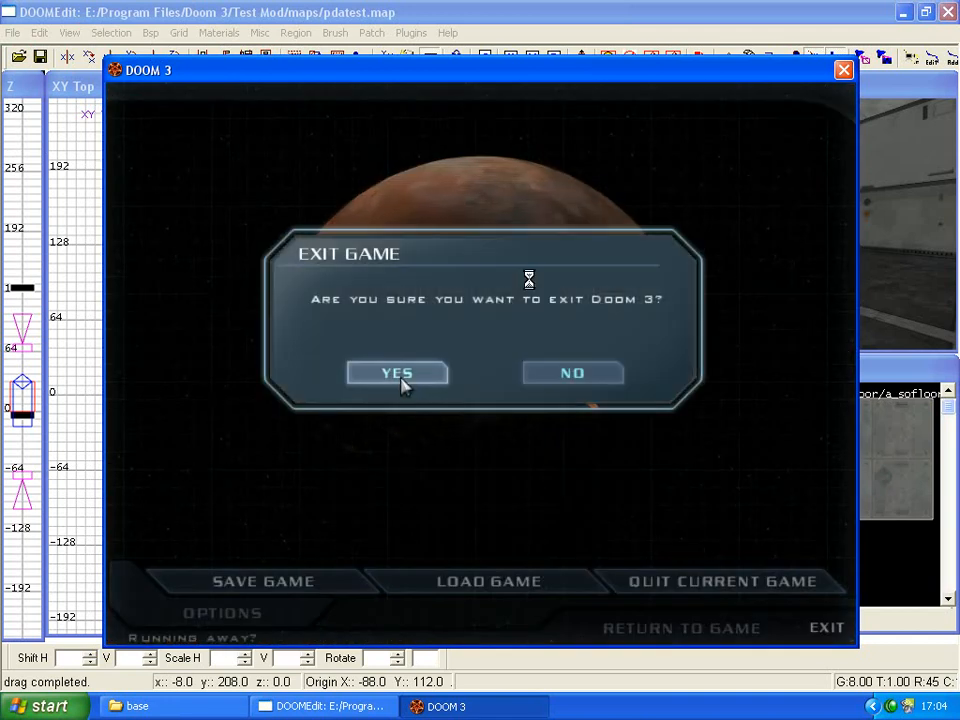
pyautogui.click(397, 372)
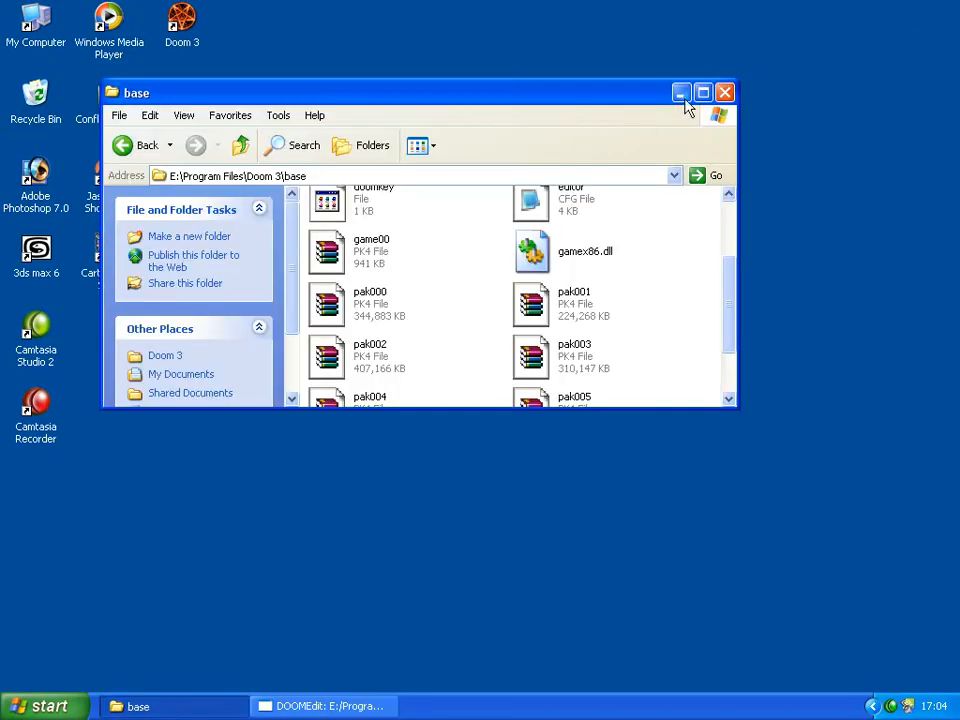
# Maximize Explorer and navigate into Doom 3 > base
pyautogui.click(703, 92)
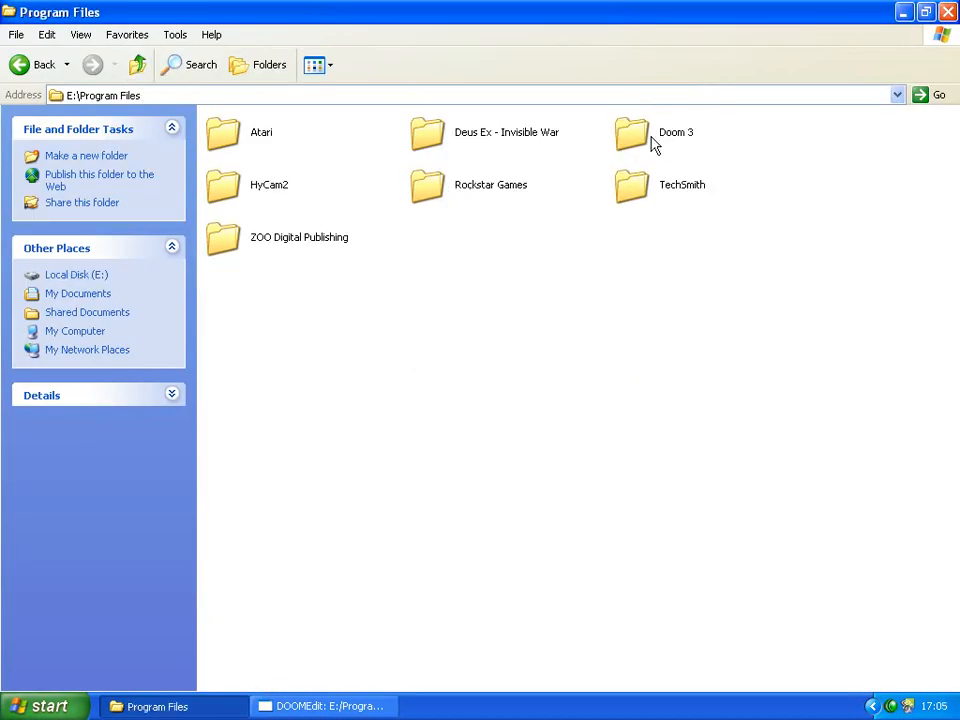
pyautogui.doubleClick(631, 132)
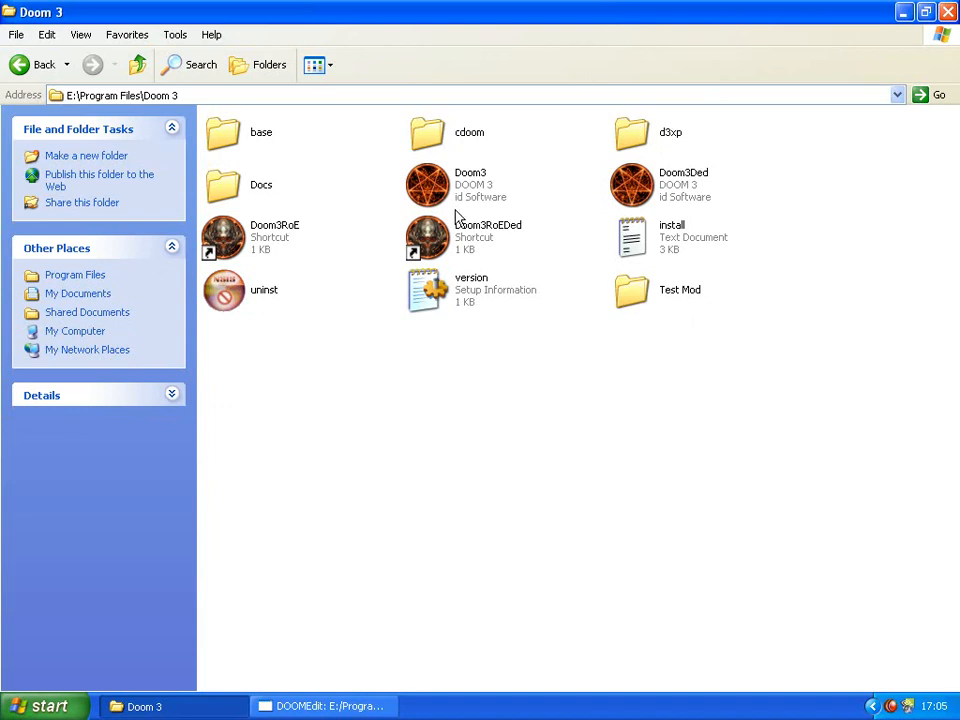
pyautogui.doubleClick(261, 131)
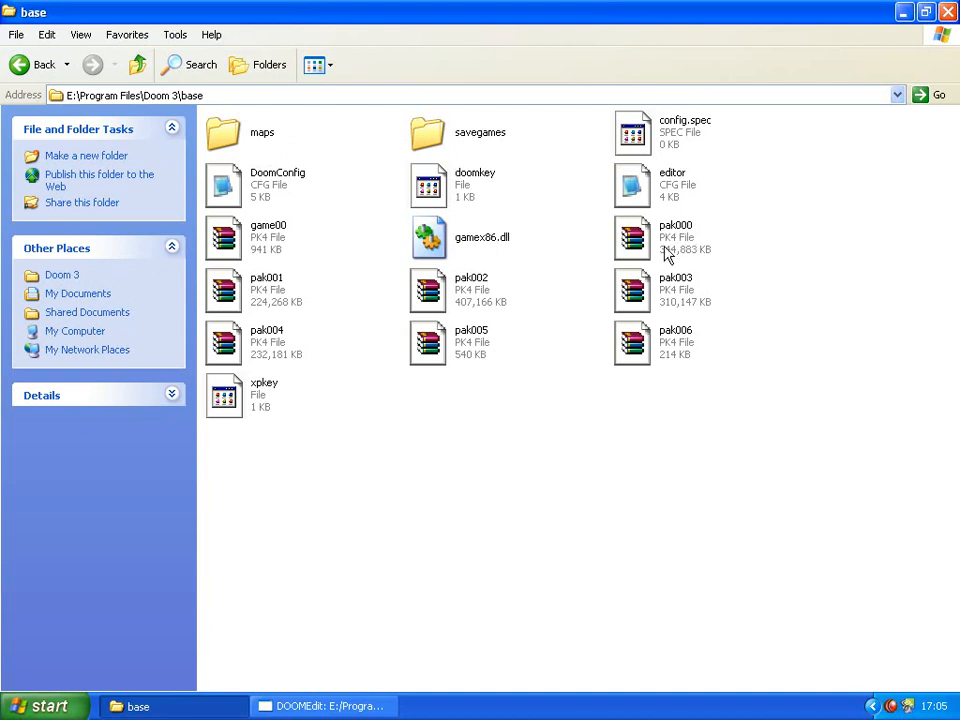
# Open pak000.pk4 in WinRAR and move its window lower on screen
pyautogui.doubleClick(631, 238)
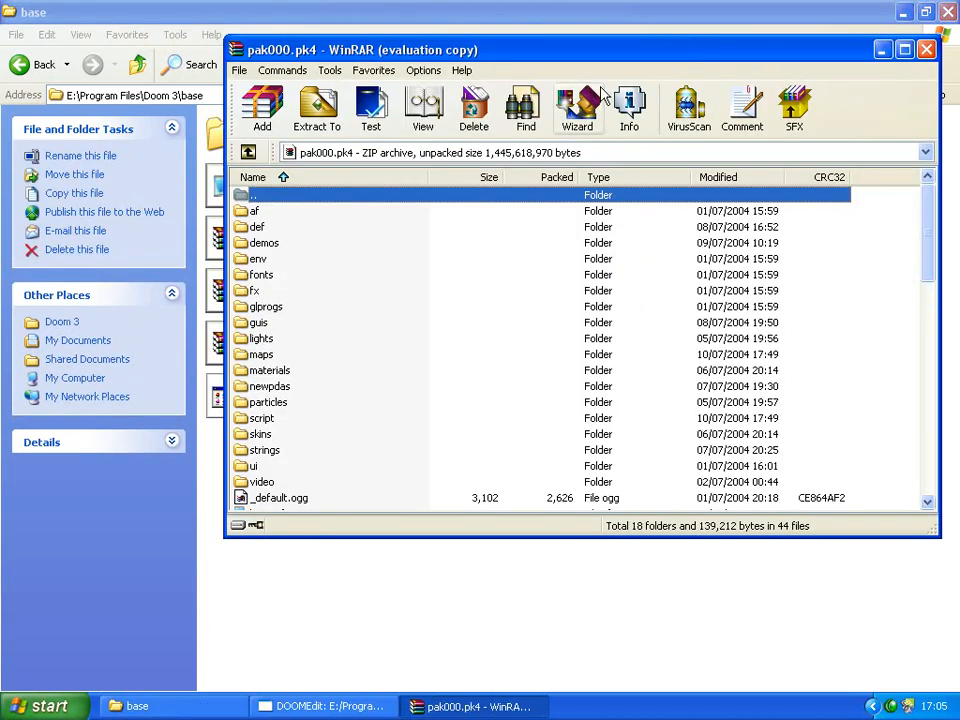
pyautogui.moveTo(363, 50); pyautogui.dragTo(327, 105)
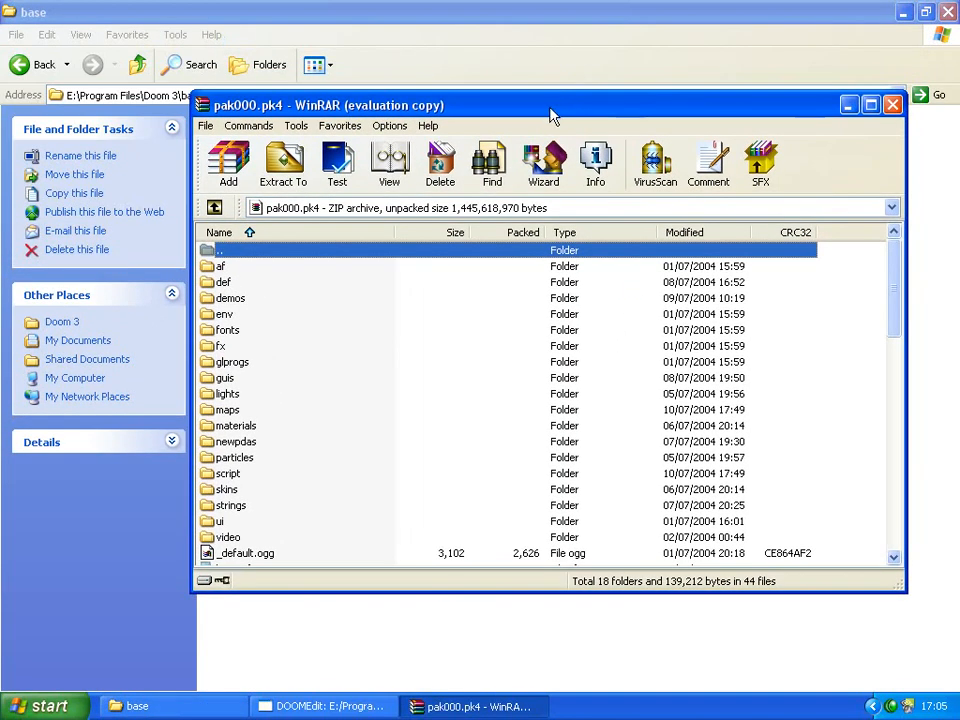
pyautogui.moveTo(897, 290)
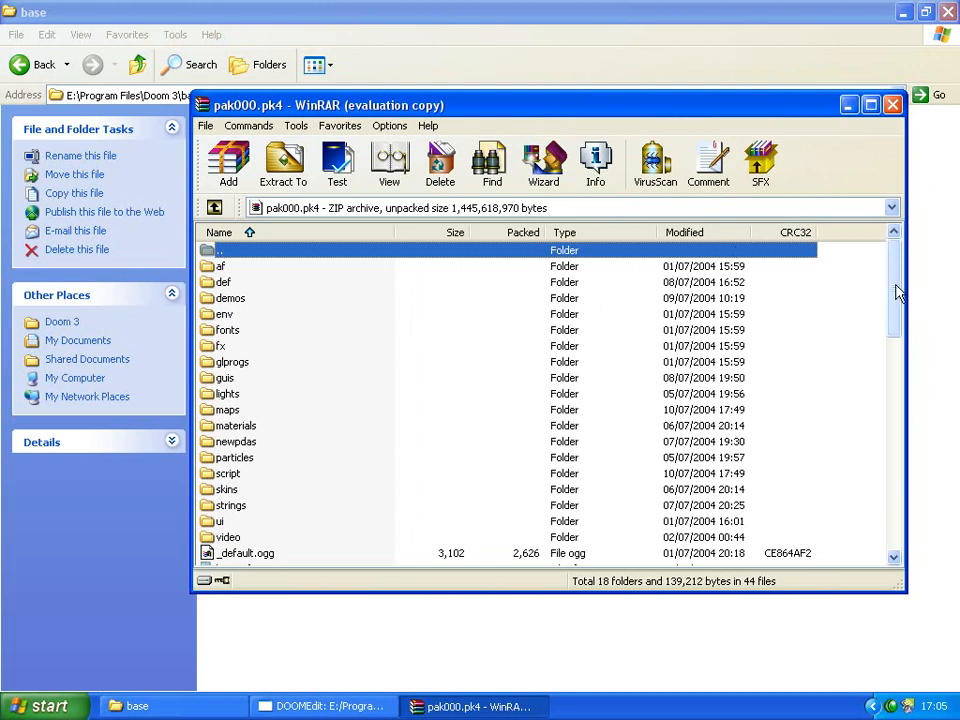
pyautogui.moveTo(242, 320)
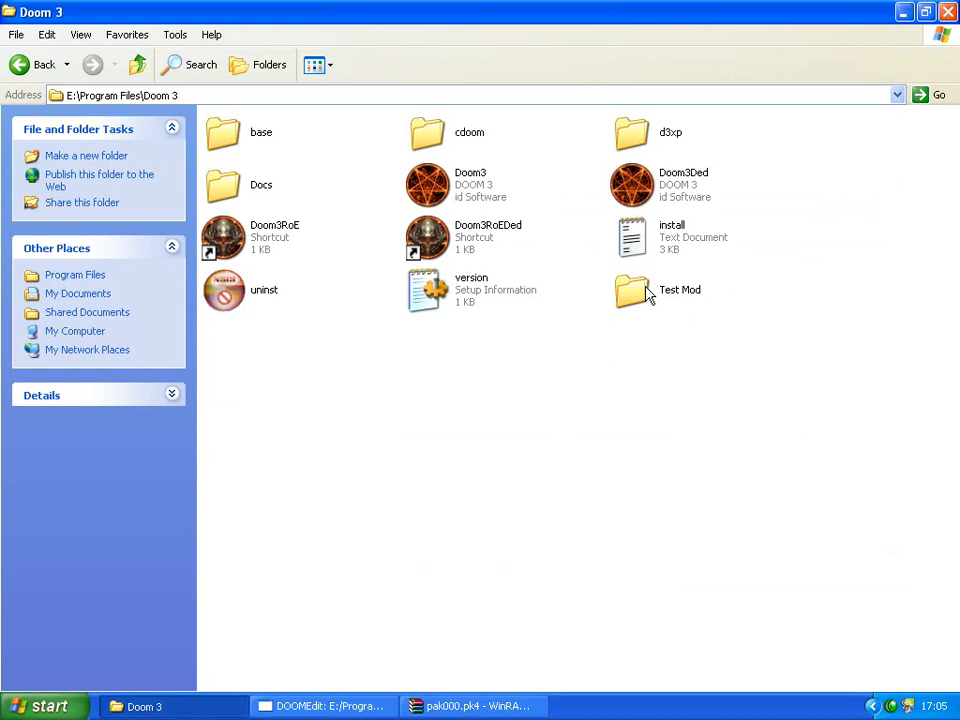
# Inside the Test Mod folder, make a folder named newpdas and open it
pyautogui.doubleClick(631, 290)
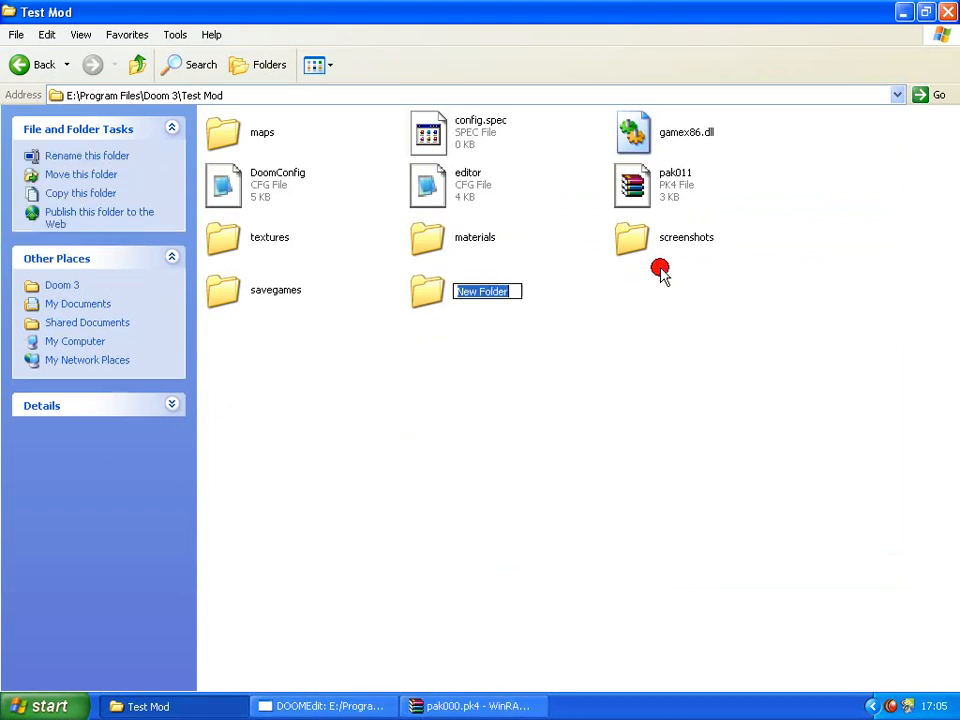
pyautogui.write('newpdas')
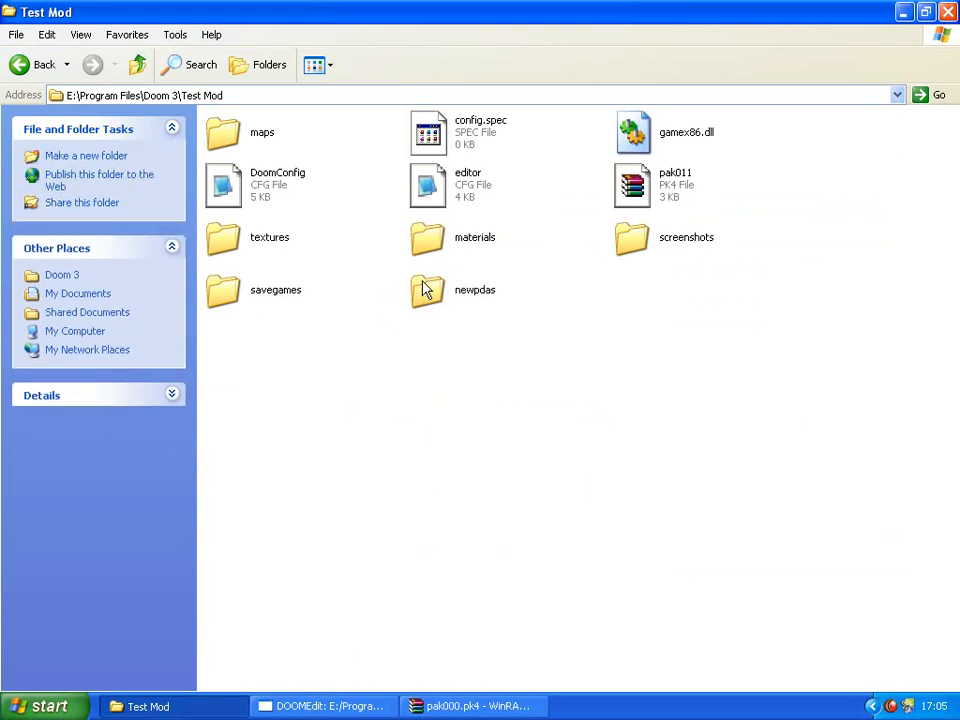
pyautogui.doubleClick(427, 290)
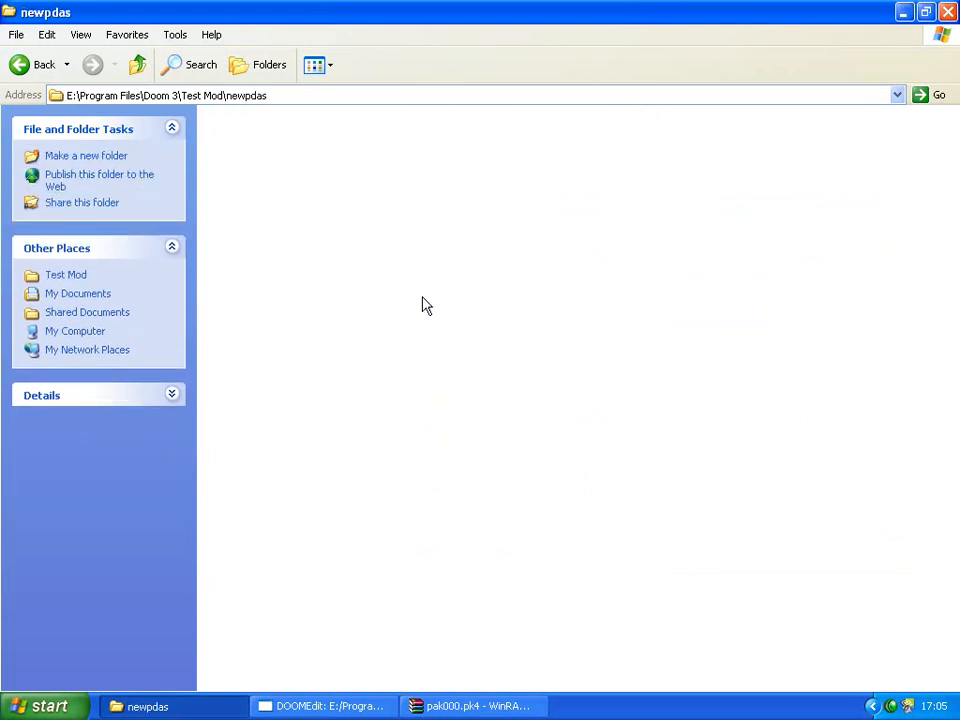
# Extract admin_banks.pda and personal.pda into Test Mod's newpdas folder, then close WinRAR
pyautogui.click(472, 706)
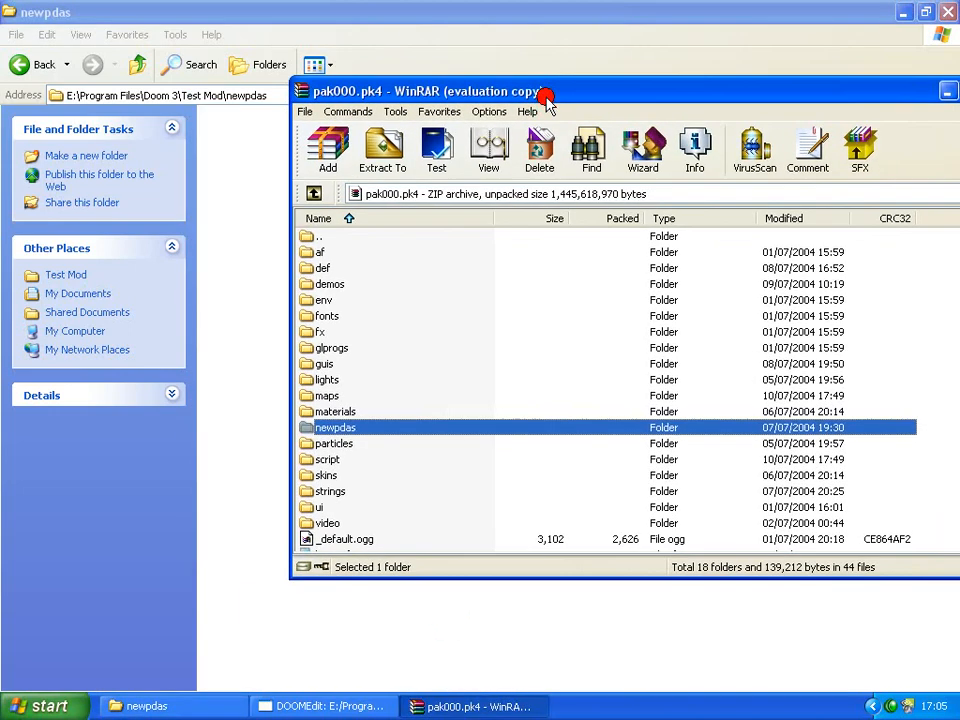
pyautogui.doubleClick(335, 427)
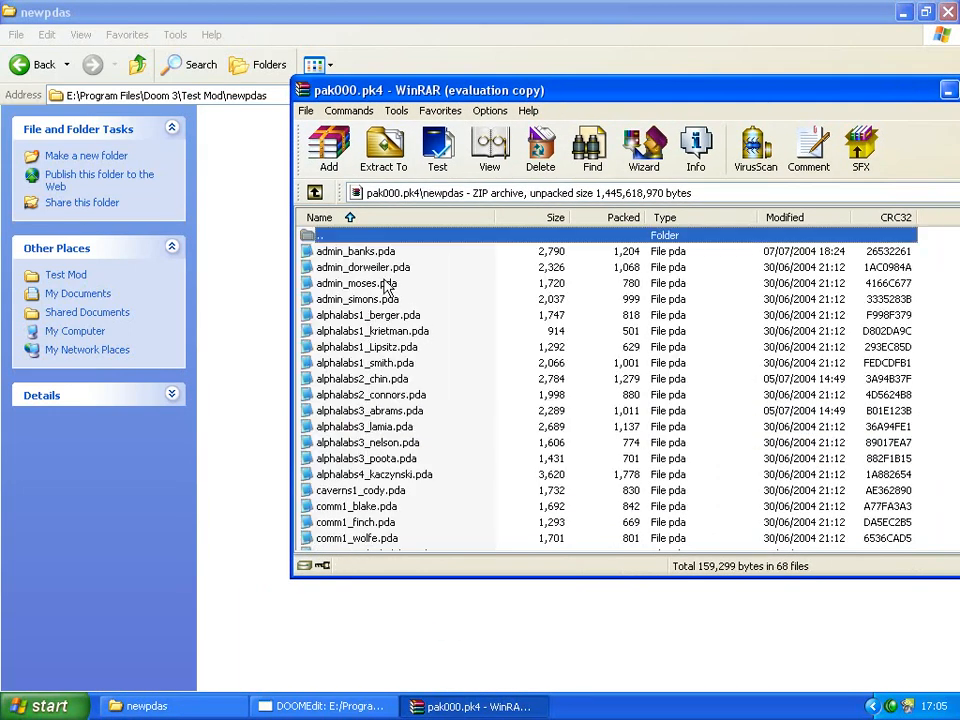
pyautogui.click(355, 251)
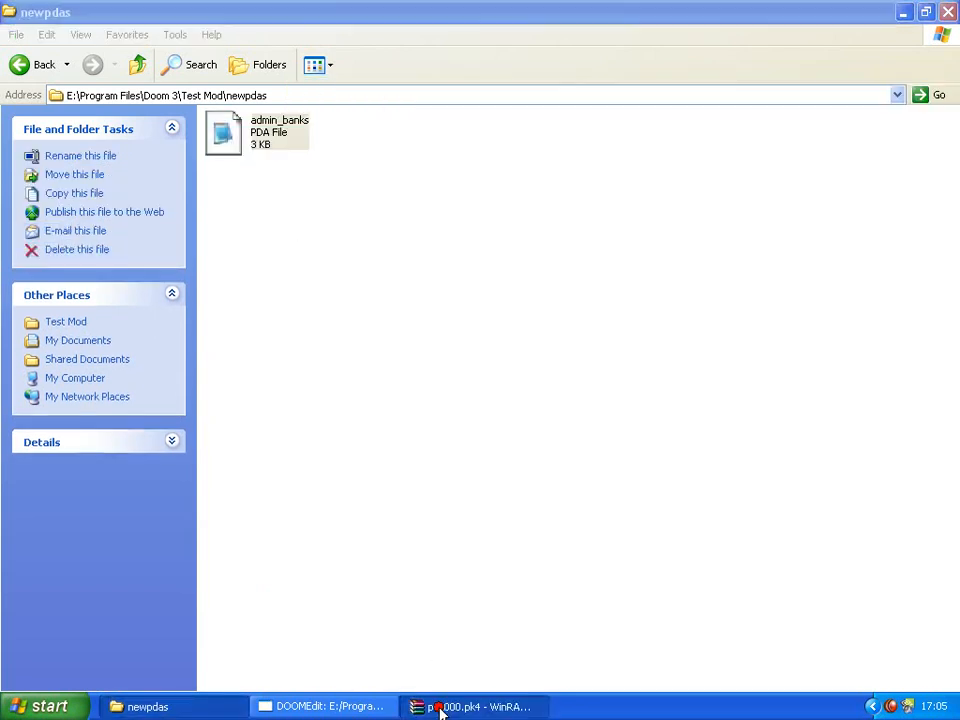
pyautogui.click(475, 707)
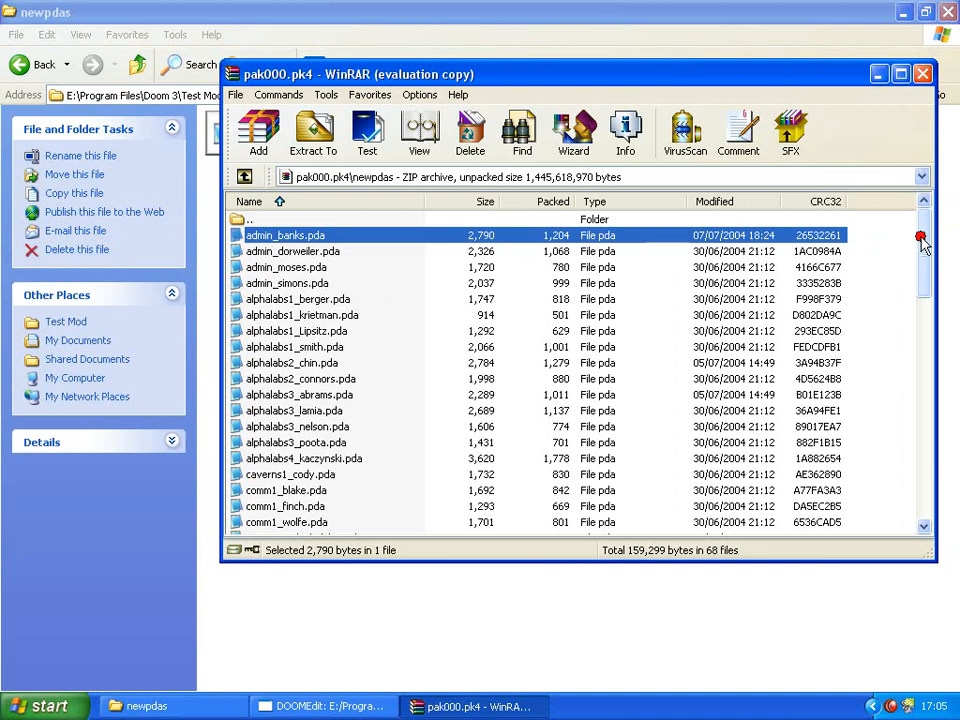
pyautogui.scroll(-3)
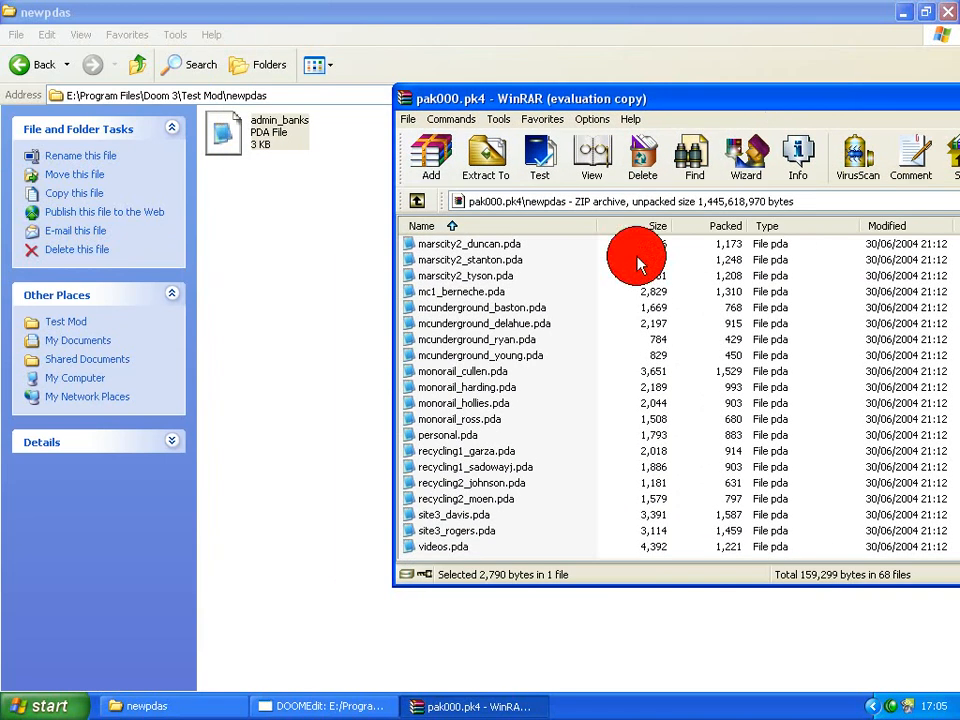
pyautogui.click(447, 435)
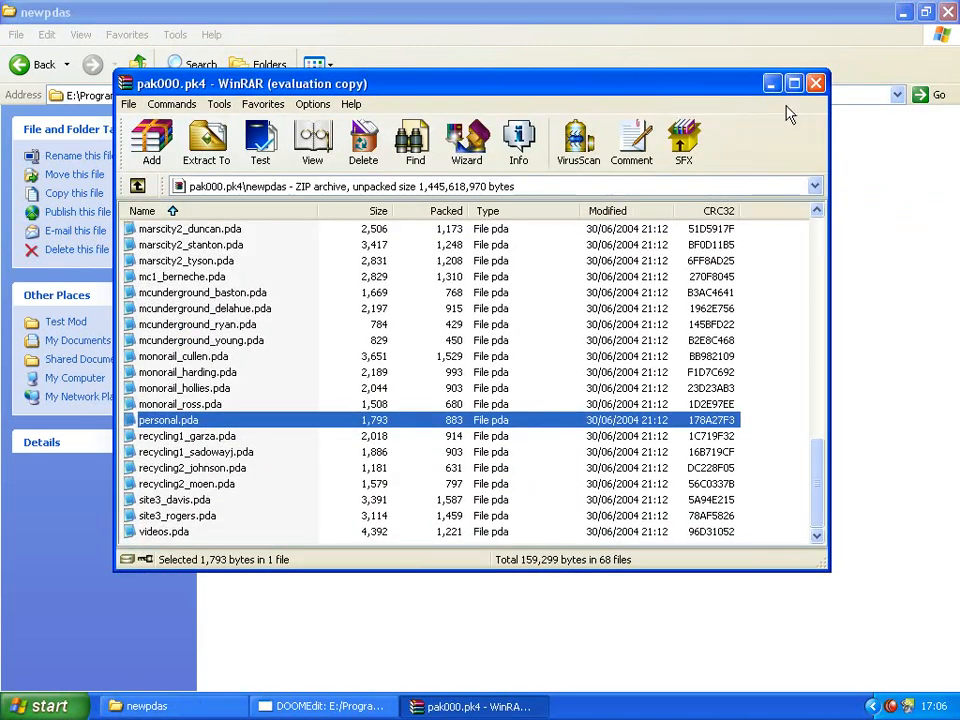
pyautogui.click(815, 83)
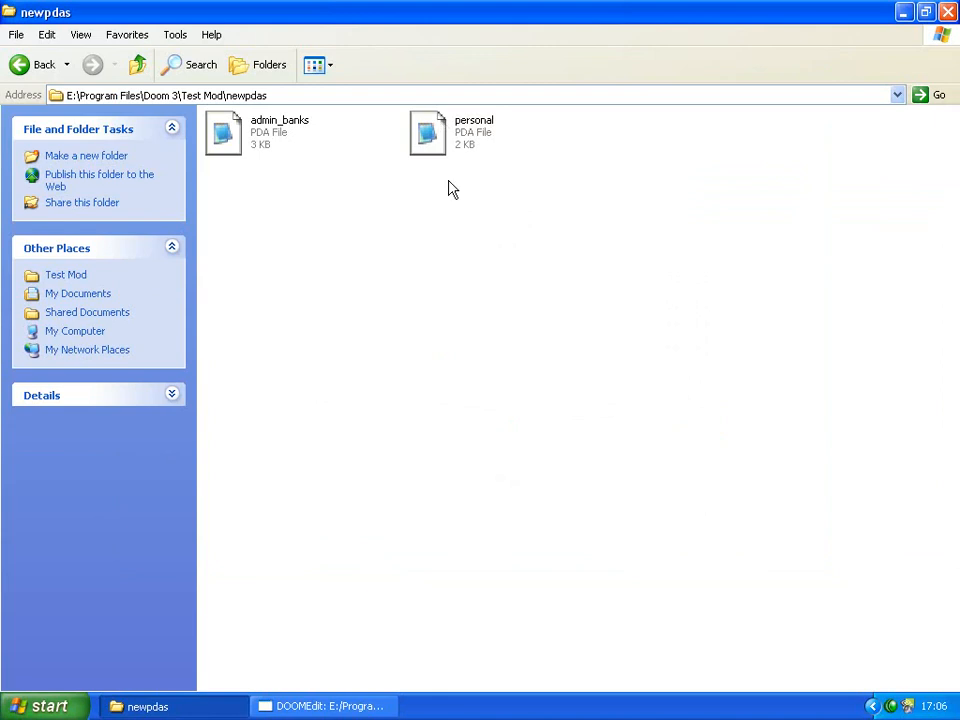
pyautogui.moveTo(434, 138)
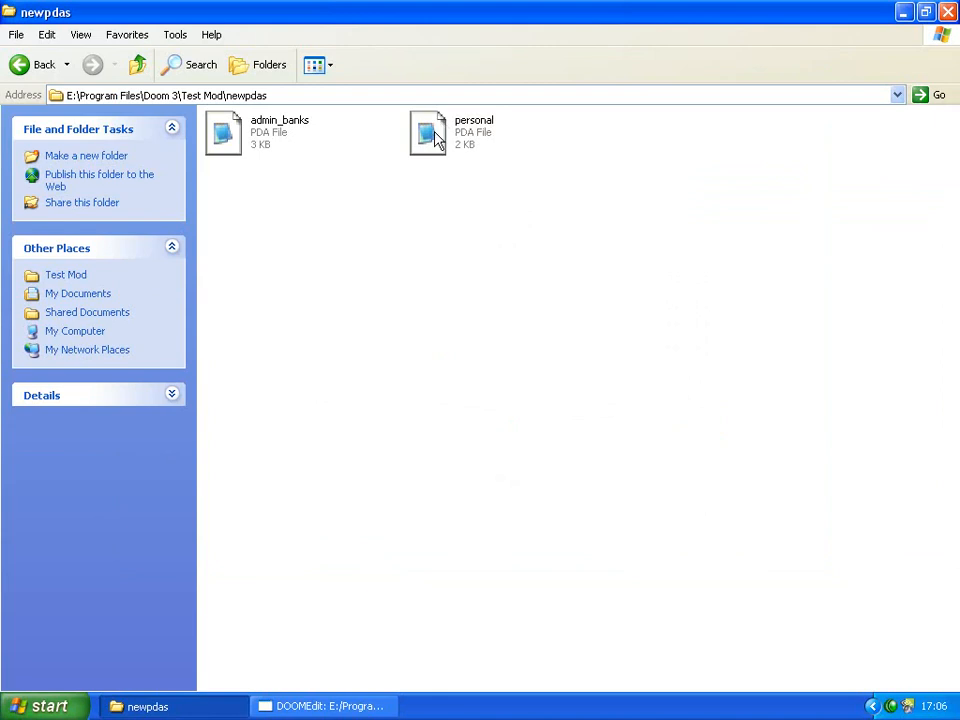
# Open the extracted personal PDA file in a maximized Notepad window
pyautogui.doubleClick(428, 132)
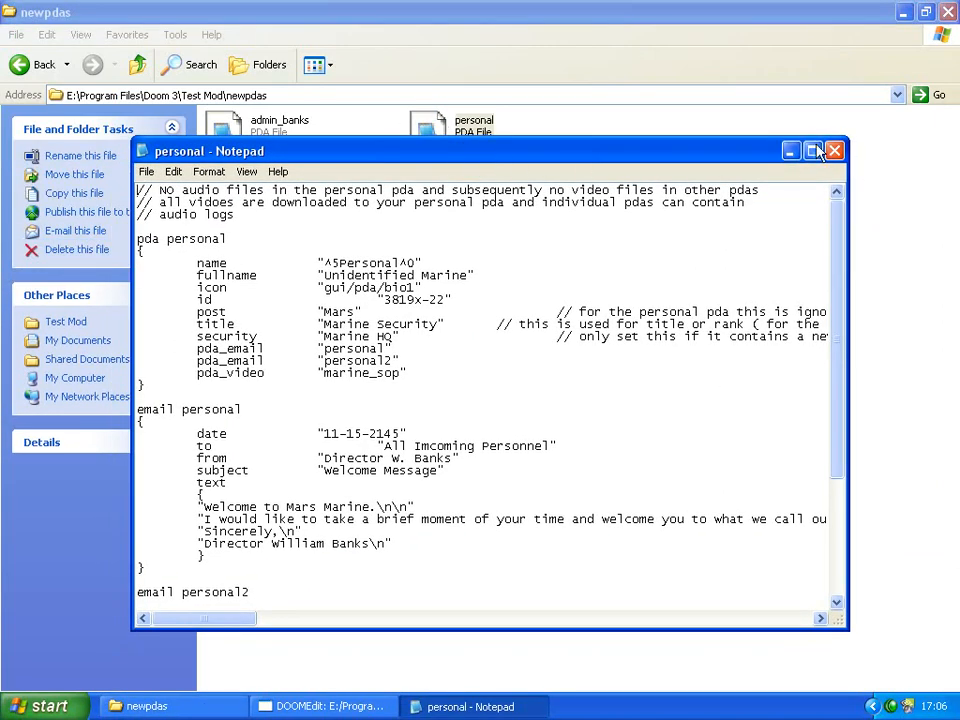
pyautogui.click(813, 150)
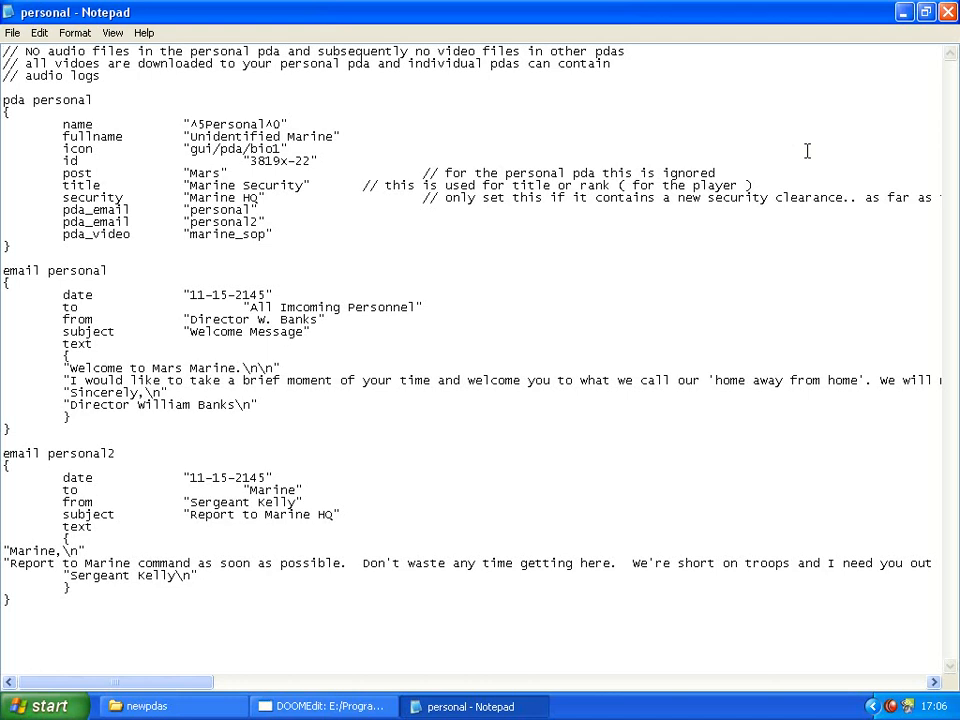
pyautogui.moveTo(745, 167)
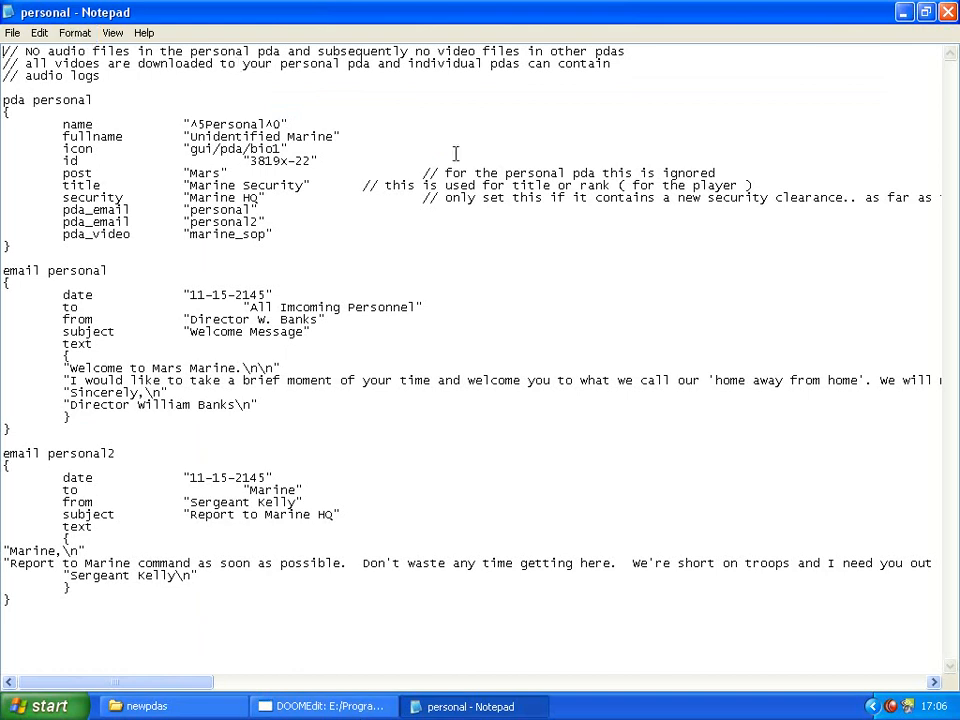
pyautogui.moveTo(139, 467)
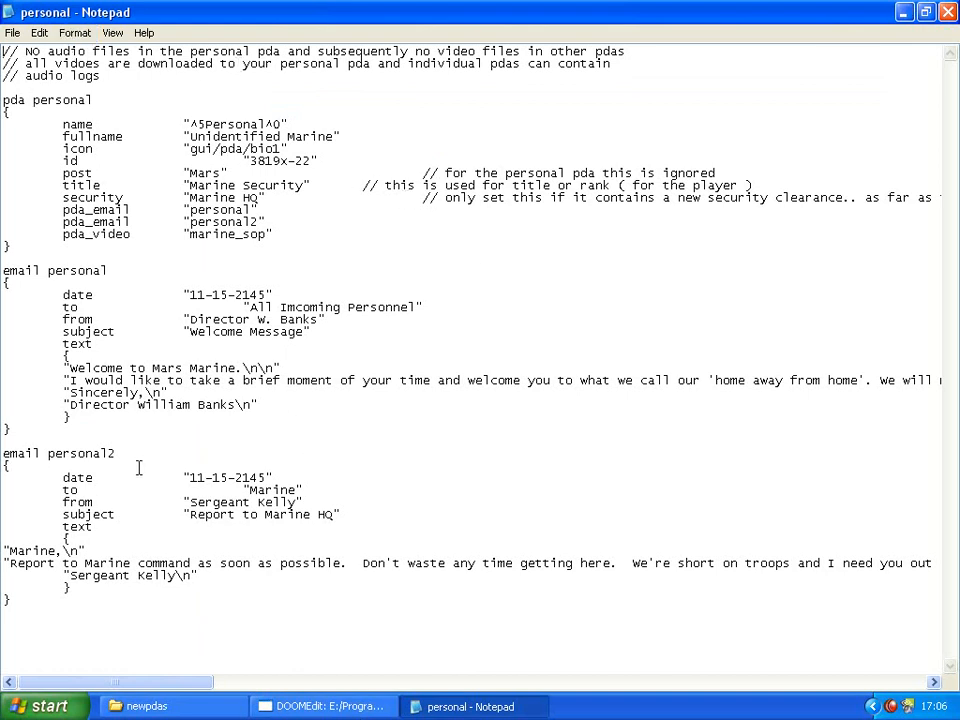
pyautogui.hscroll(3)
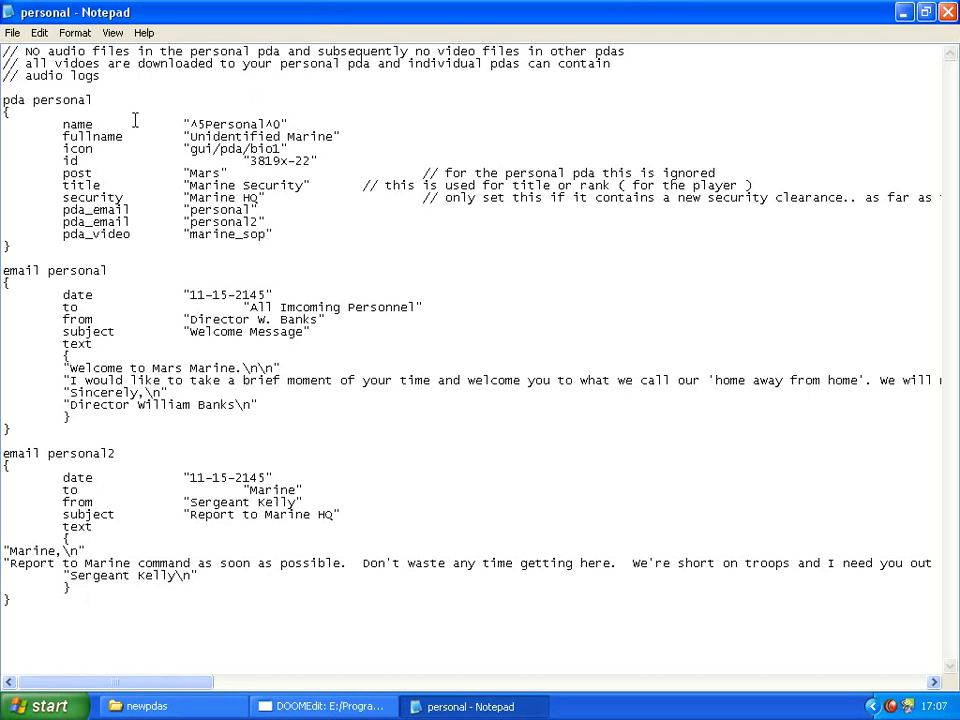
pyautogui.doubleClick(60, 100)
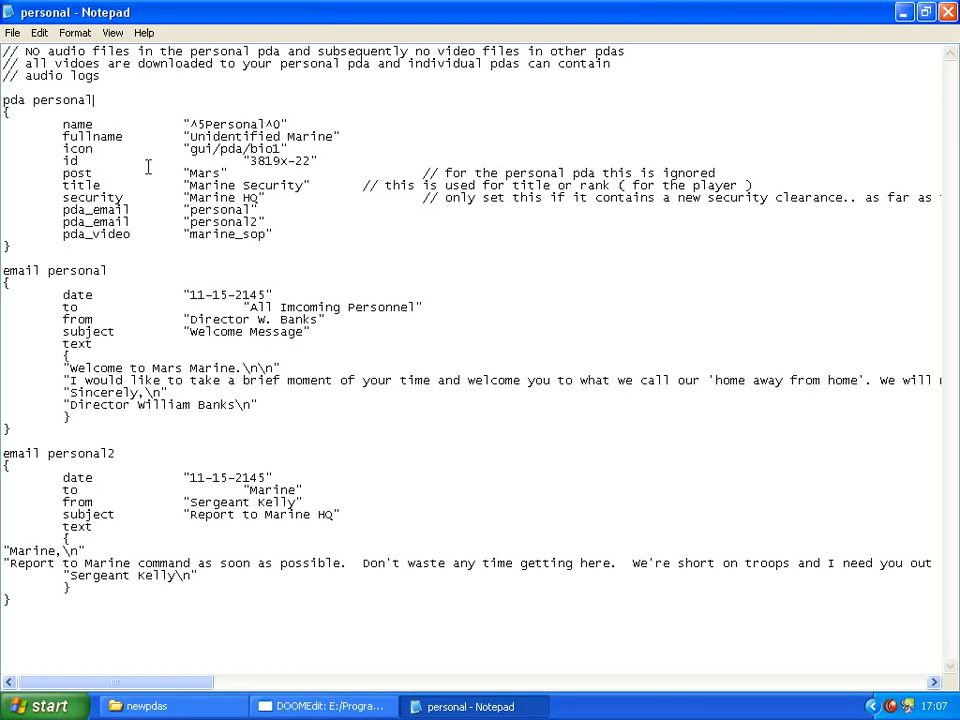
pyautogui.moveTo(196, 136)
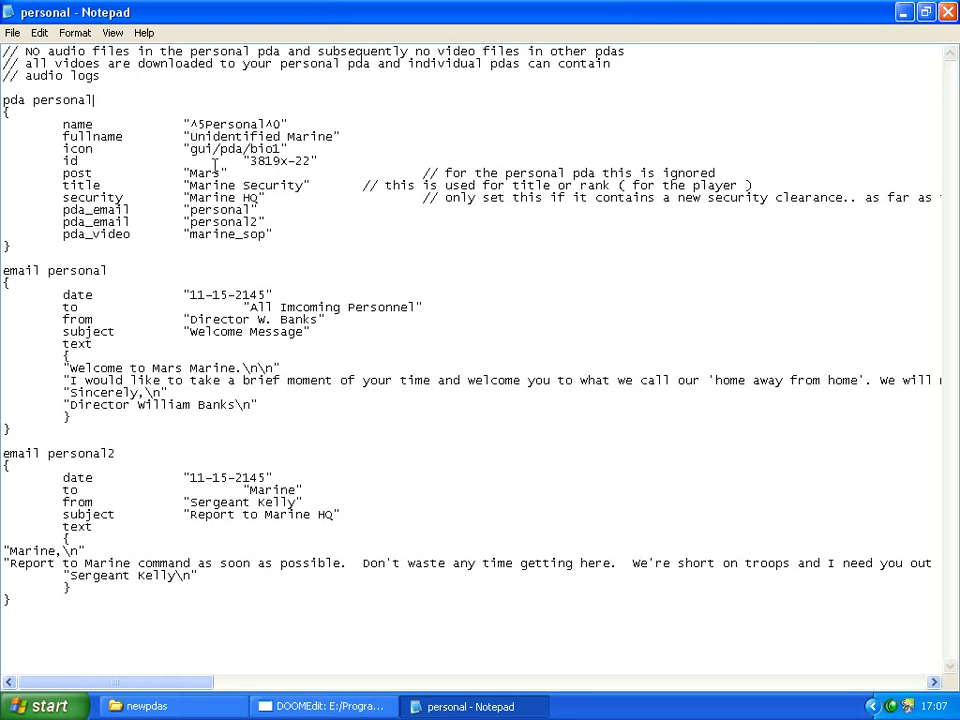
pyautogui.moveTo(285, 632)
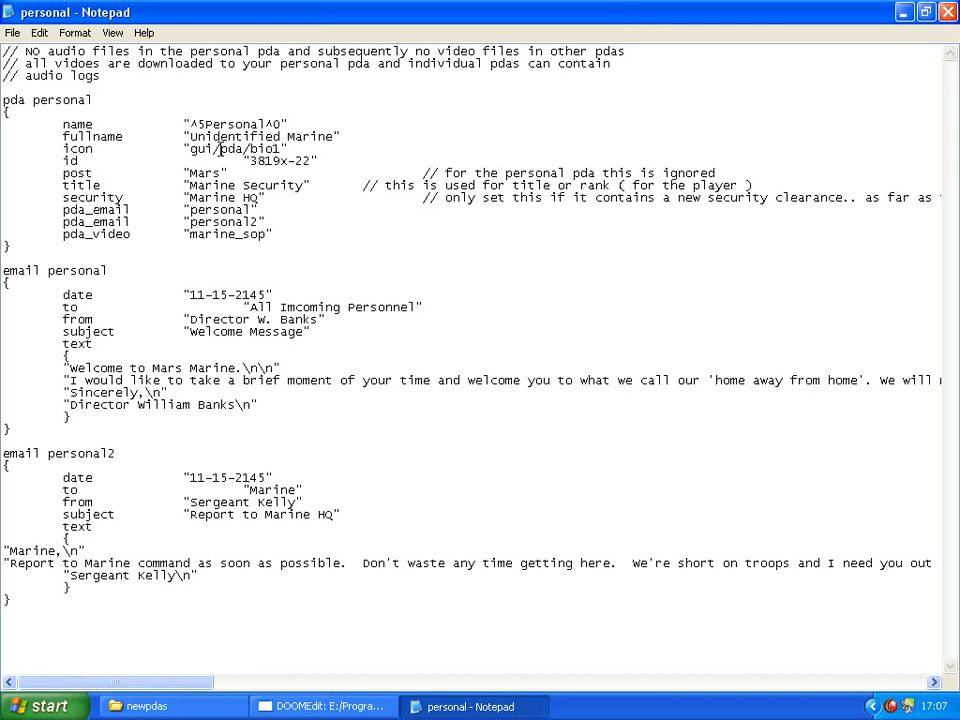
pyautogui.click(95, 99)
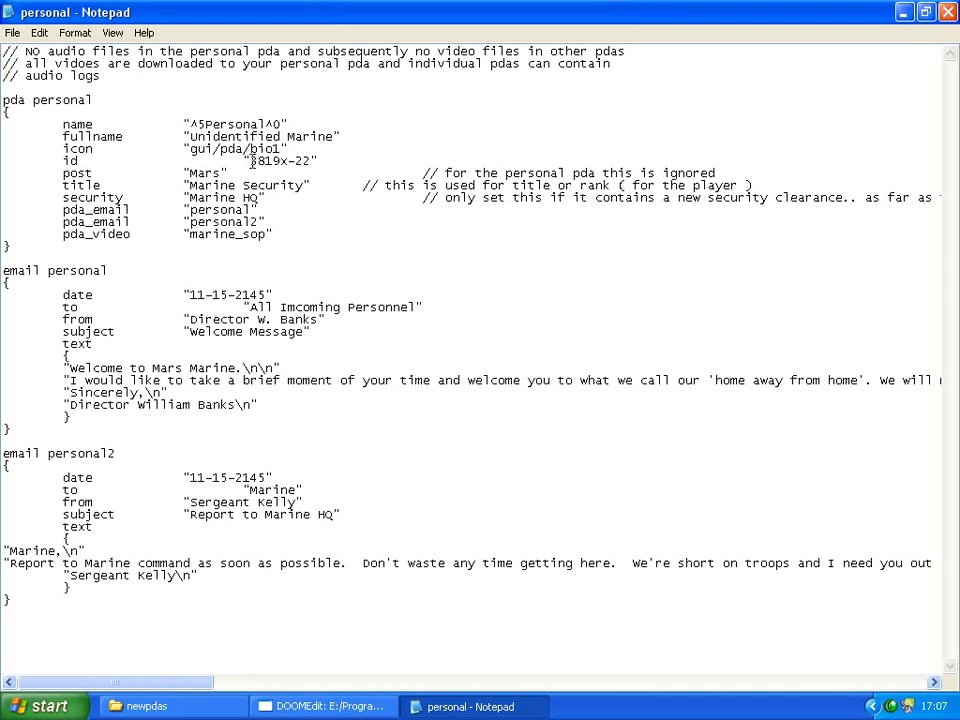
pyautogui.doubleClick(280, 161)
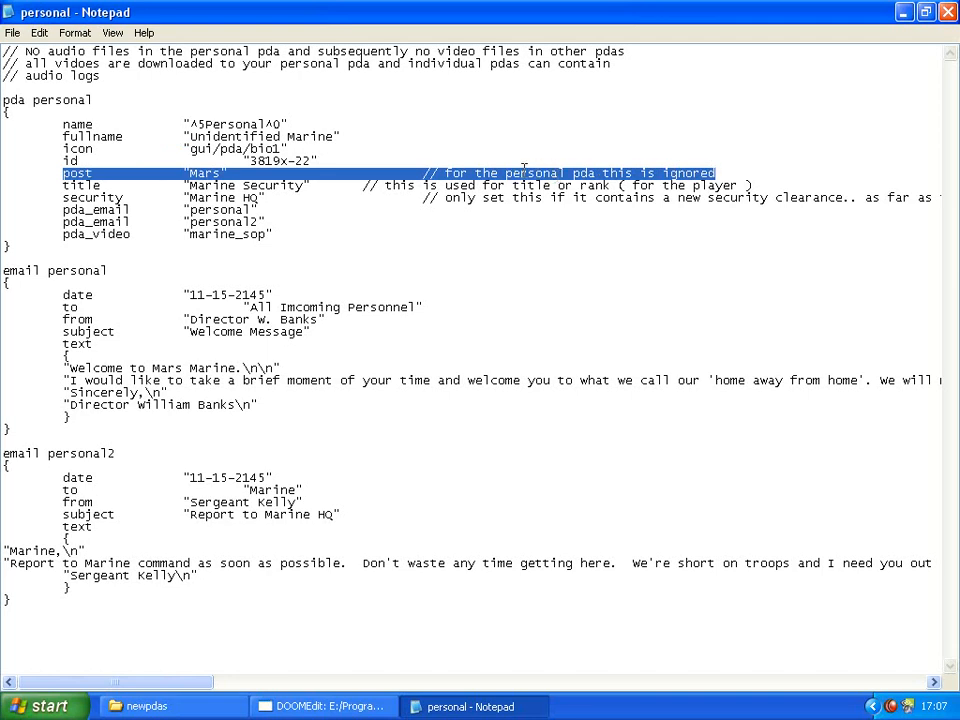
pyautogui.click(749, 168)
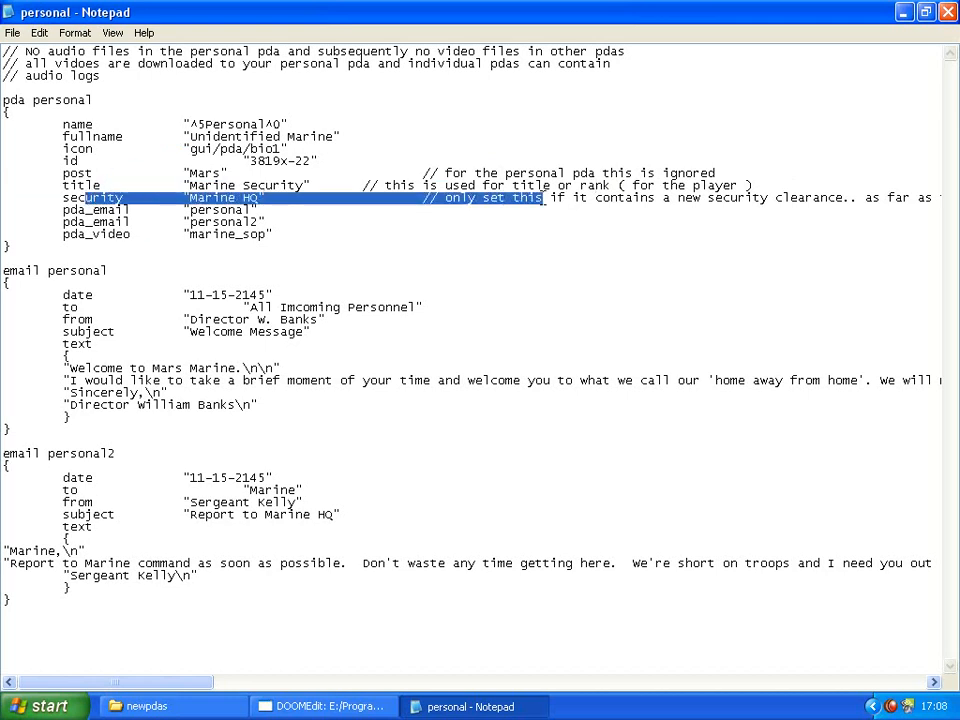
pyautogui.click(568, 197)
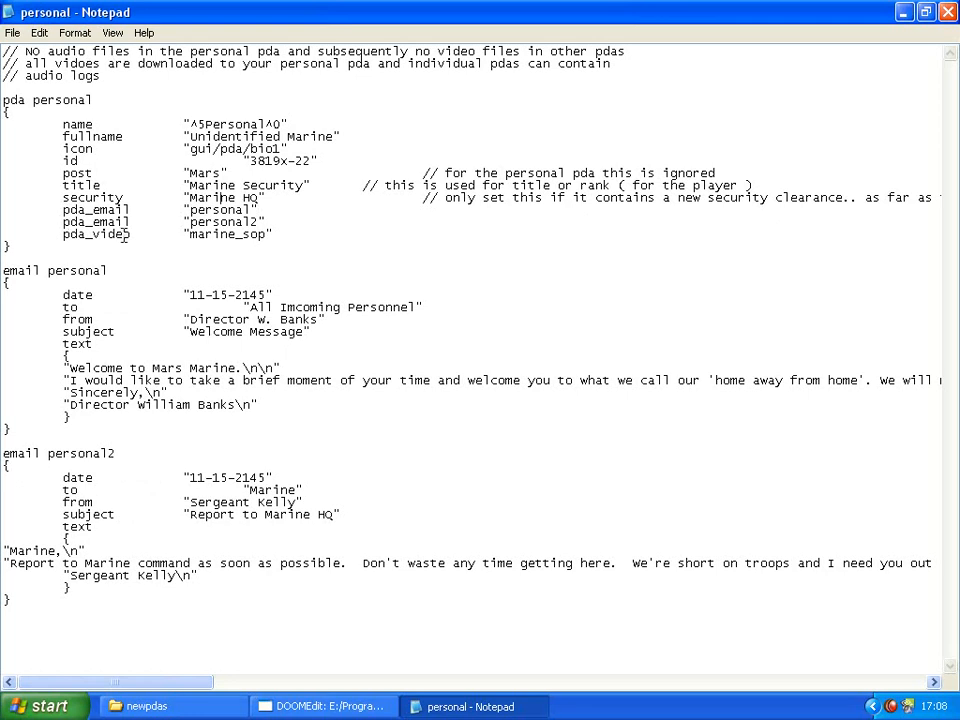
pyautogui.moveTo(815, 392)
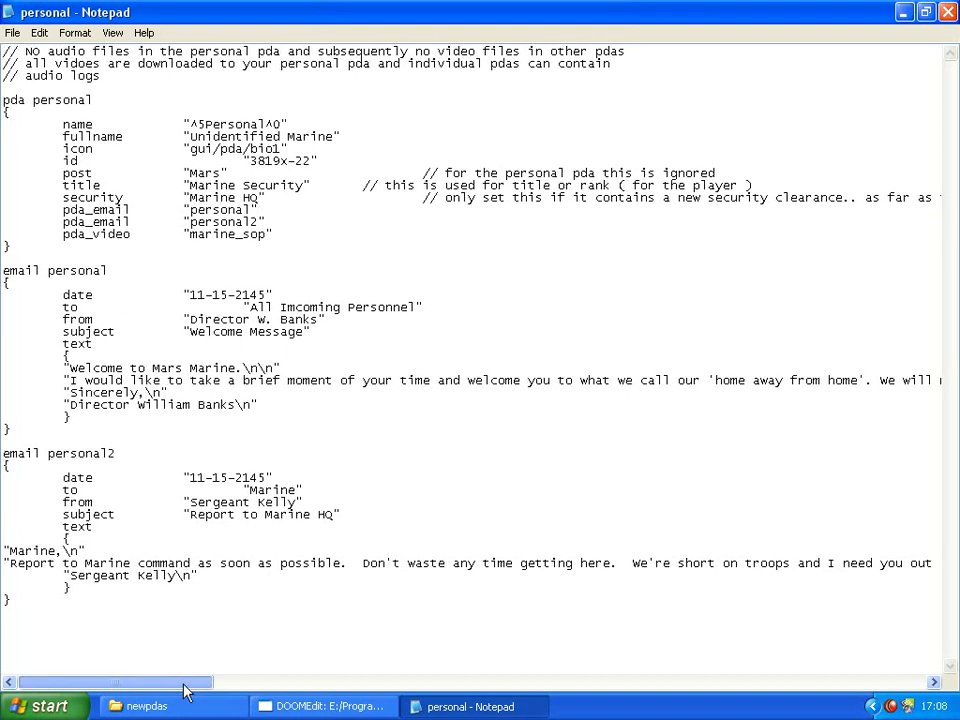
pyautogui.moveTo(243, 470)
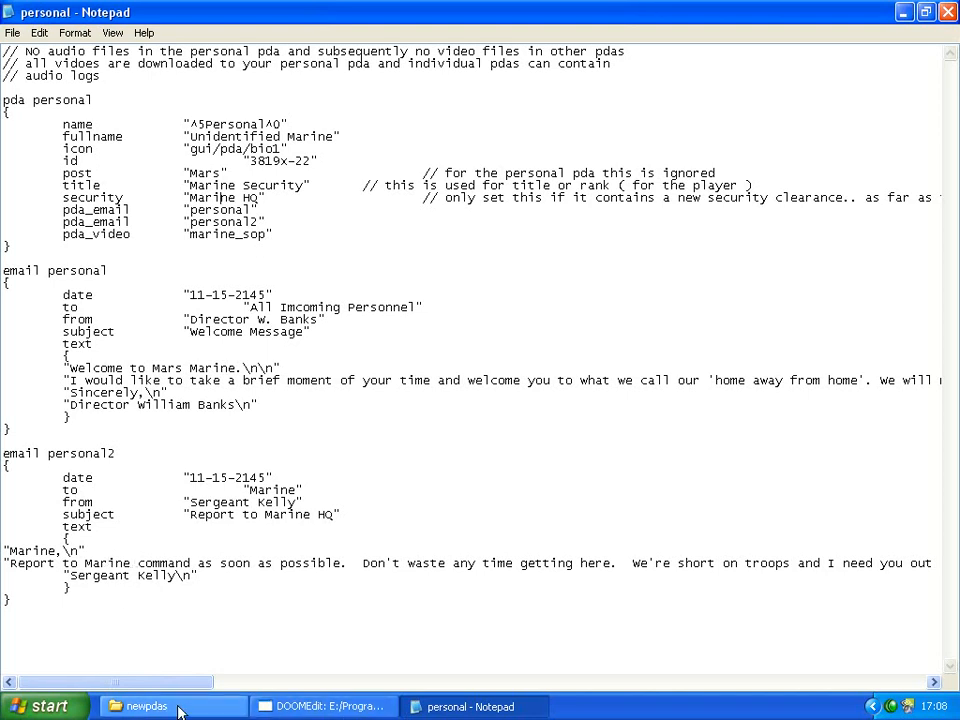
pyautogui.click(148, 706)
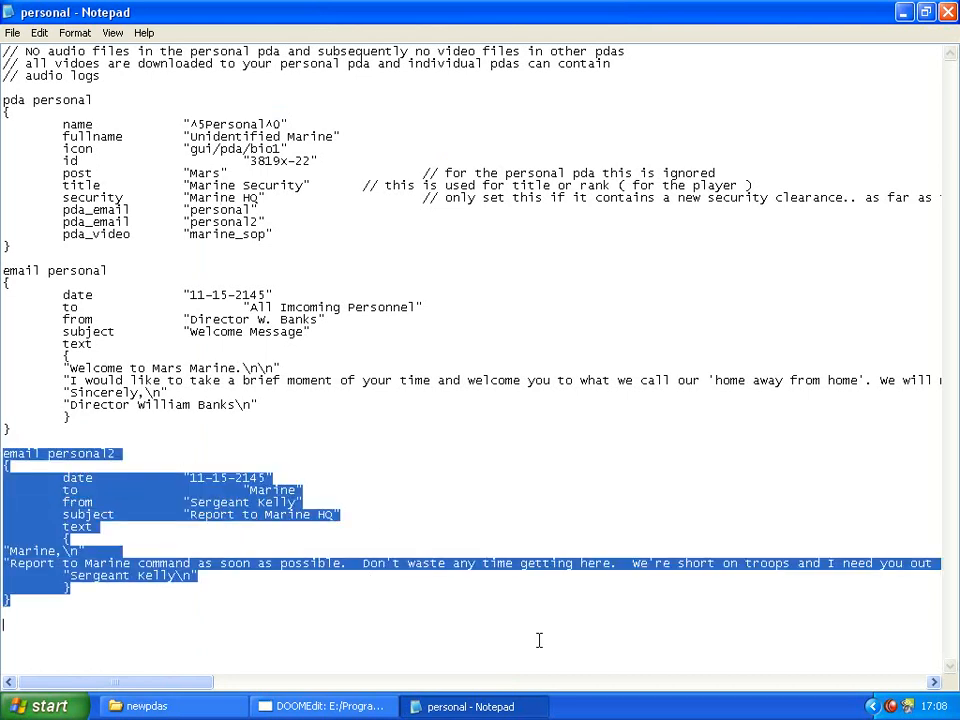
# Delete the personal2 email block and the personal2 and marine_sop reference lines
pyautogui.press('Delete')
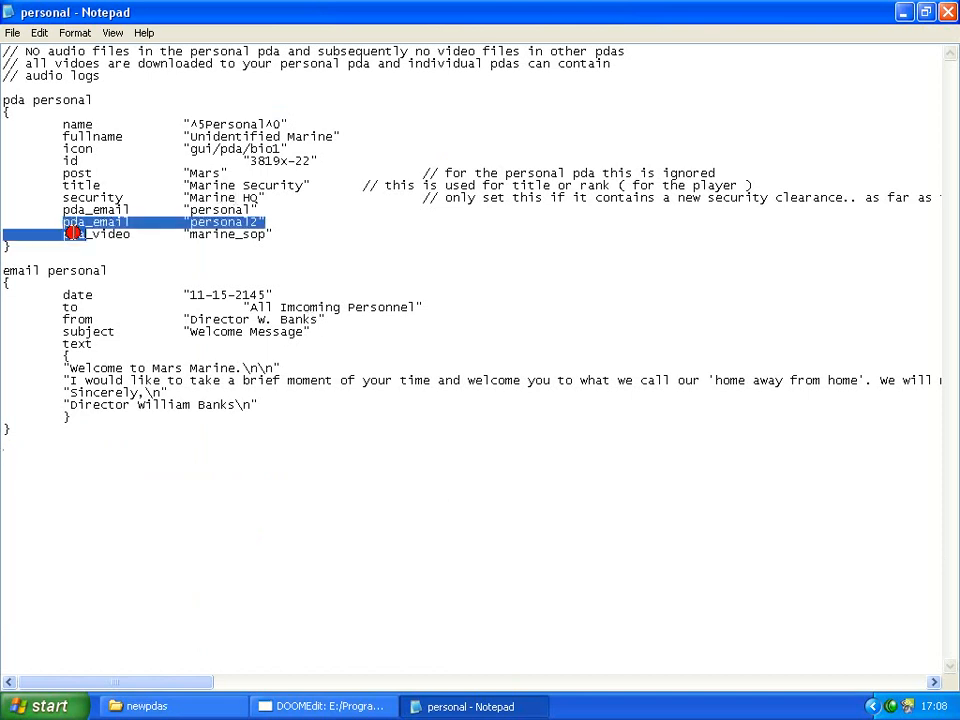
pyautogui.click(62, 221)
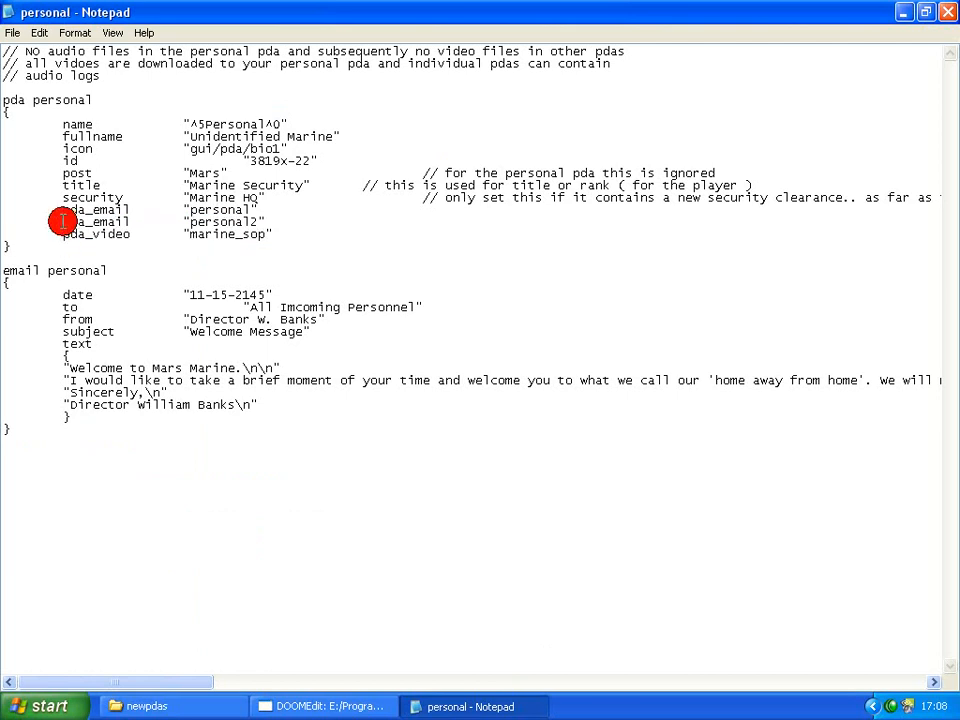
pyautogui.moveTo(62, 221); pyautogui.dragTo(275, 233)
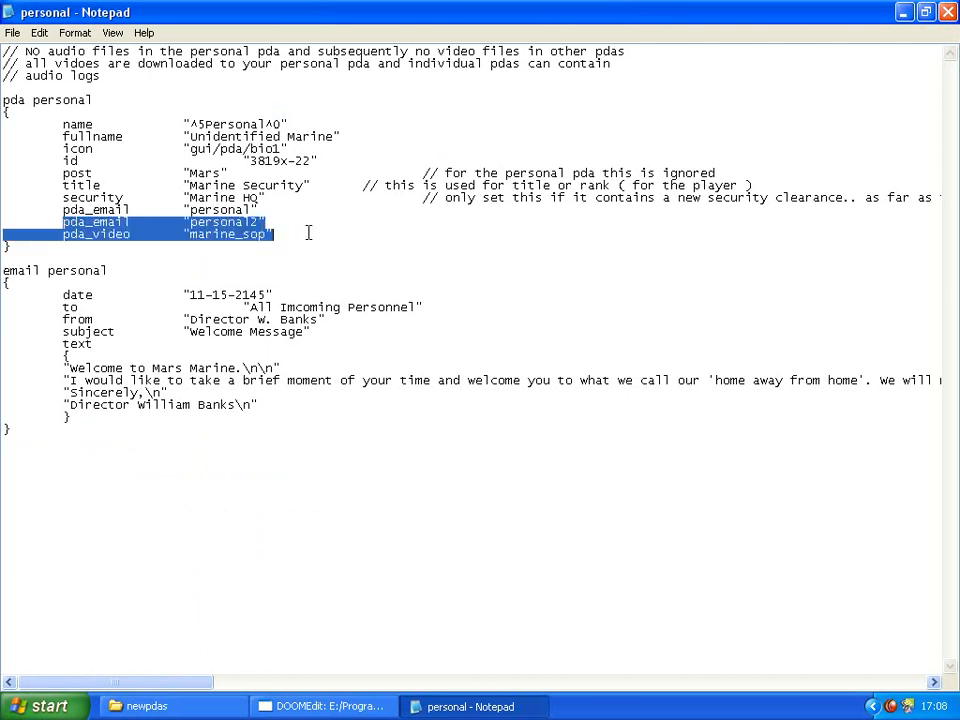
pyautogui.press('Delete')
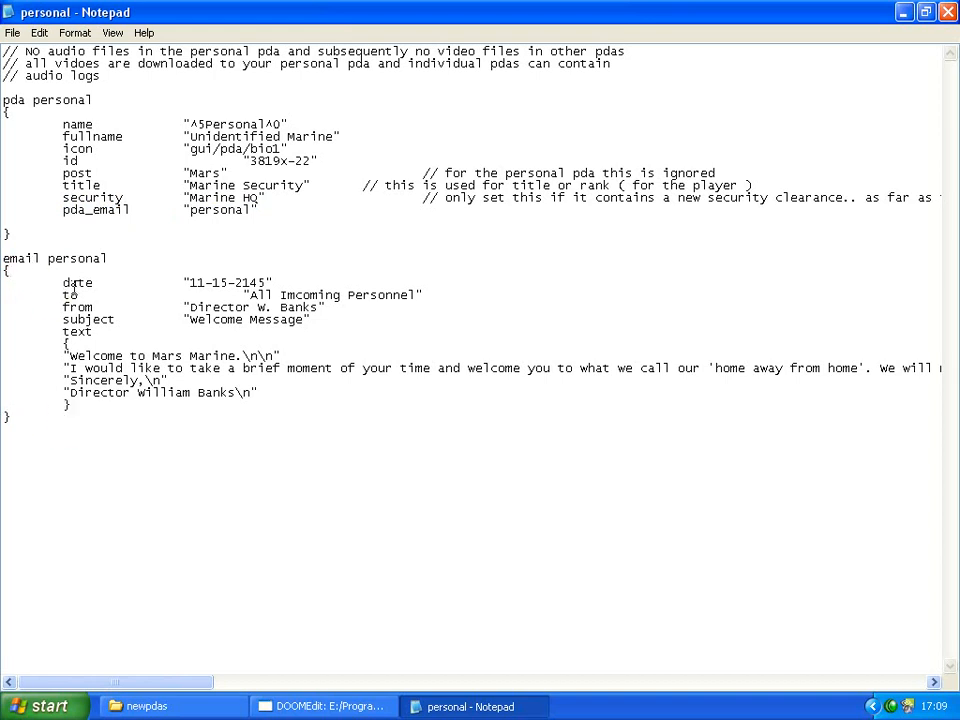
pyautogui.moveTo(193, 283)
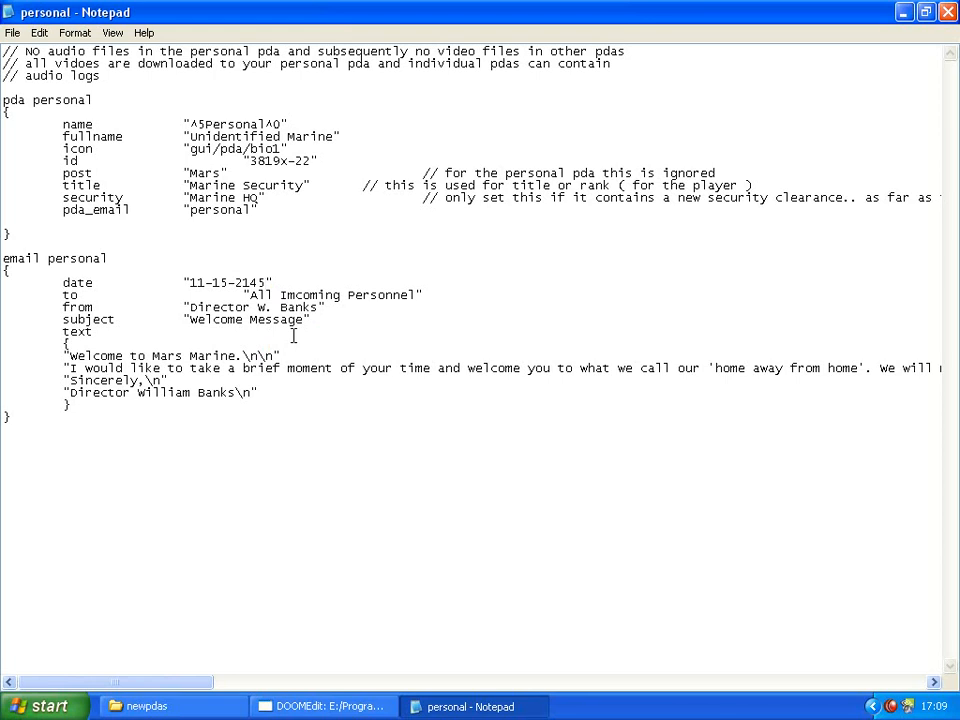
pyautogui.moveTo(301, 301)
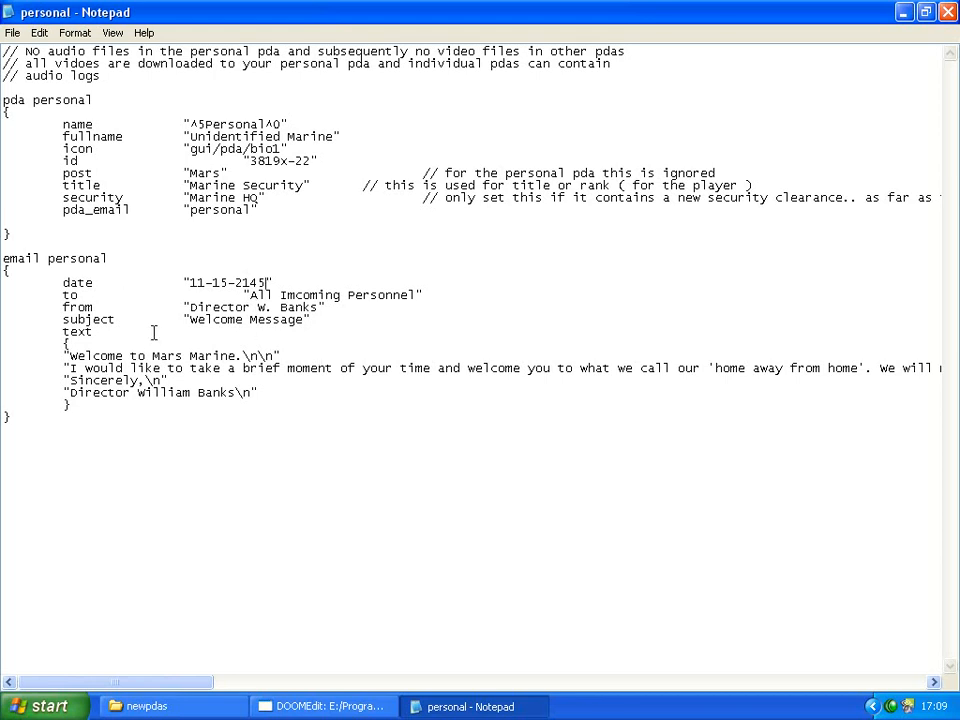
pyautogui.moveTo(299, 311)
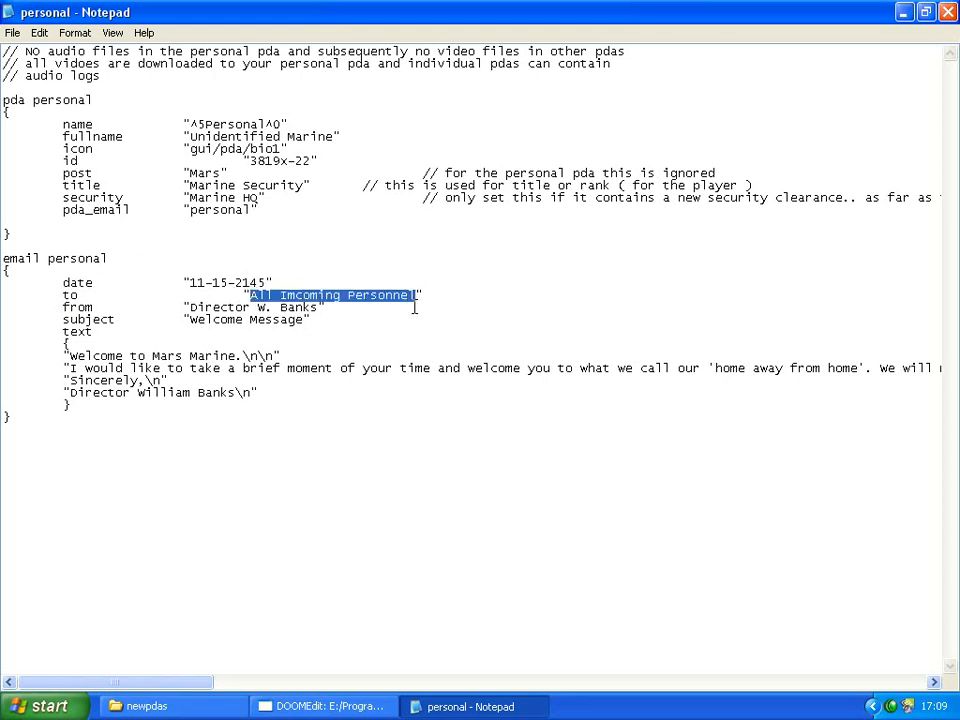
# Address the email to 'anyone that will read it', from 'a monkey', subject 'i dunno'
pyautogui.write('anyone th"')
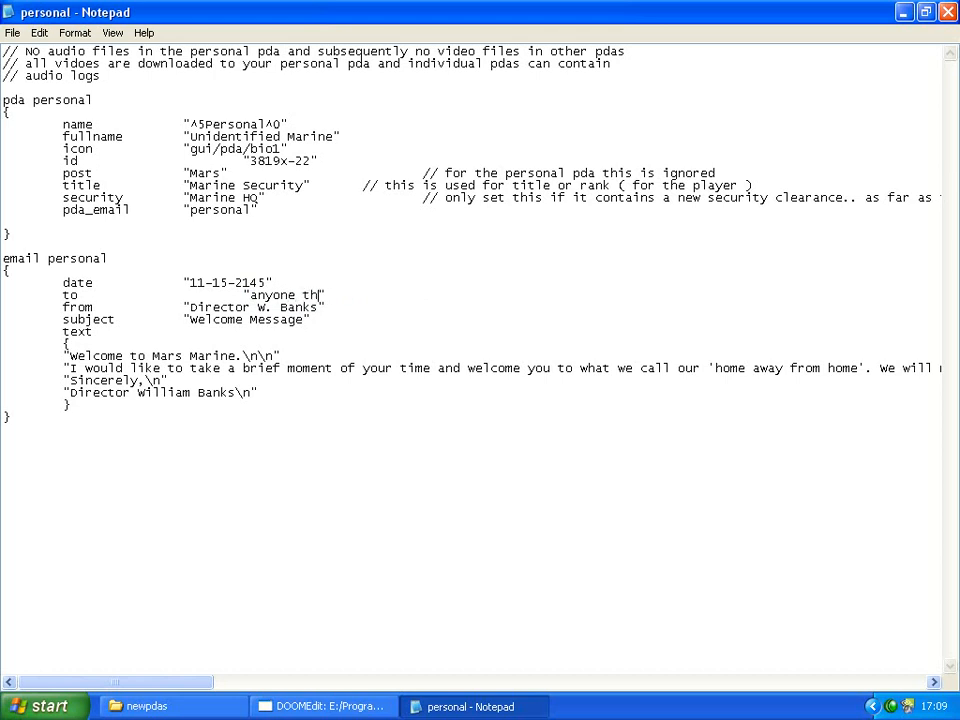
pyautogui.write('at w')
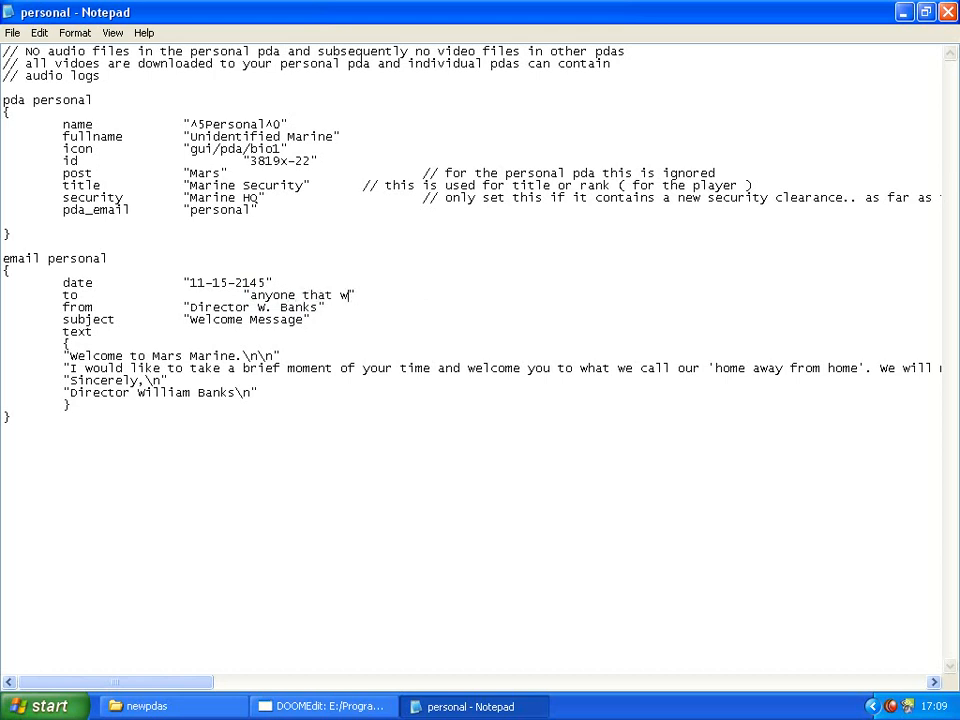
pyautogui.write('ill read')
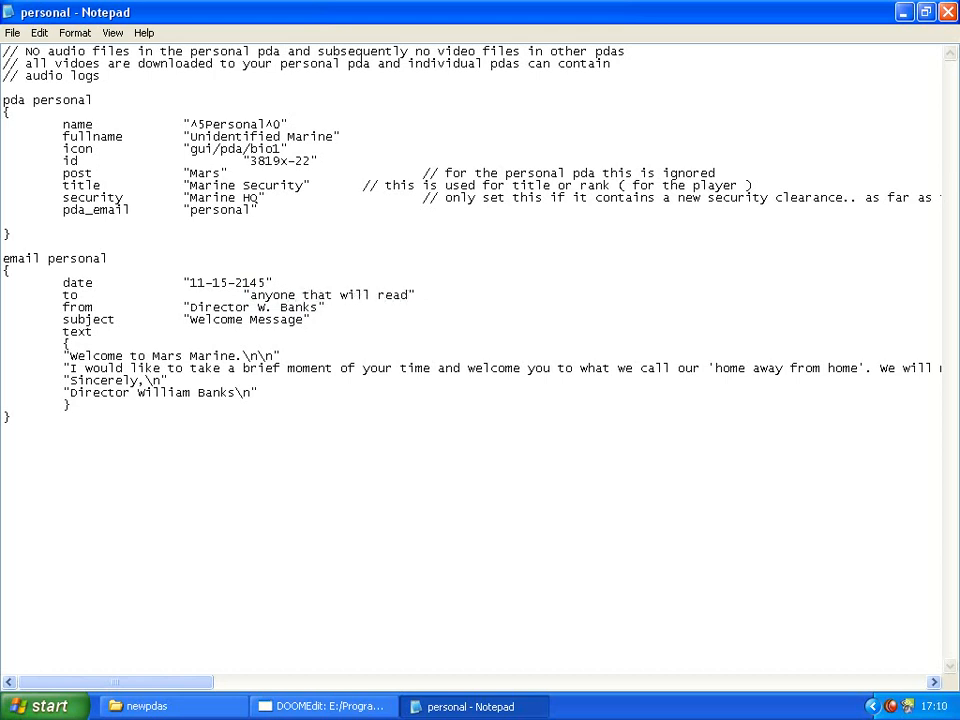
pyautogui.write('it')
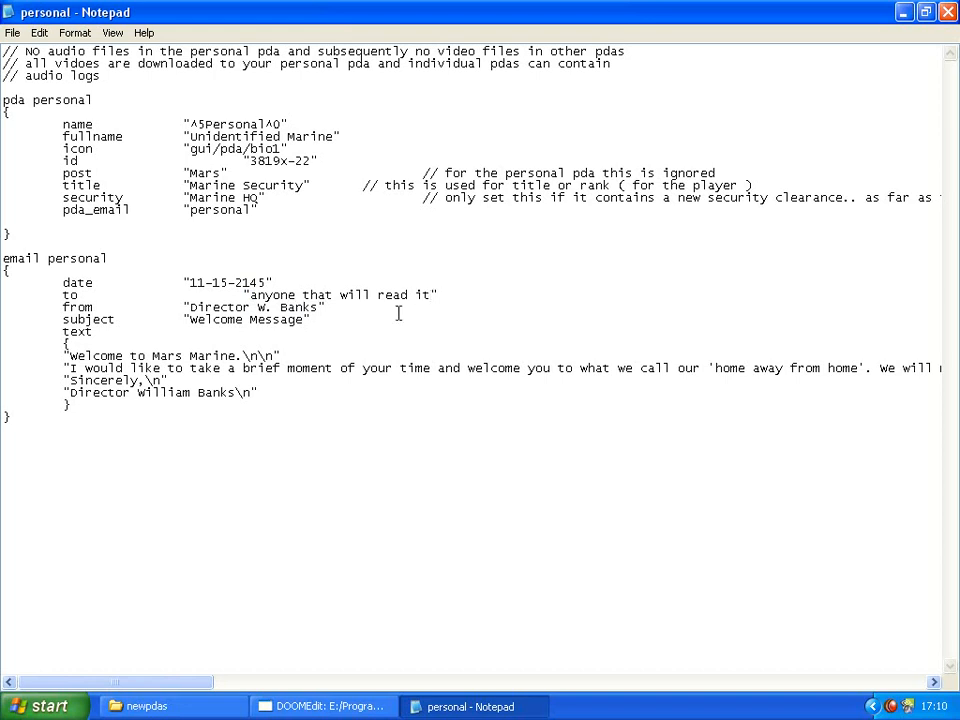
pyautogui.doubleClick(250, 307)
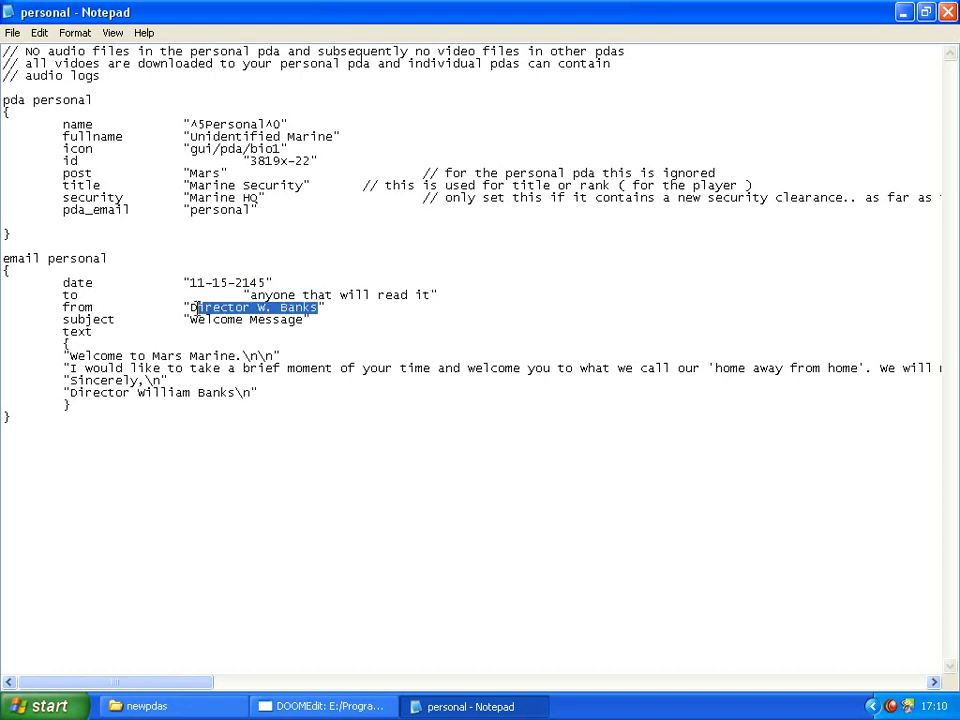
pyautogui.write('a mo"')
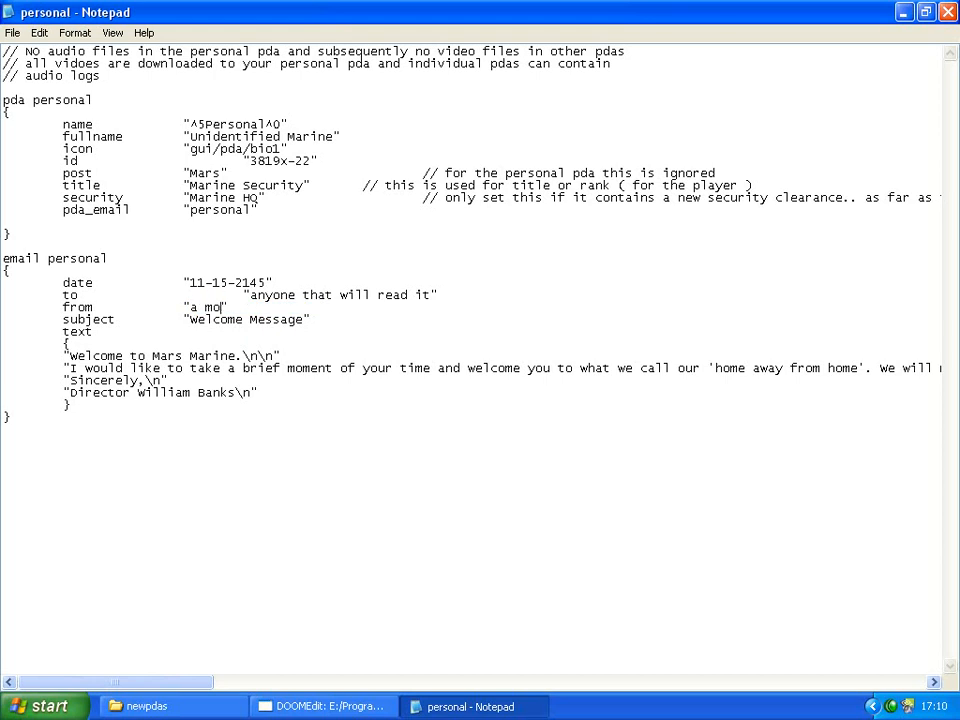
pyautogui.write('nkey')
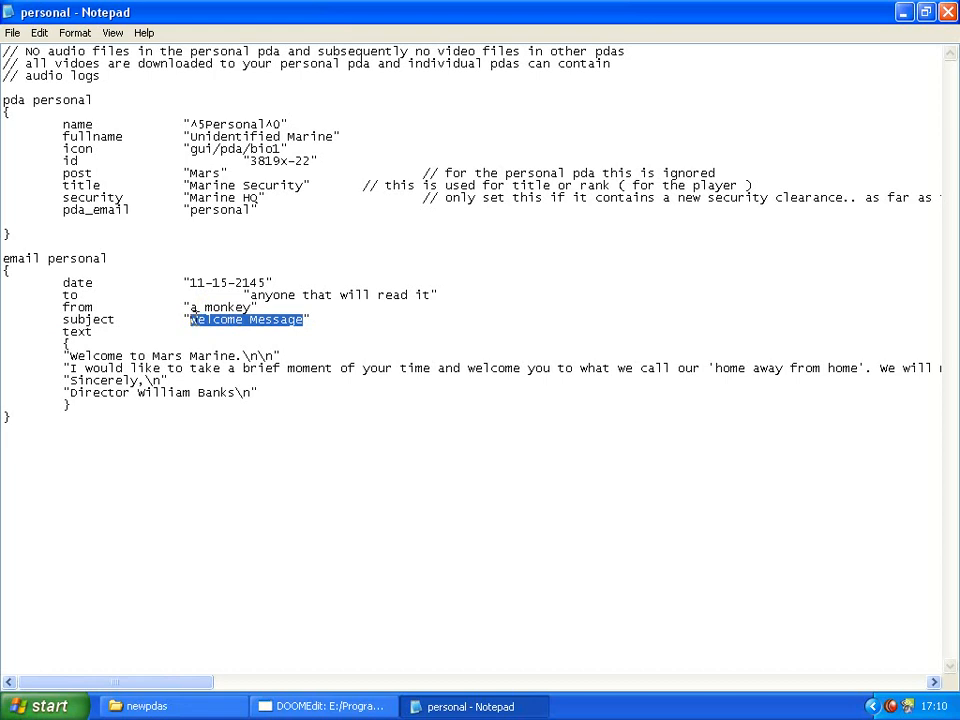
pyautogui.write('i dunn"')
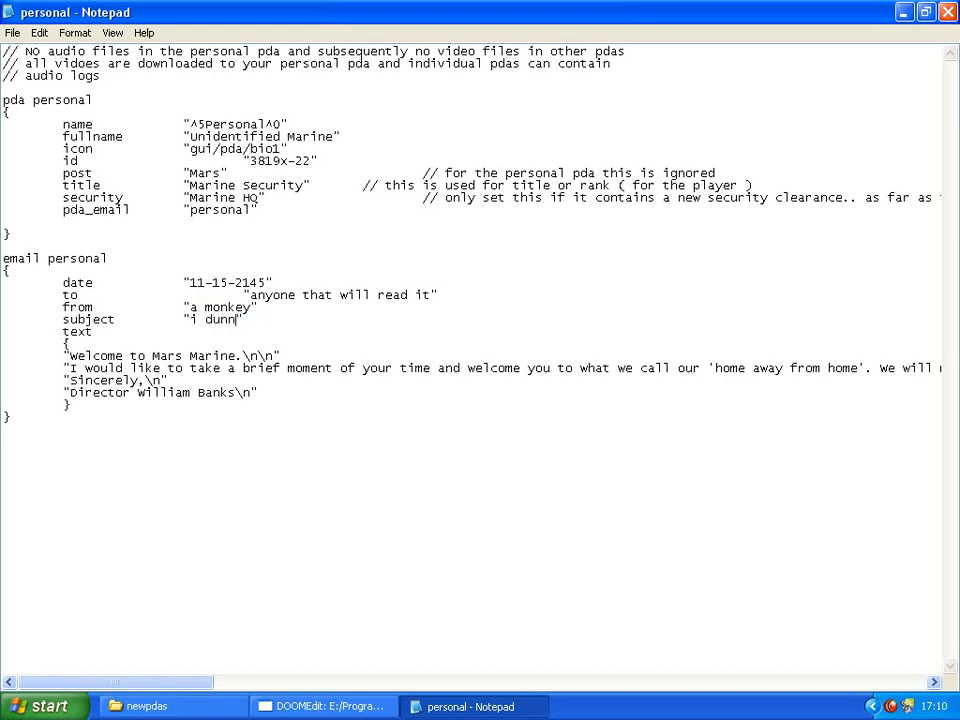
pyautogui.write('o')
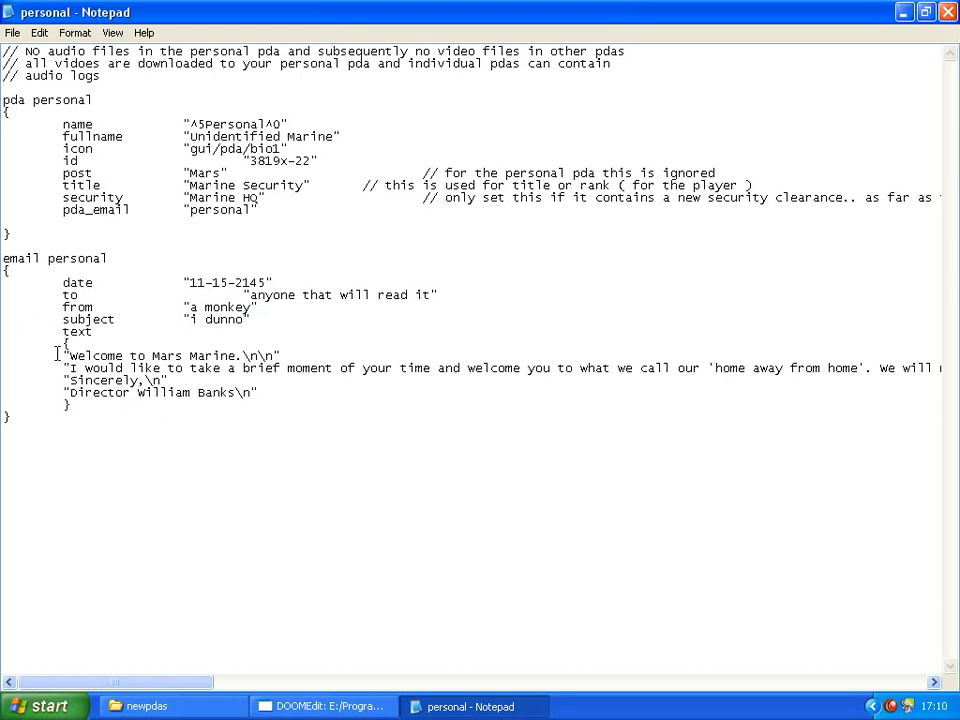
pyautogui.moveTo(353, 367)
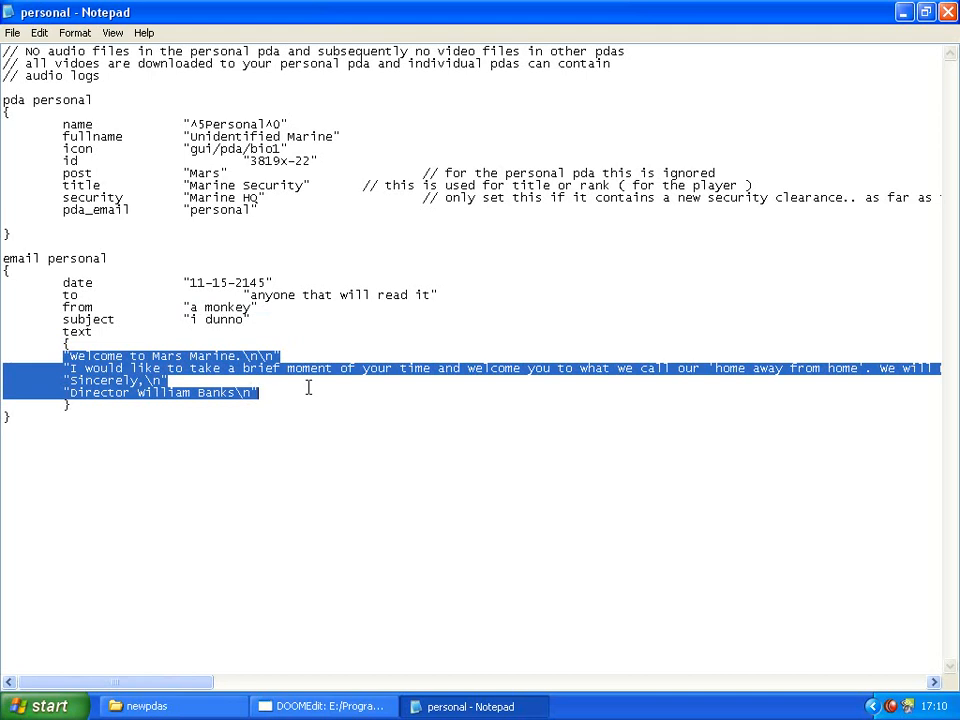
# Replace the welcome email body with "im a monkey." and "what are you?"
pyautogui.press('Delete')
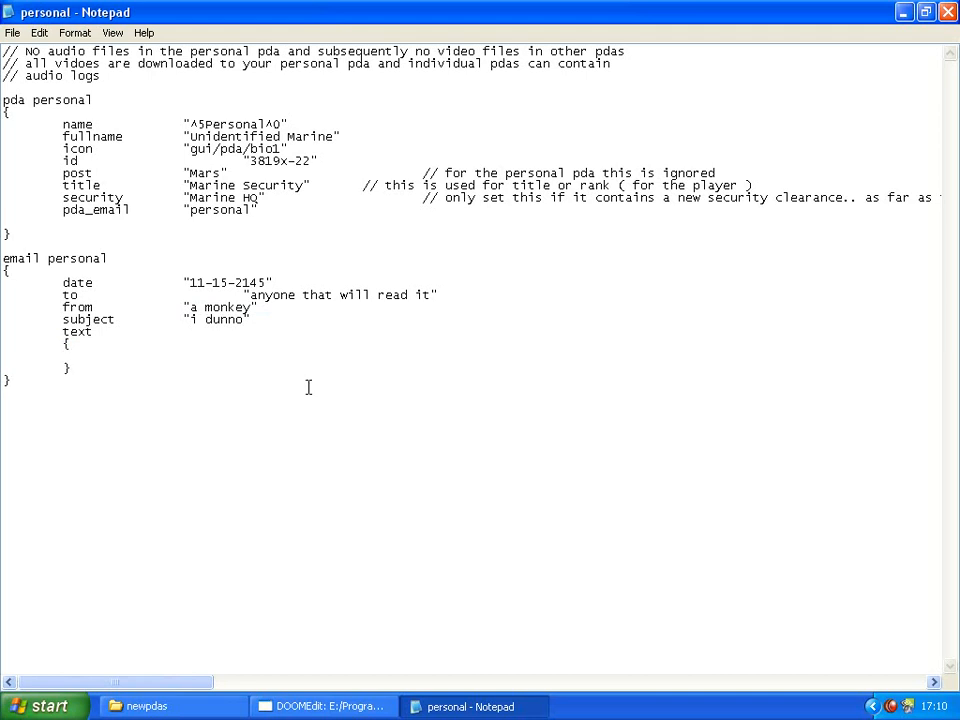
pyautogui.write('"im a monkey')
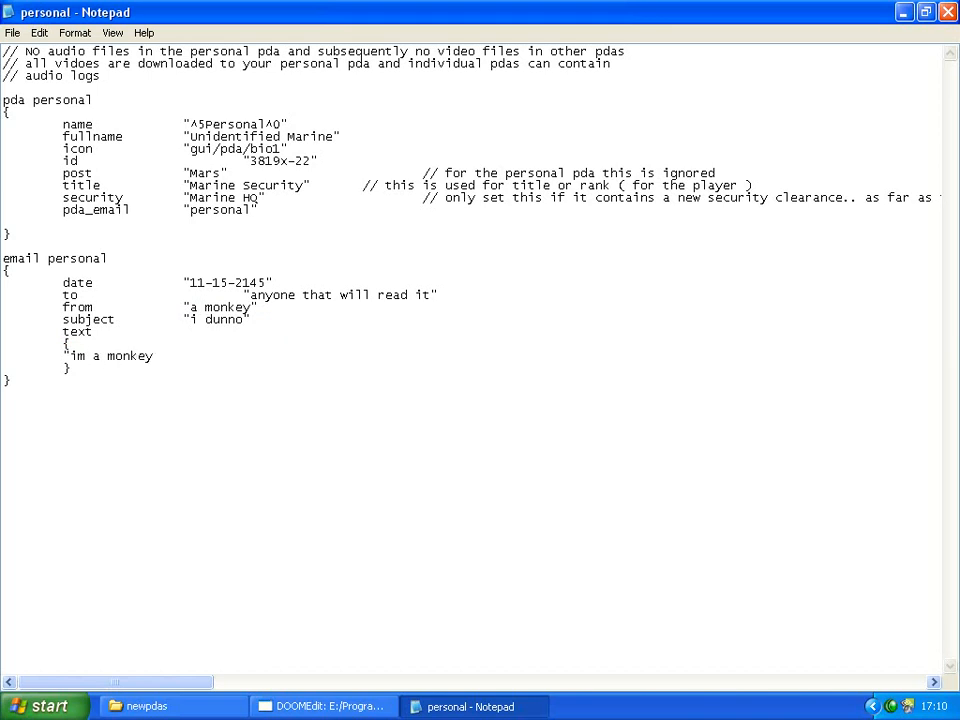
pyautogui.write('.')
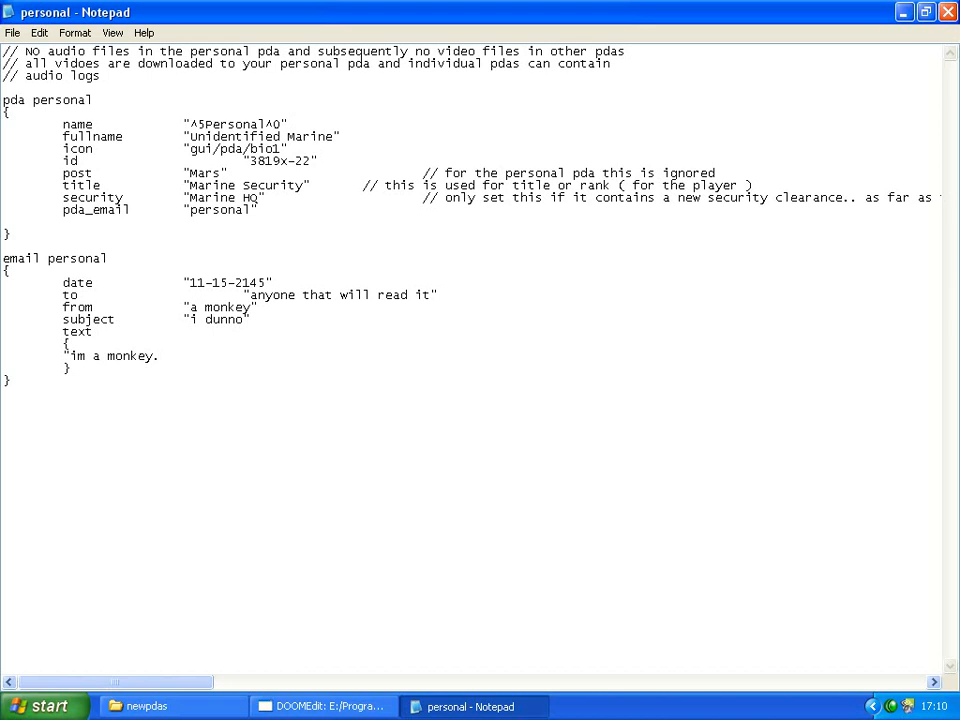
pyautogui.write('\\n\\')
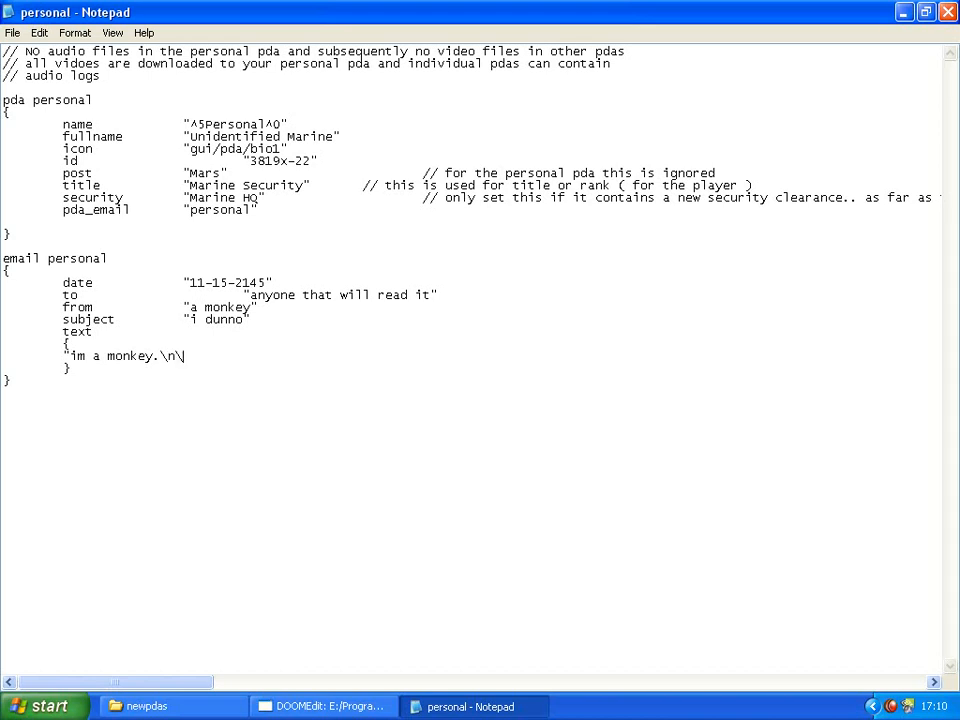
pyautogui.write('\\n')
pyautogui.write('"')
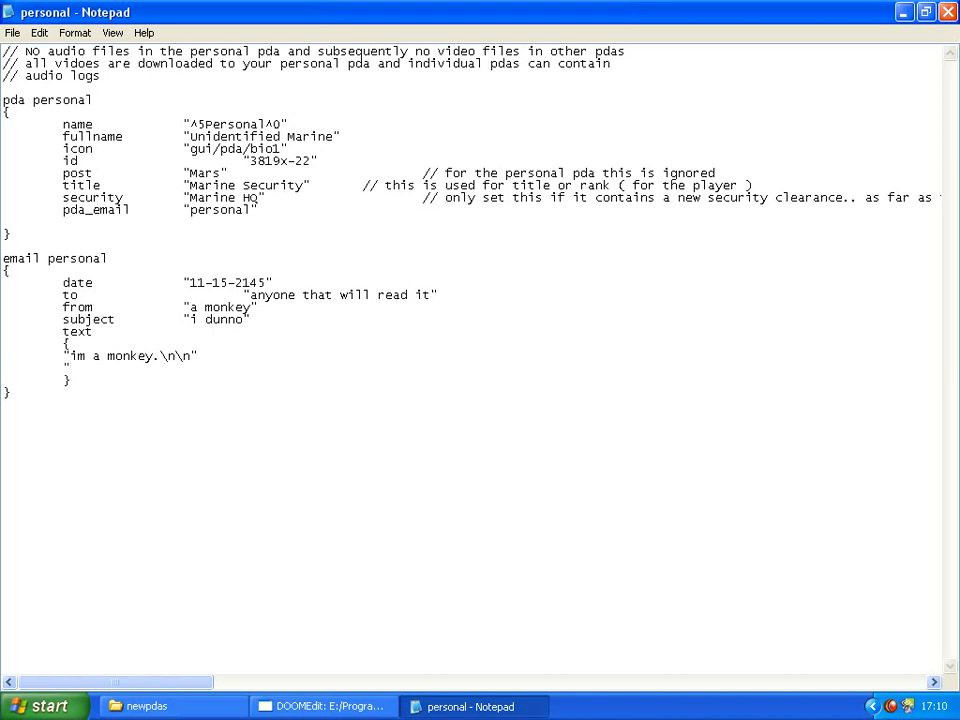
pyautogui.write('what ar')
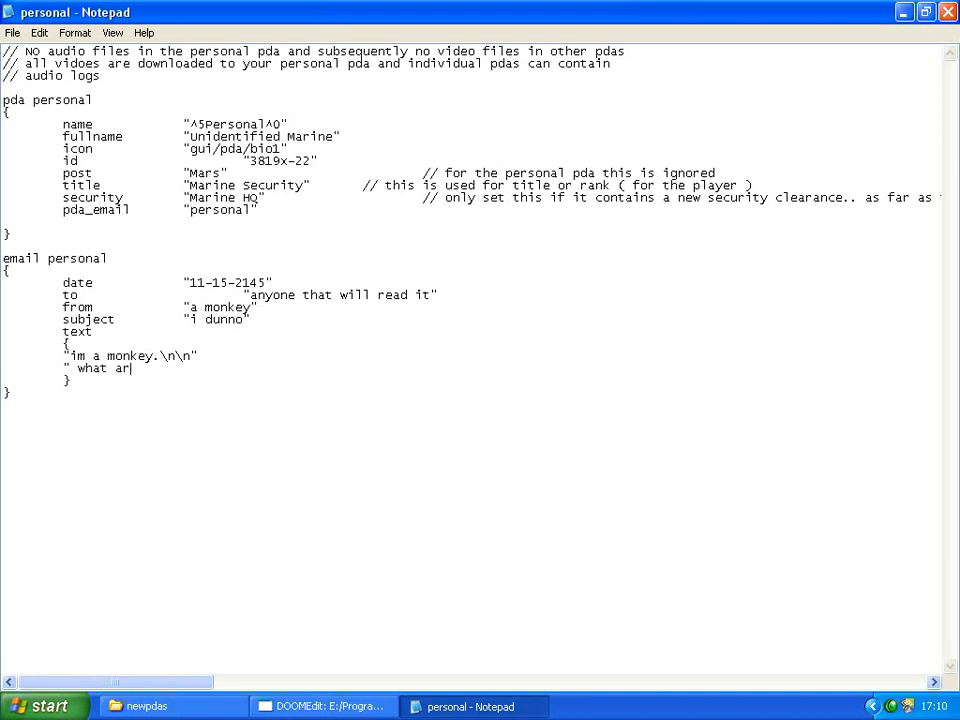
pyautogui.write('e you?')
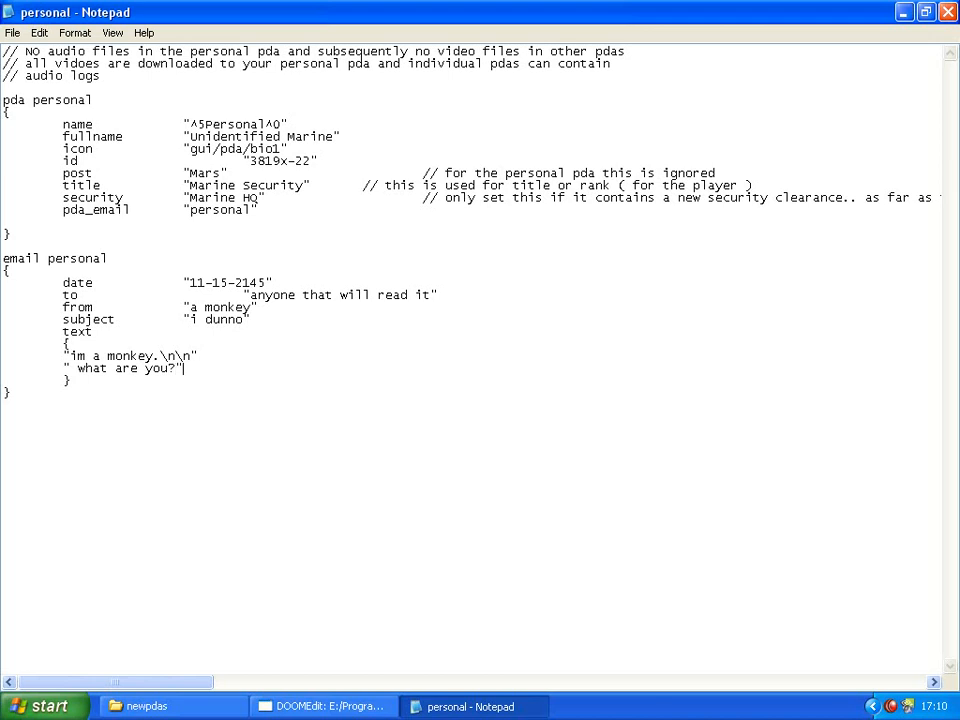
# Save the edited file over the existing personal.pda and close Notepad
pyautogui.click(12, 33)
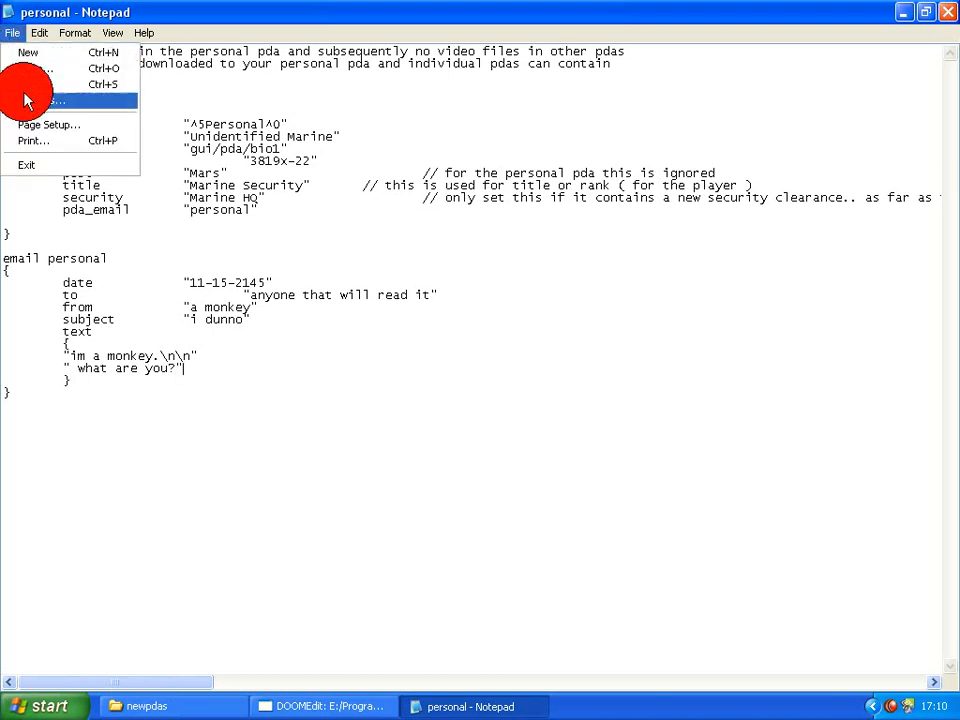
pyautogui.click(30, 100)
pyautogui.write('personal')
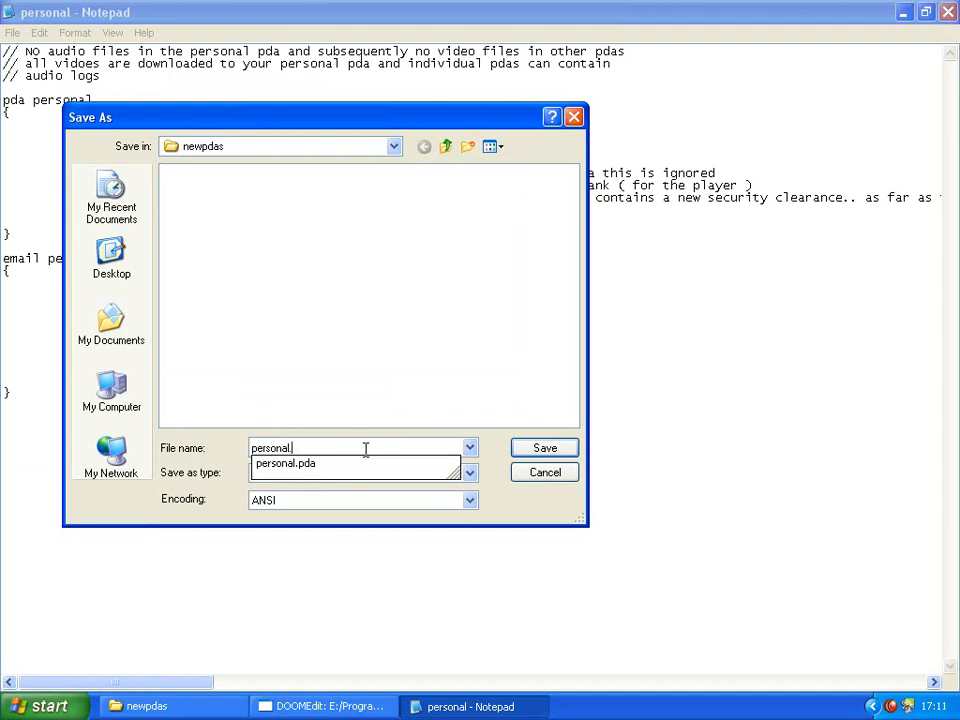
pyautogui.click(544, 447)
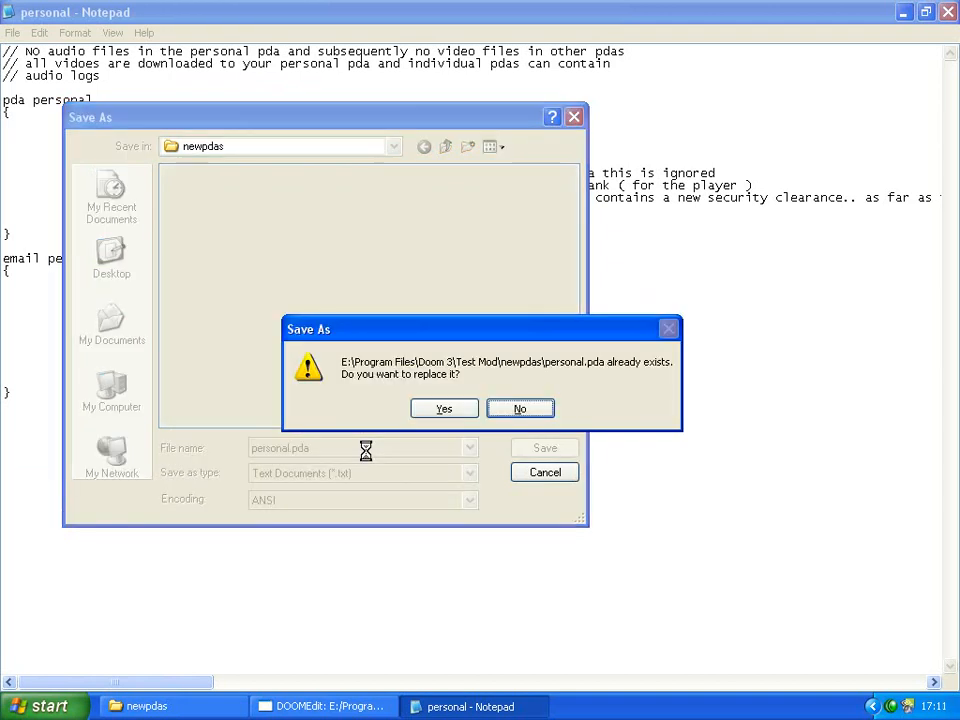
pyautogui.click(443, 409)
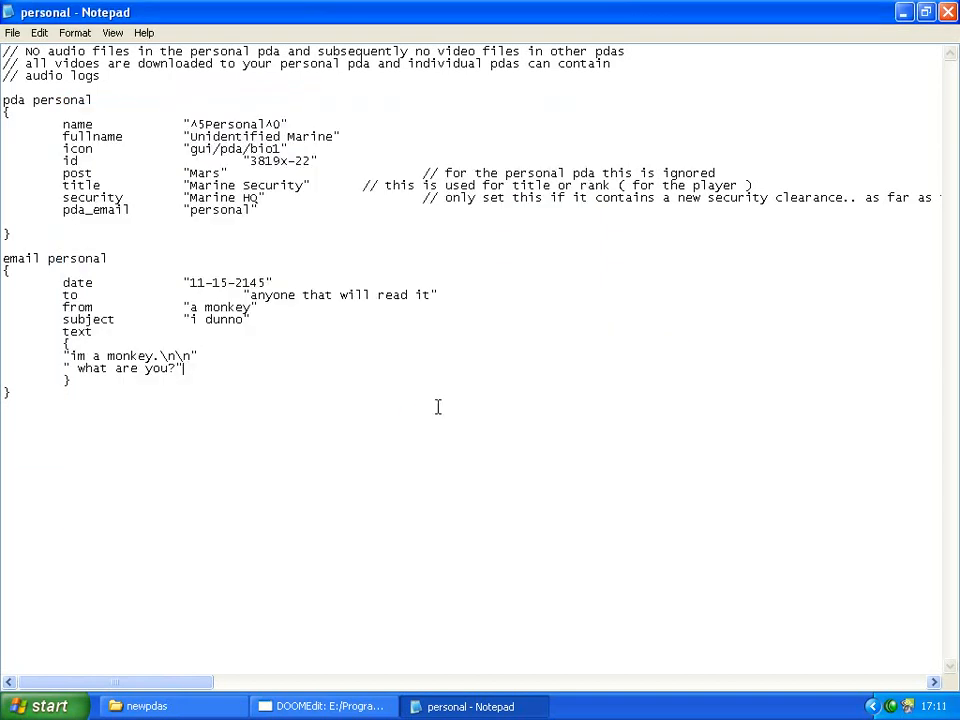
pyautogui.click(147, 706)
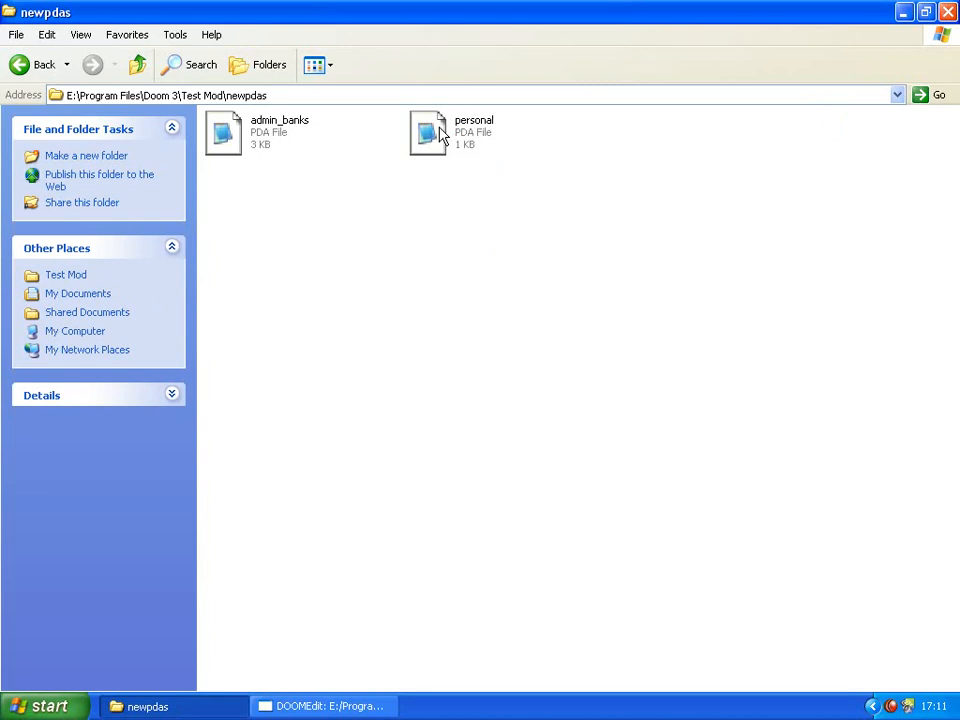
pyautogui.moveTo(393, 221)
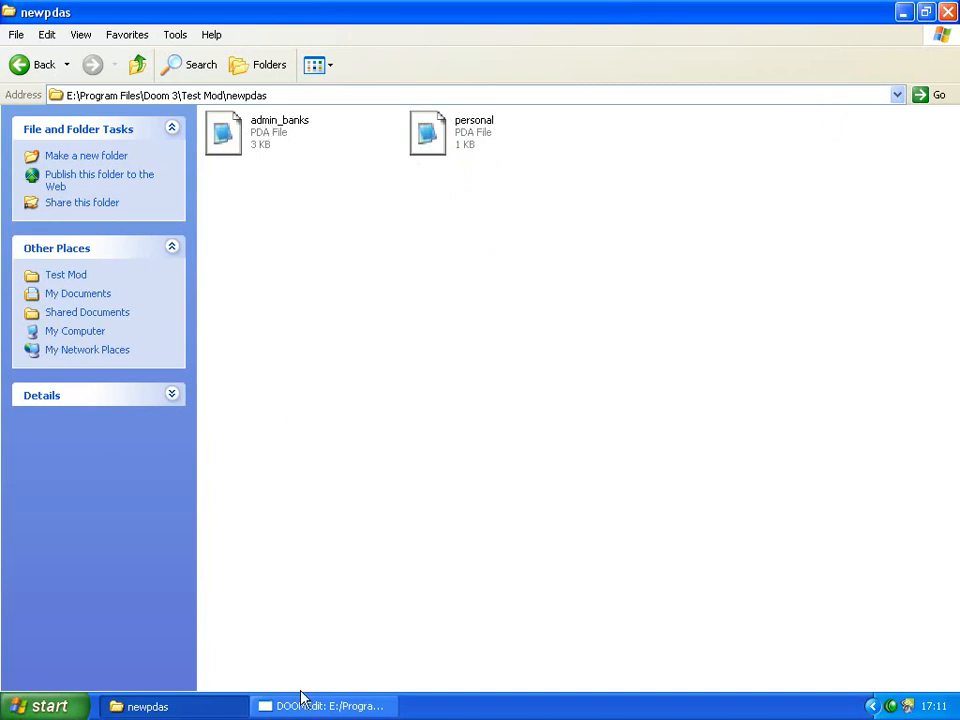
# Confirm in DOOMEdit that the item_pda's pda_name is John_Maverick, then return to newpdas
pyautogui.click(322, 706)
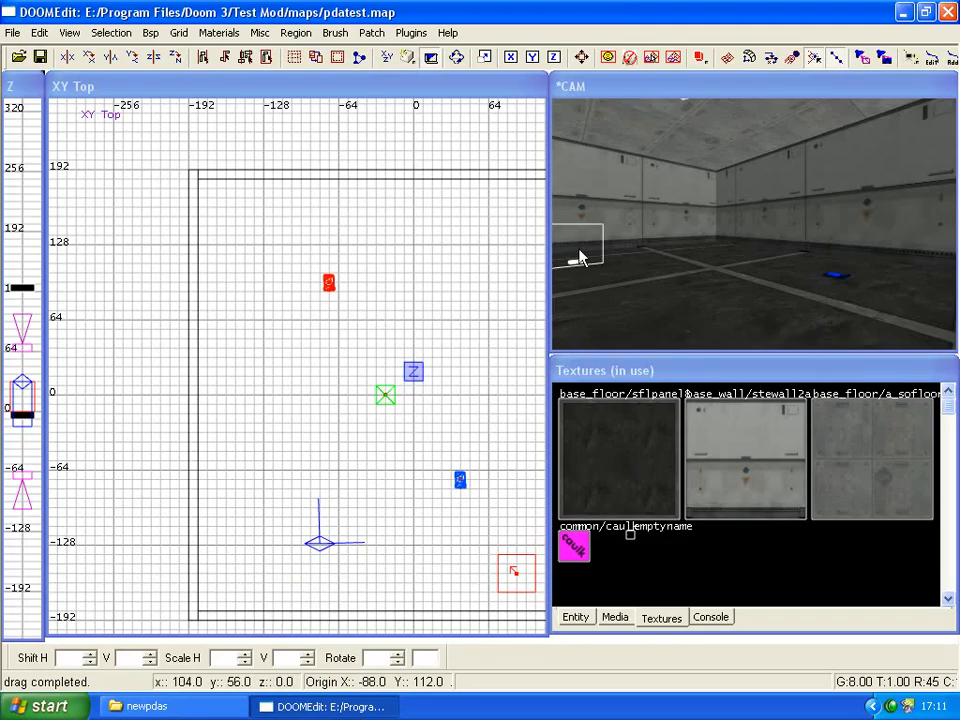
pyautogui.click(575, 616)
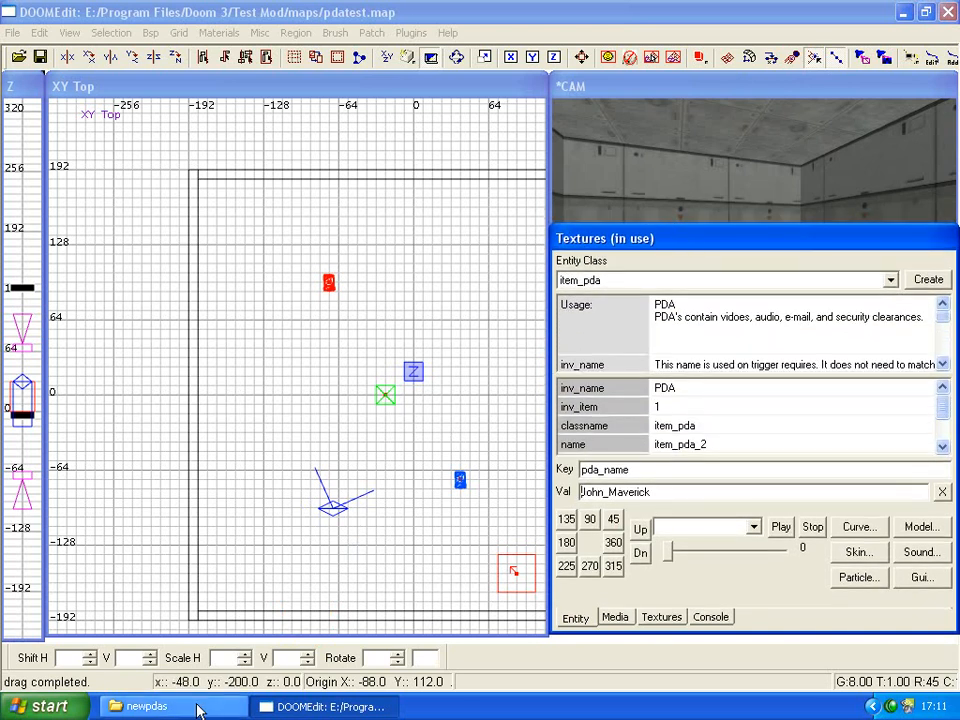
pyautogui.click(155, 706)
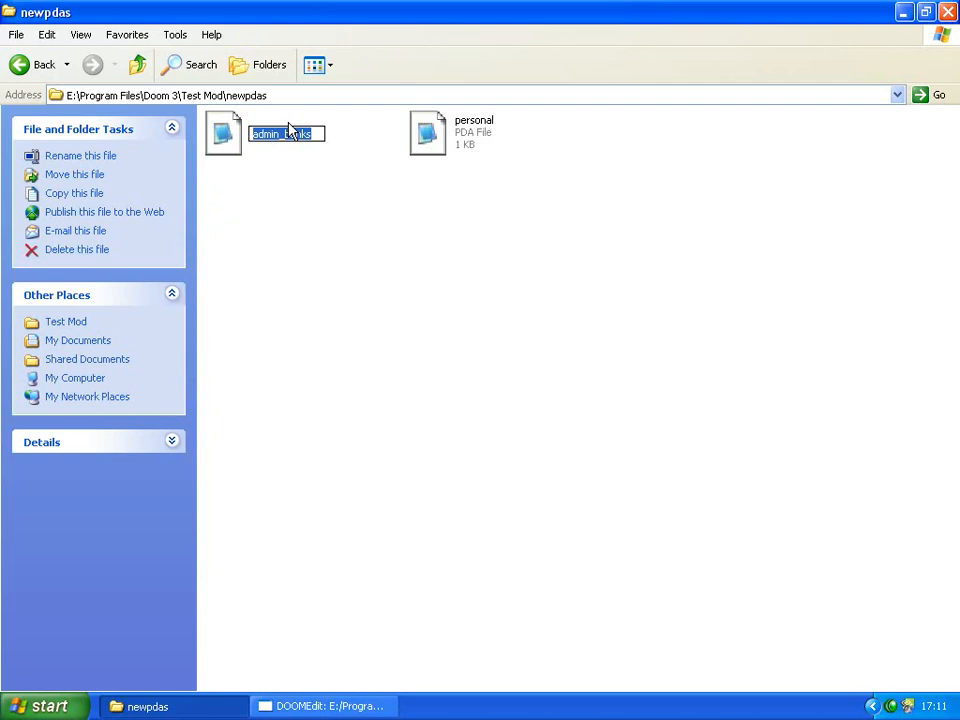
# Rename admin_banks.pda to John_Maverick in the newpdas folder
pyautogui.write('John')
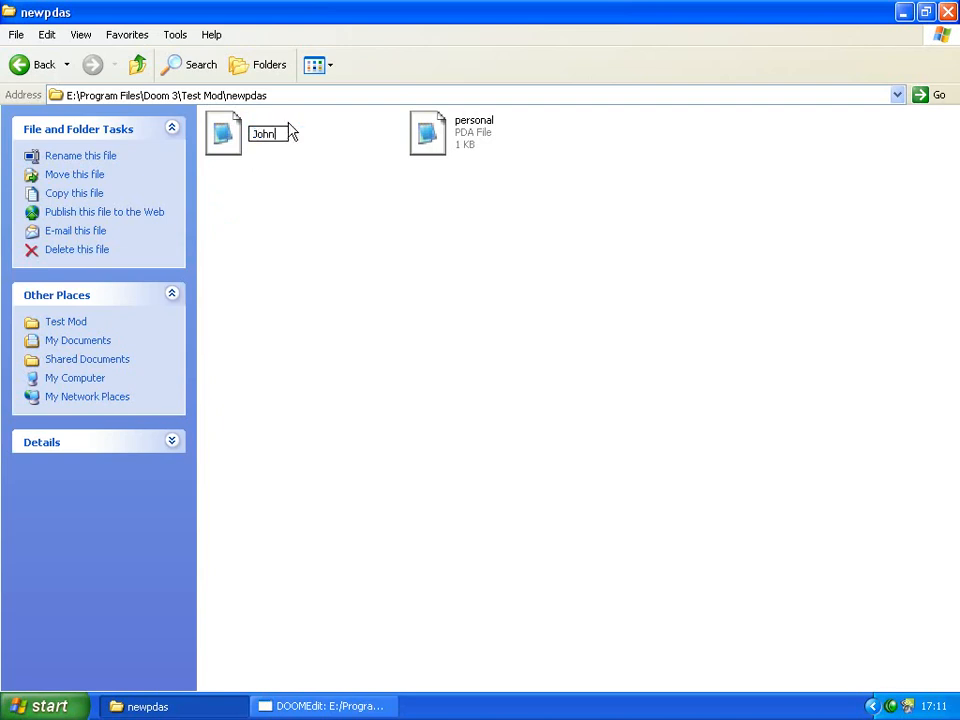
pyautogui.write('_Maverick')
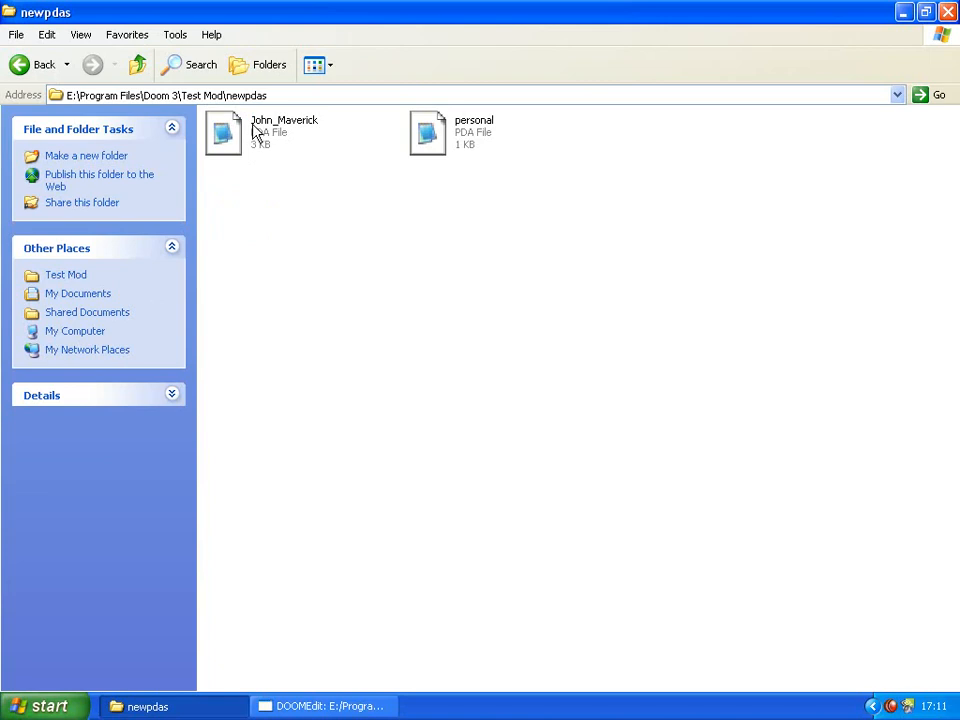
pyautogui.moveTo(247, 139)
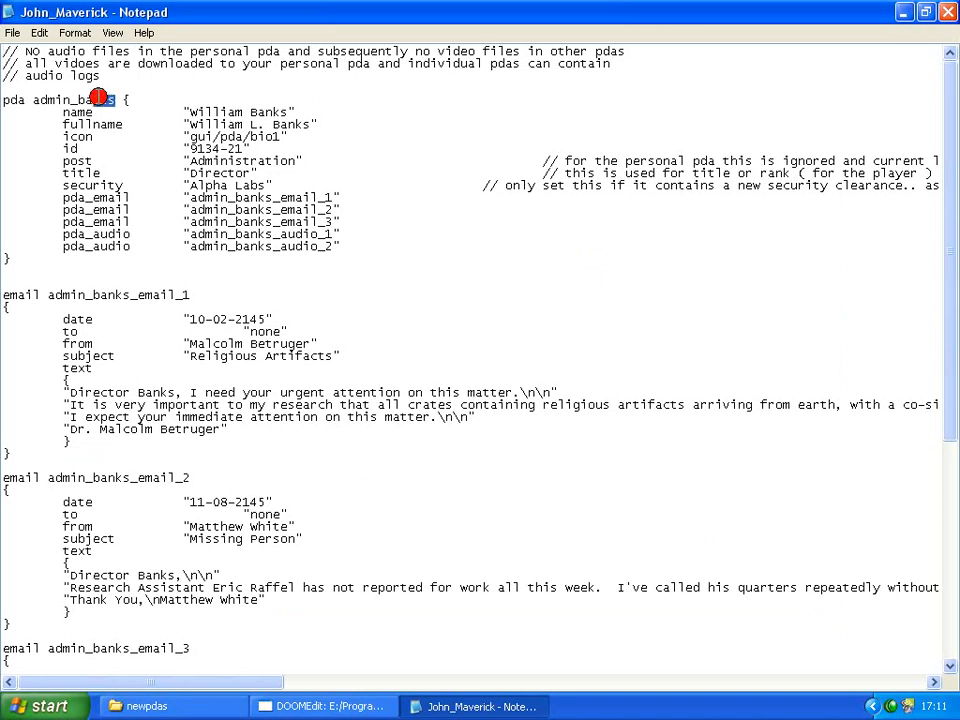
# Change the PDA name, name and fullname to John_Maverick, and the id to 6543-21
pyautogui.doubleClick(73, 99)
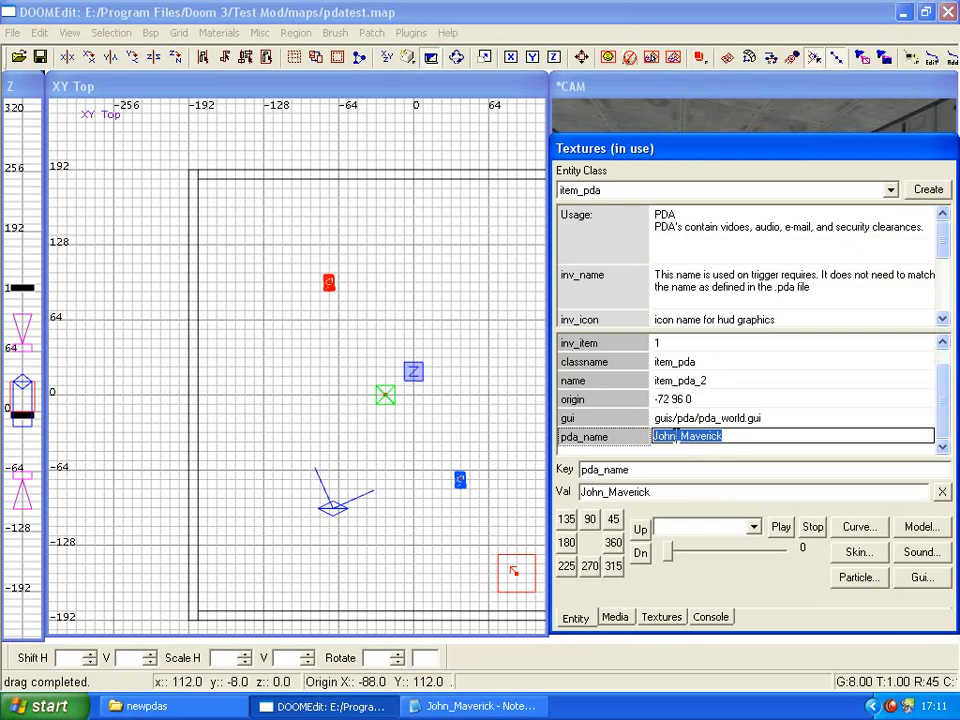
pyautogui.click(472, 706)
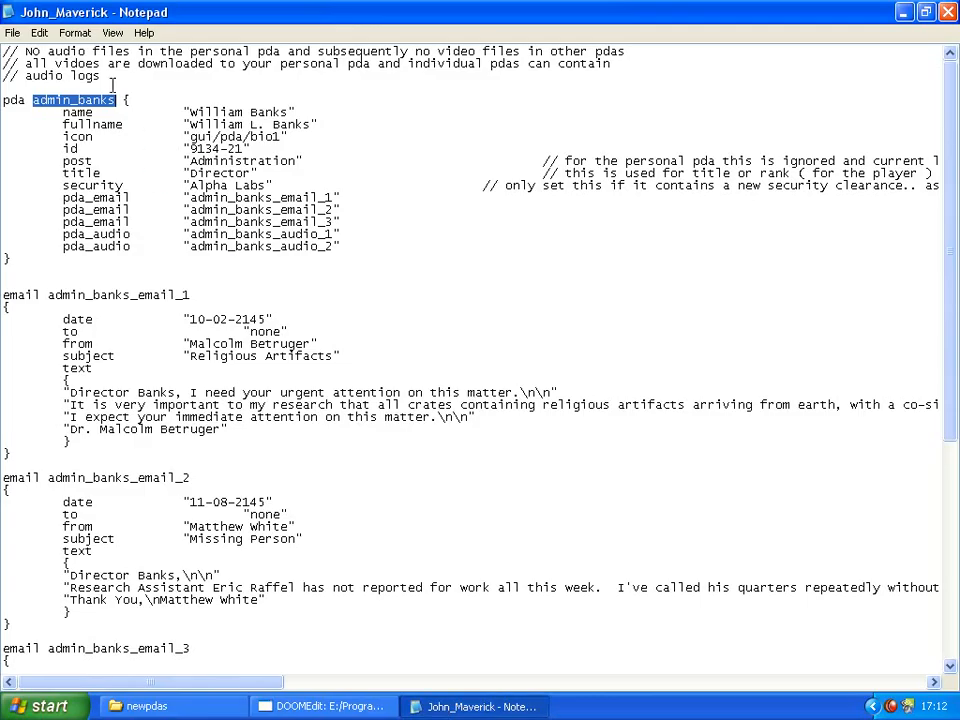
pyautogui.write('John_Maverick')
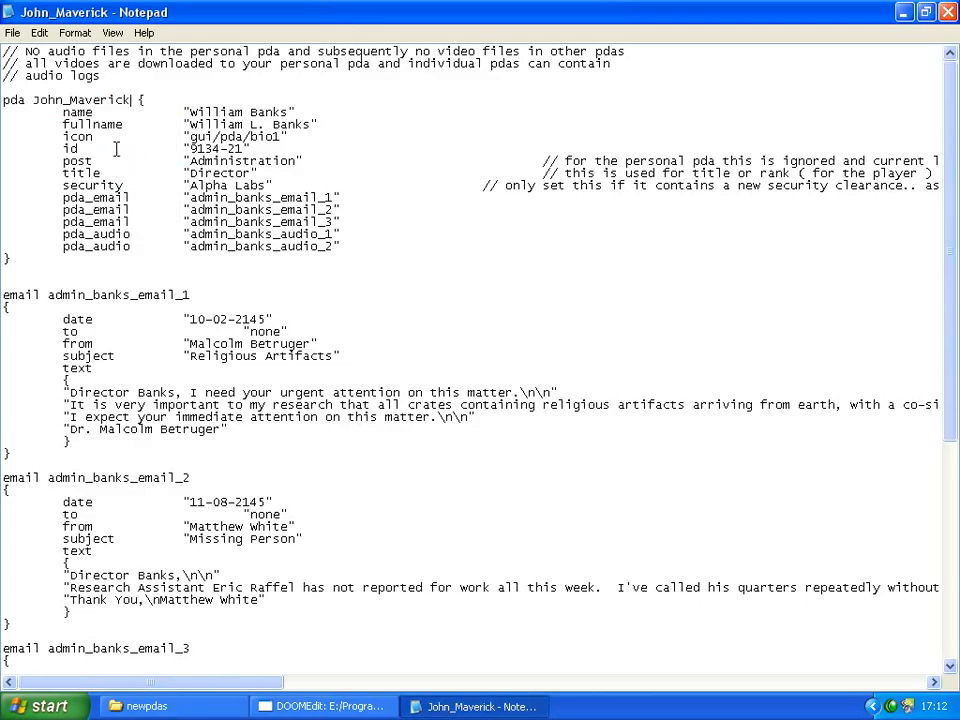
pyautogui.doubleClick(238, 111)
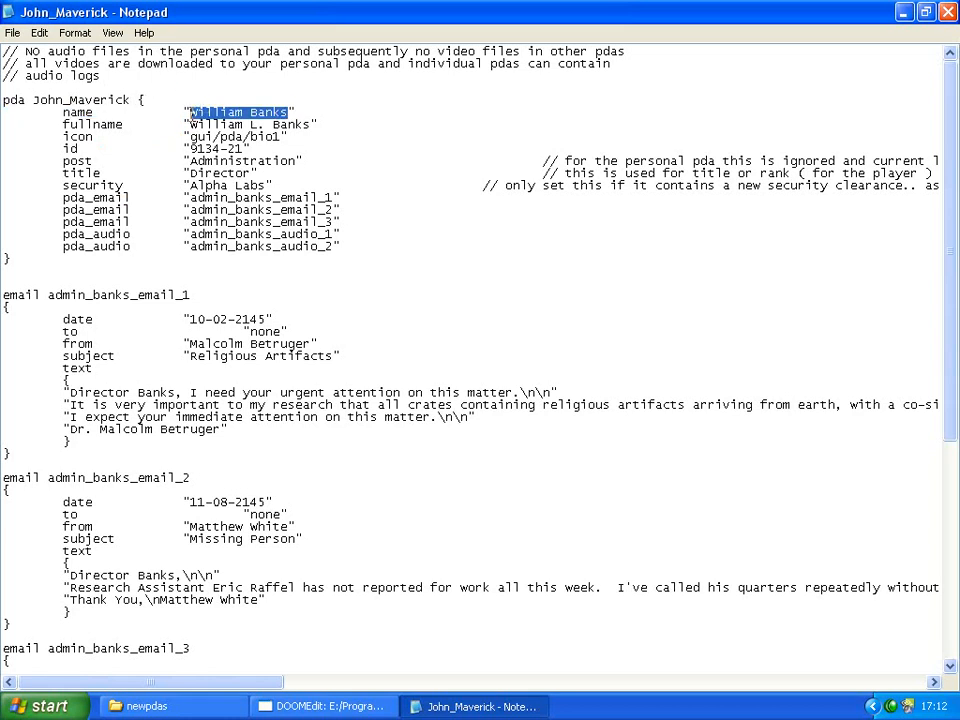
pyautogui.write('John_Maverick')
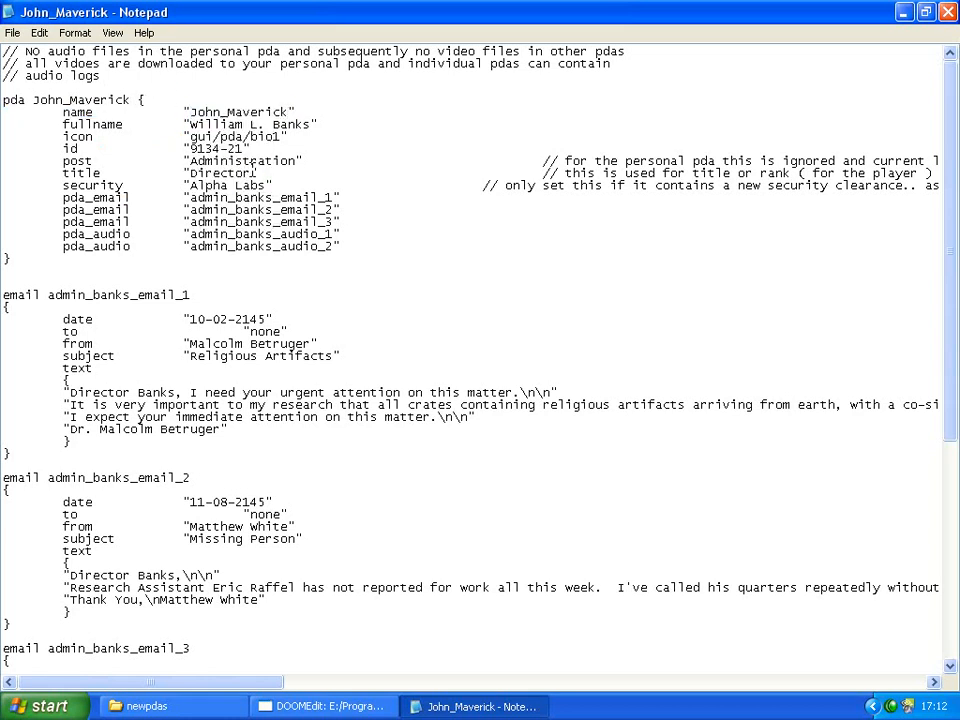
pyautogui.doubleClick(245, 124)
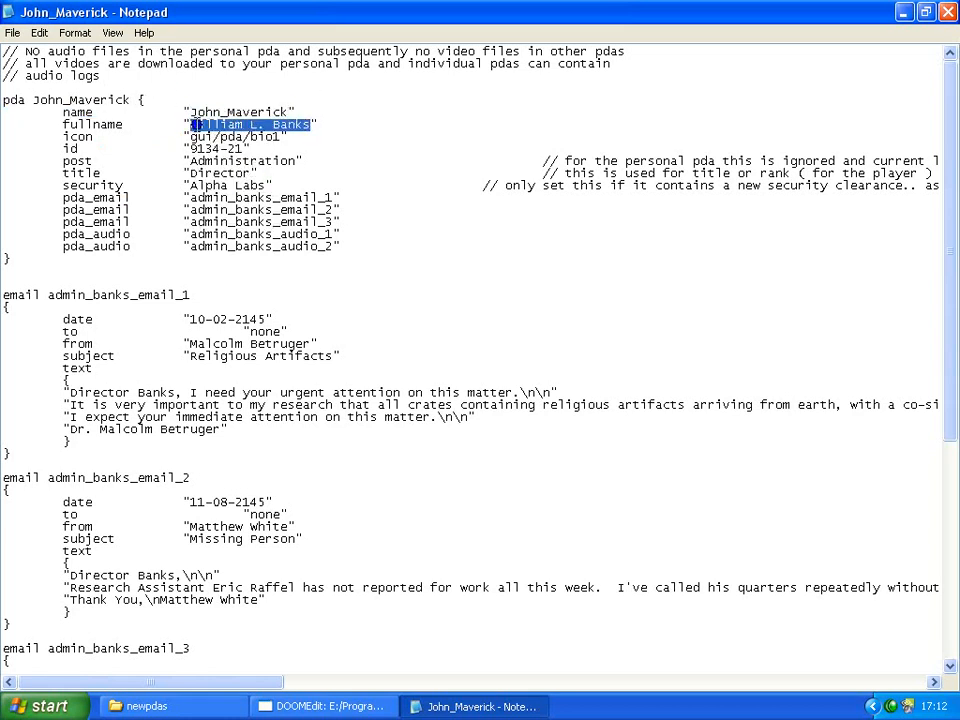
pyautogui.write('John_Maverick')
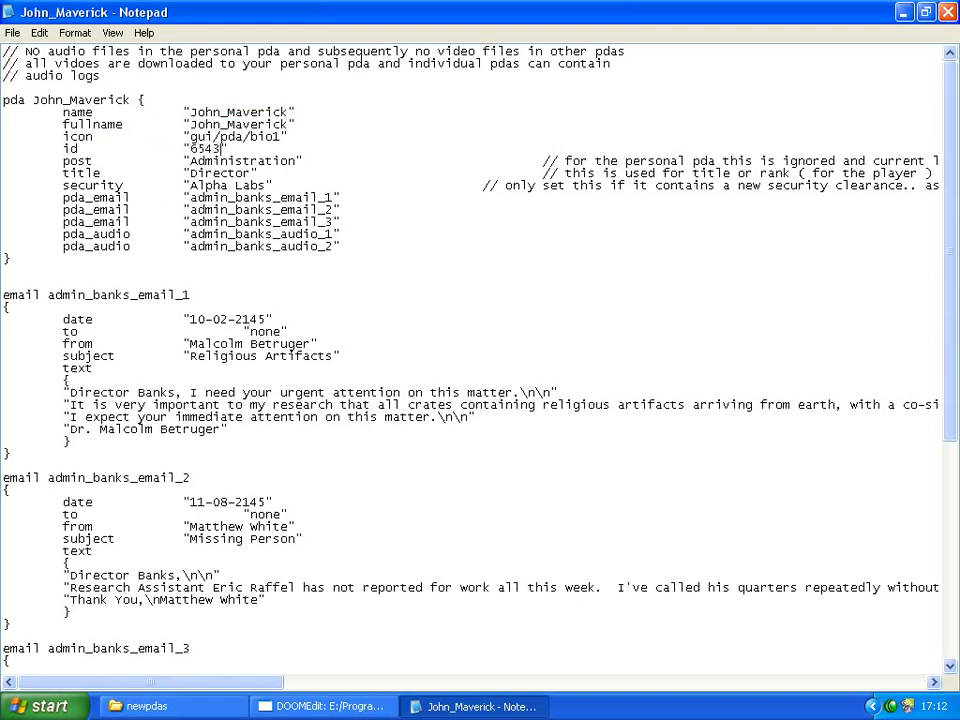
pyautogui.write('-21')
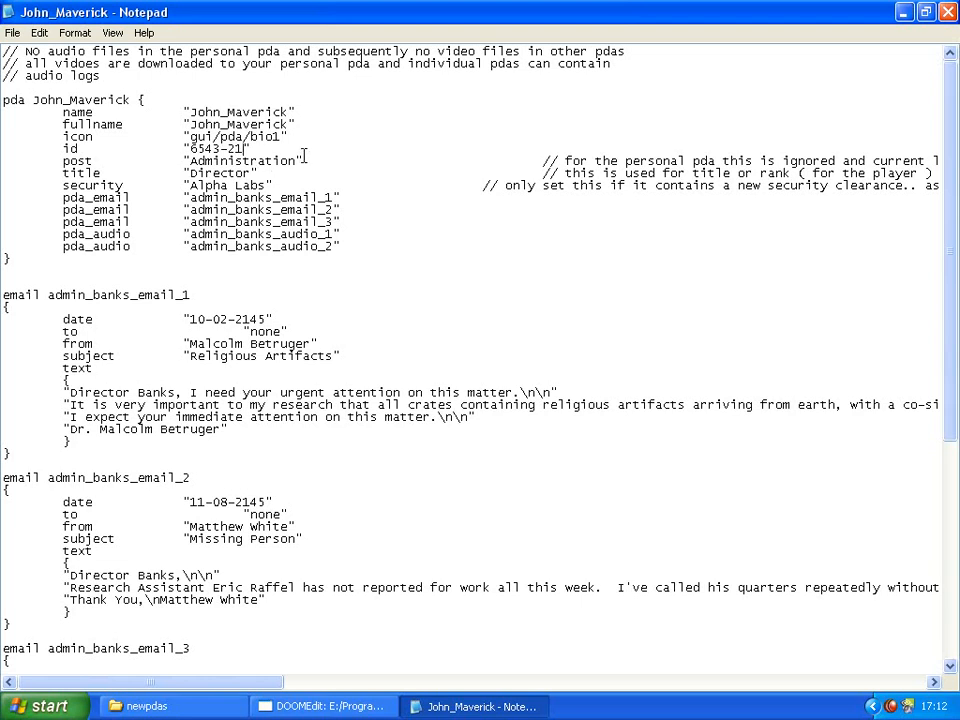
pyautogui.doubleClick(240, 161)
pyautogui.write('Medical Office')
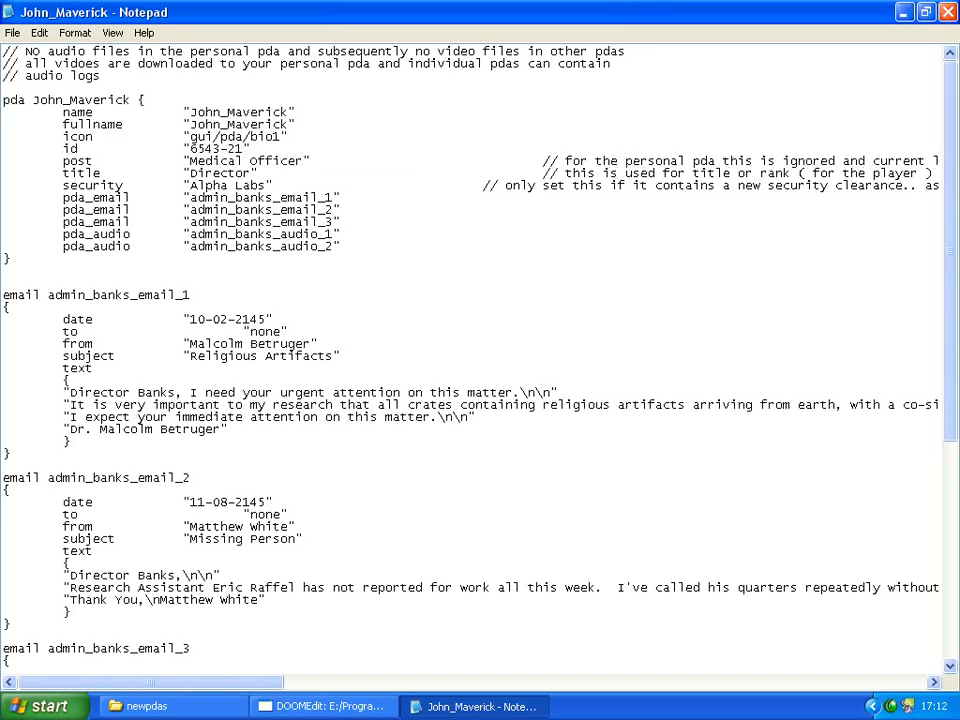
pyautogui.doubleClick(220, 173)
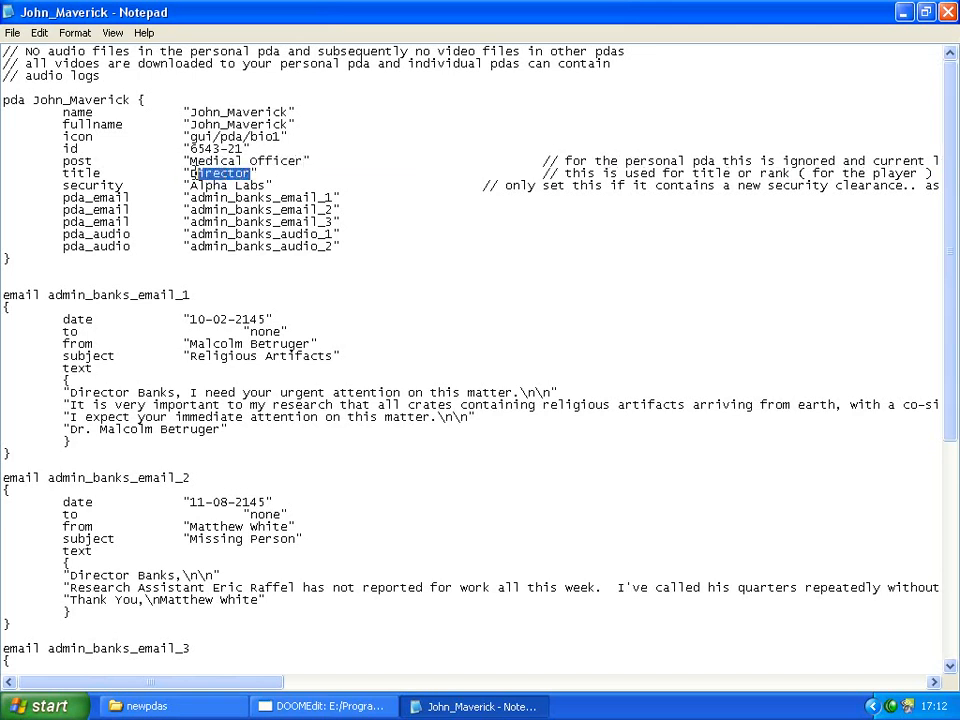
pyautogui.write('Doct')
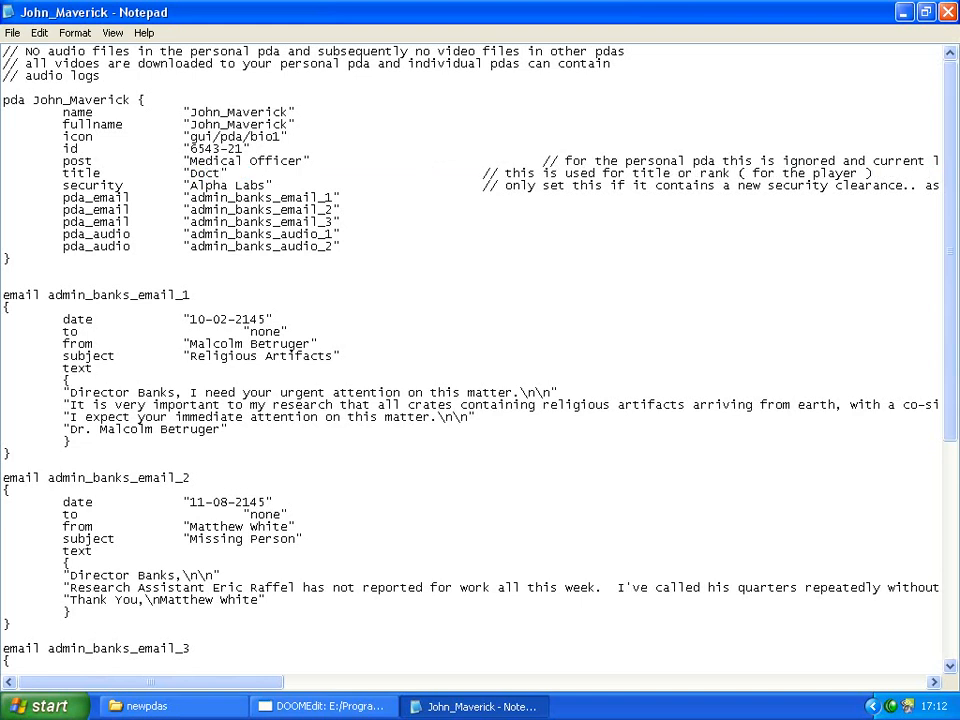
pyautogui.write('tor')
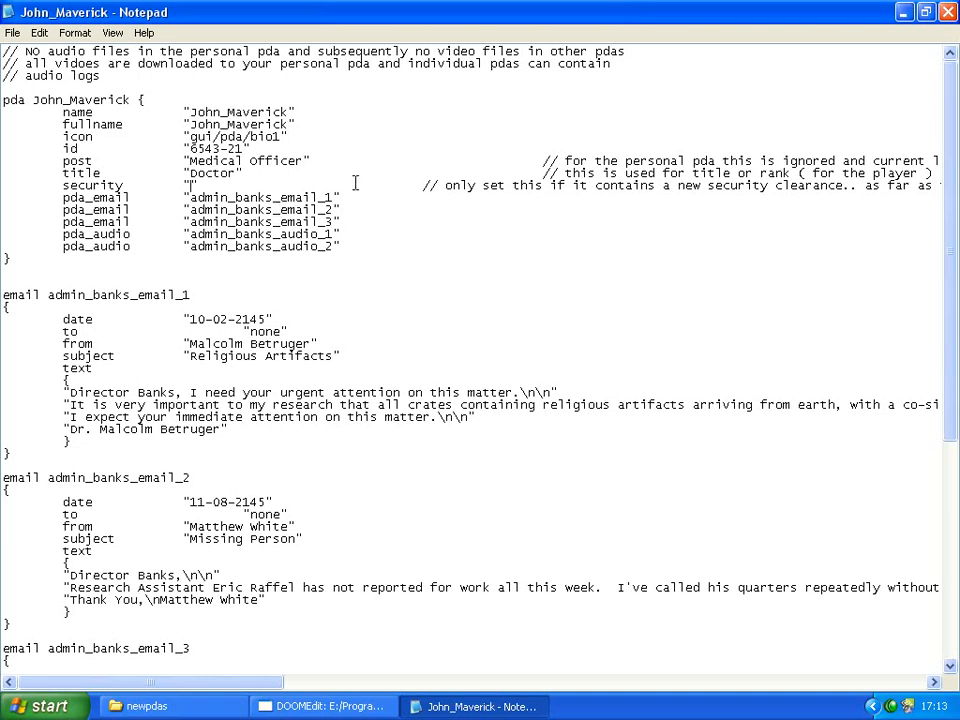
pyautogui.scroll(-3)
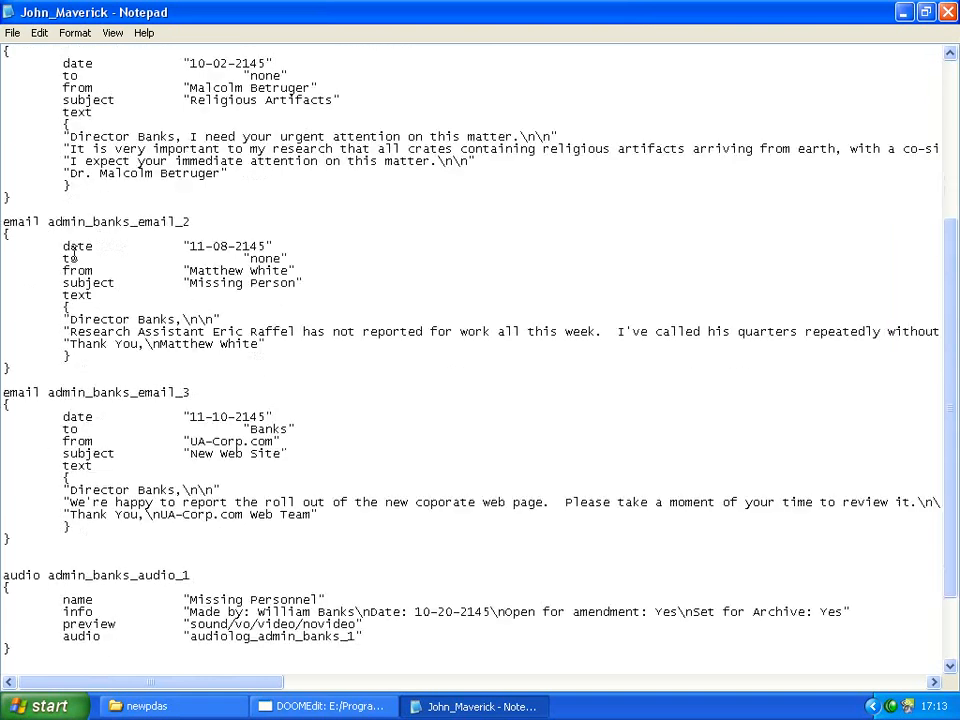
pyautogui.scroll(3)
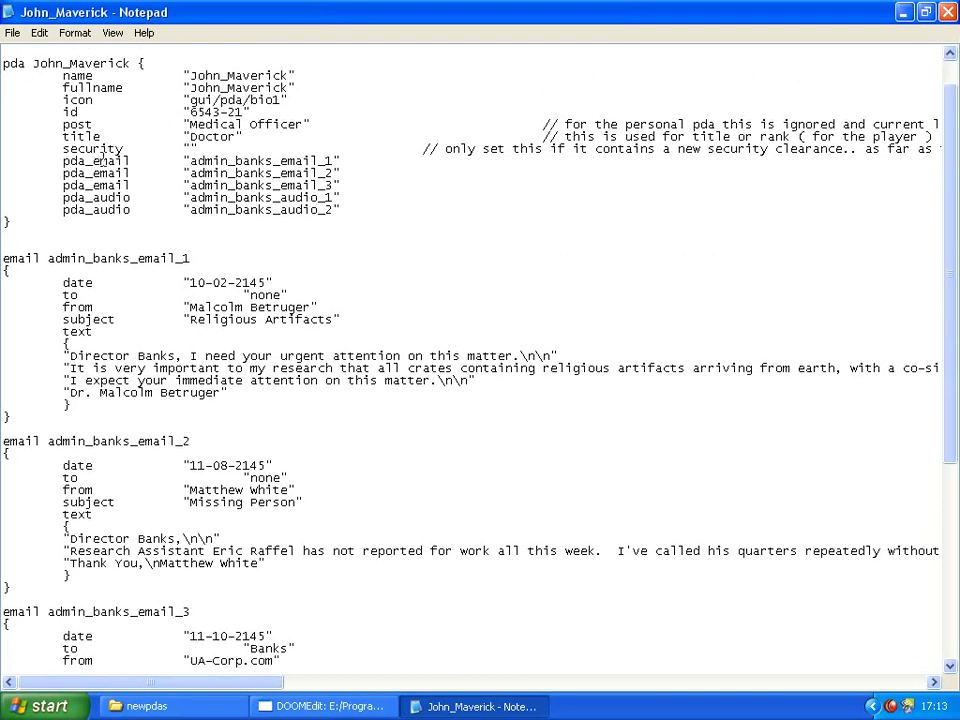
# Delete both pda_audio lines, the second and third pda_email lines, and their audio and email blocks
pyautogui.scroll(-3)
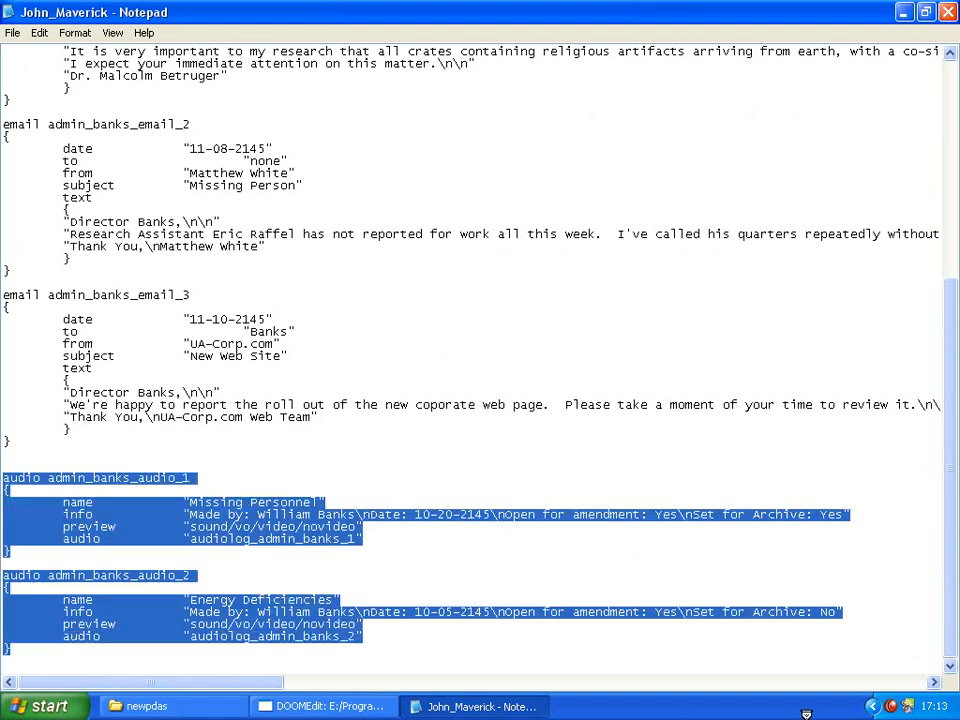
pyautogui.moveTo(548, 630)
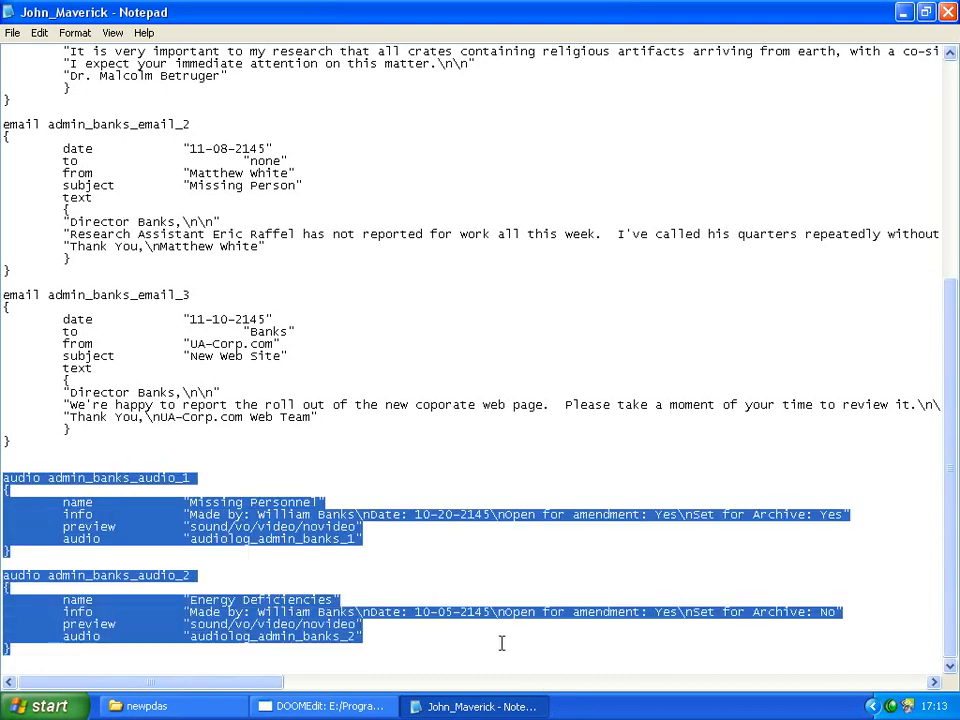
pyautogui.scroll(3)
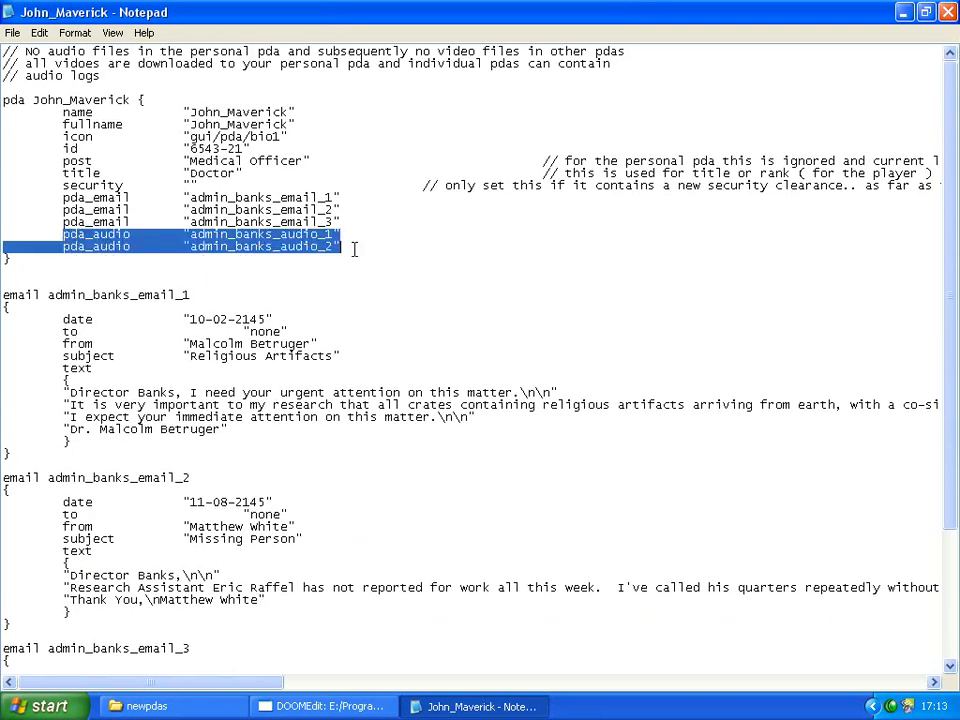
pyautogui.press('Delete')
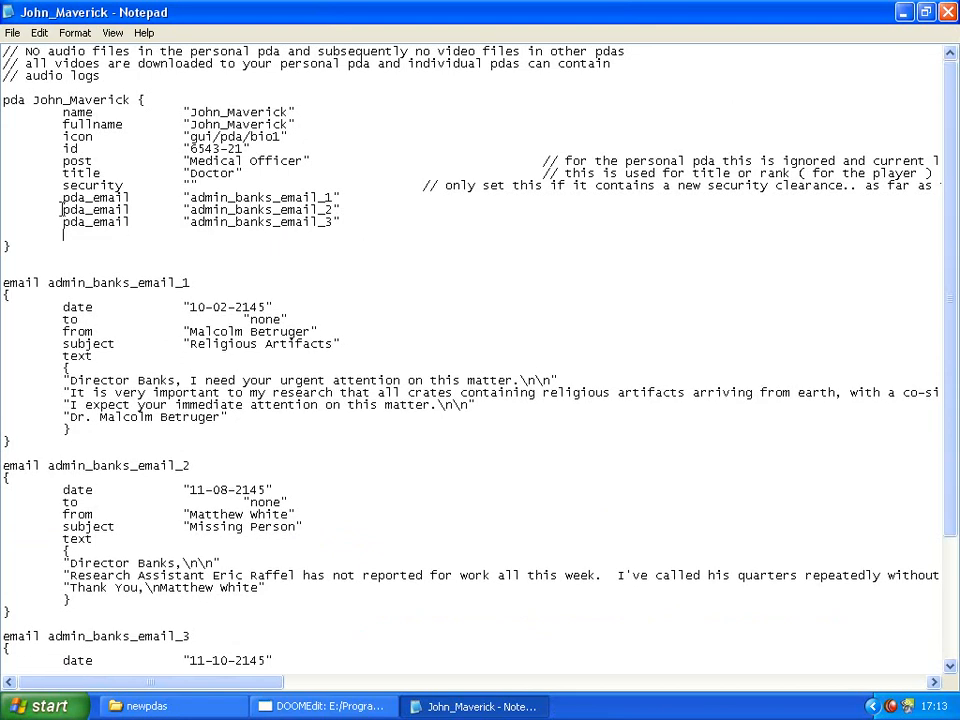
pyautogui.moveTo(62, 210); pyautogui.dragTo(340, 222)
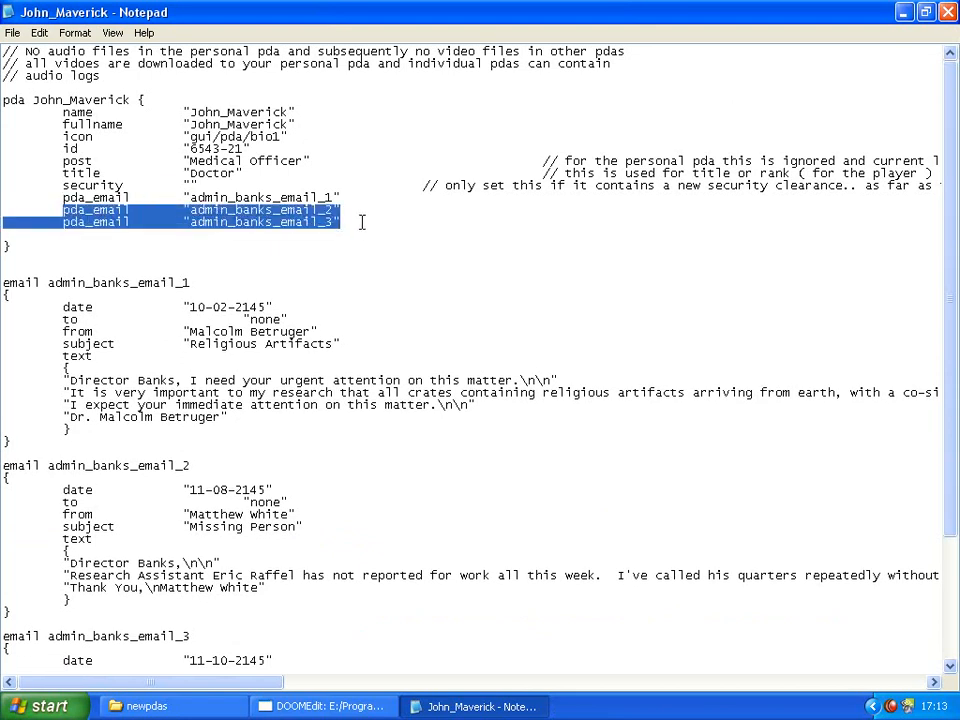
pyautogui.scroll(-3)
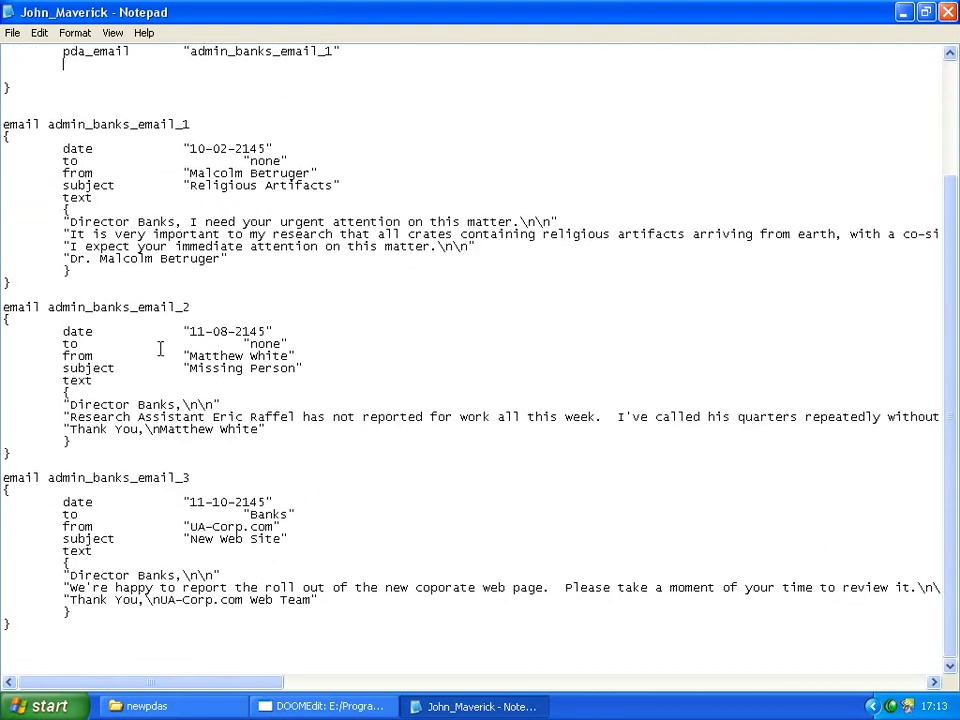
pyautogui.scroll(3)
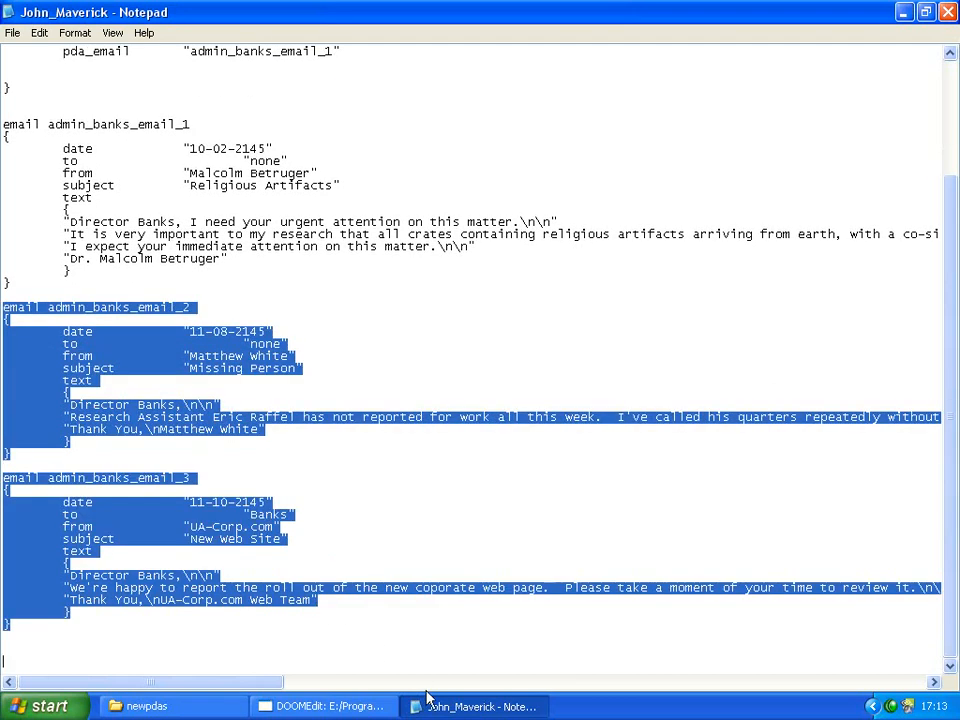
pyautogui.scroll(3)
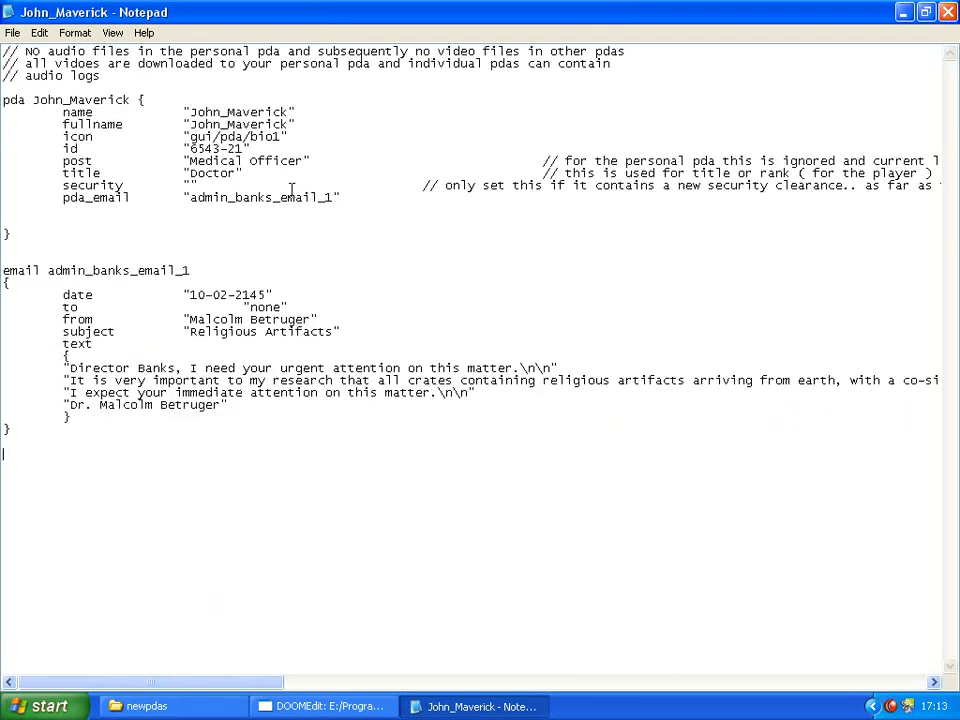
# Rename the pda_email reference to Maverick_Mail_1 and paste that name over the email block's name
pyautogui.doubleClick(260, 197)
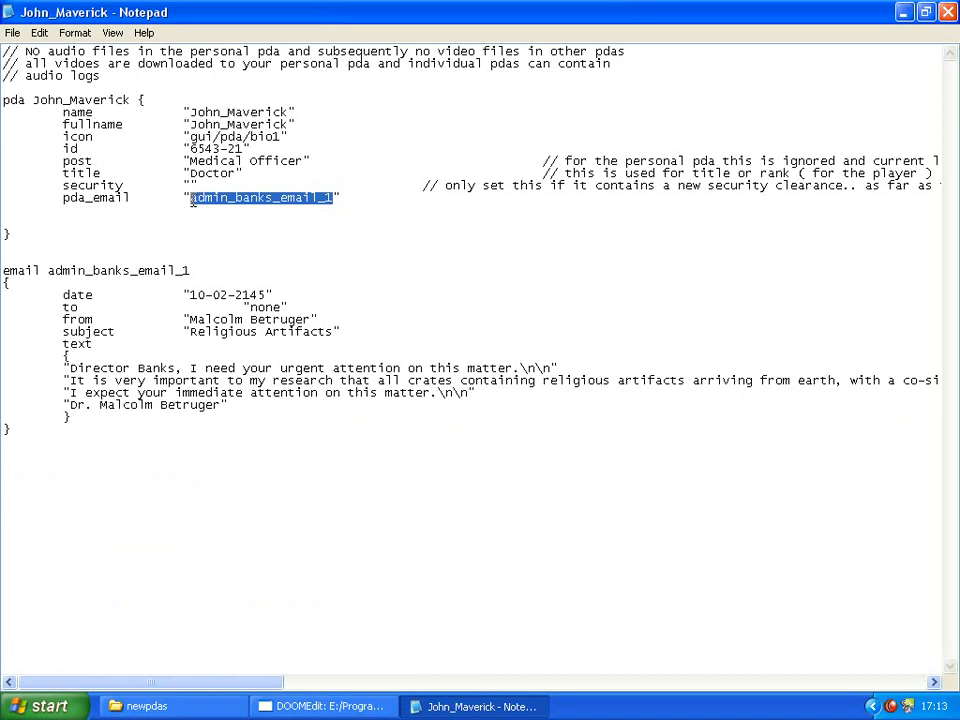
pyautogui.moveTo(228, 262)
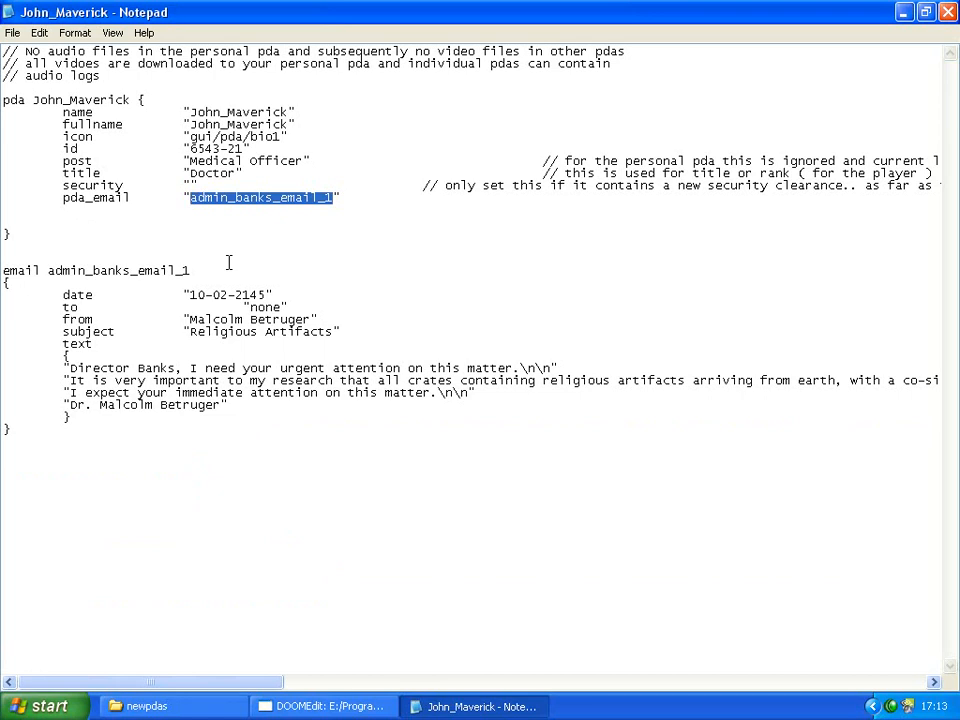
pyautogui.write('Mal"')
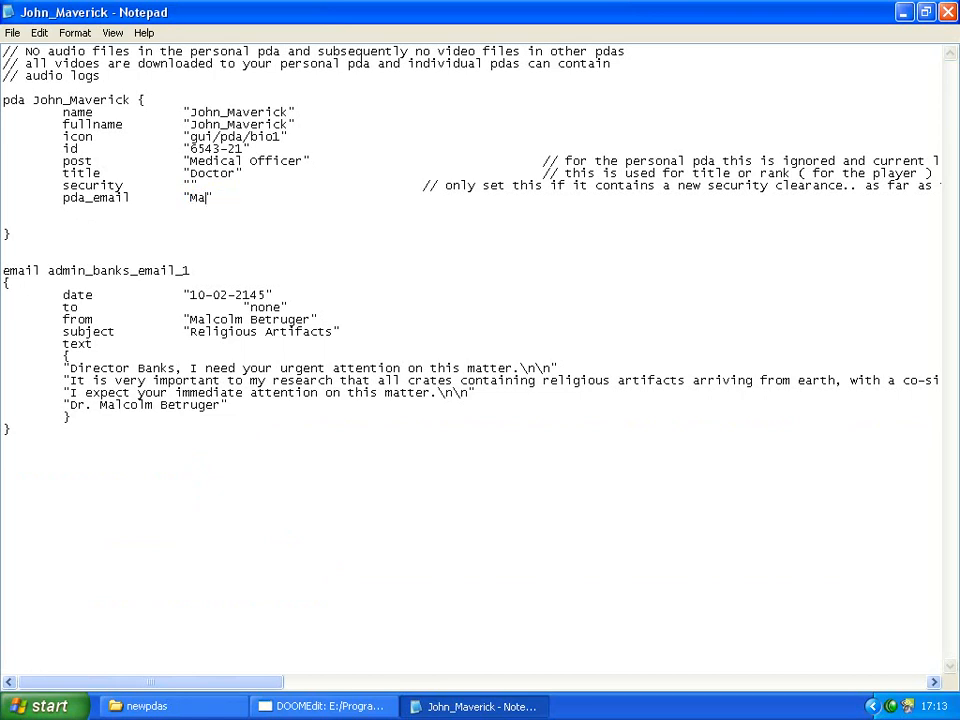
pyautogui.write('verick M')
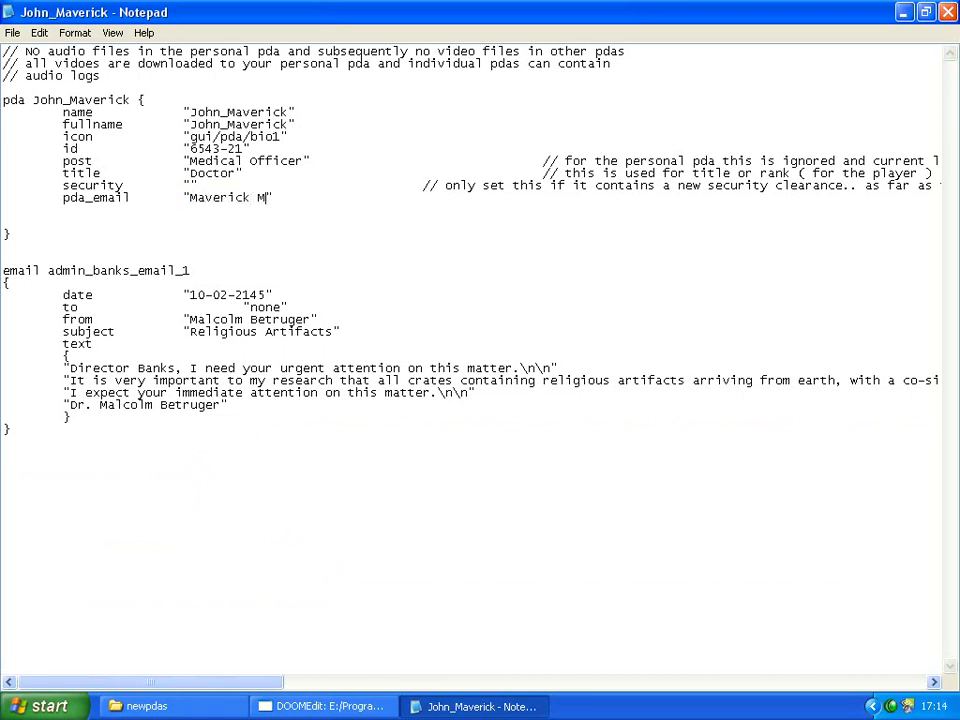
pyautogui.press('Backspace')
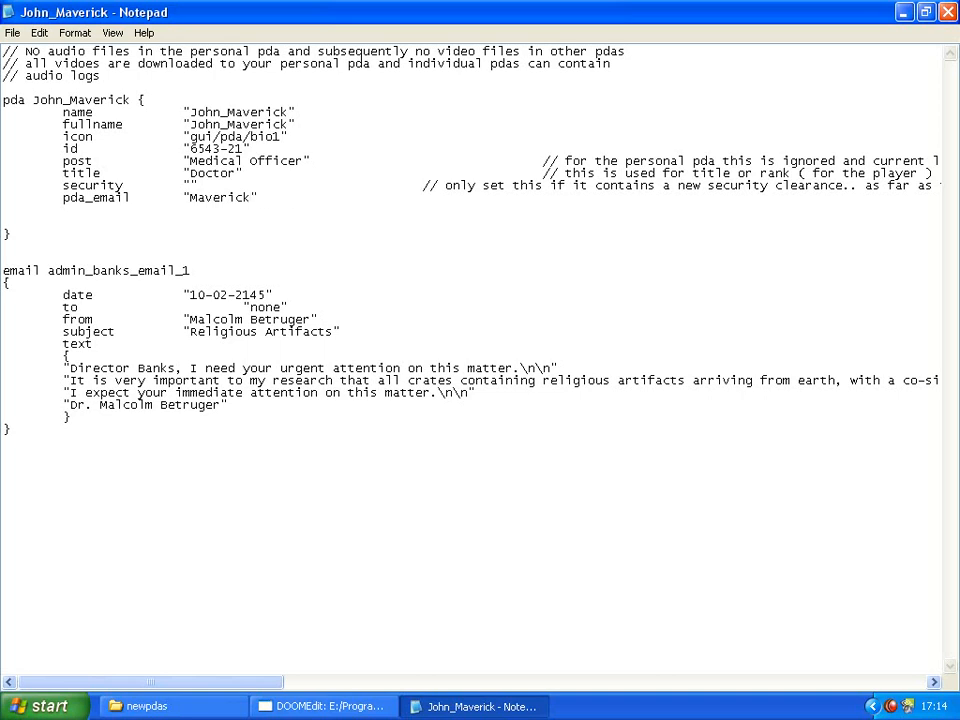
pyautogui.write('_')
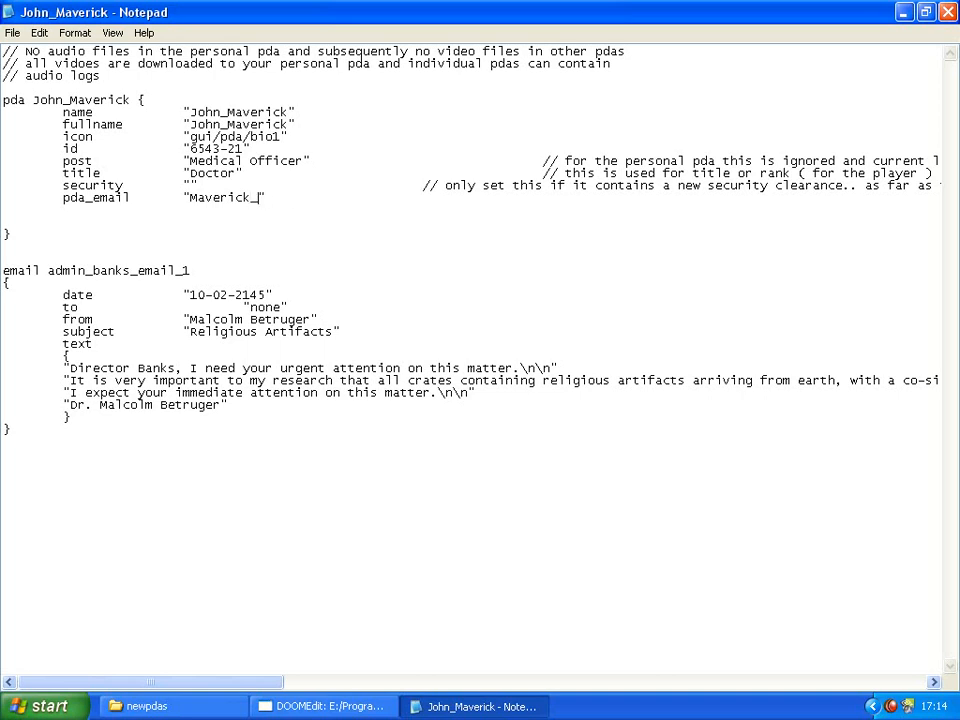
pyautogui.write('Mail_1')
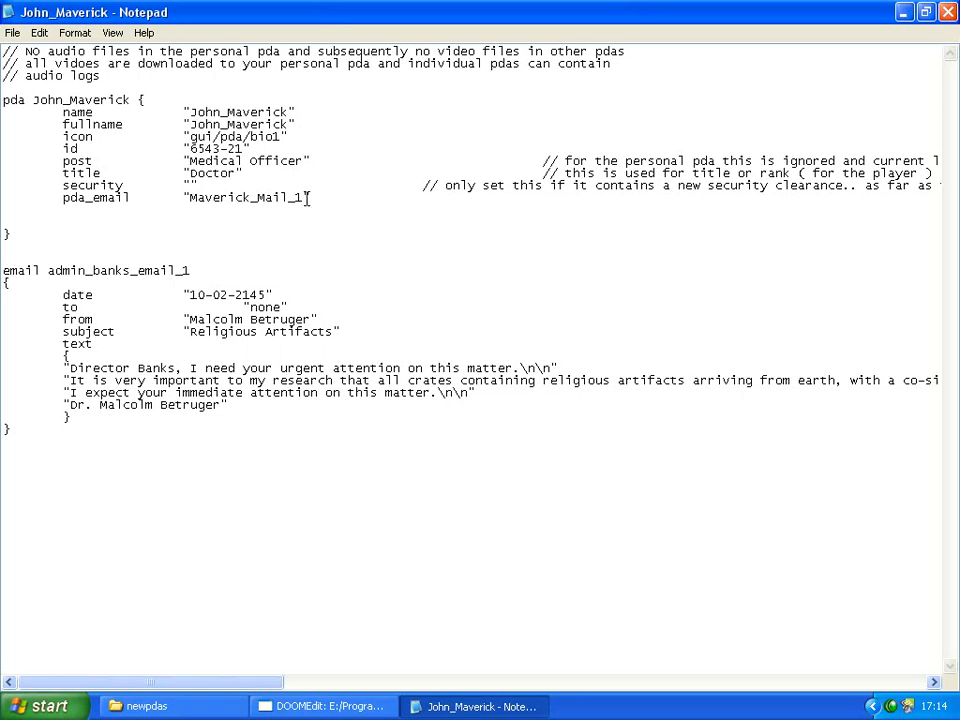
pyautogui.doubleClick(245, 197)
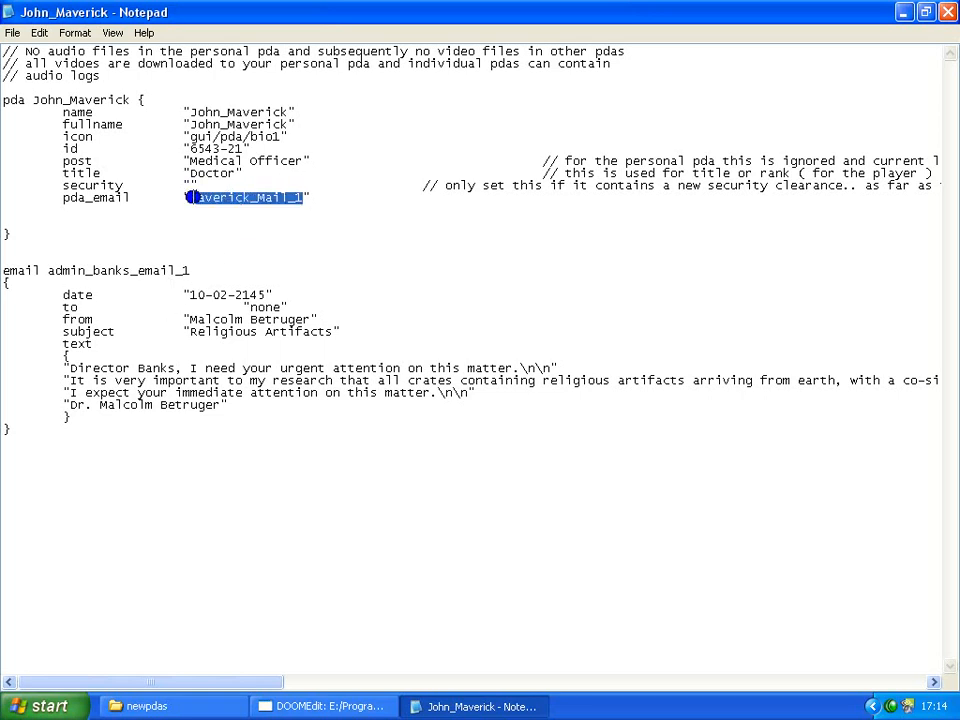
pyautogui.doubleClick(120, 270)
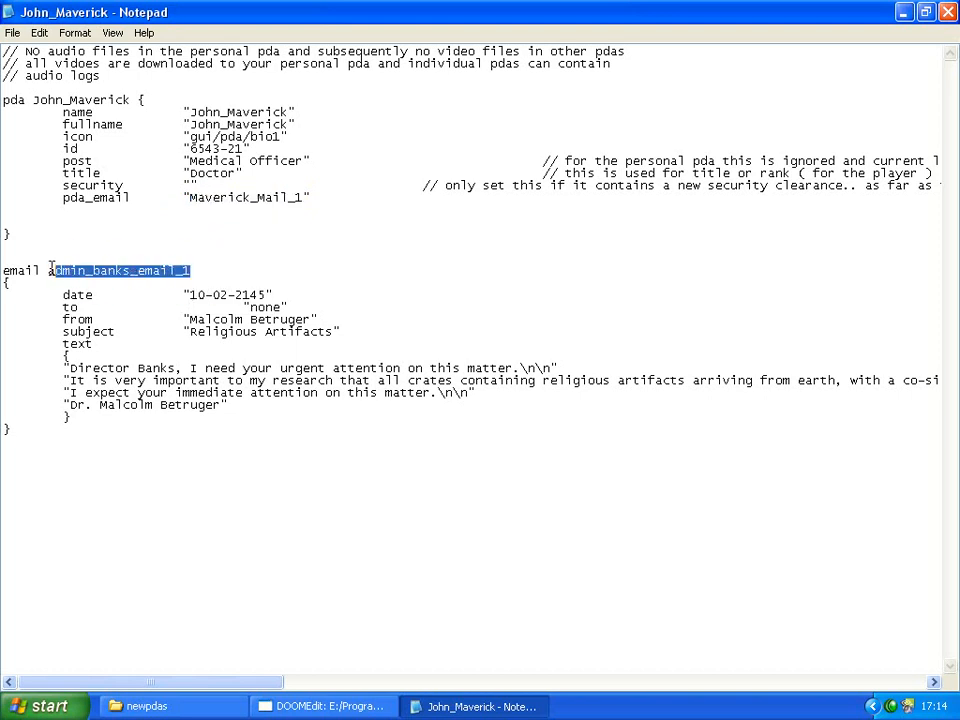
pyautogui.rightClick(120, 270)
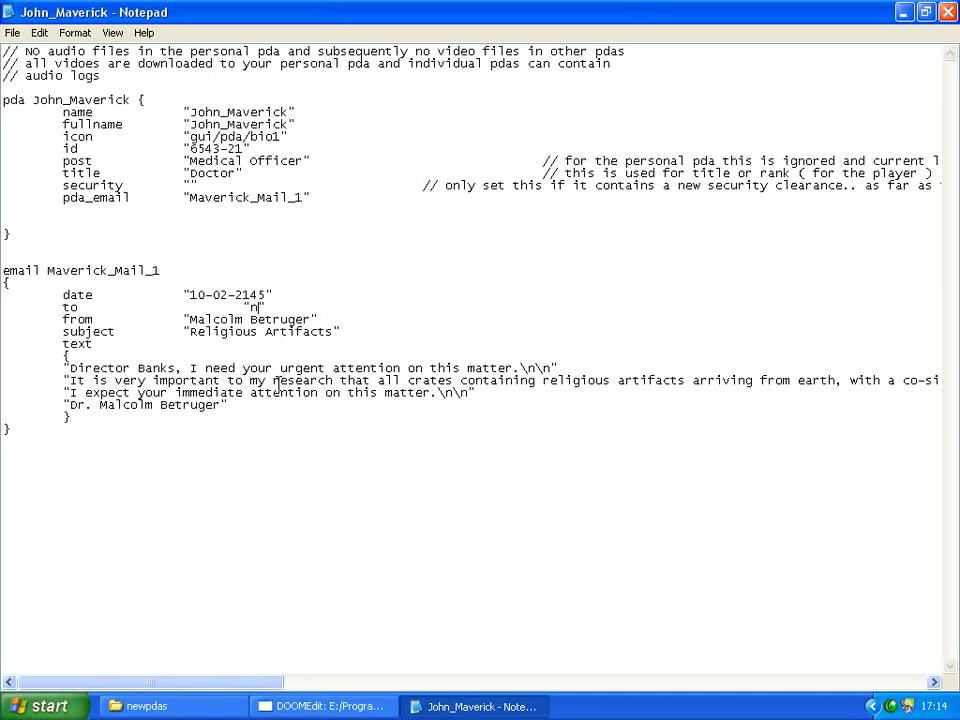
# Address Maverick_Mail_1 to MR.Maverick from Mars Holidays with the subject 'Trip to Hell'
pyautogui.write('MR>')
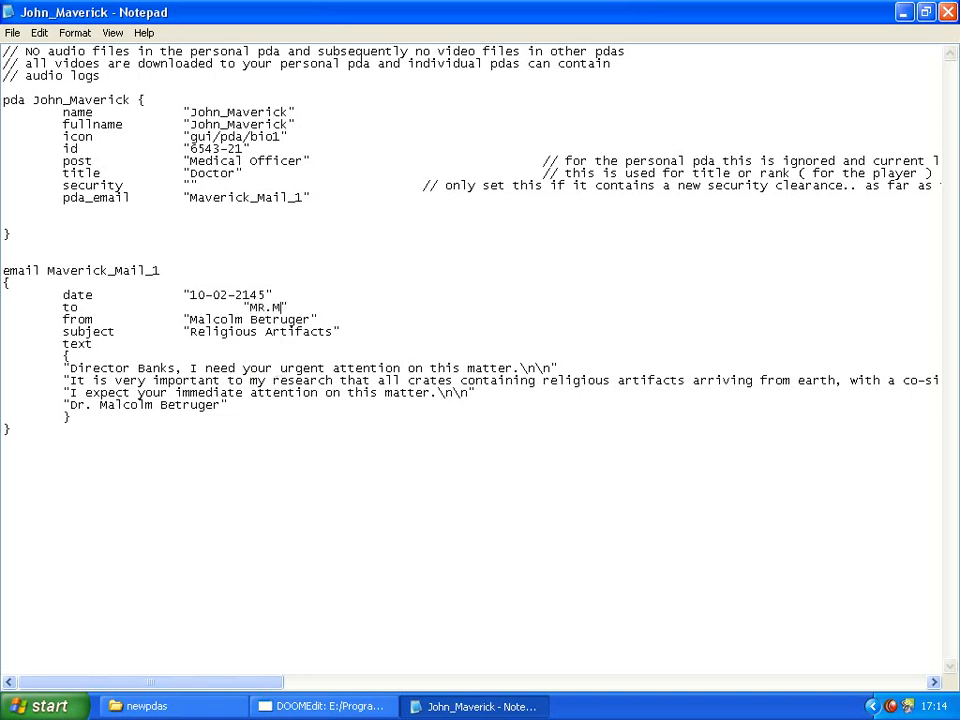
pyautogui.write('averick')
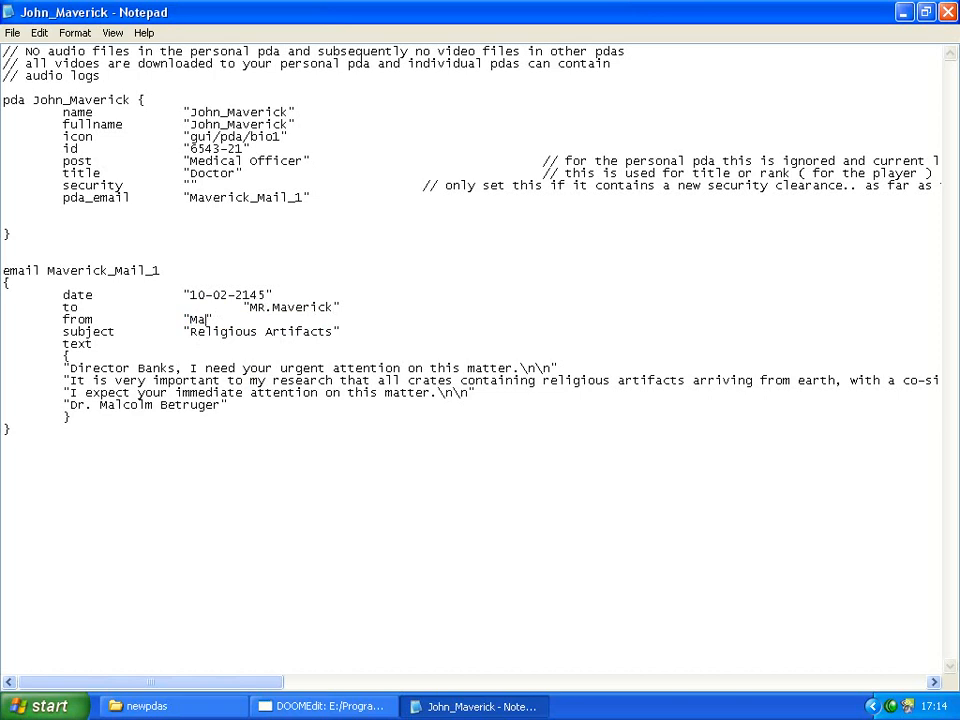
pyautogui.write('rs Ho')
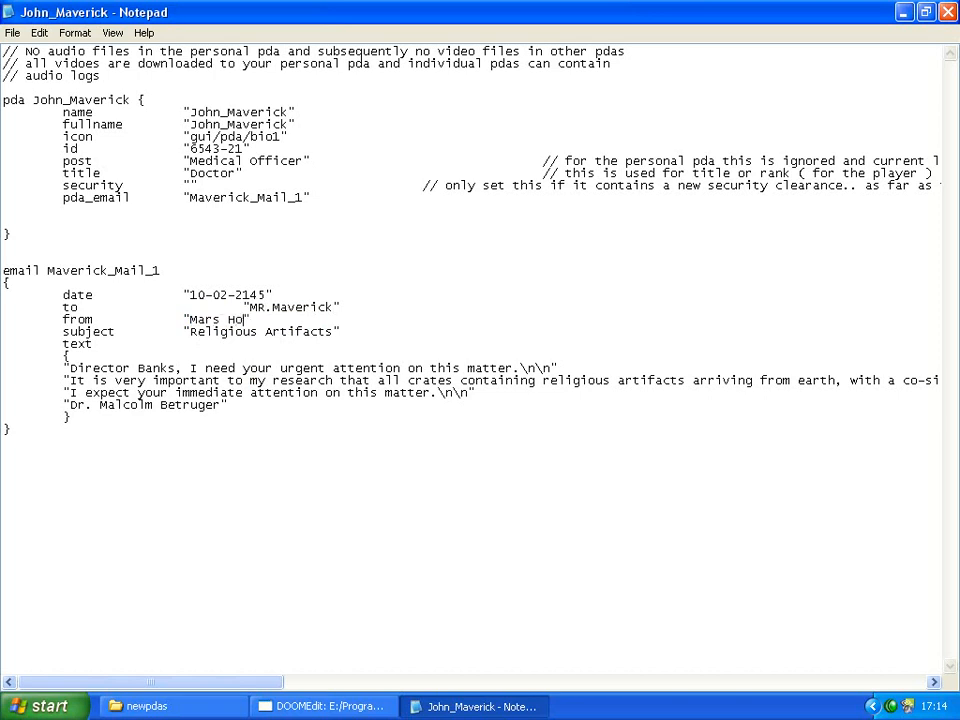
pyautogui.write('lidays')
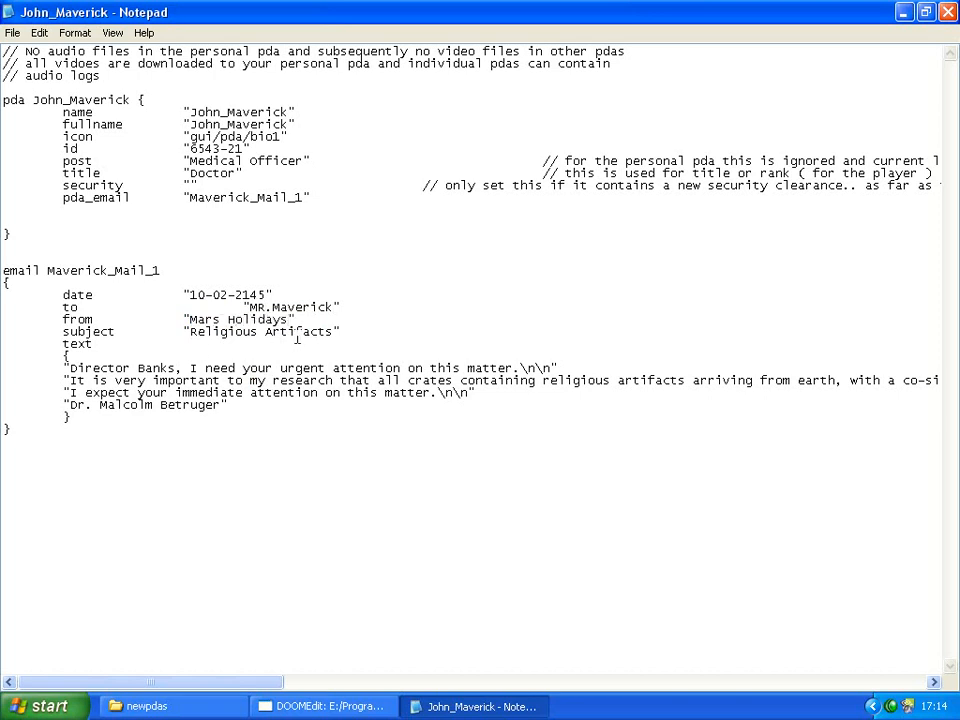
pyautogui.doubleClick(263, 331)
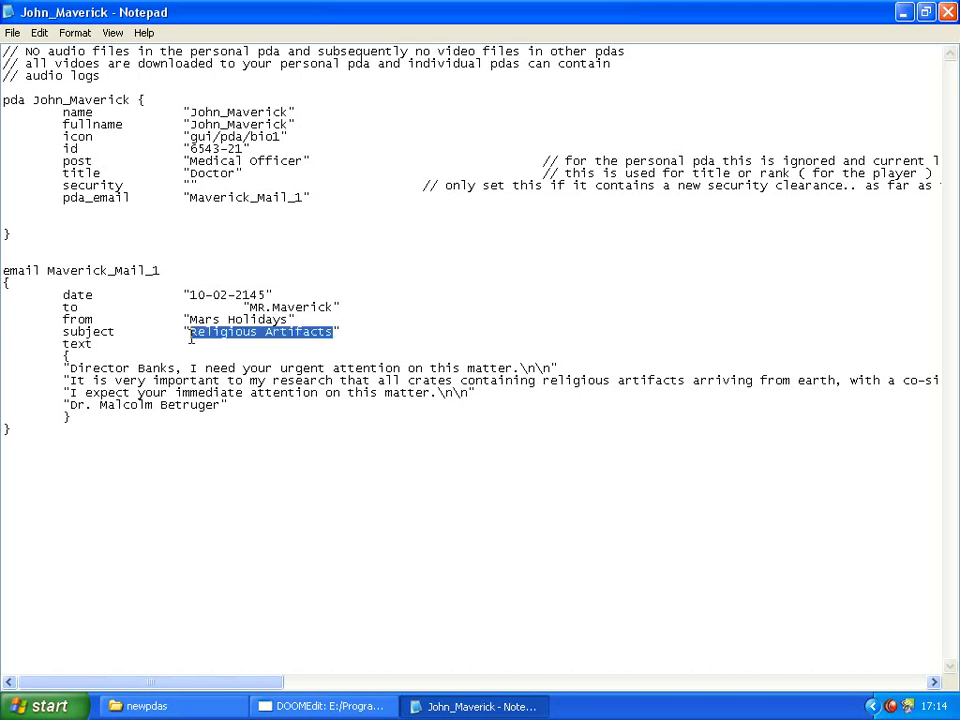
pyautogui.write('T"')
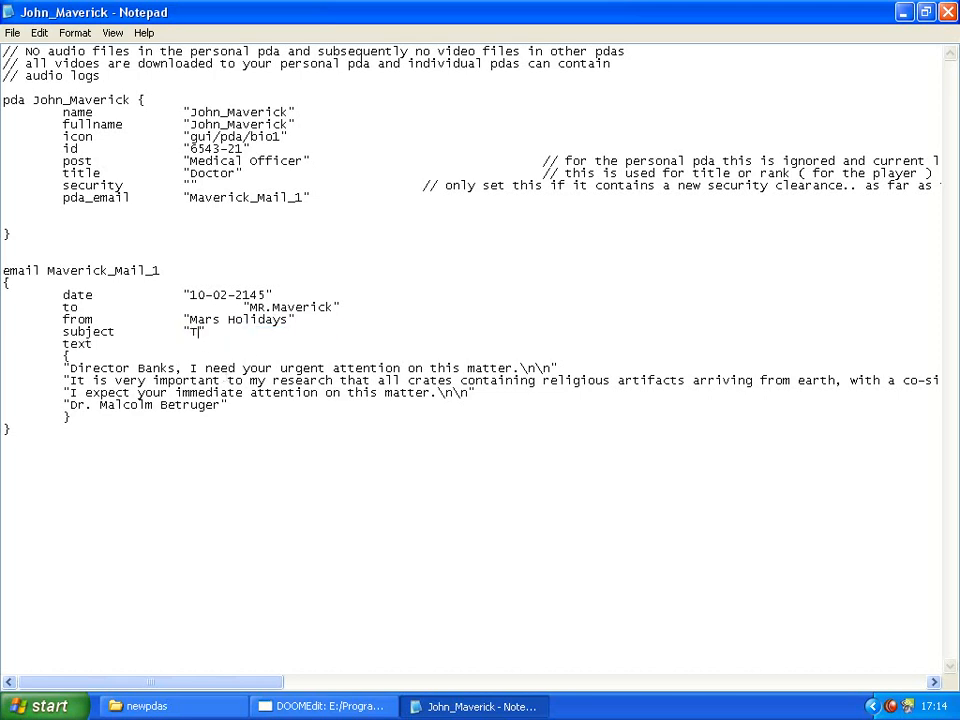
pyautogui.write('rip to Hell')
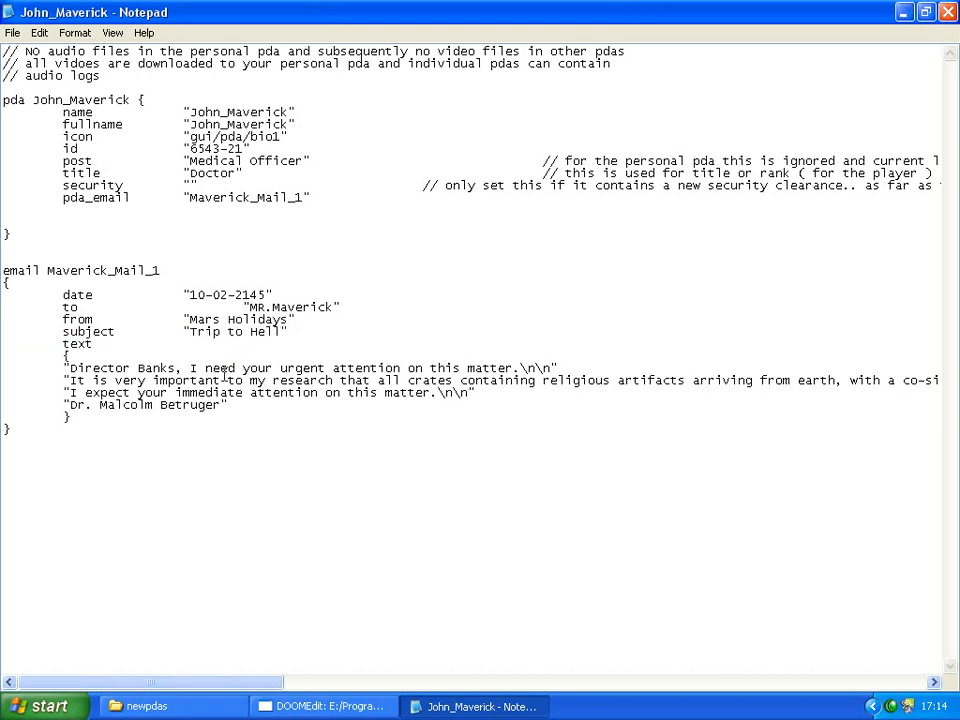
# Replace the old Director Banks message text with the greeting 'Dear DR.Maverick'
pyautogui.moveTo(65, 367); pyautogui.dragTo(248, 405)
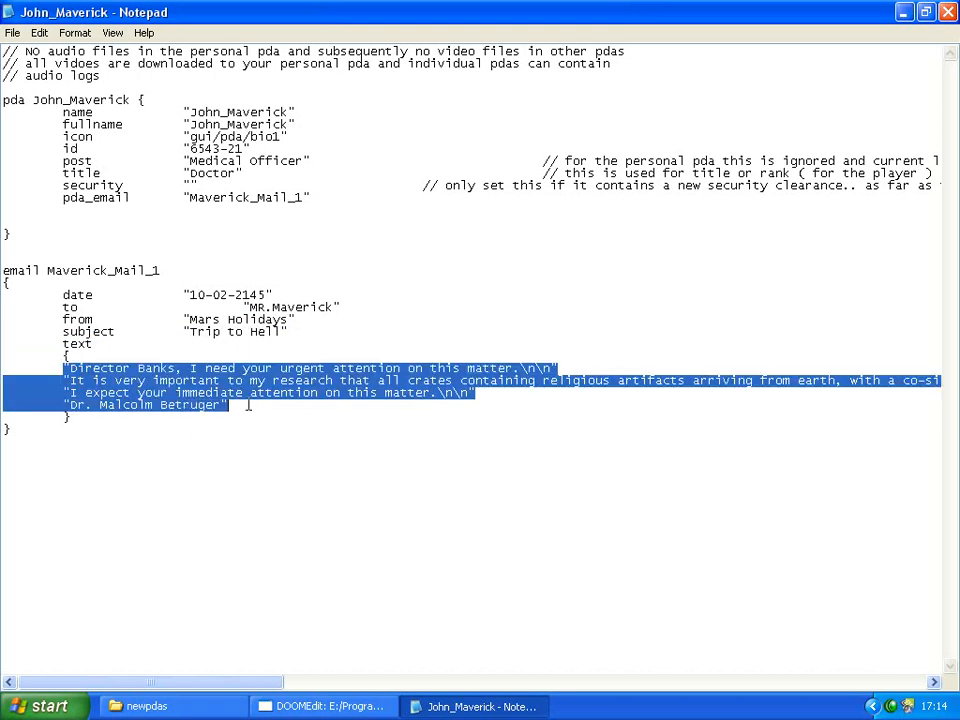
pyautogui.press('Delete')
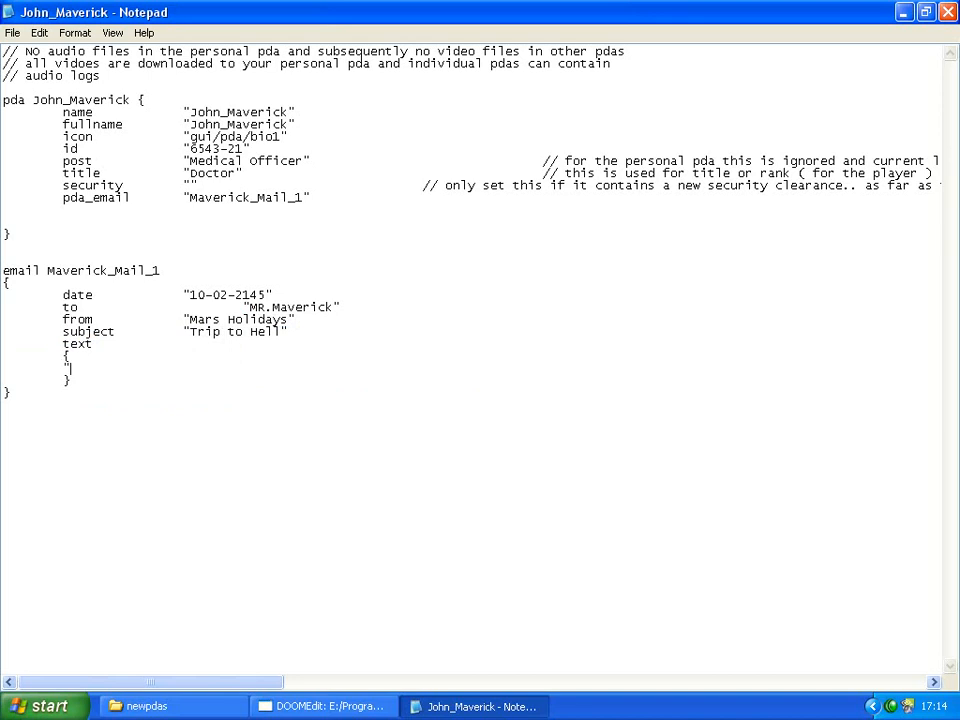
pyautogui.write('D')
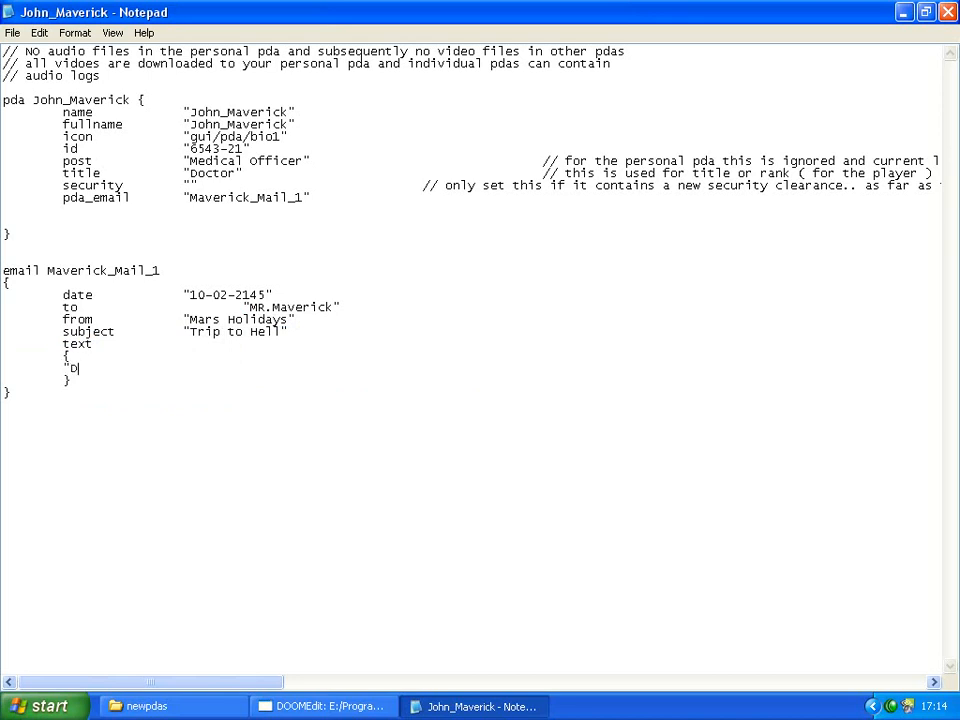
pyautogui.write('ear')
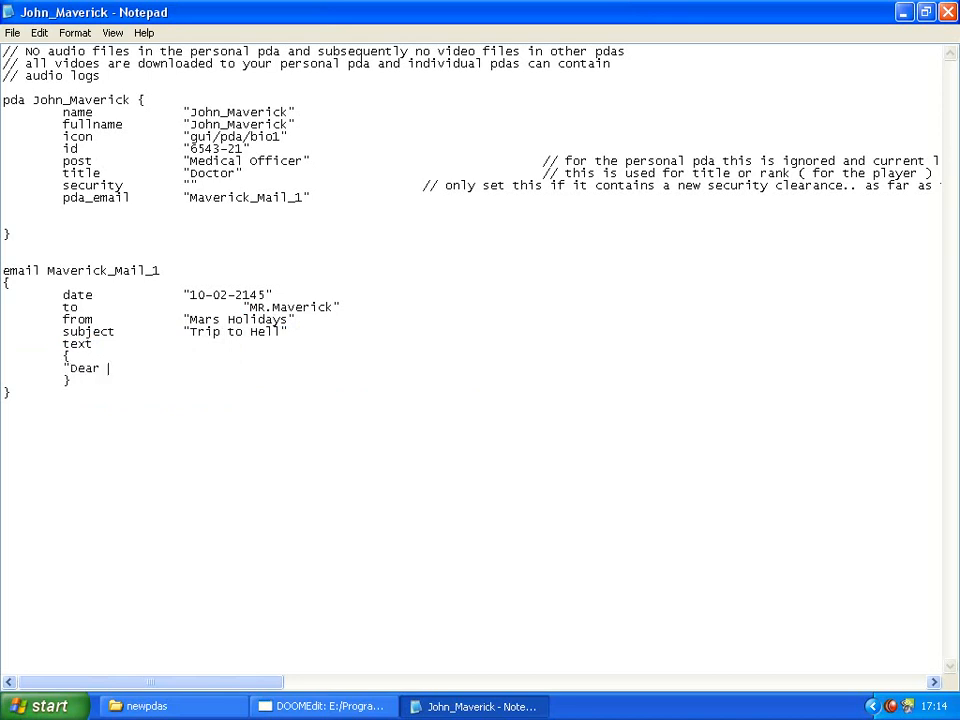
pyautogui.write('DR.Maveric')
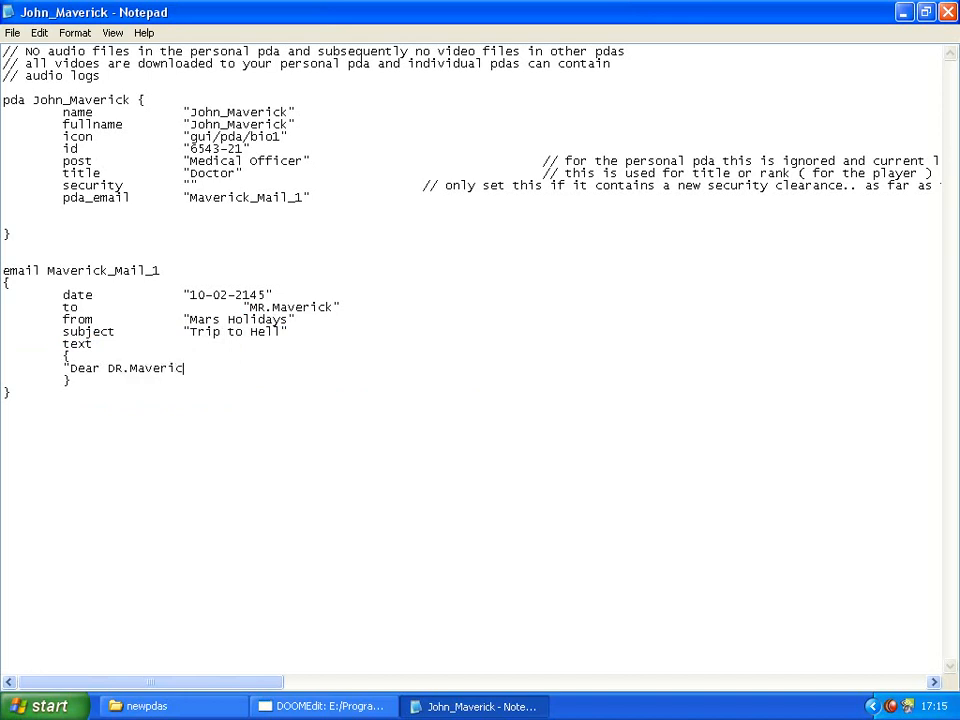
pyautogui.write('k')
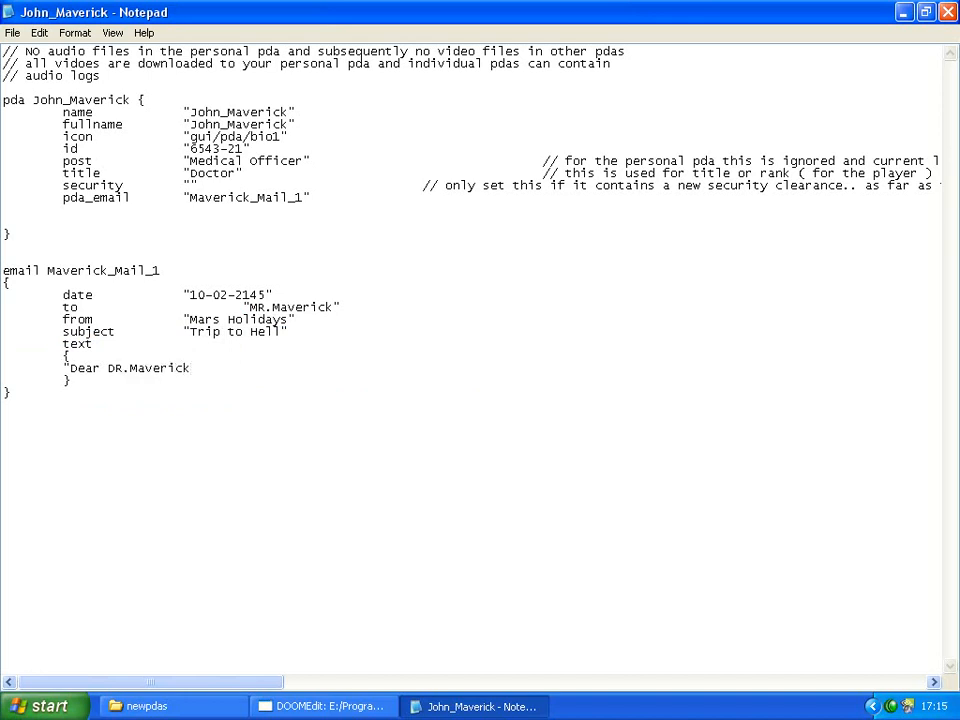
pyautogui.write('\\n\\n')
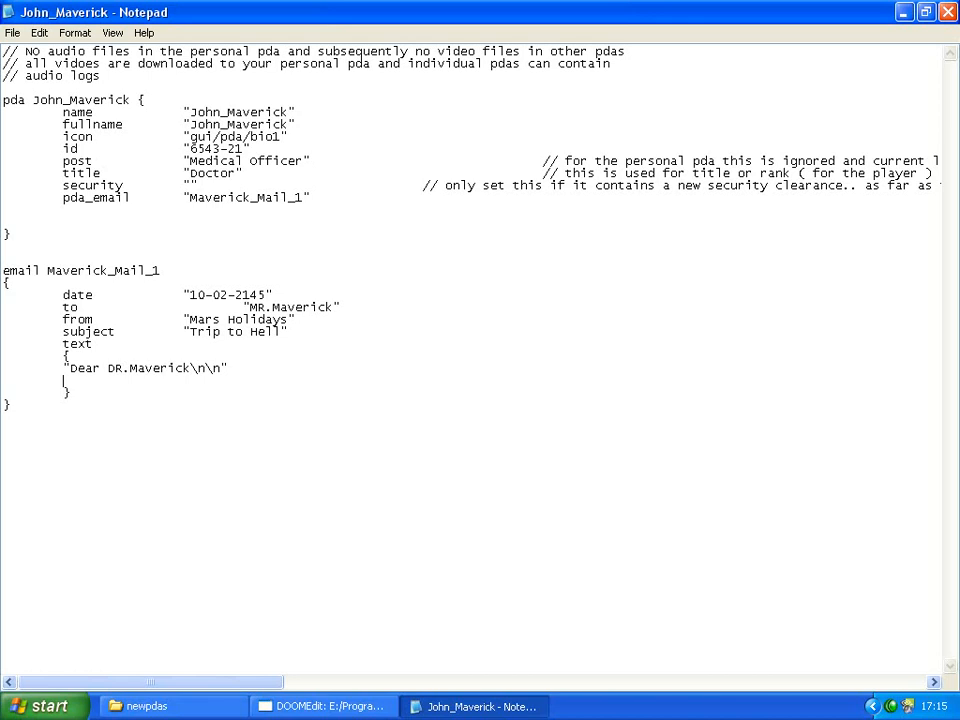
# Type the body line 'You have won a trip to hell, curtasy of ID Software.'
pyautogui.write('"')
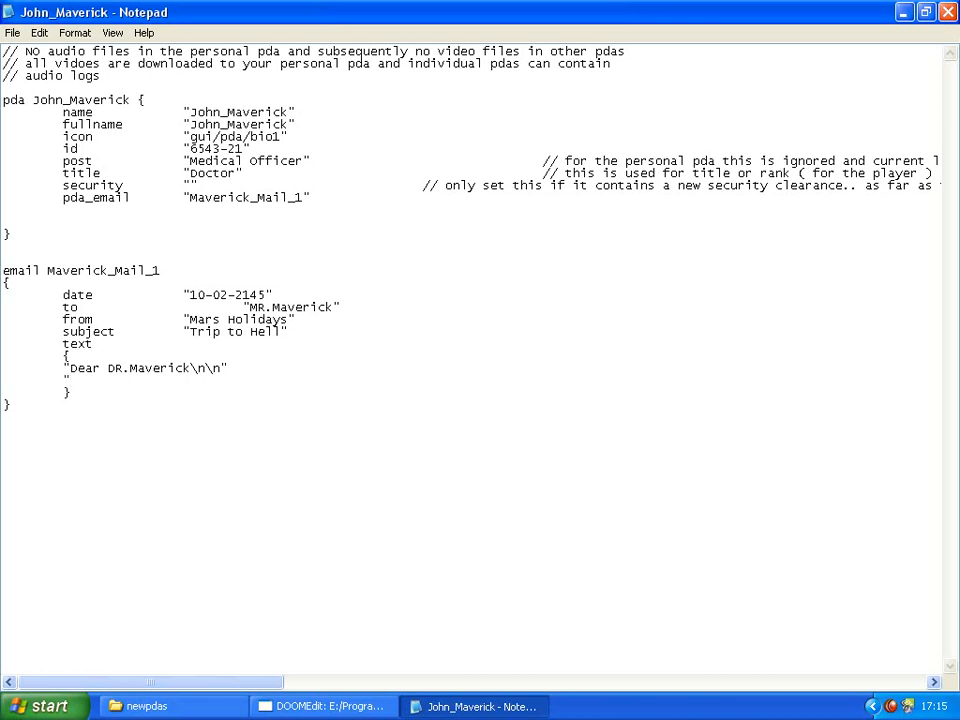
pyautogui.write('"You ha')
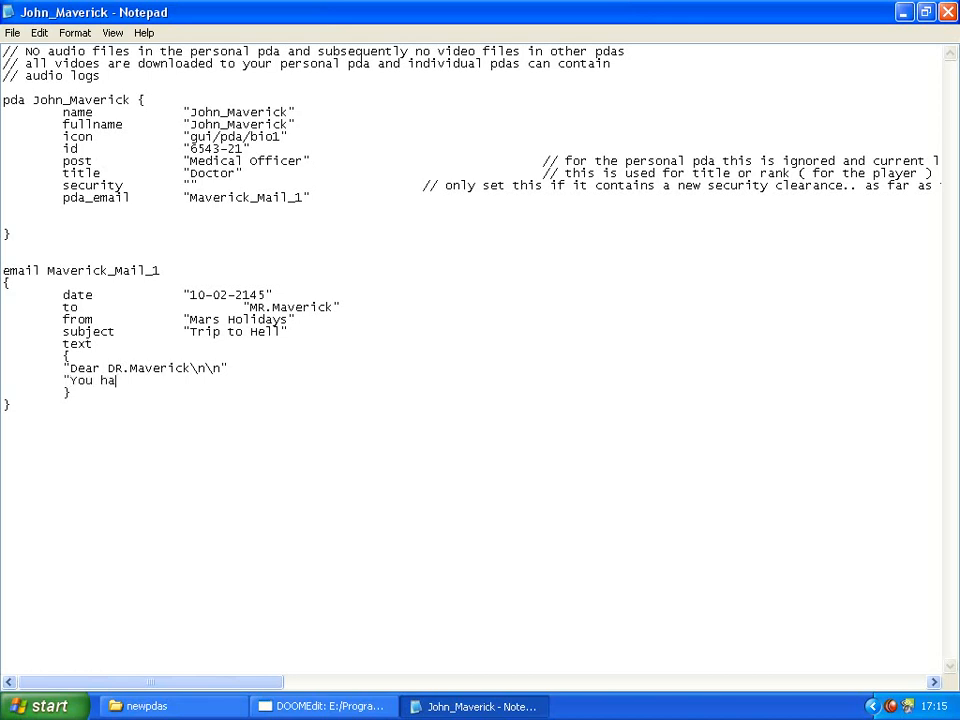
pyautogui.write('ve won')
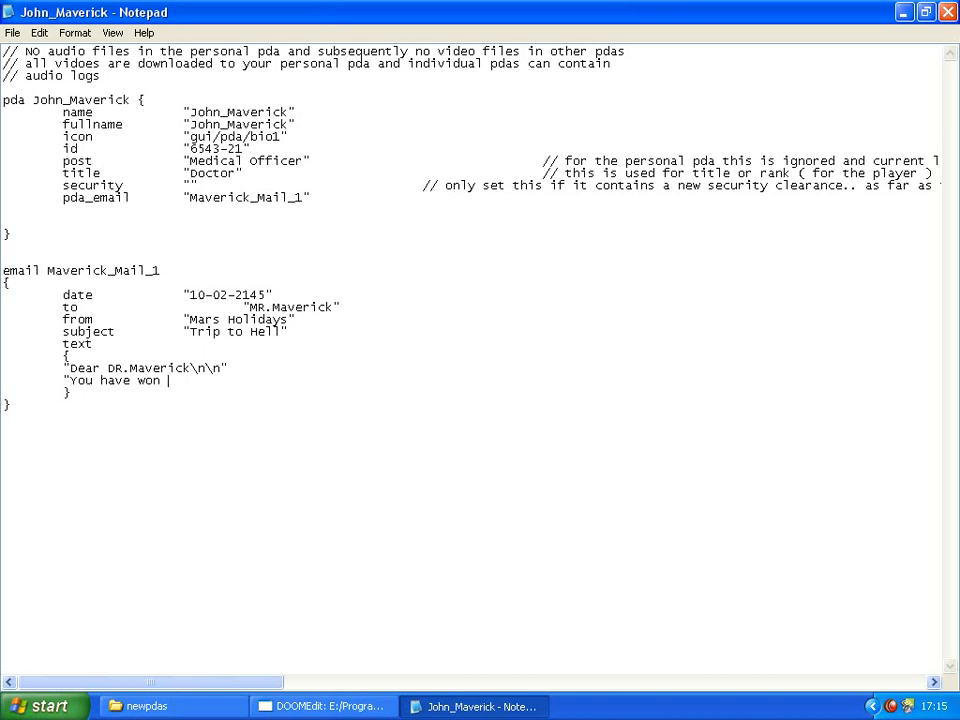
pyautogui.write('a trip to')
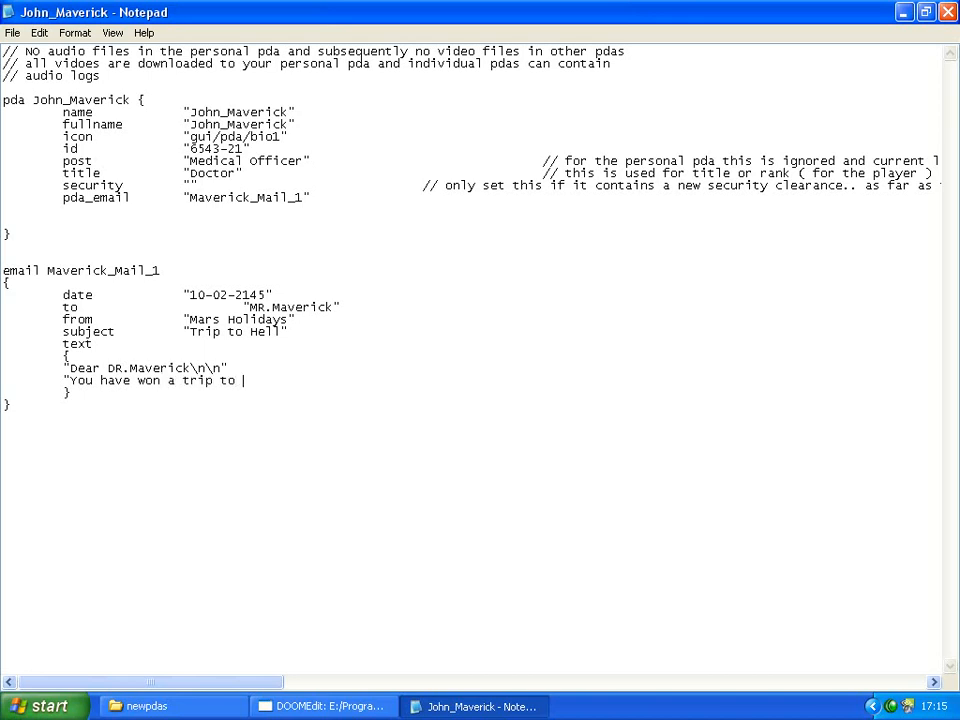
pyautogui.write('hell, curtasy')
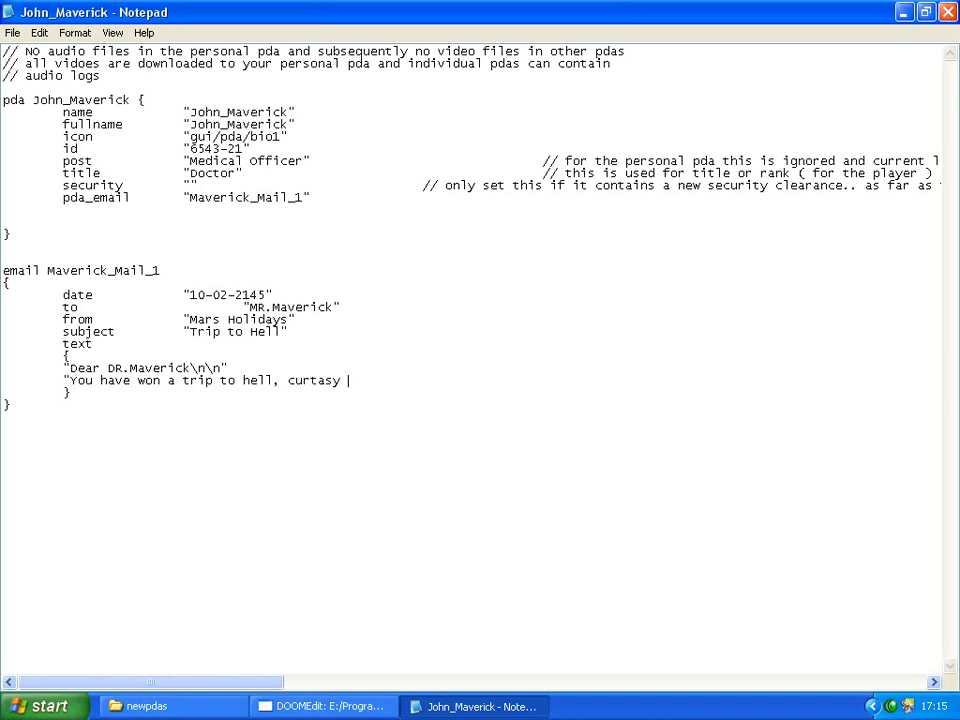
pyautogui.write('of ID')
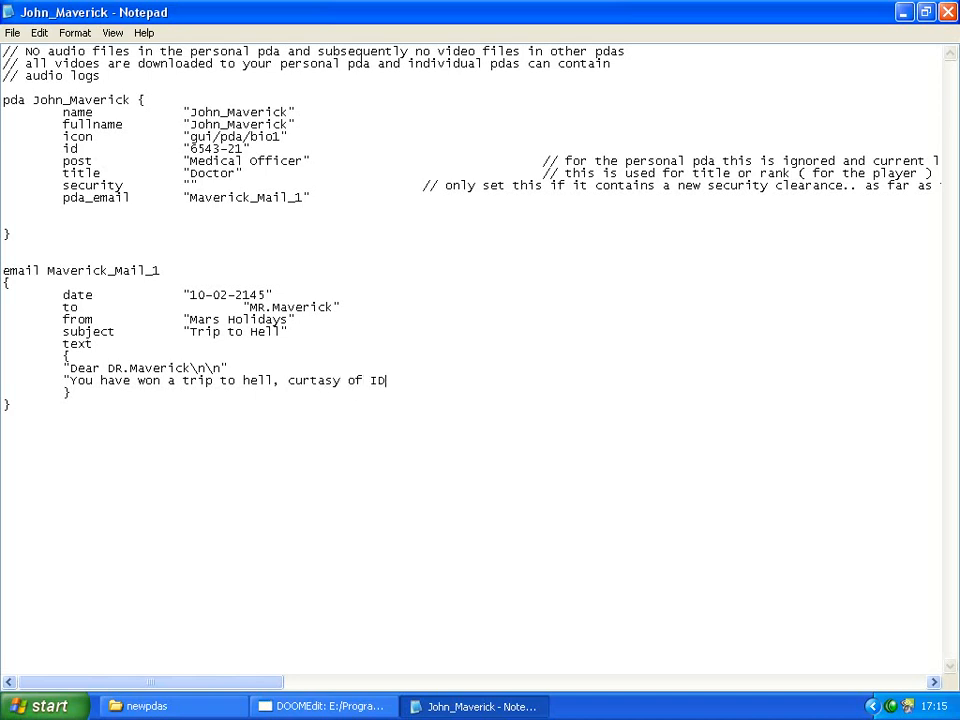
pyautogui.write('Soft')
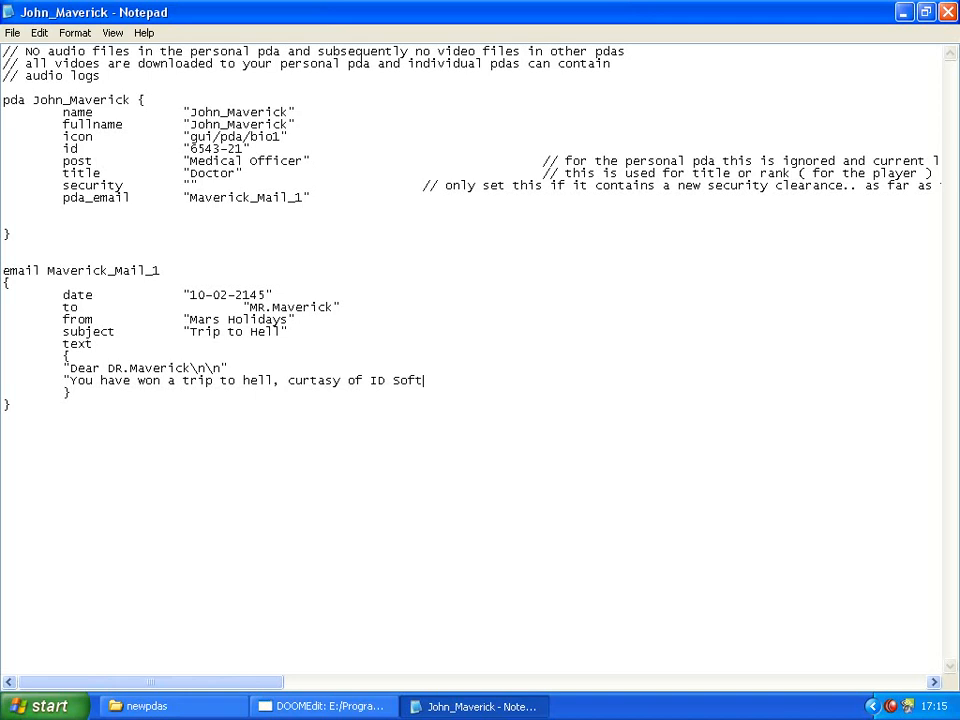
pyautogui.write('ware"')
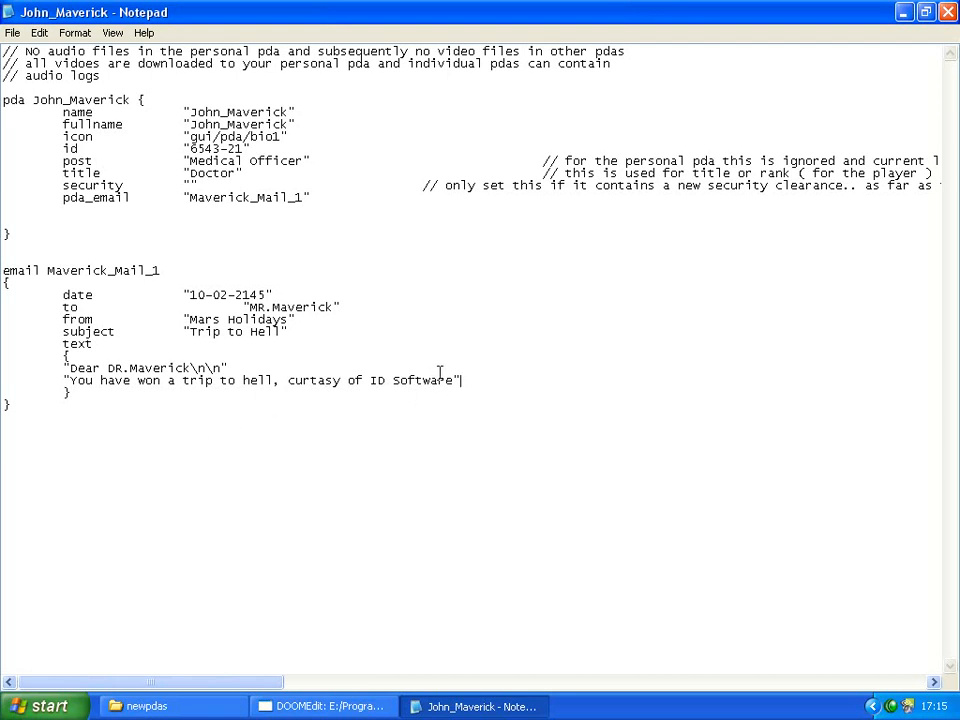
pyautogui.write('.')
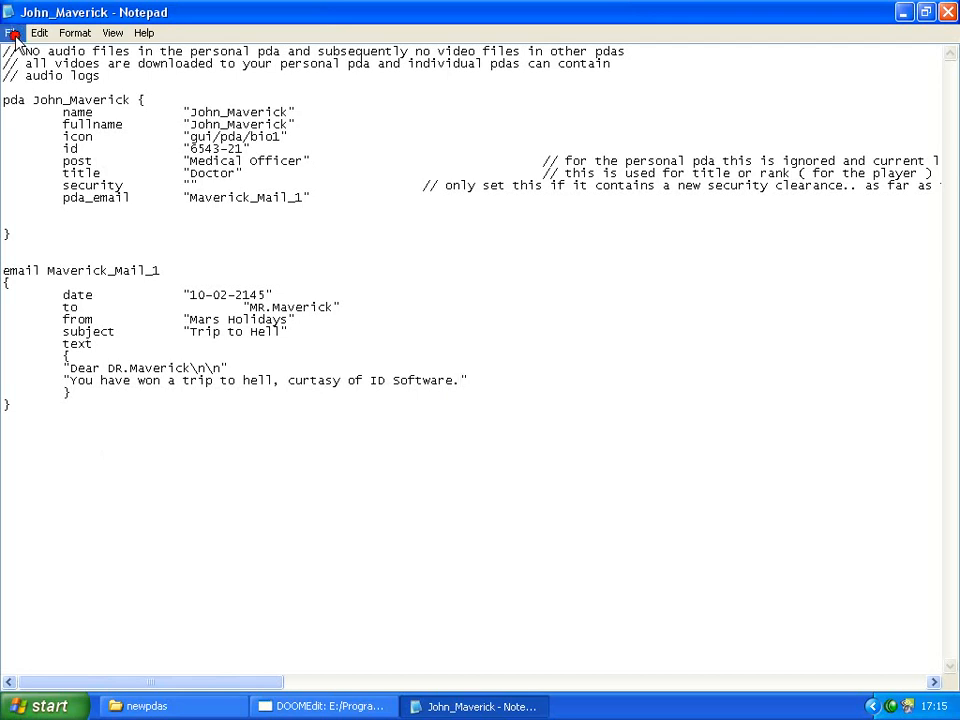
# Save the file as John_Maverick.pda in Test Mod\newpdas, replacing the existing one
pyautogui.click(12, 33)
pyautogui.write('John_Maverick.pda')
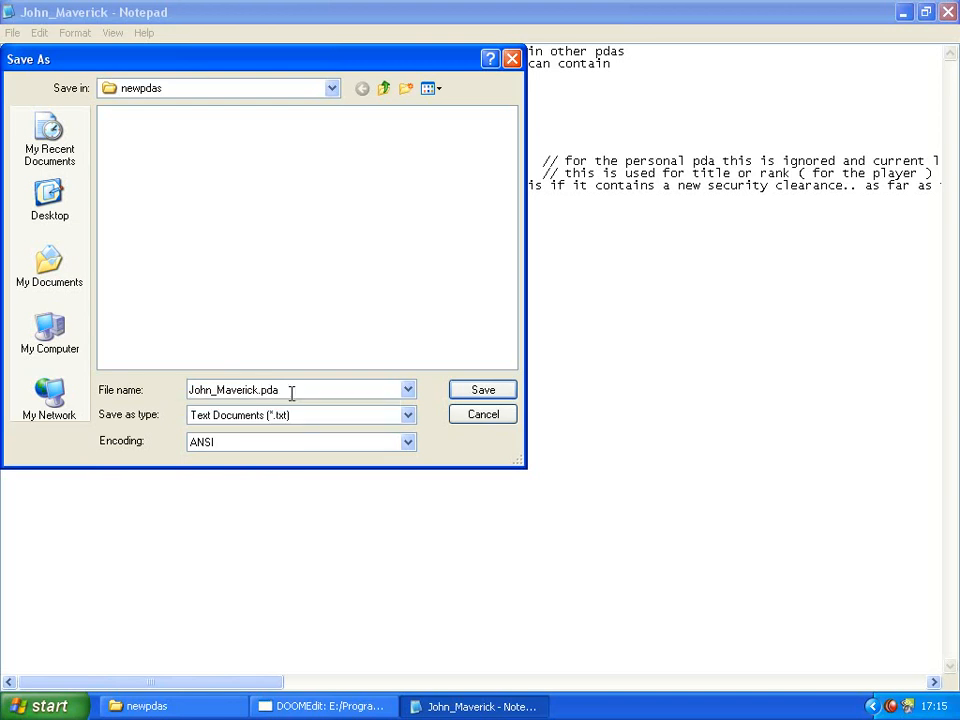
pyautogui.moveTo(103, 215)
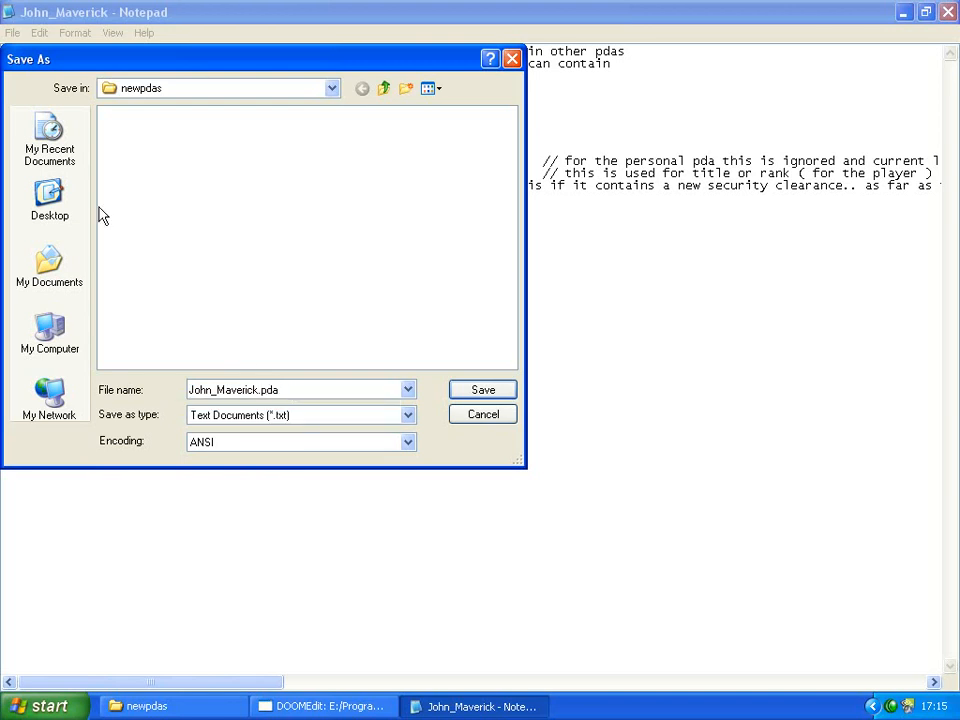
pyautogui.click(383, 88)
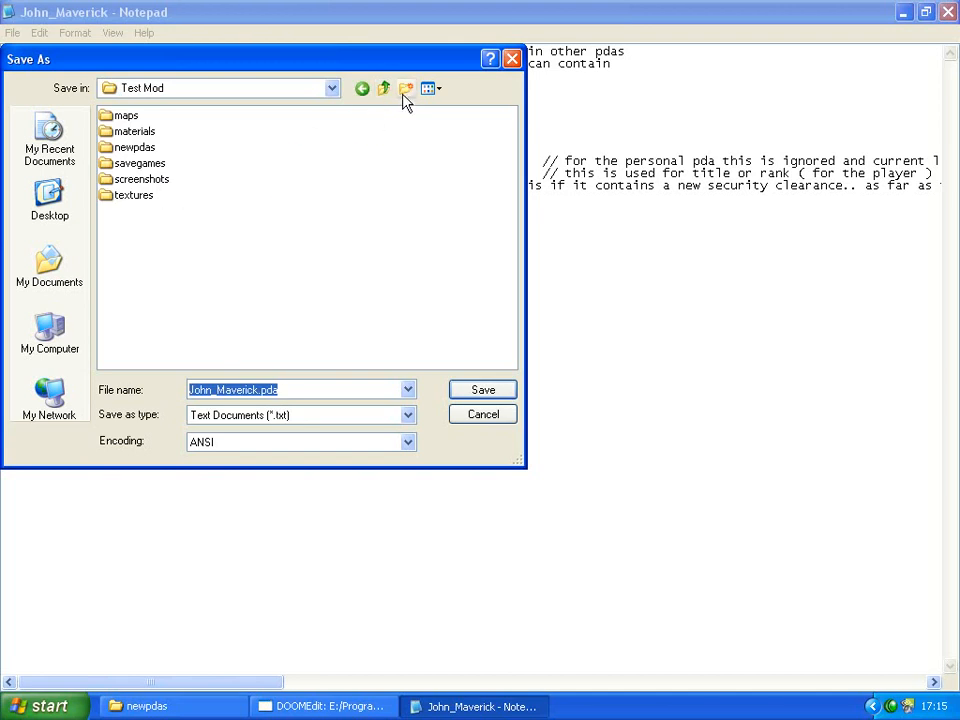
pyautogui.click(406, 88)
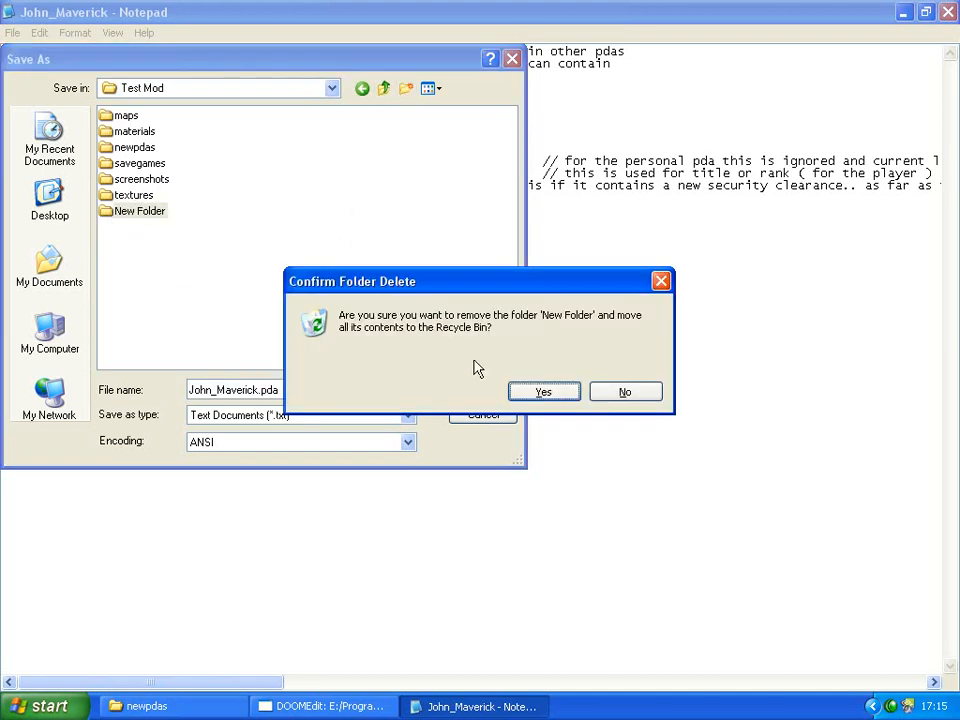
pyautogui.click(544, 391)
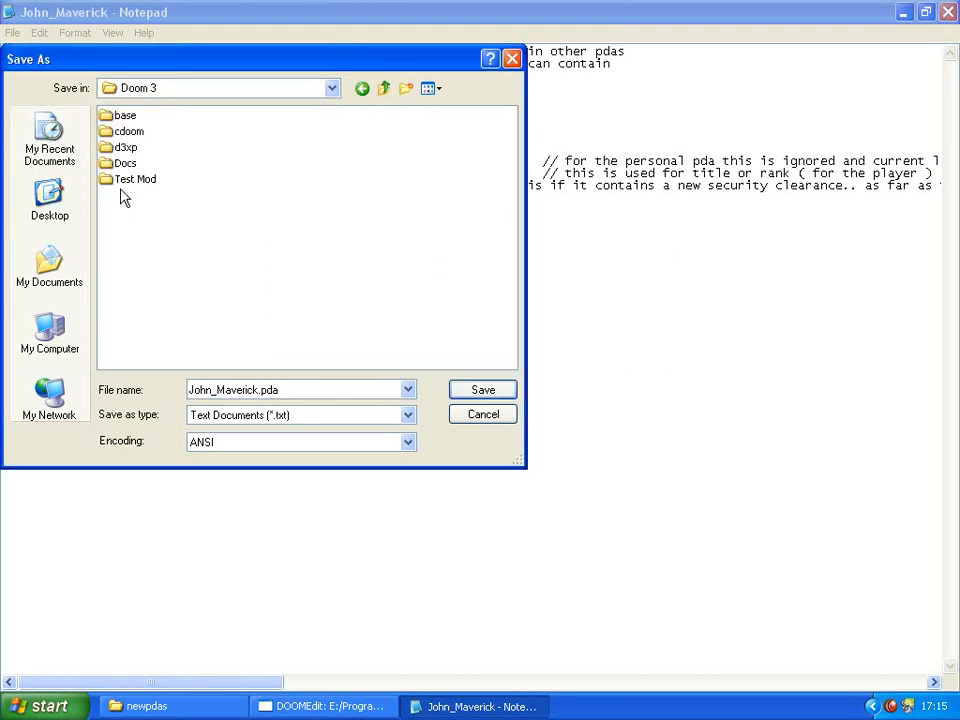
pyautogui.doubleClick(135, 178)
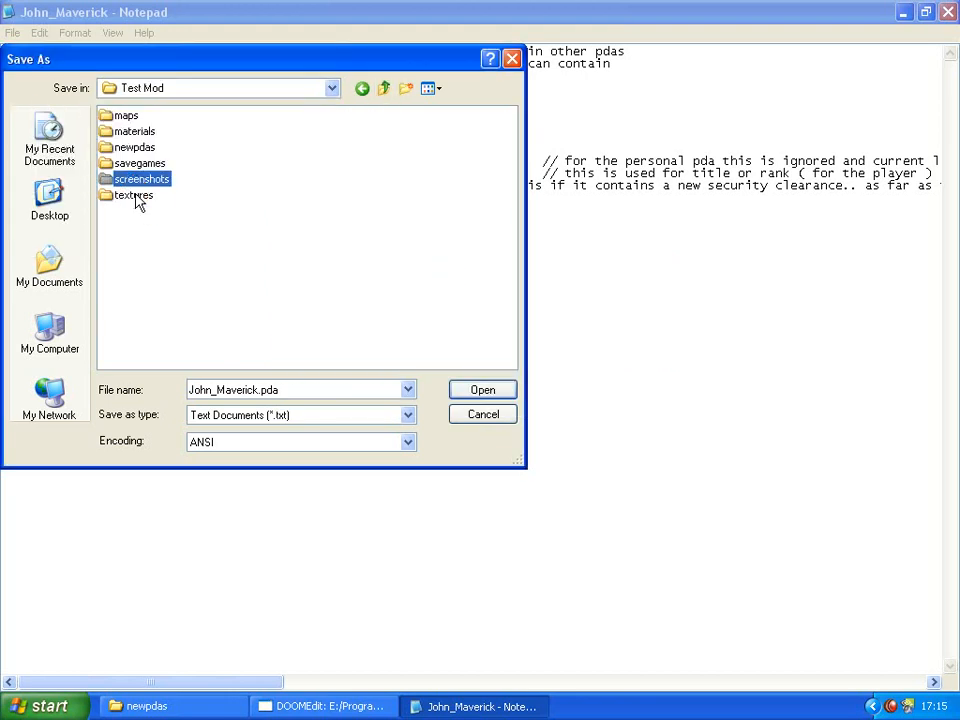
pyautogui.doubleClick(134, 147)
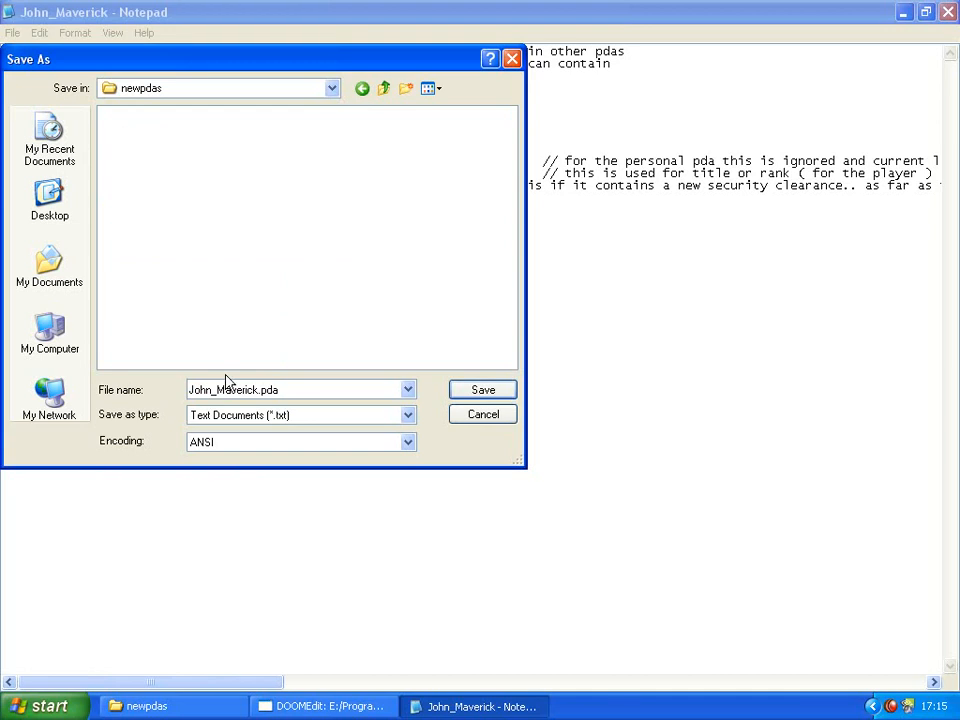
pyautogui.click(482, 389)
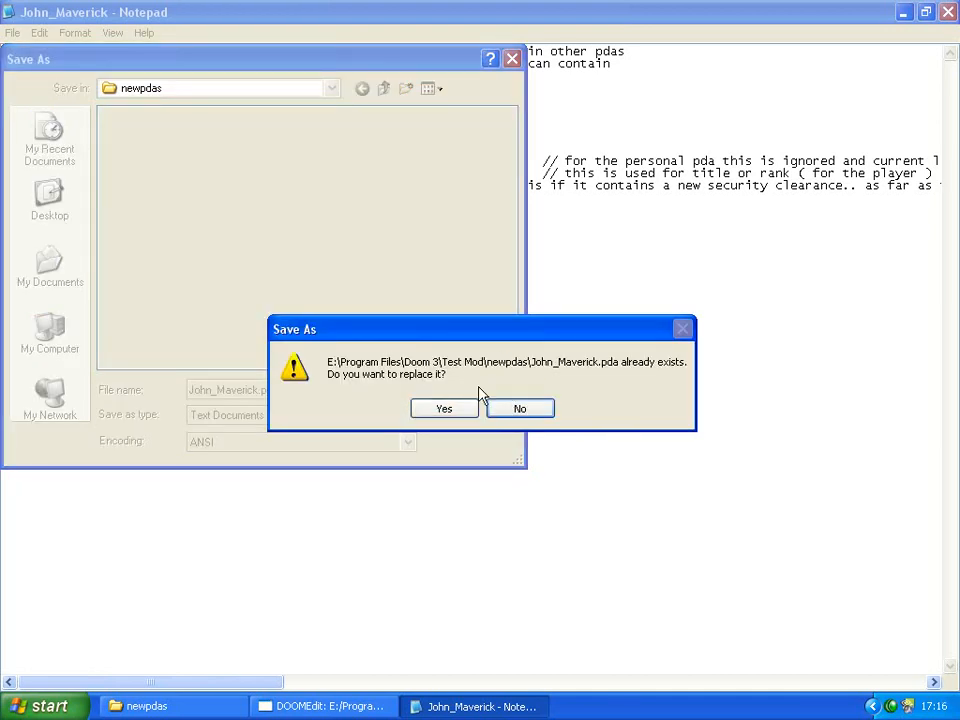
pyautogui.click(443, 408)
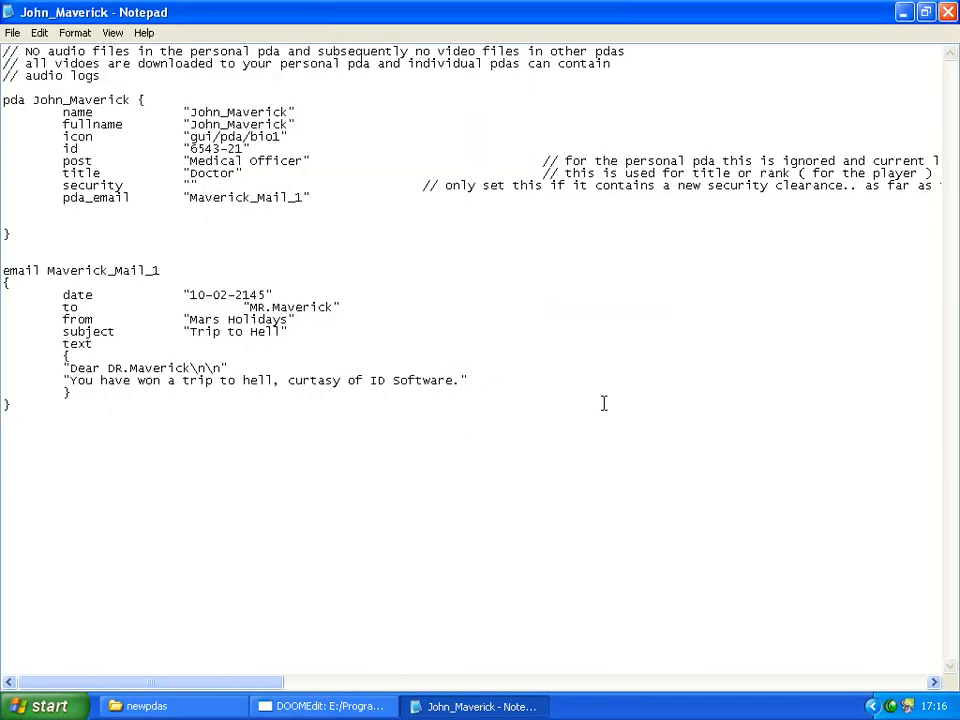
# Close Notepad and the newpdas folder window
pyautogui.click(320, 706)
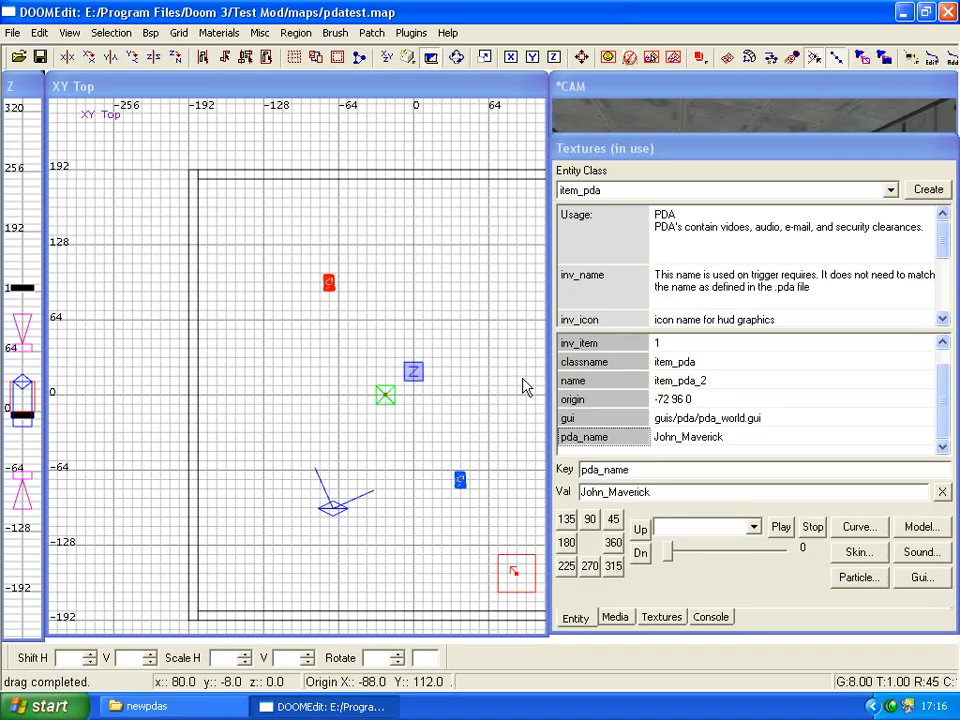
pyautogui.click(150, 706)
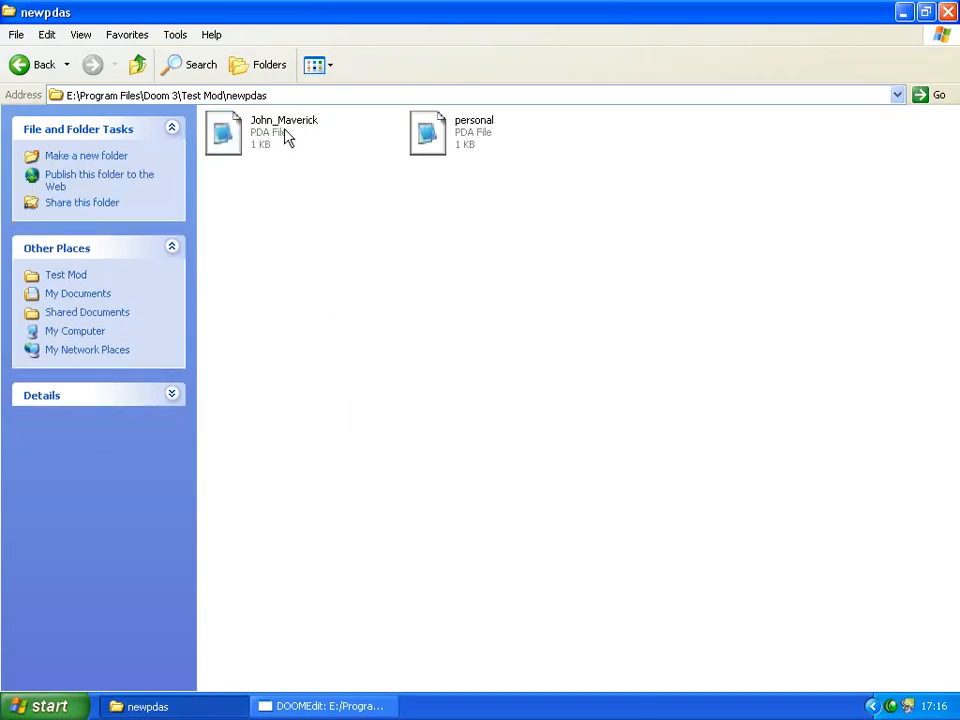
pyautogui.moveTo(390, 103)
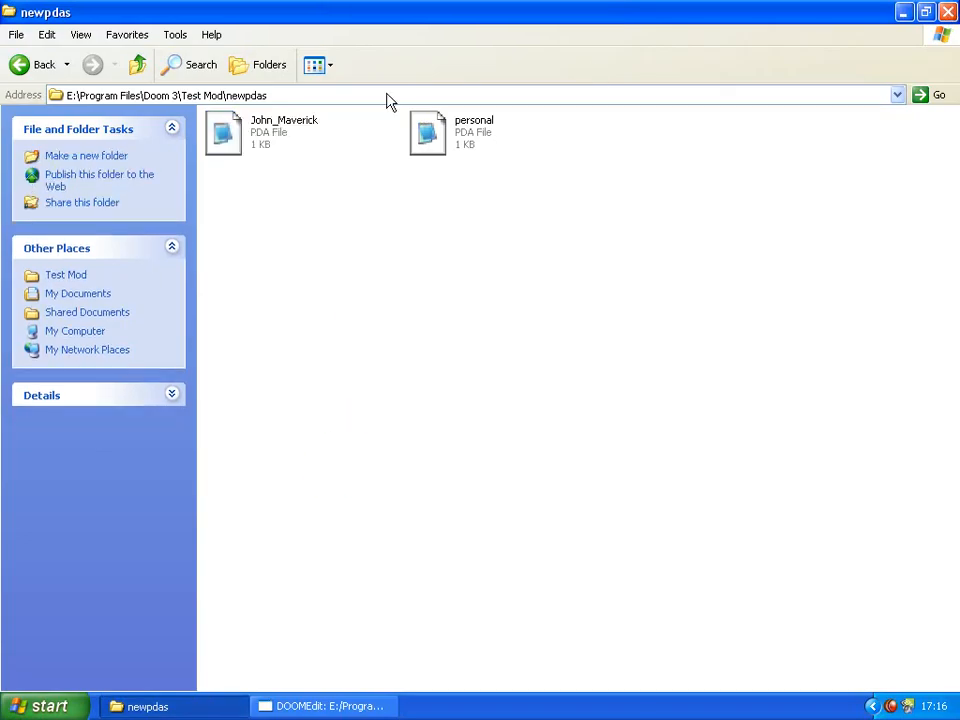
pyautogui.click(33, 64)
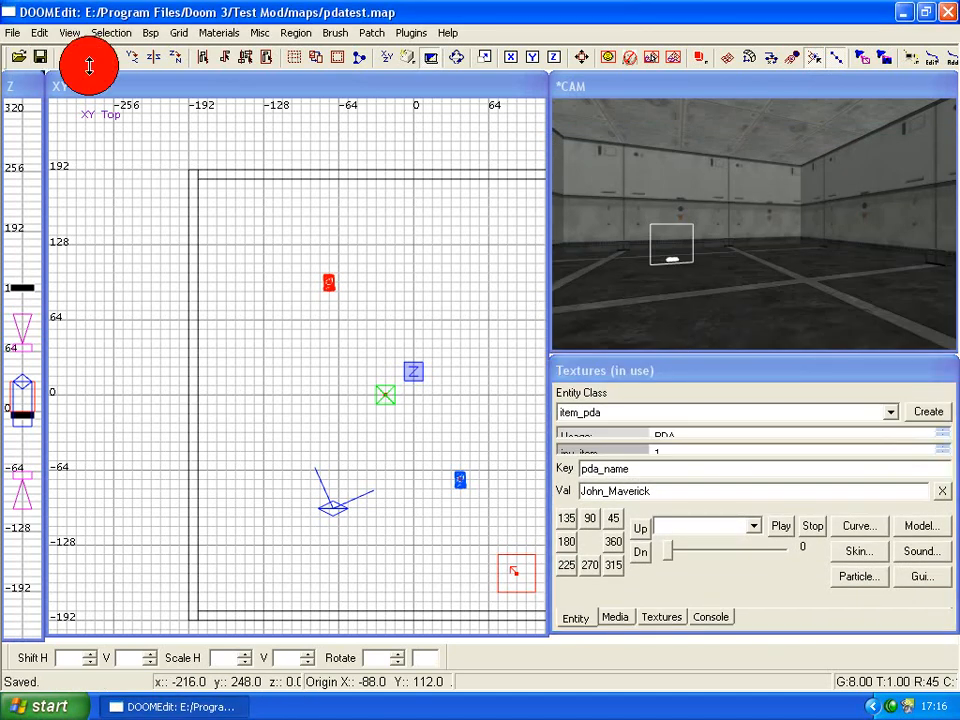
# Launch Doom 3 from DOOMEdit to test the pdatest map
pyautogui.click(711, 617)
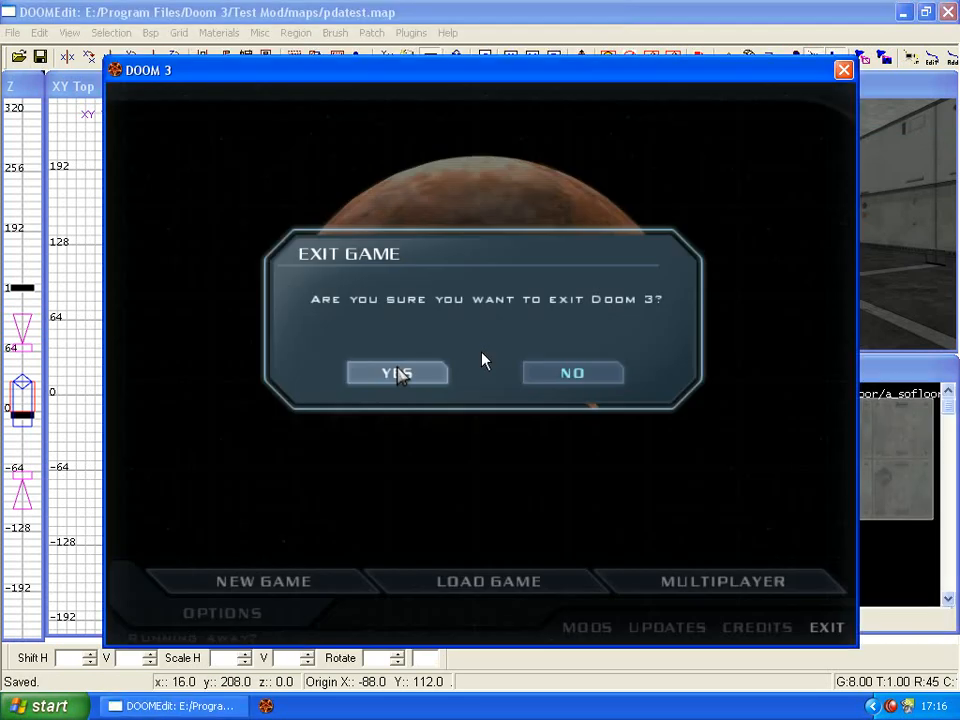
# Dismiss the exit-game prompt and enter 'map pda' in the console
pyautogui.click(572, 372)
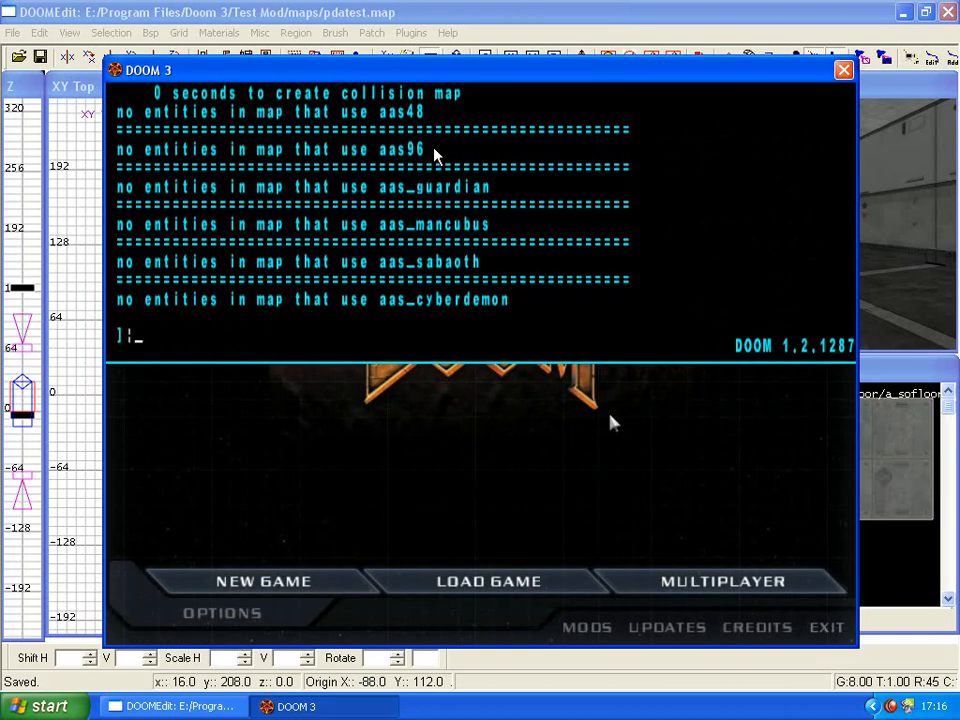
pyautogui.write('map pda')
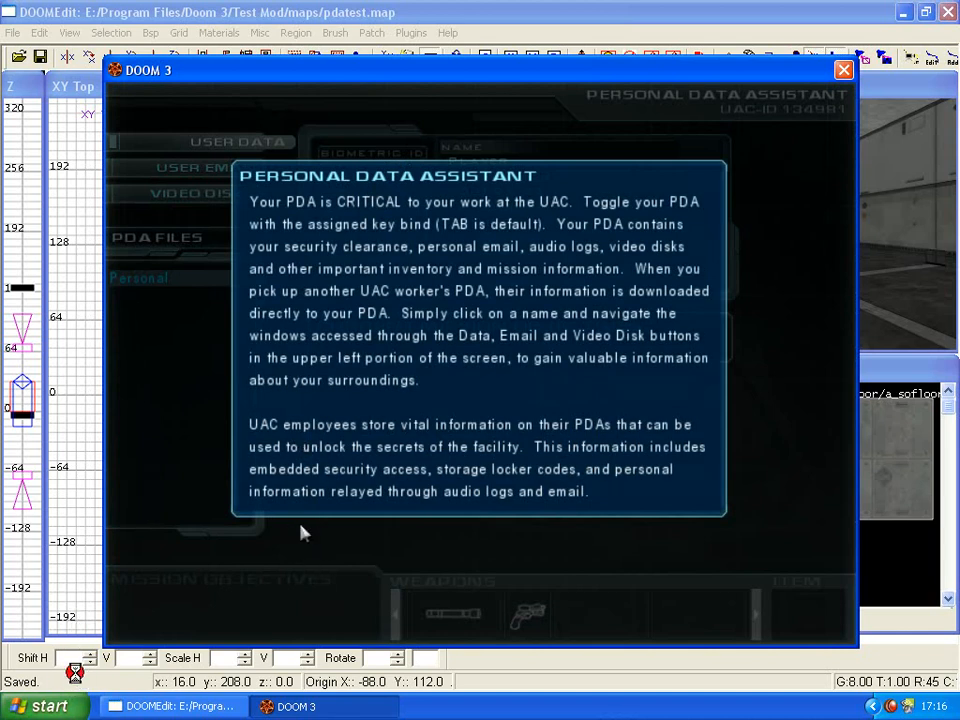
pyautogui.moveTo(324, 537)
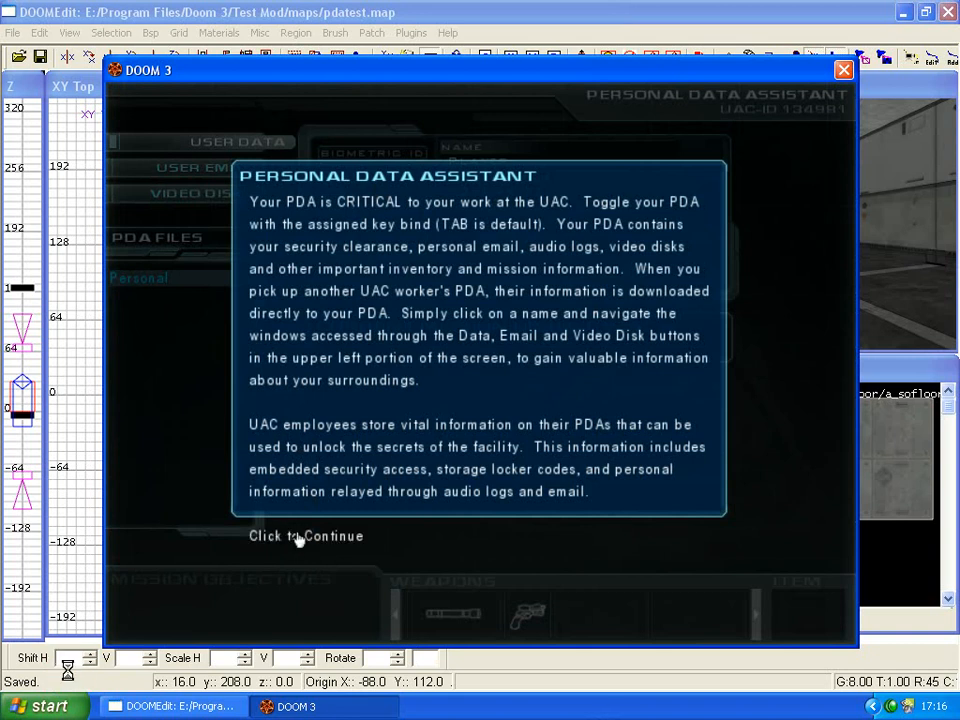
# Dismiss the PDA introduction and view the USER EMAIL inbox
pyautogui.click(306, 535)
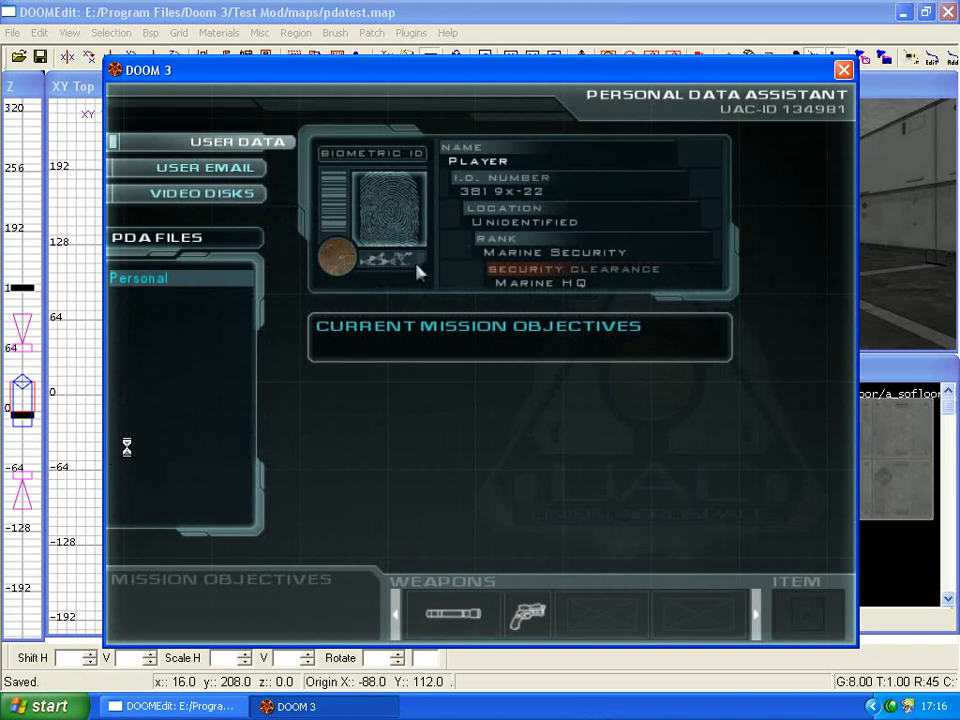
pyautogui.moveTo(338, 296)
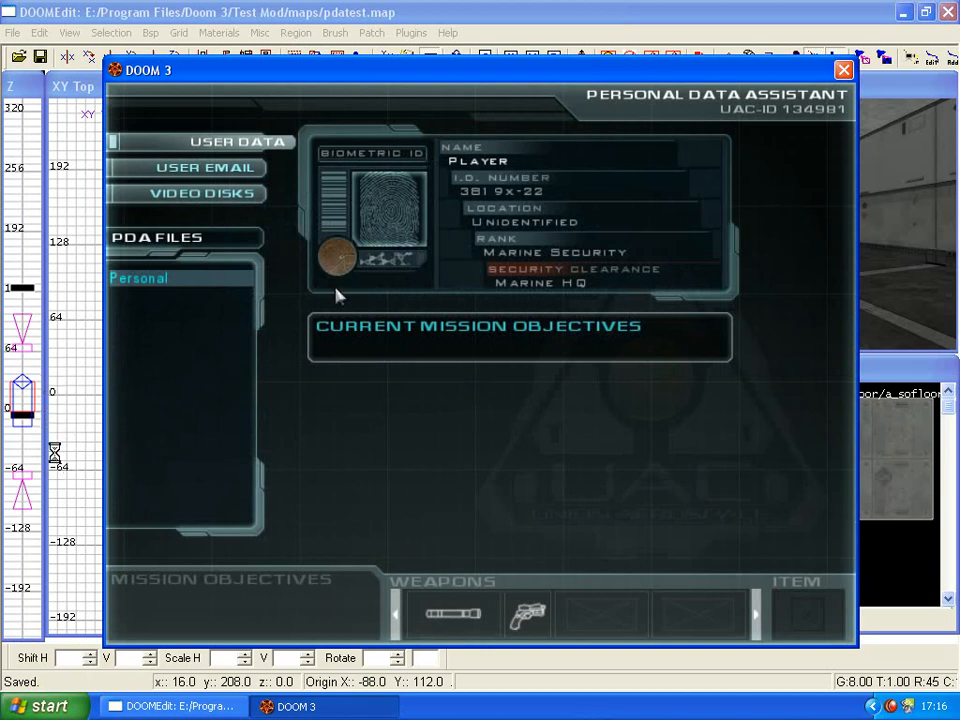
pyautogui.moveTo(414, 280)
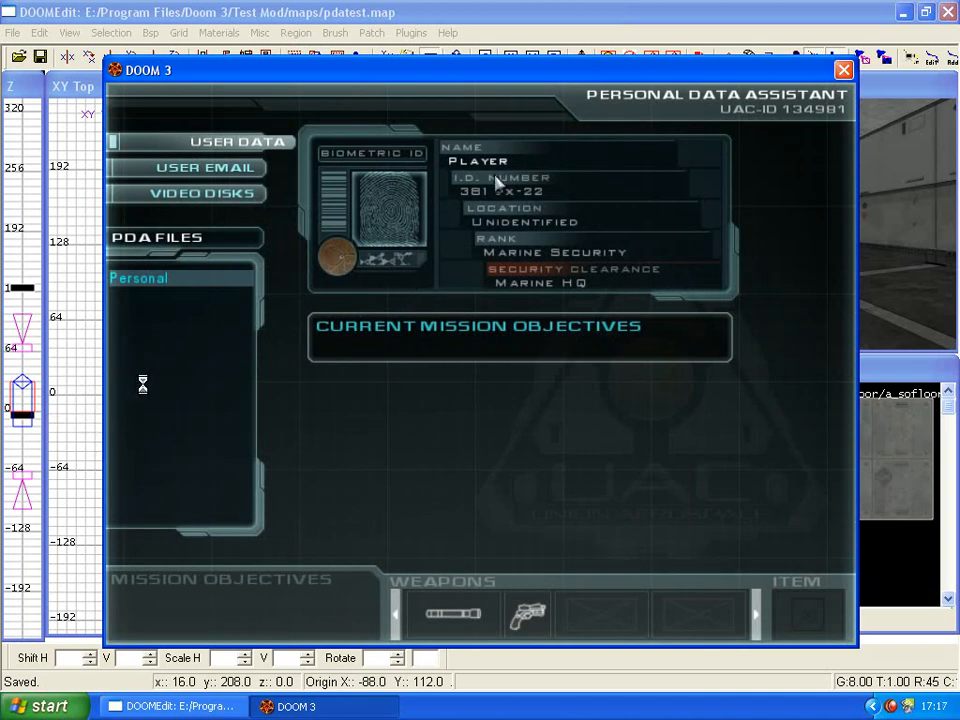
pyautogui.moveTo(545, 290)
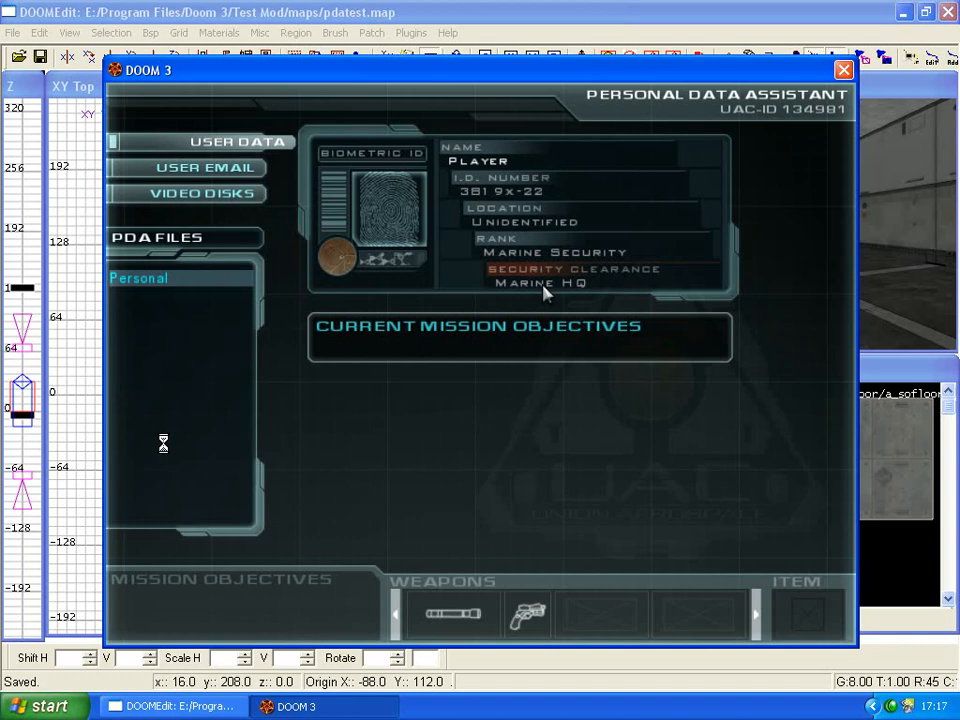
pyautogui.moveTo(265, 193)
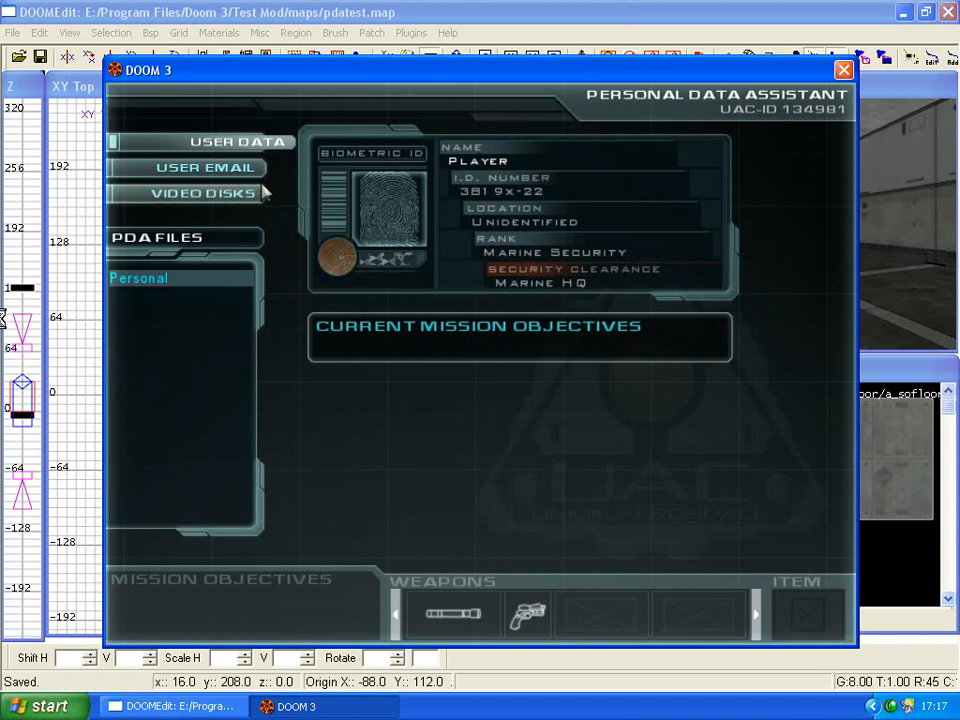
pyautogui.click(204, 167)
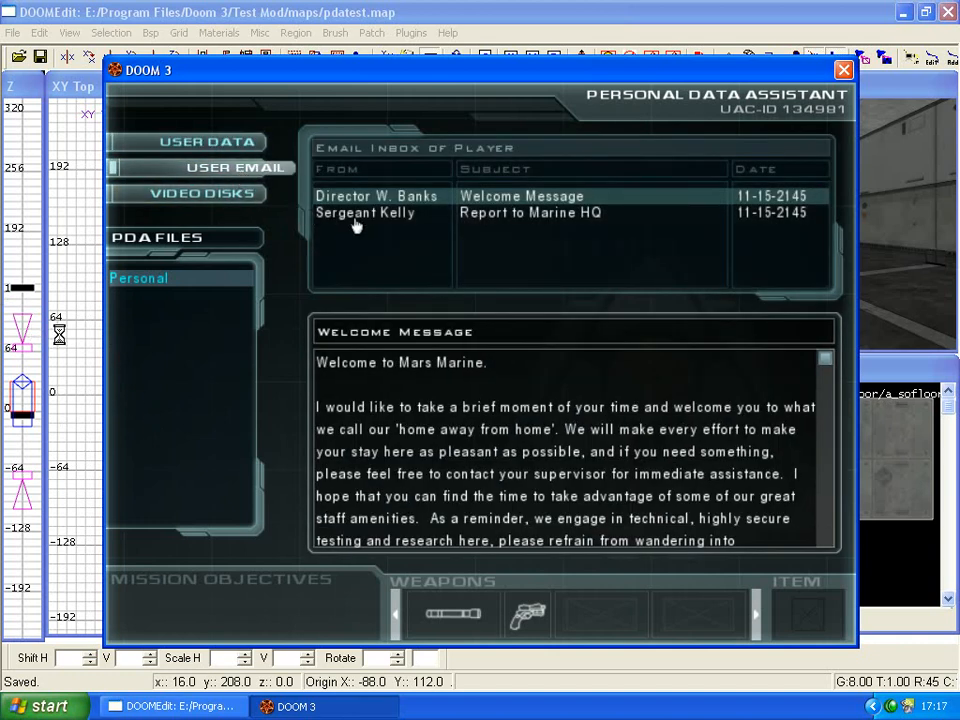
pyautogui.moveTo(390, 260)
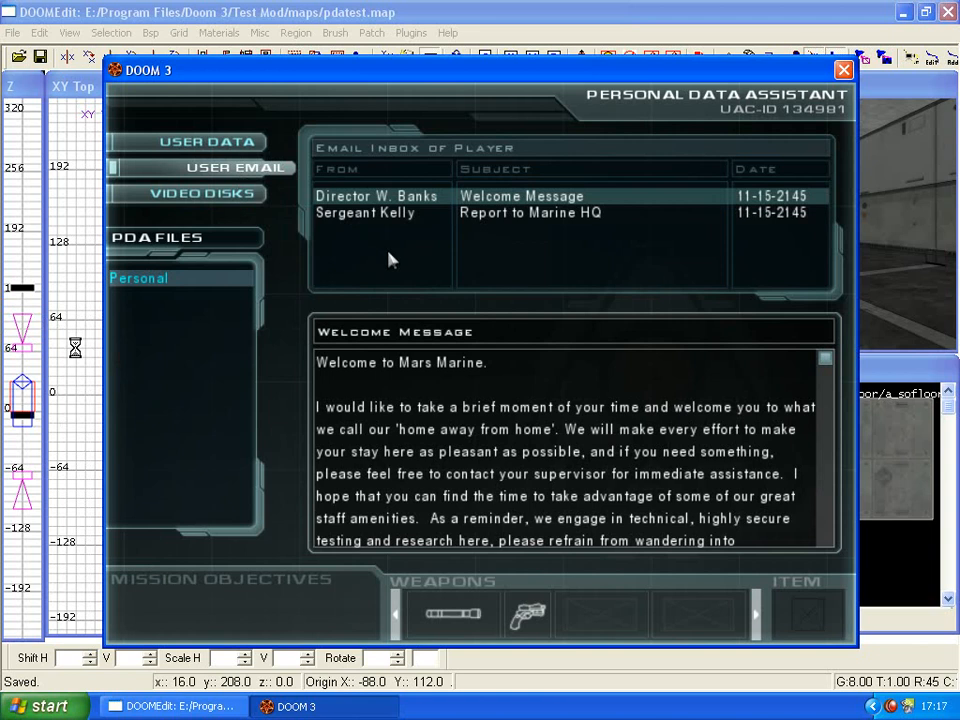
pyautogui.moveTo(563, 299)
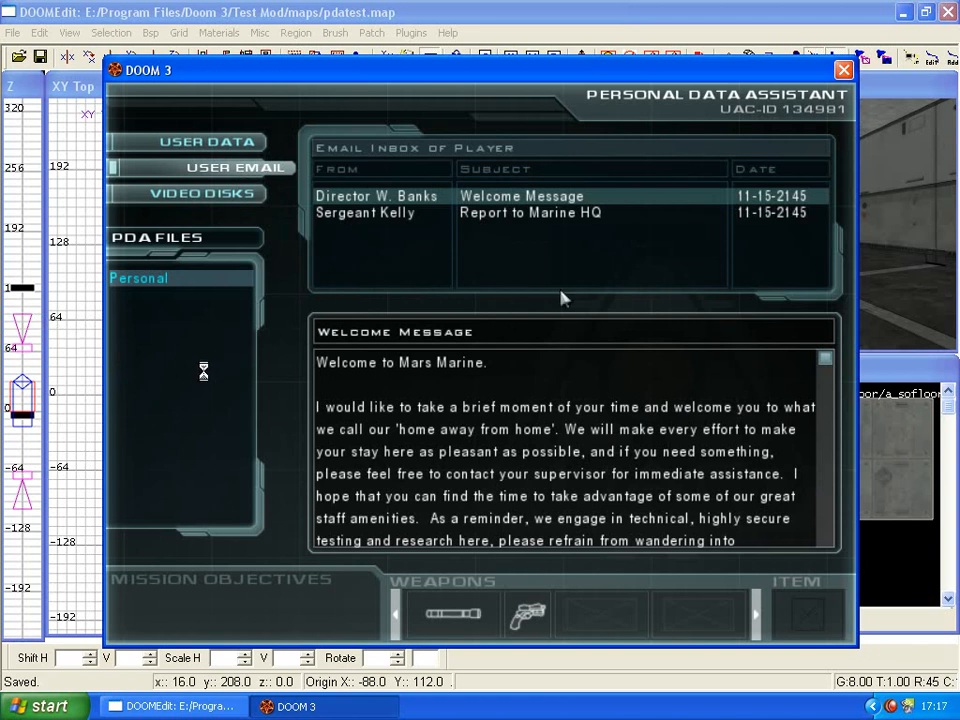
pyautogui.moveTo(222, 268)
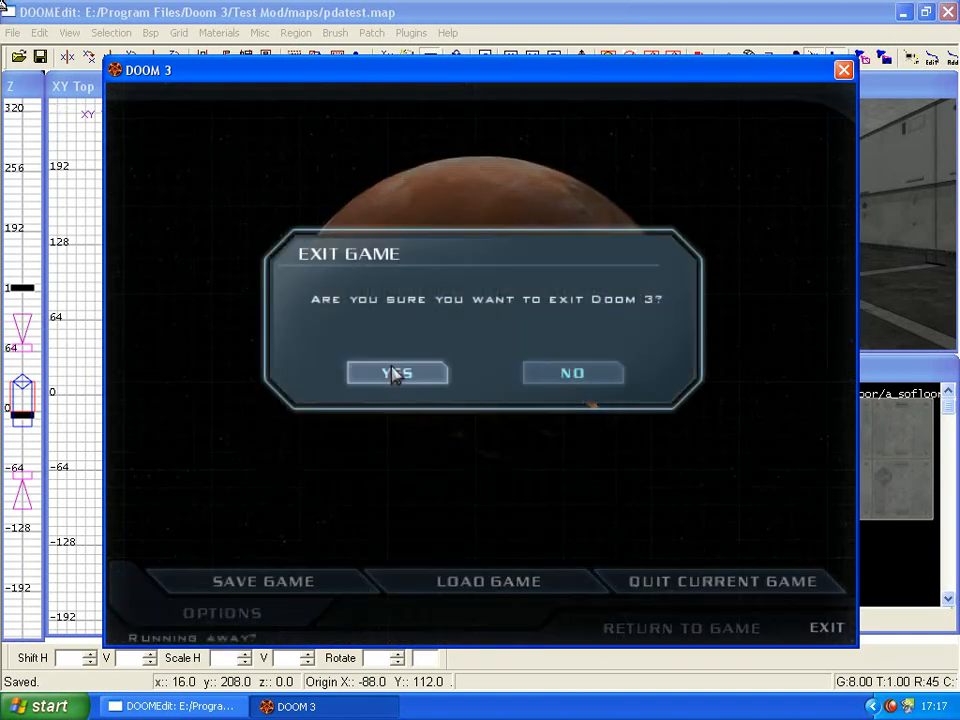
# Confirm YES to quit Doom 3, then relaunch it from the desktop shortcut
pyautogui.click(397, 372)
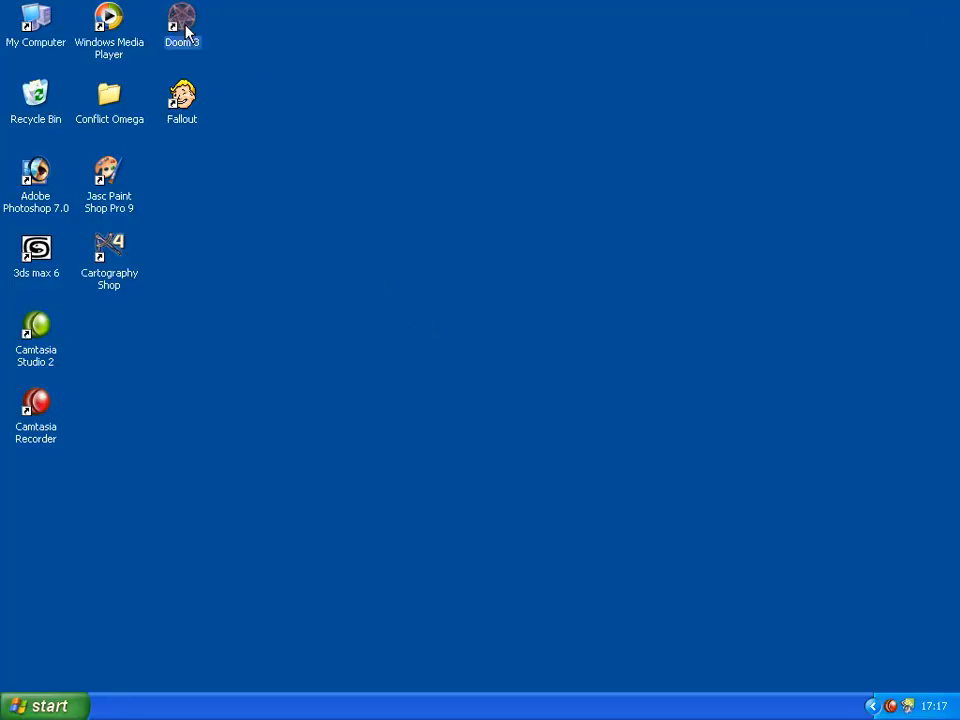
pyautogui.doubleClick(181, 20)
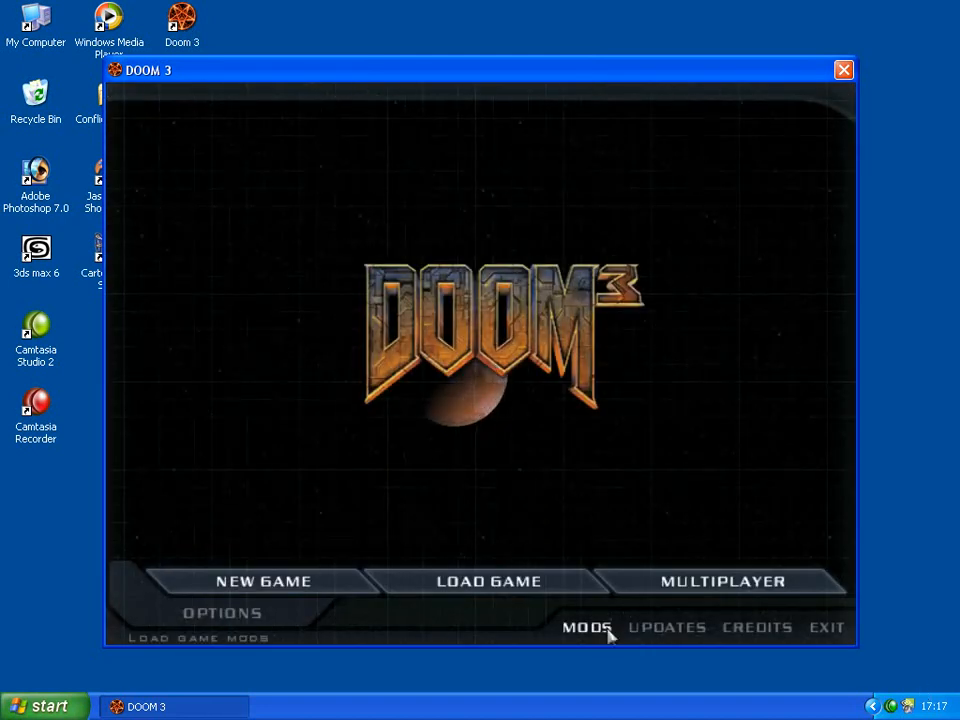
pyautogui.click(843, 69)
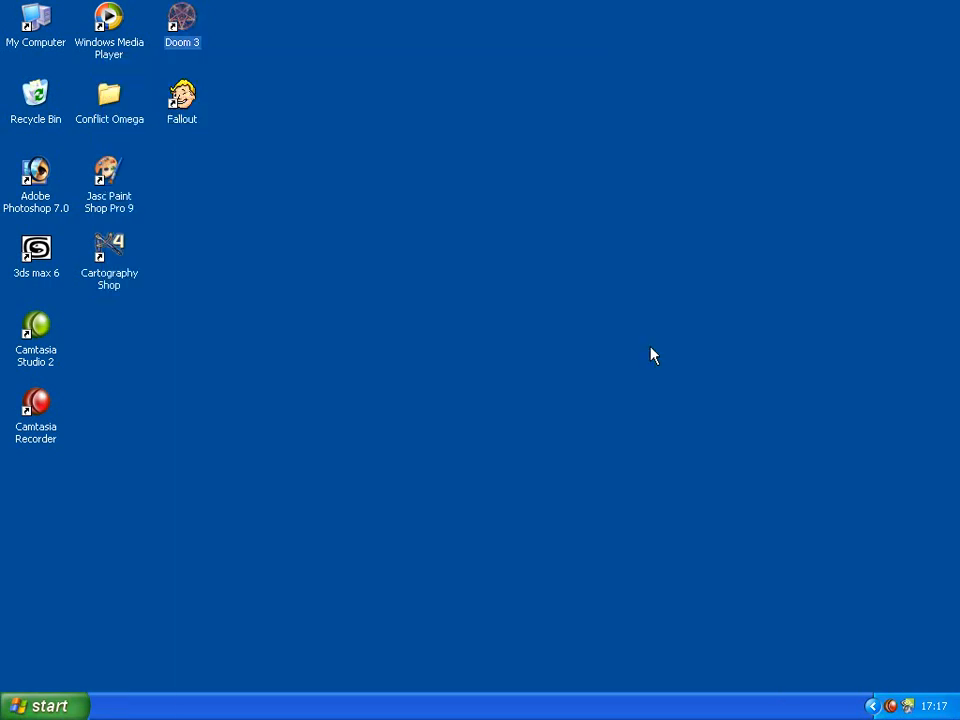
pyautogui.doubleClick(182, 22)
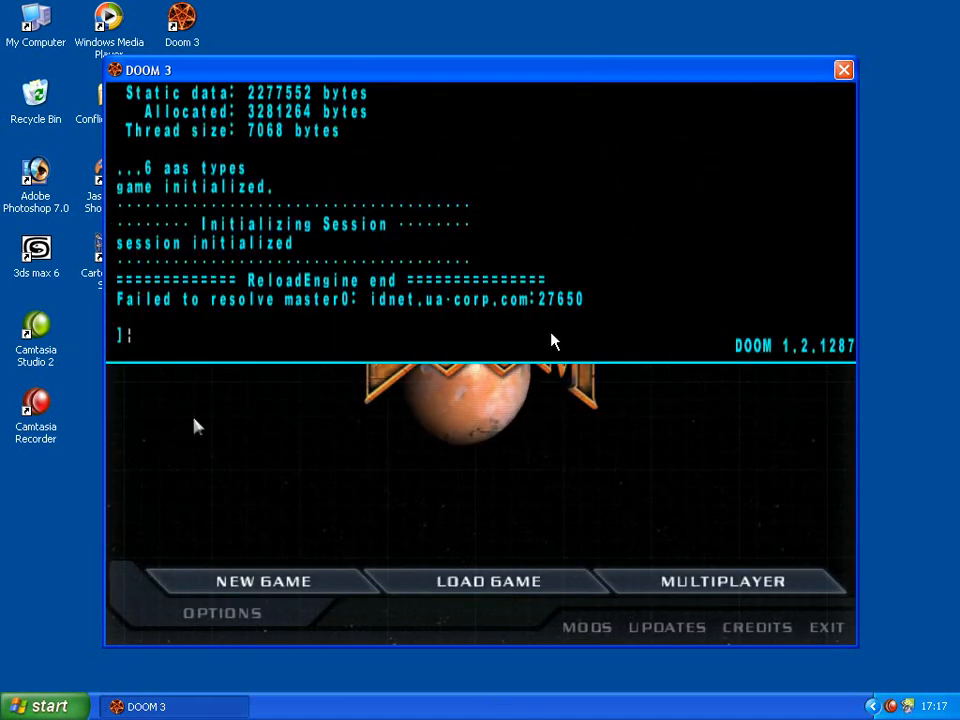
# Enter 'map pdatest' in the console to load the test map
pyautogui.write('map pda')
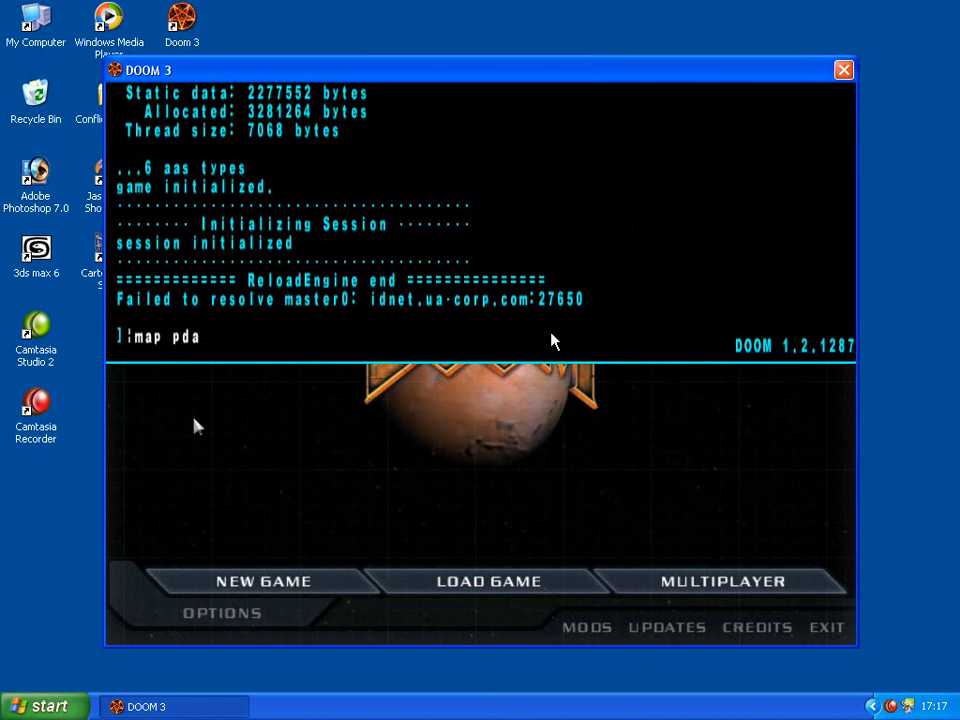
pyautogui.write('test')
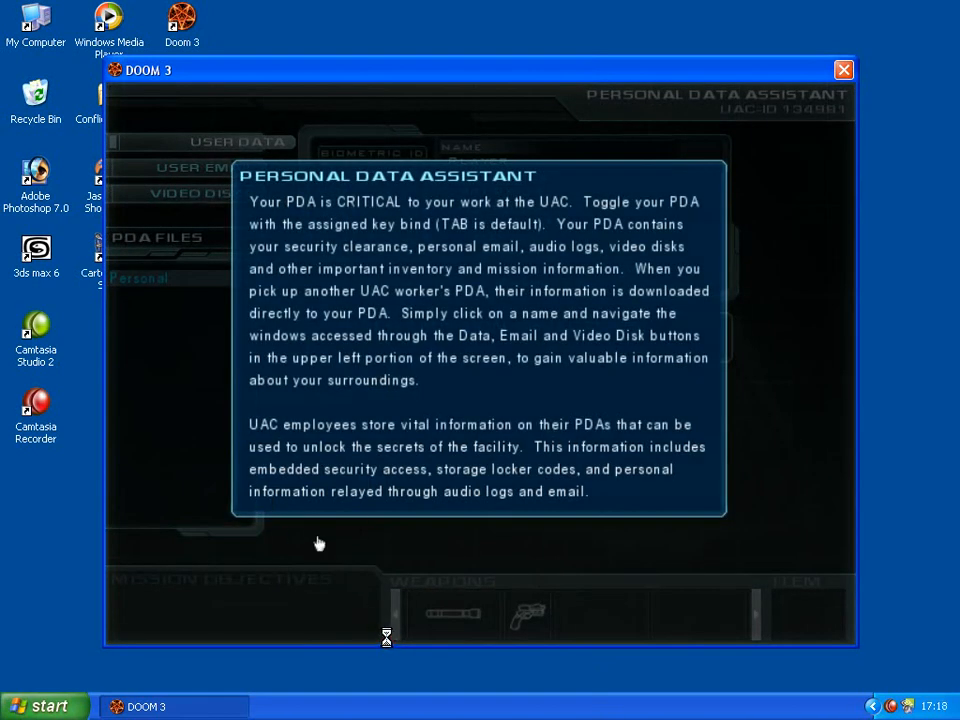
pyautogui.moveTo(349, 540)
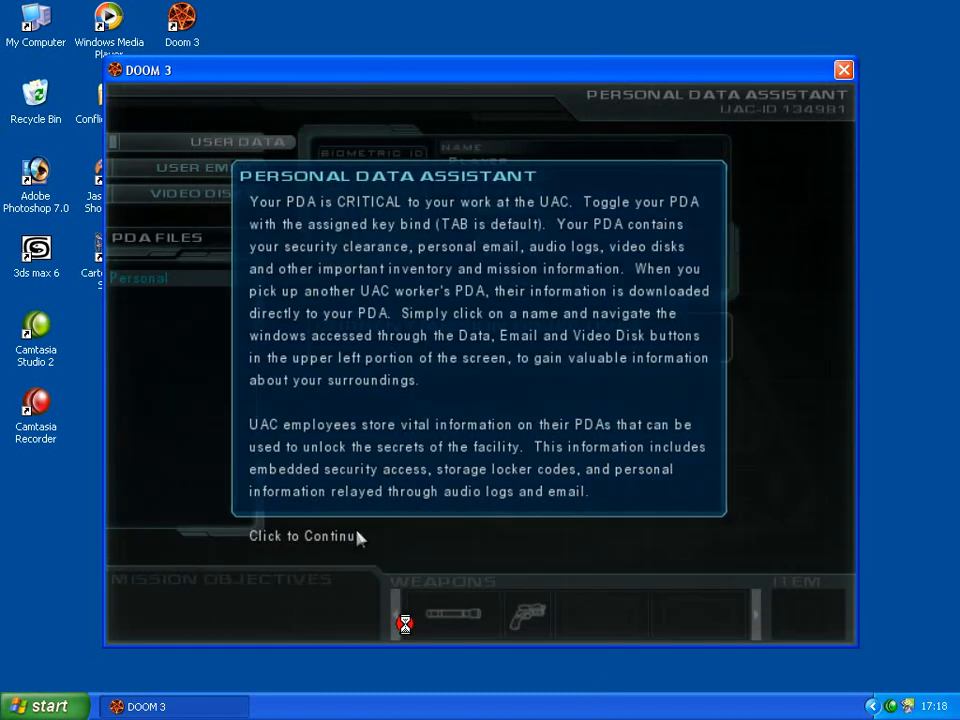
# Dismiss the PDA introduction and view the inbox with the 'i dunno' email from 'a monkey'
pyautogui.click(300, 536)
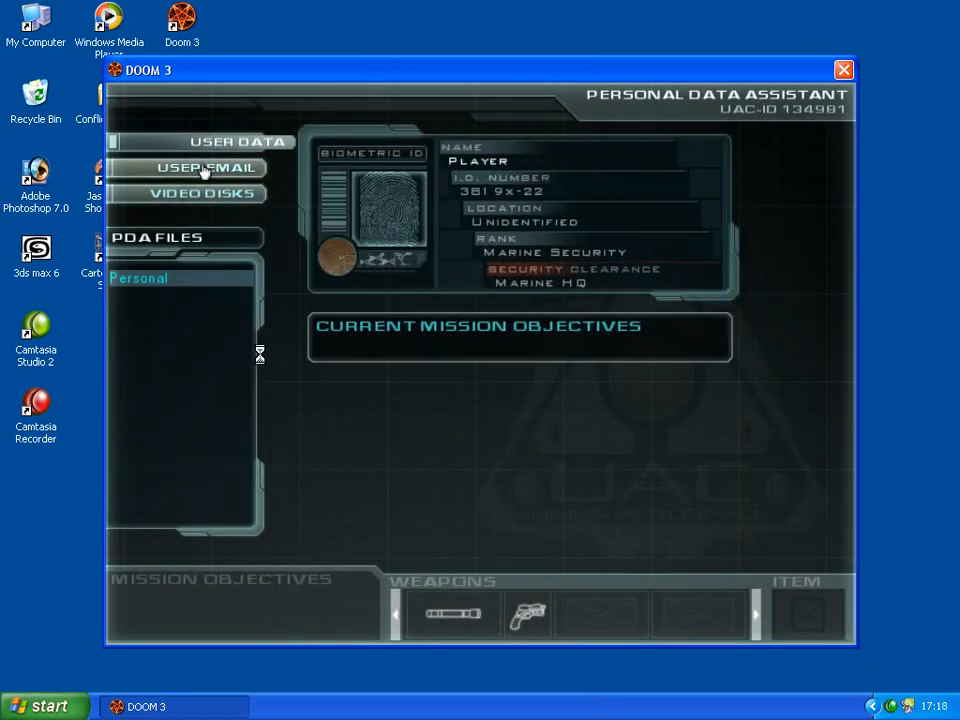
pyautogui.click(204, 167)
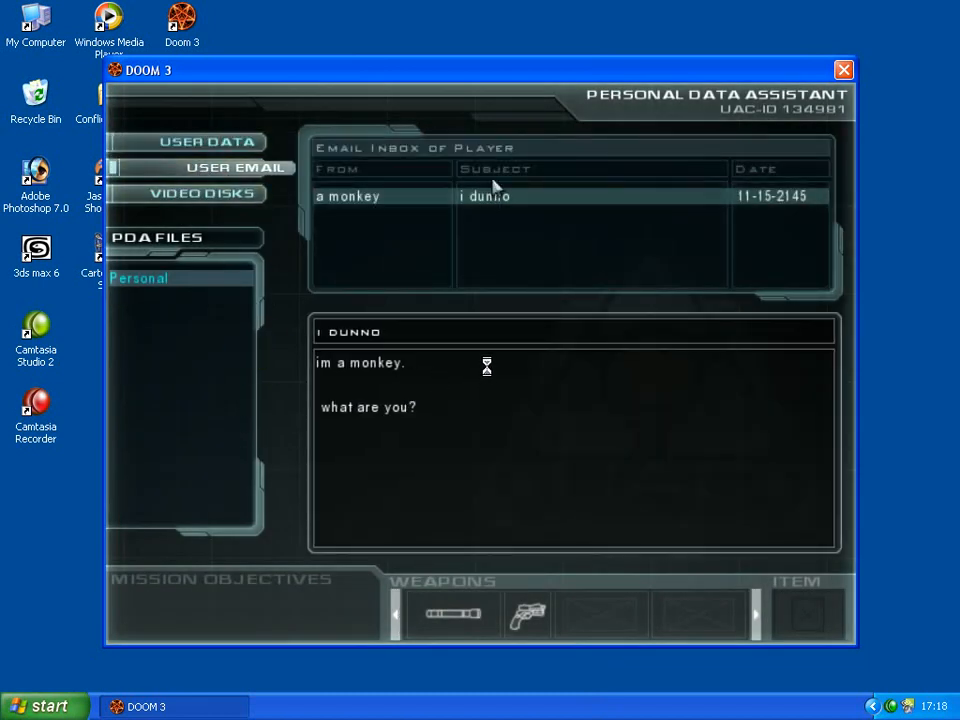
pyautogui.moveTo(470, 247)
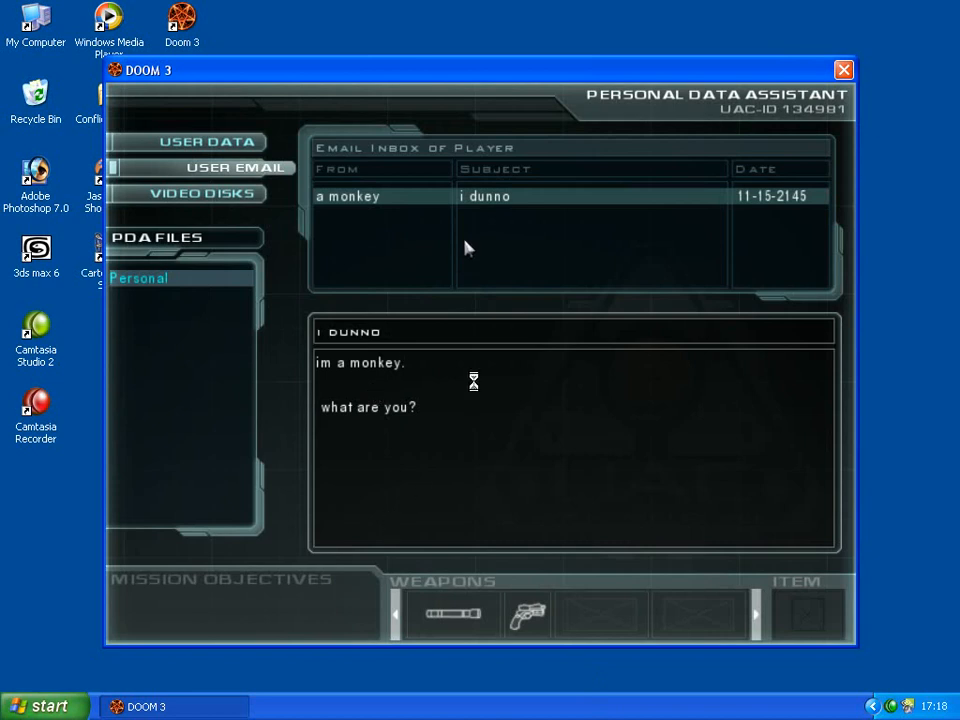
pyautogui.moveTo(195, 310)
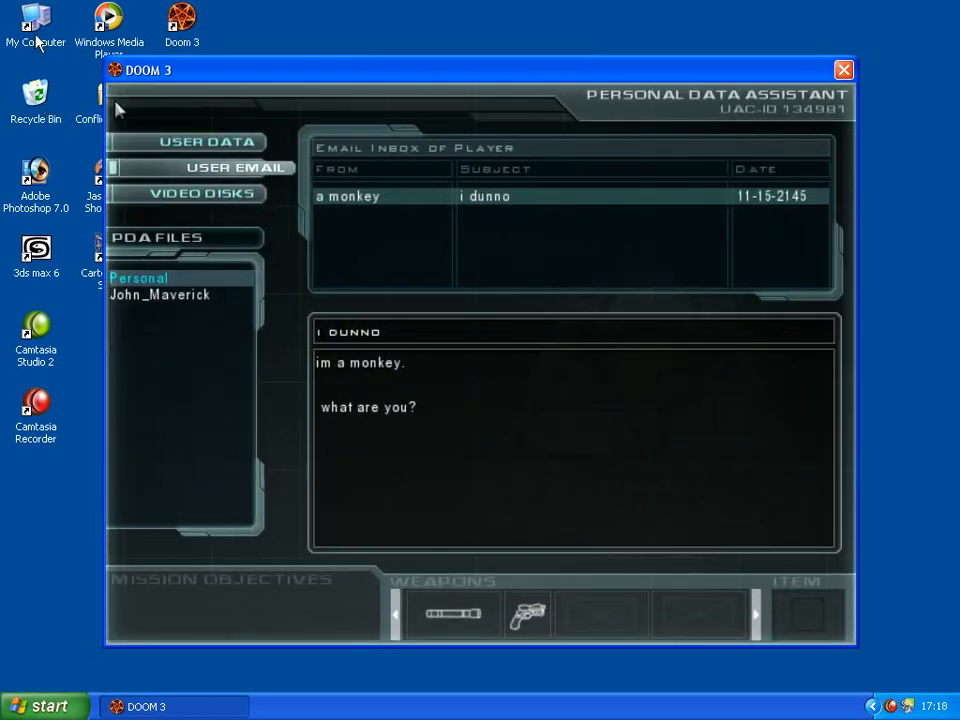
# Display John_Maverick's USER DATA: Medical Officer, Doctor, ID 6543-21, General Access
pyautogui.click(160, 294)
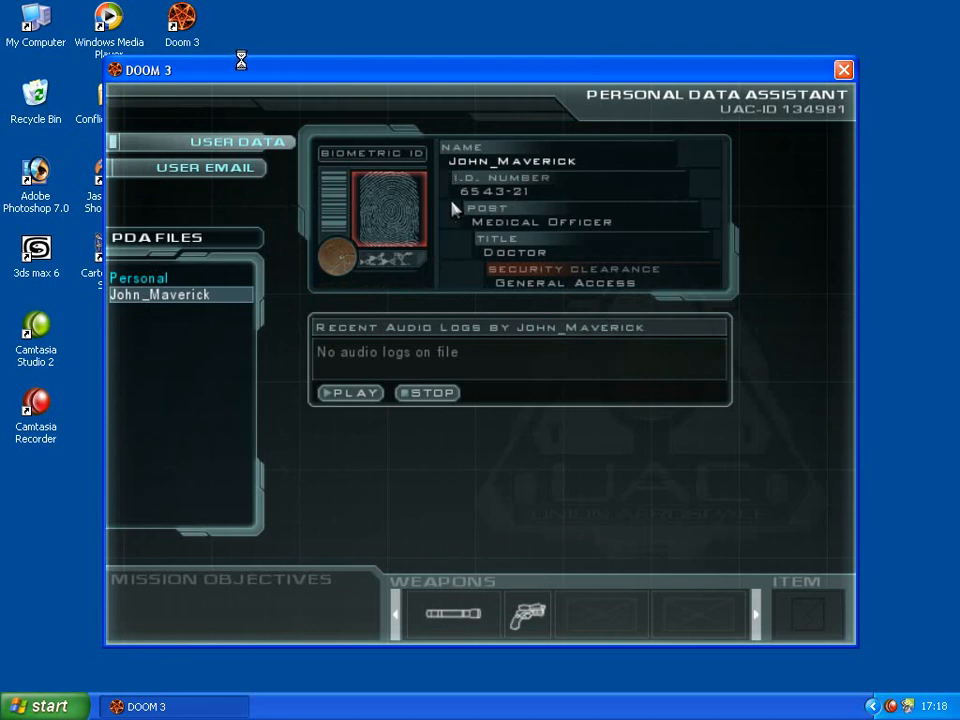
pyautogui.moveTo(545, 207)
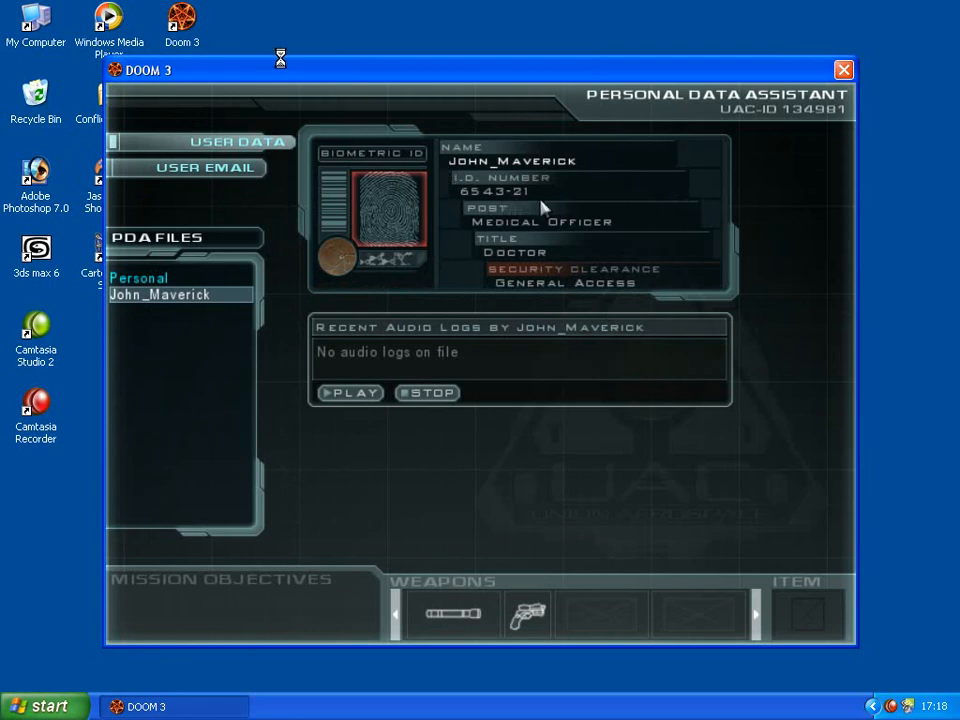
pyautogui.moveTo(270, 42)
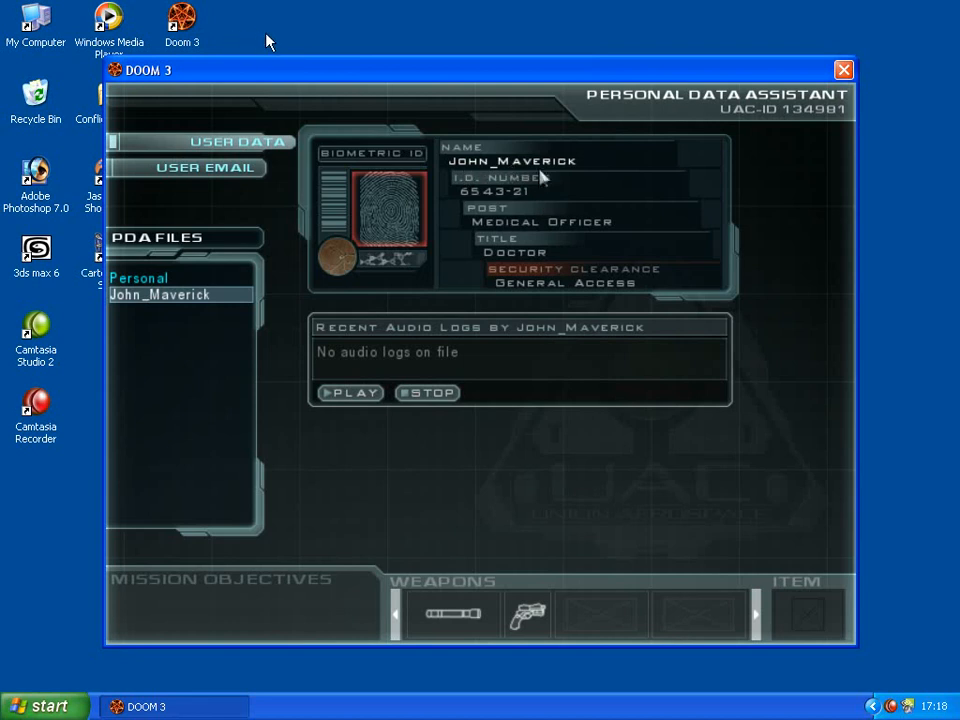
pyautogui.moveTo(540, 250)
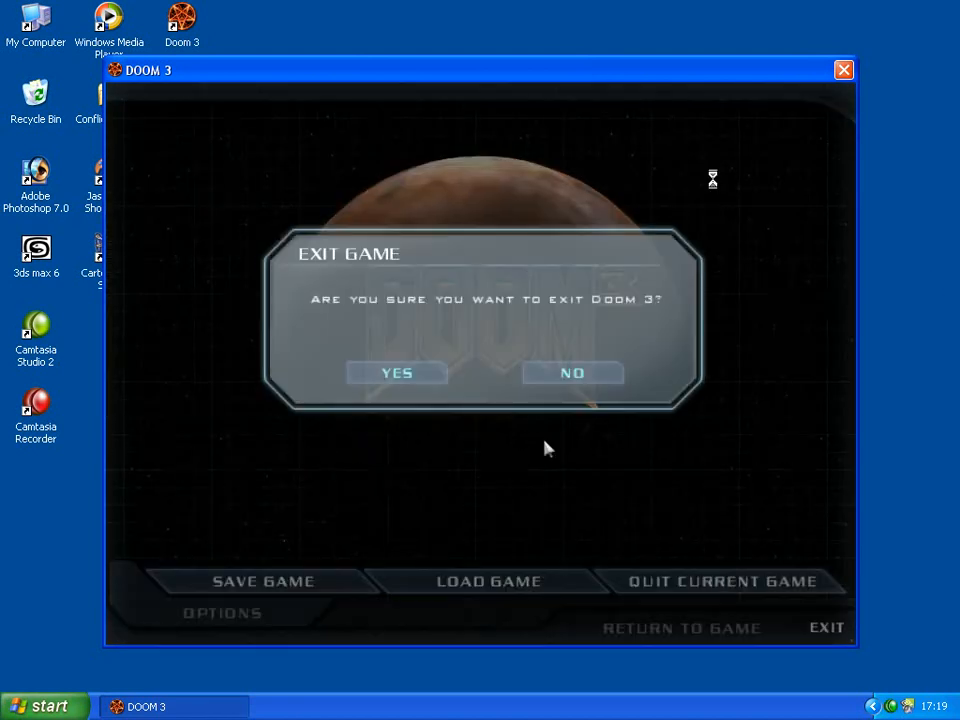
# Confirm YES in the Exit Game dialog to close Doom 3
pyautogui.click(396, 372)
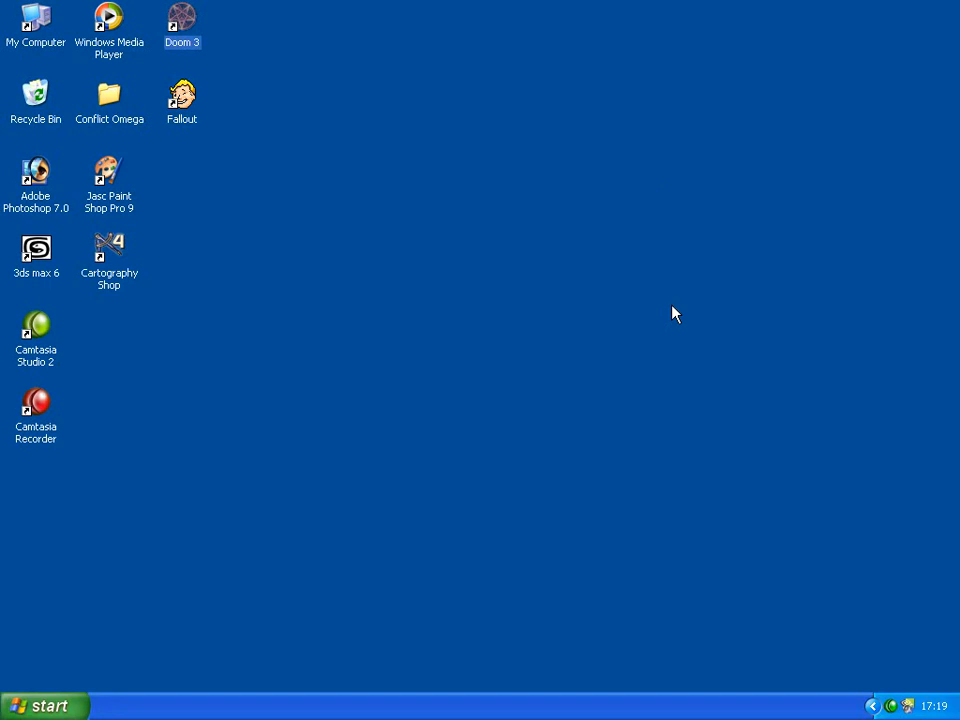
pyautogui.moveTo(865, 705)
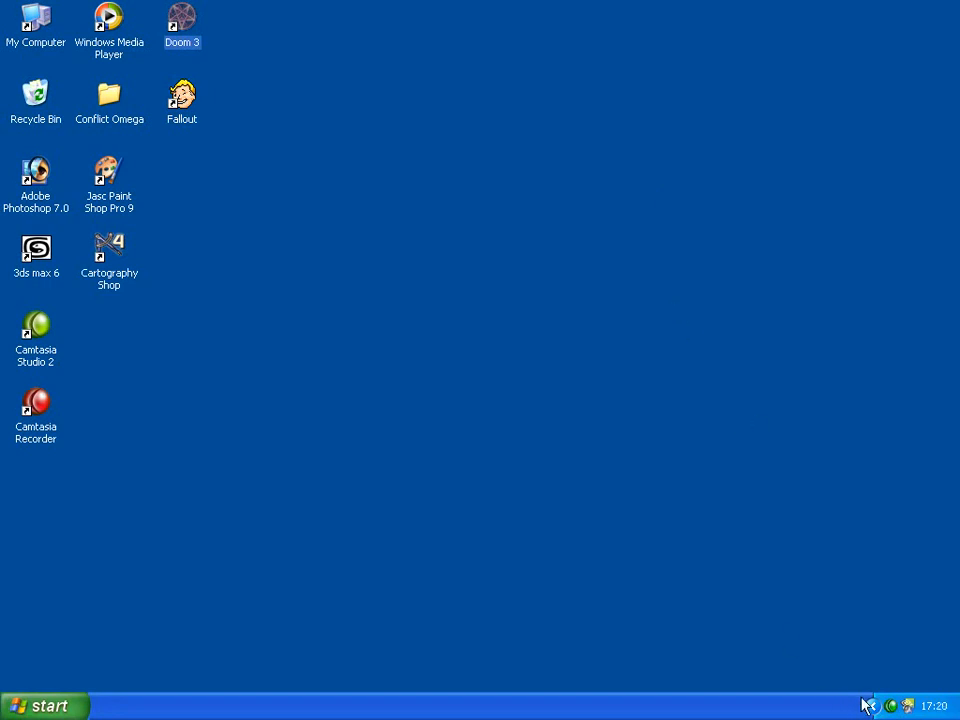
pyautogui.moveTo(808, 532)
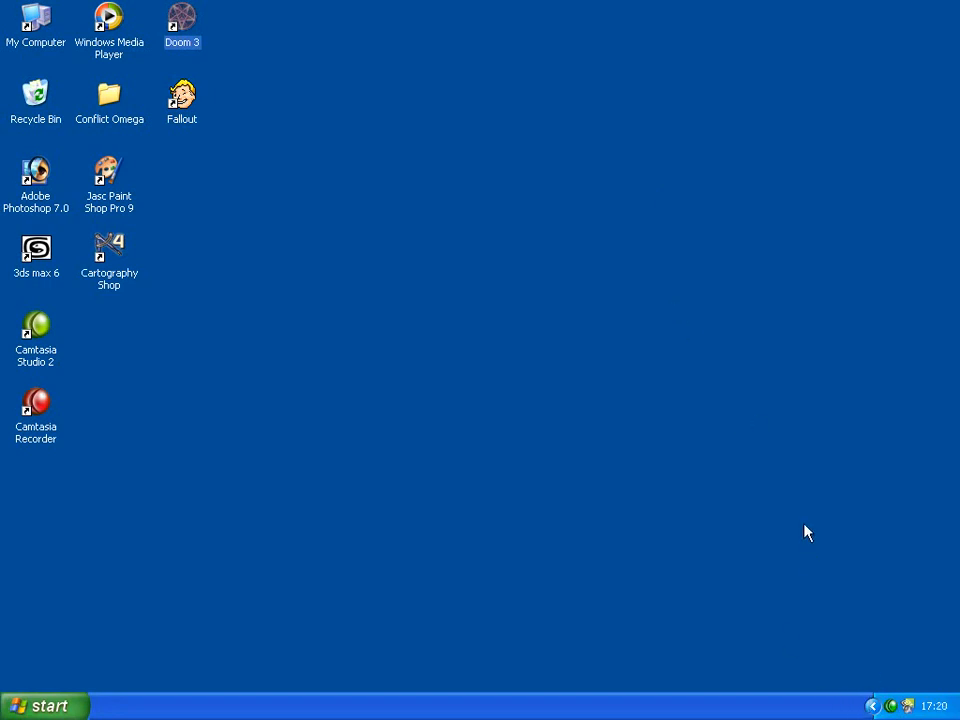